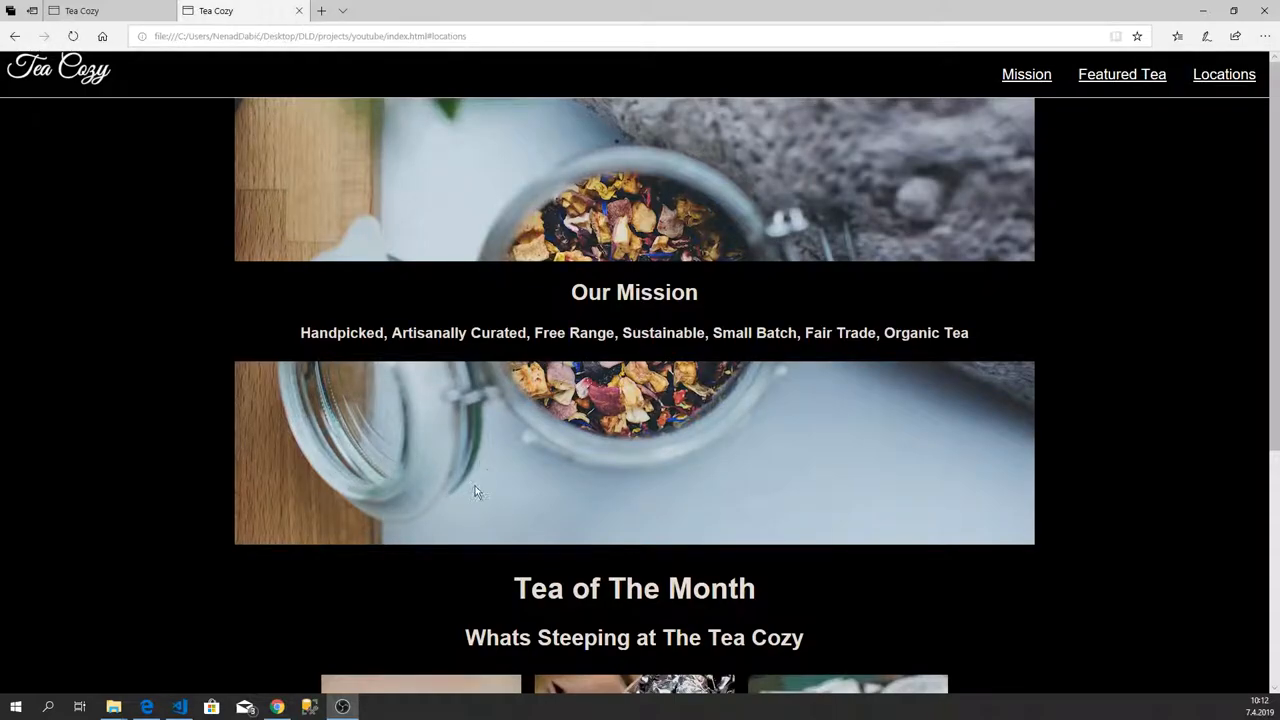
# Step: Add an empty <div id="locations"></div> after the trend container and start a banner-class div
pyautogui.scroll(-3)
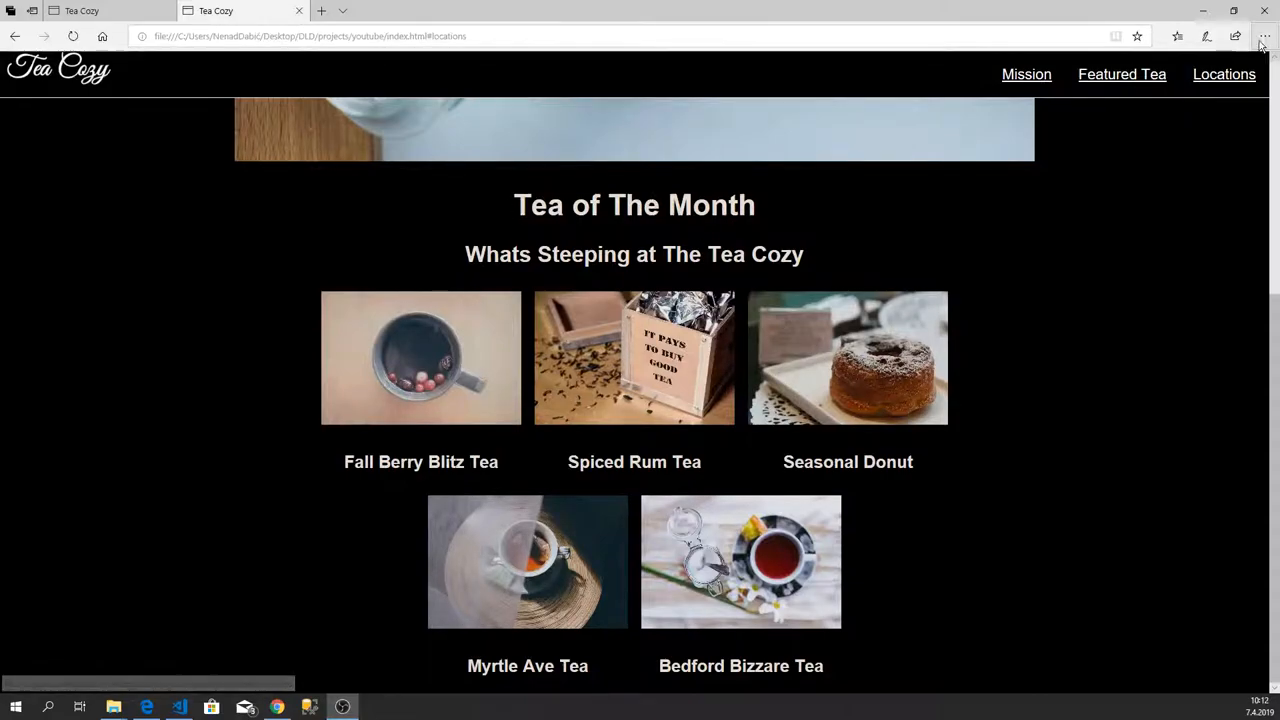
pyautogui.click(1122, 74)
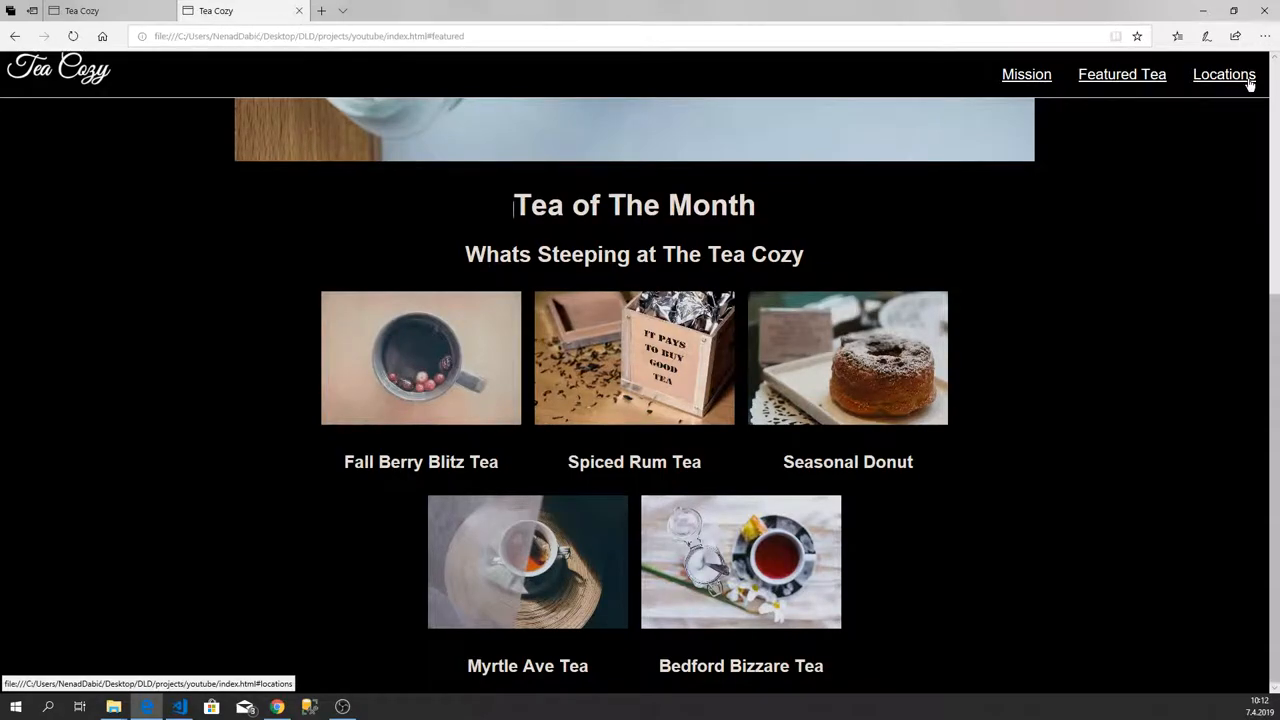
pyautogui.moveTo(224, 232)
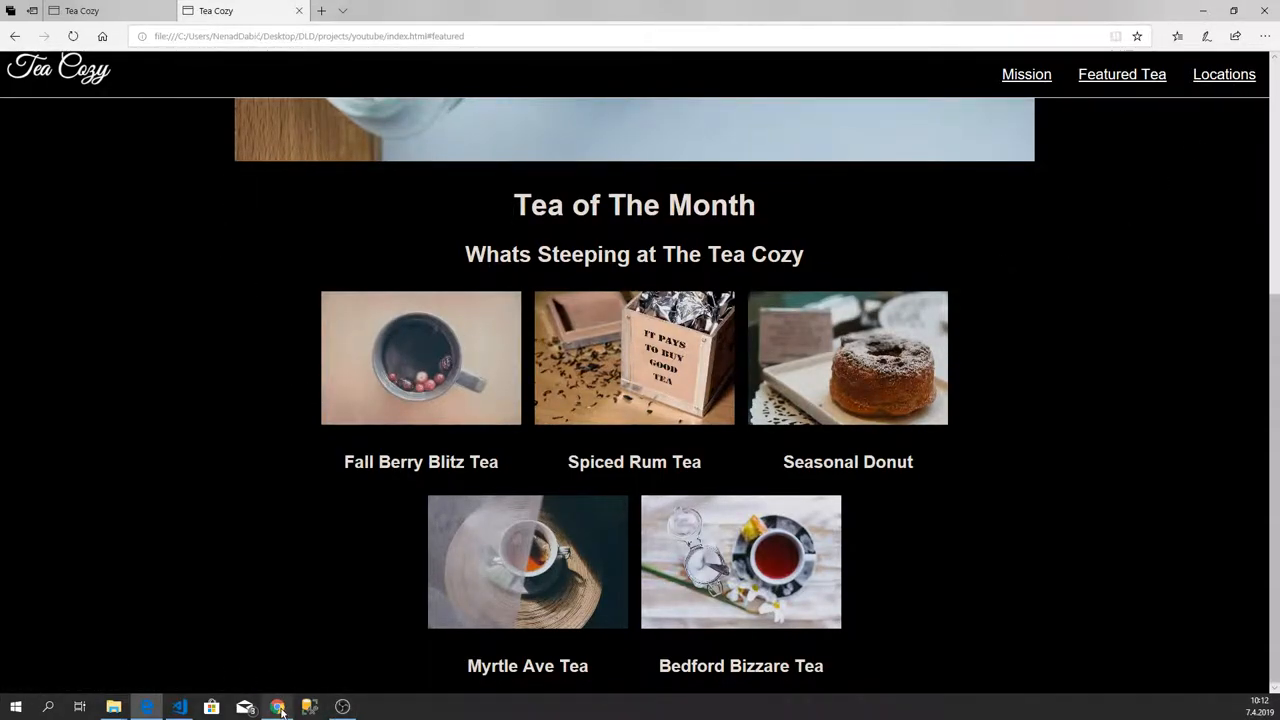
pyautogui.moveTo(278, 707)
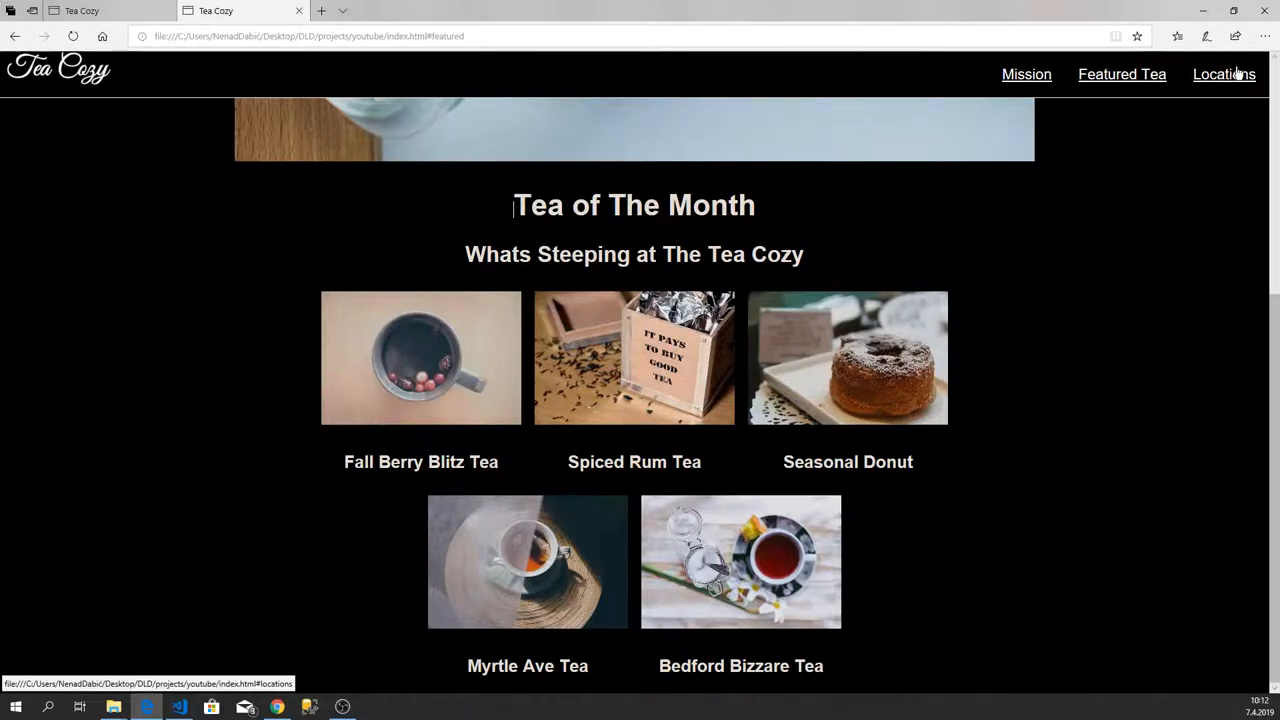
pyautogui.moveTo(537, 620)
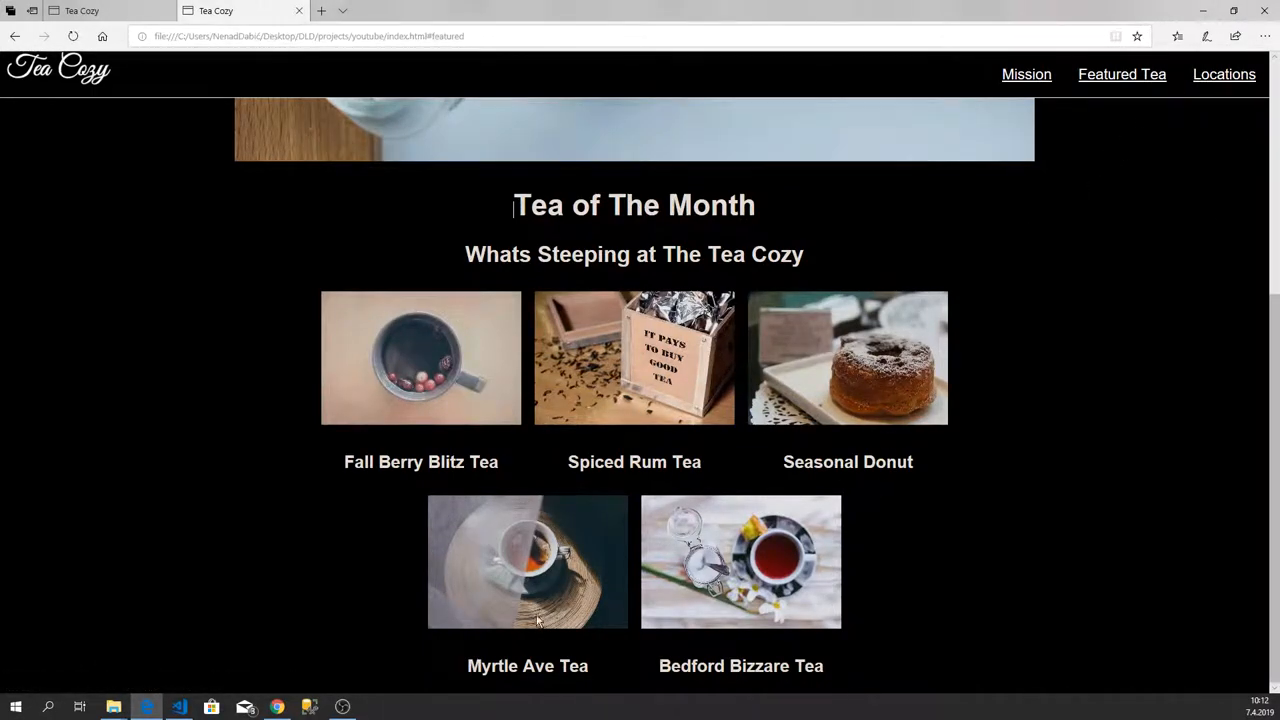
pyautogui.moveTo(461, 490)
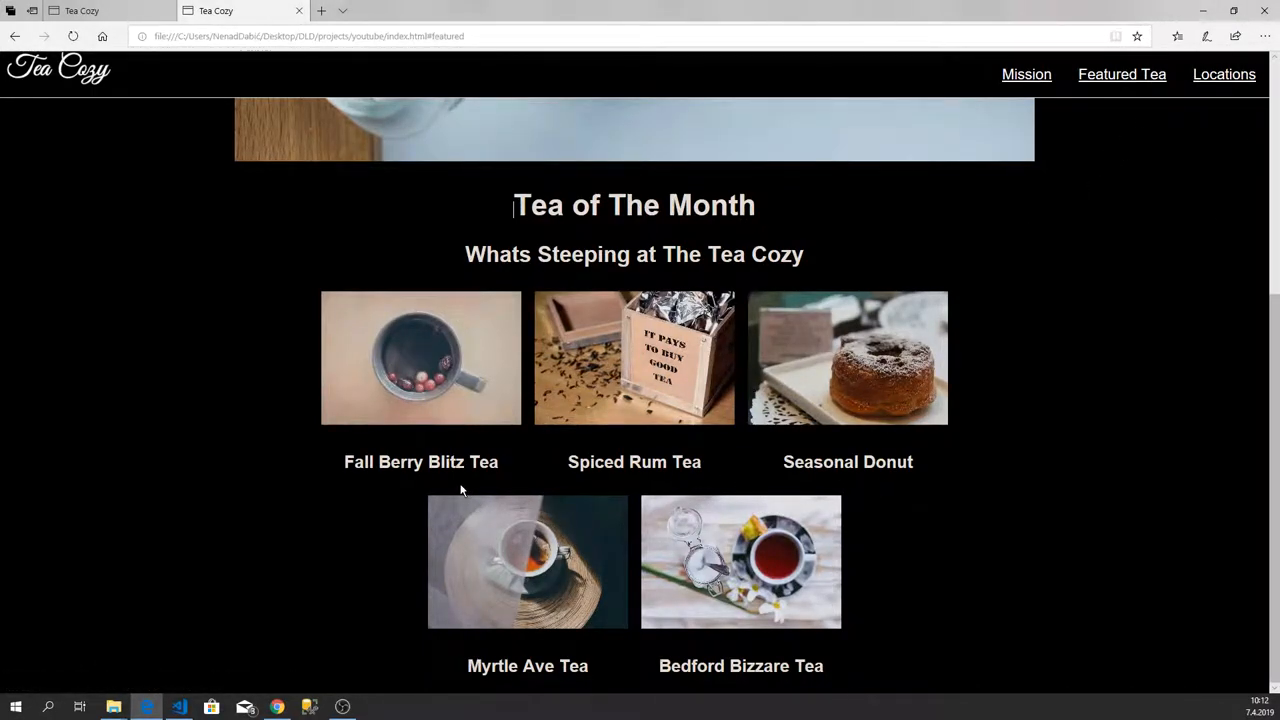
pyautogui.click(179, 707)
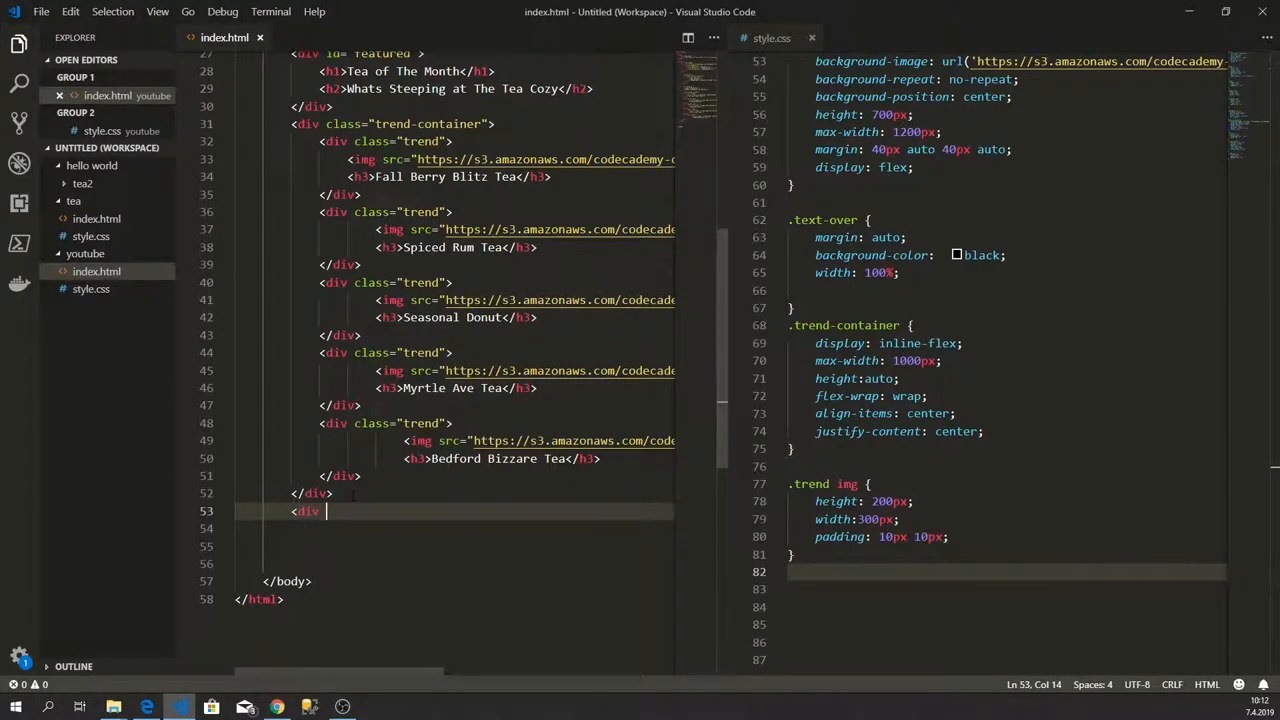
pyautogui.write('id="')
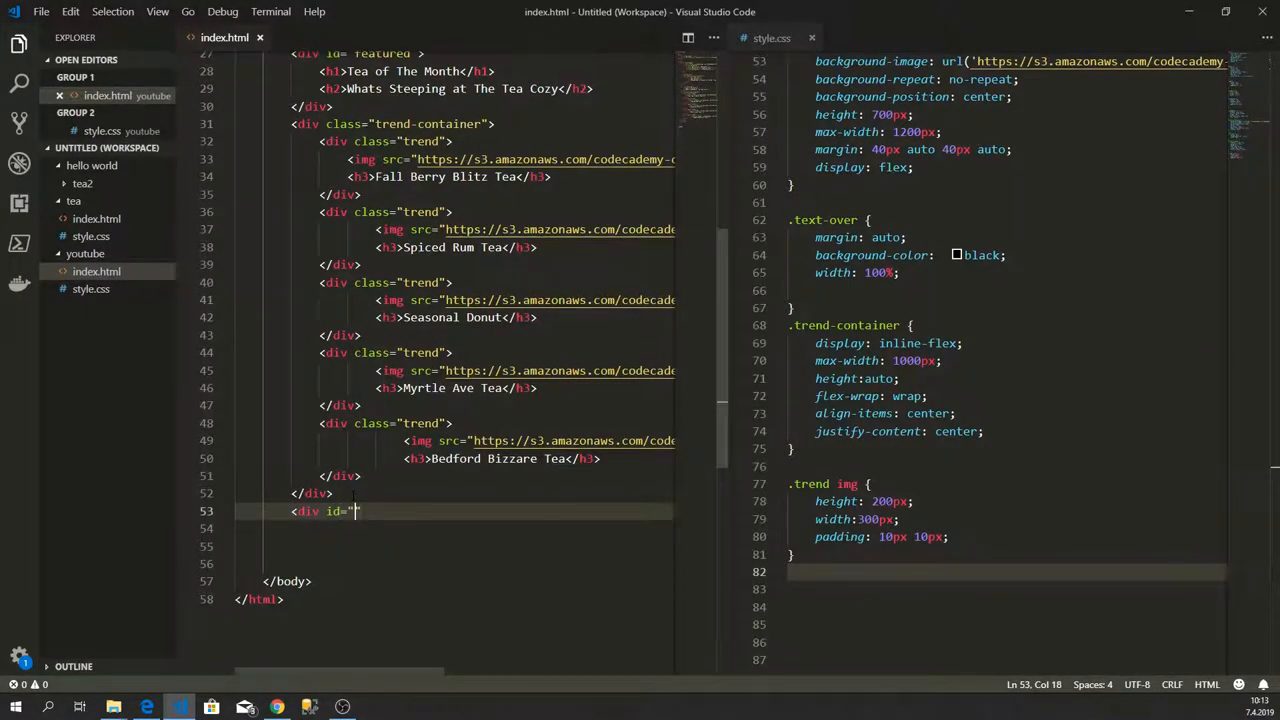
pyautogui.write('locations')
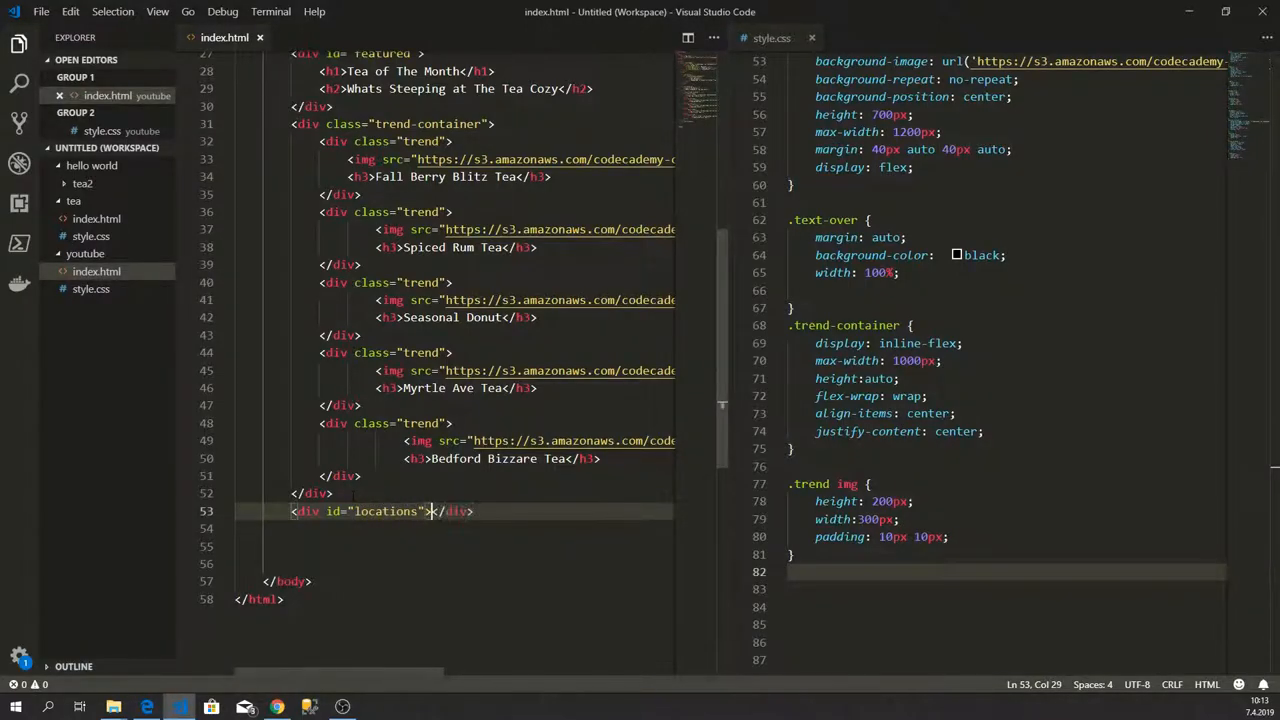
pyautogui.press('Enter')
pyautogui.write('<div class="')
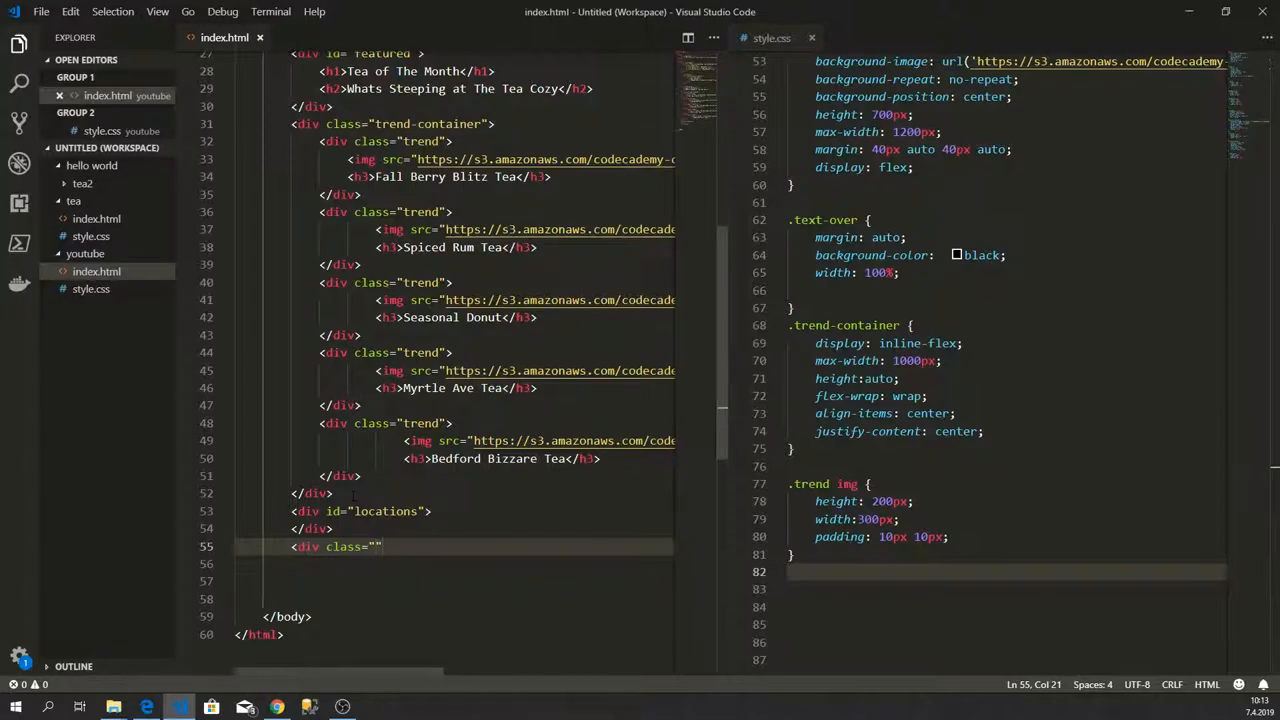
pyautogui.write('banner')
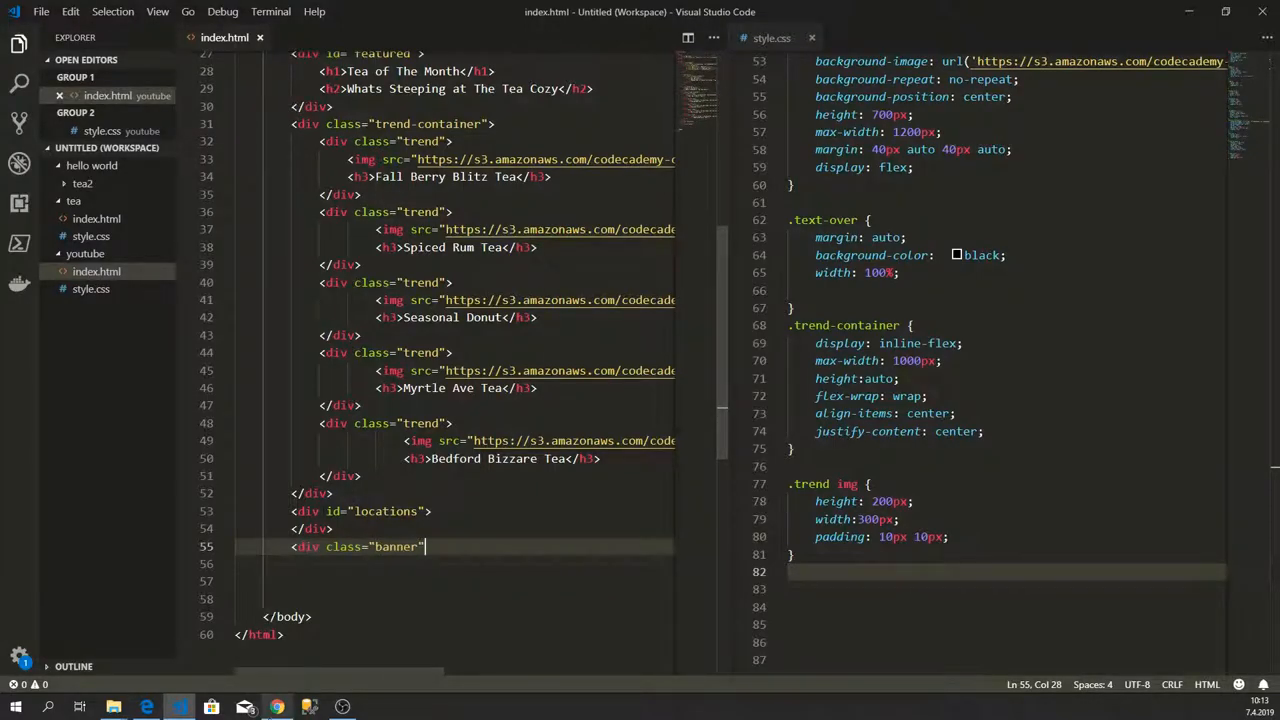
# Step: View the Codecademy Tea Cozy preview's Locations section with its Downtown, East Bayside and Oakdale boxes
pyautogui.click(146, 707)
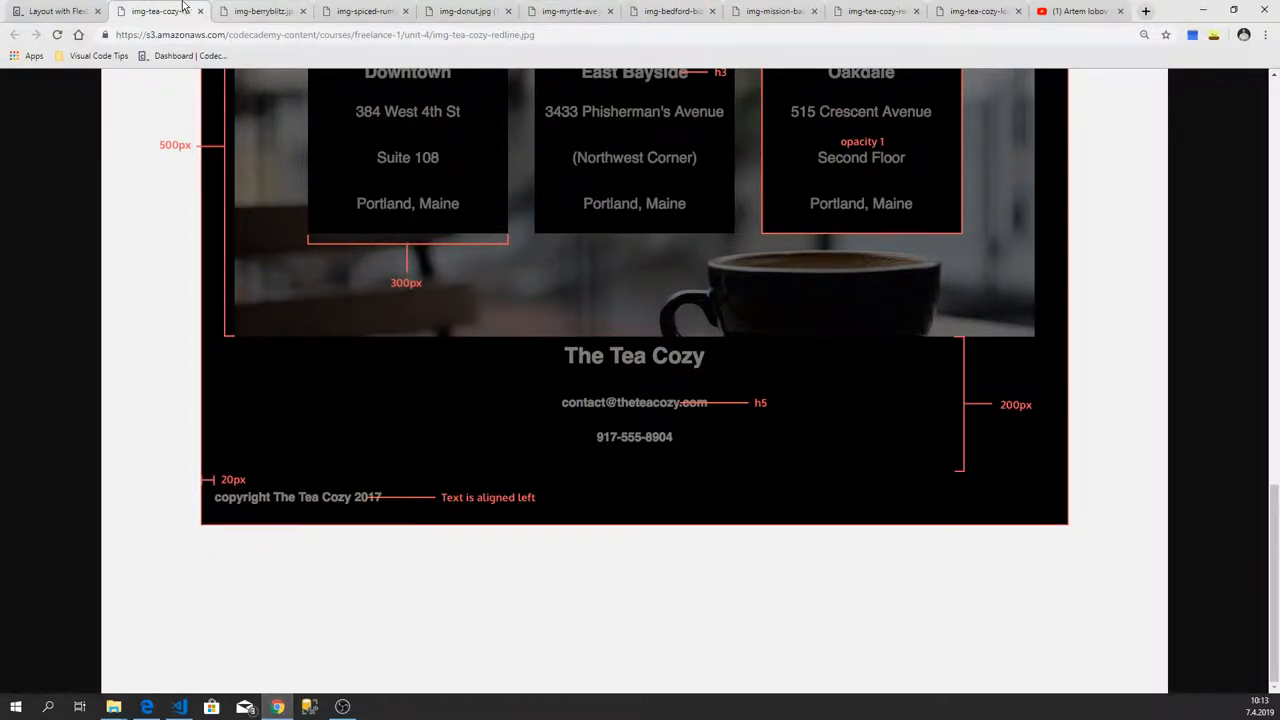
pyautogui.click(55, 11)
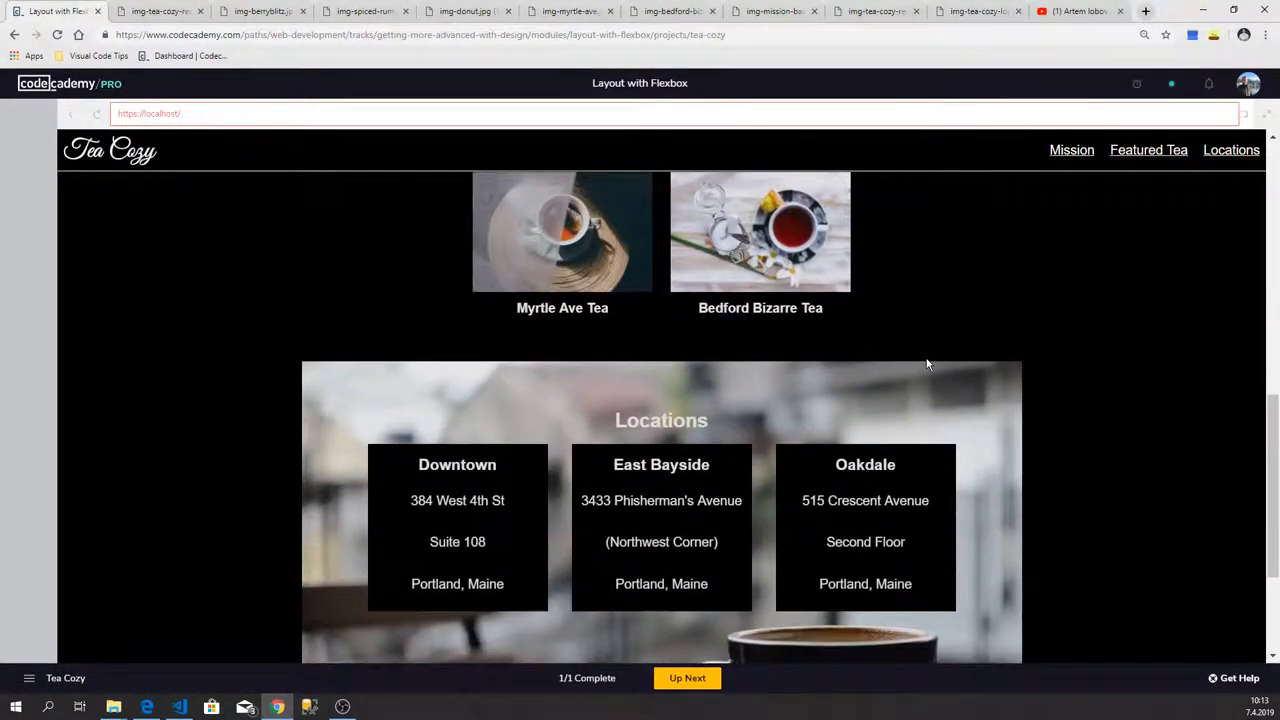
pyautogui.scroll(-3)
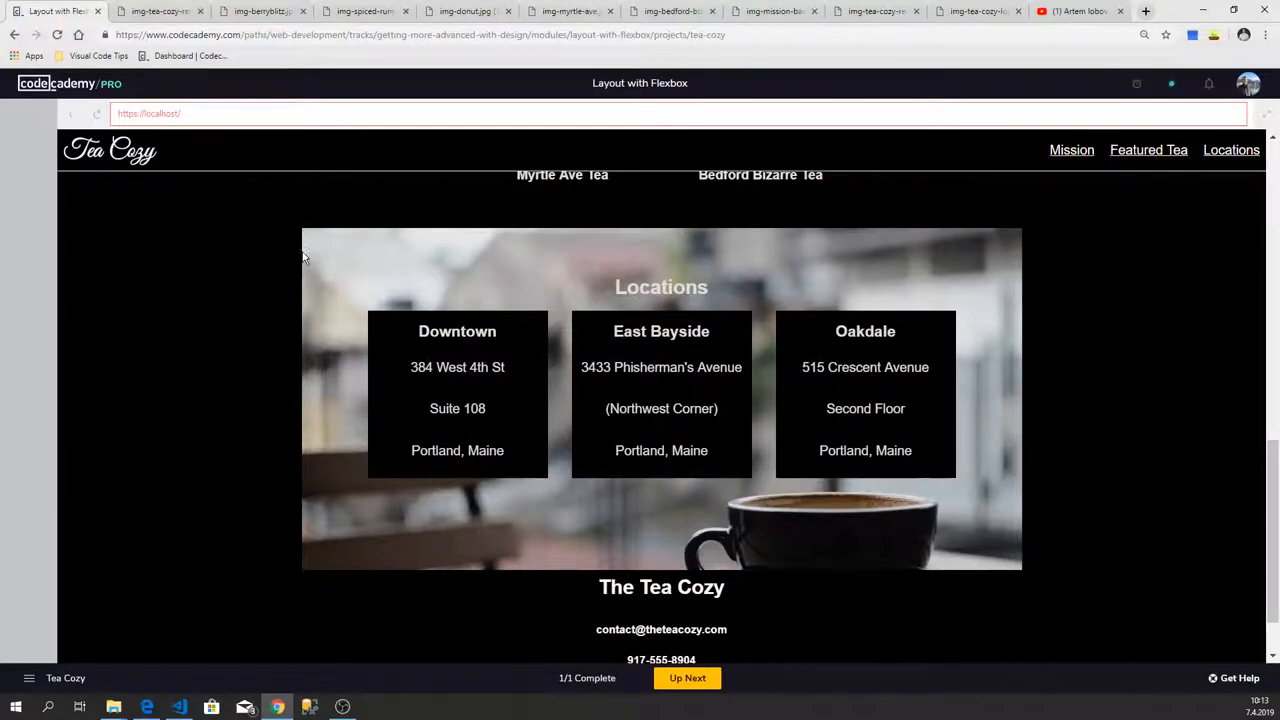
pyautogui.moveTo(940, 456)
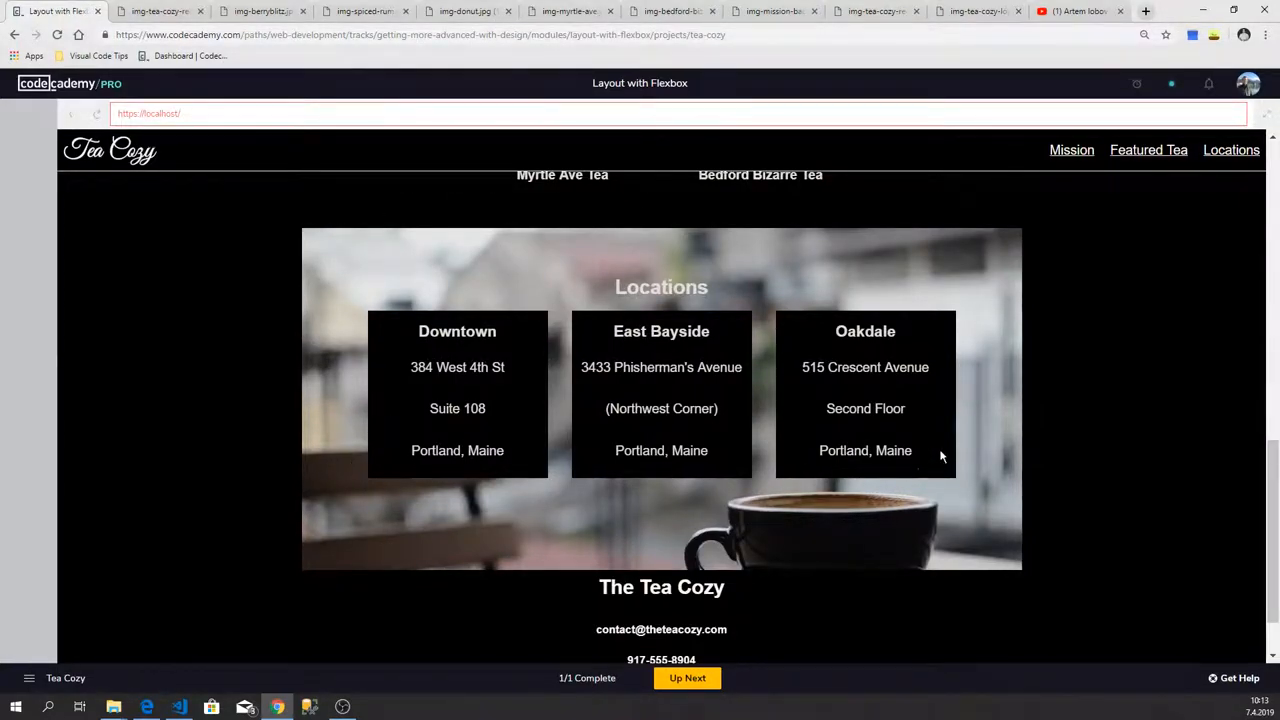
pyautogui.moveTo(343, 266)
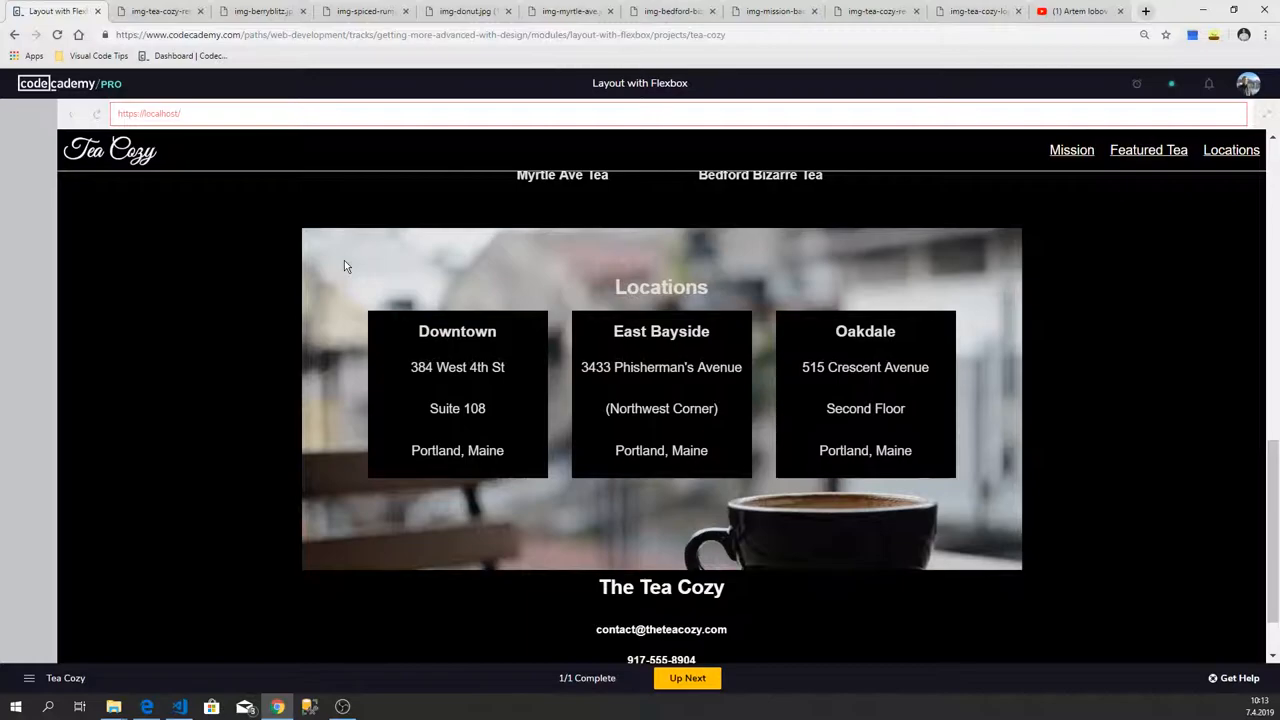
pyautogui.moveTo(641, 280)
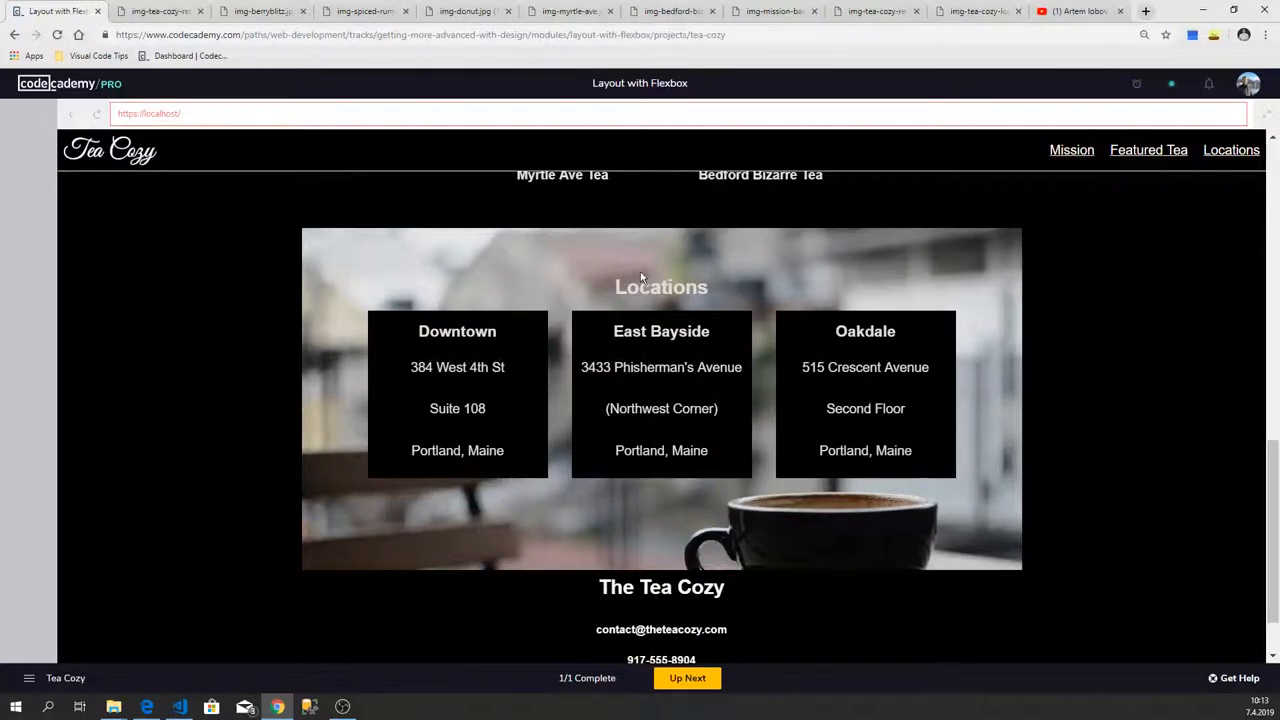
pyautogui.moveTo(369, 540)
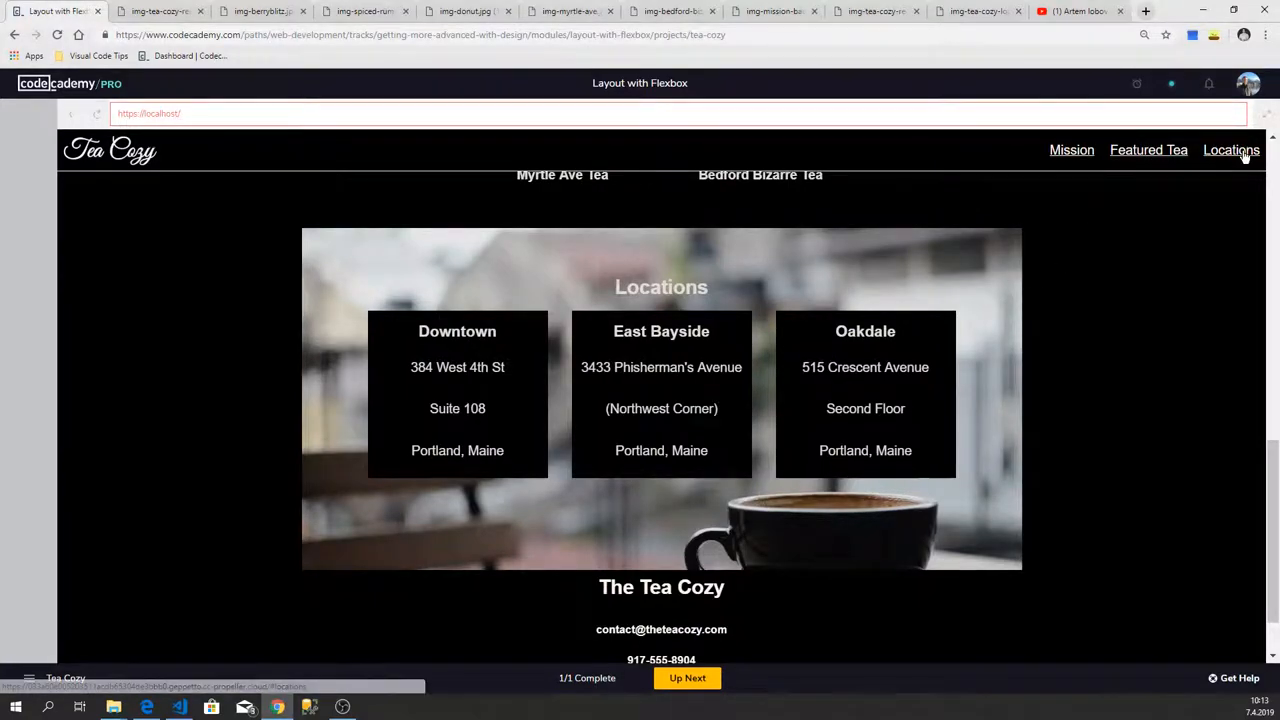
pyautogui.moveTo(489, 352)
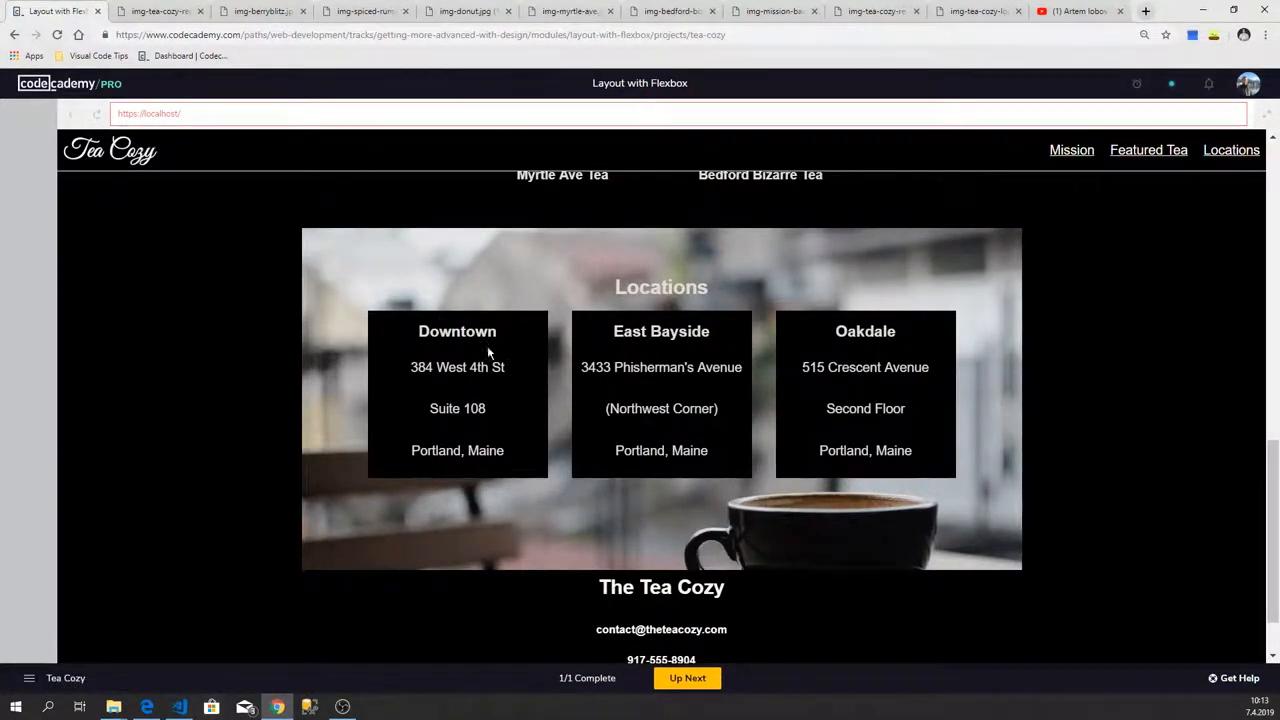
pyautogui.moveTo(305, 237)
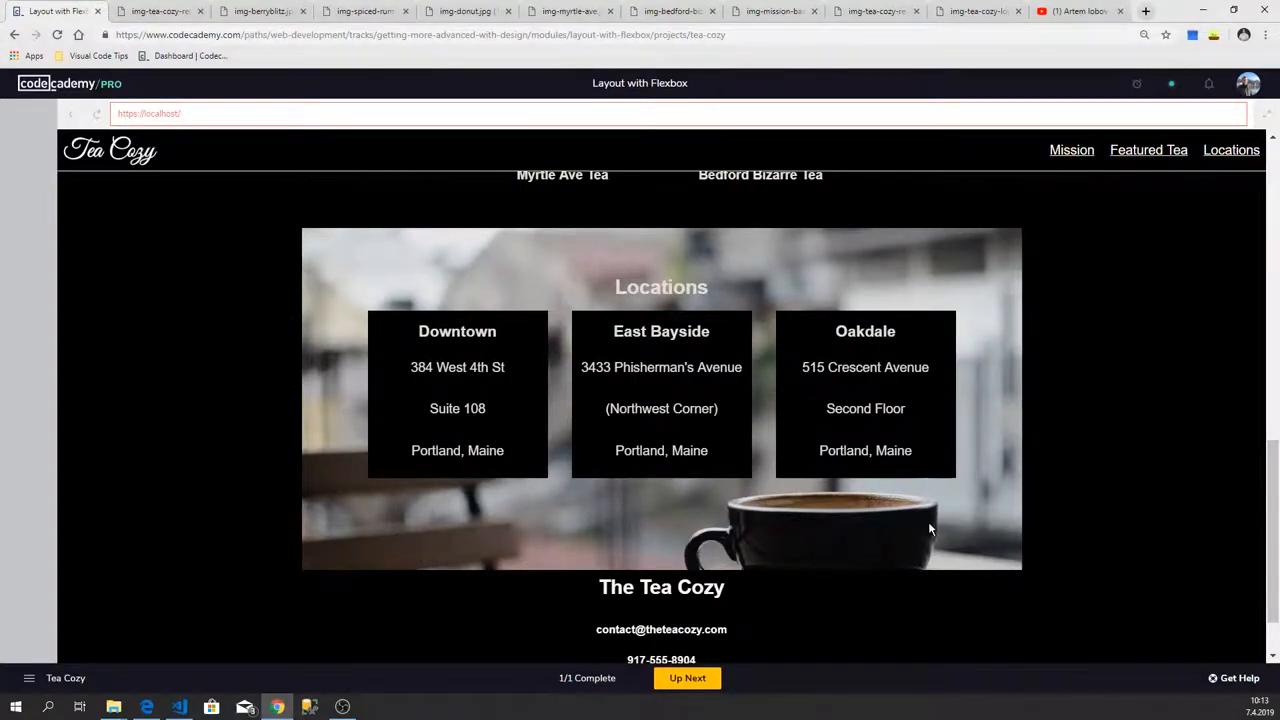
pyautogui.moveTo(350, 269)
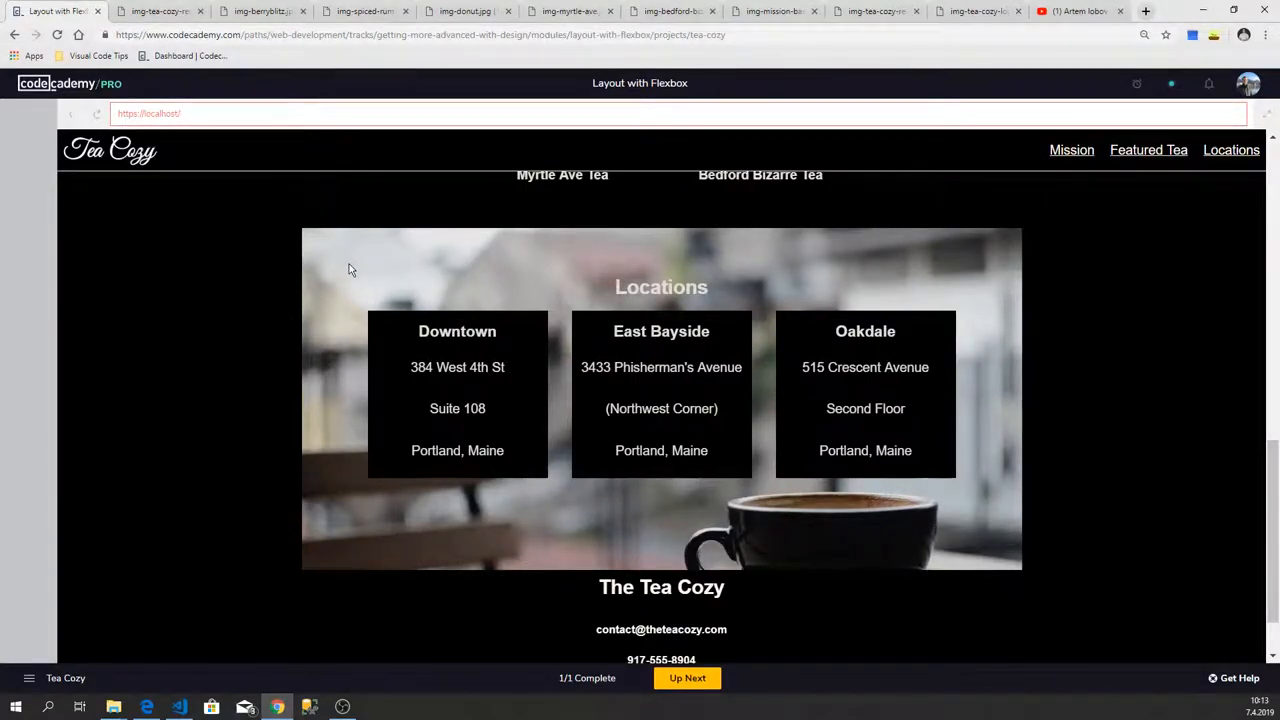
pyautogui.moveTo(657, 263)
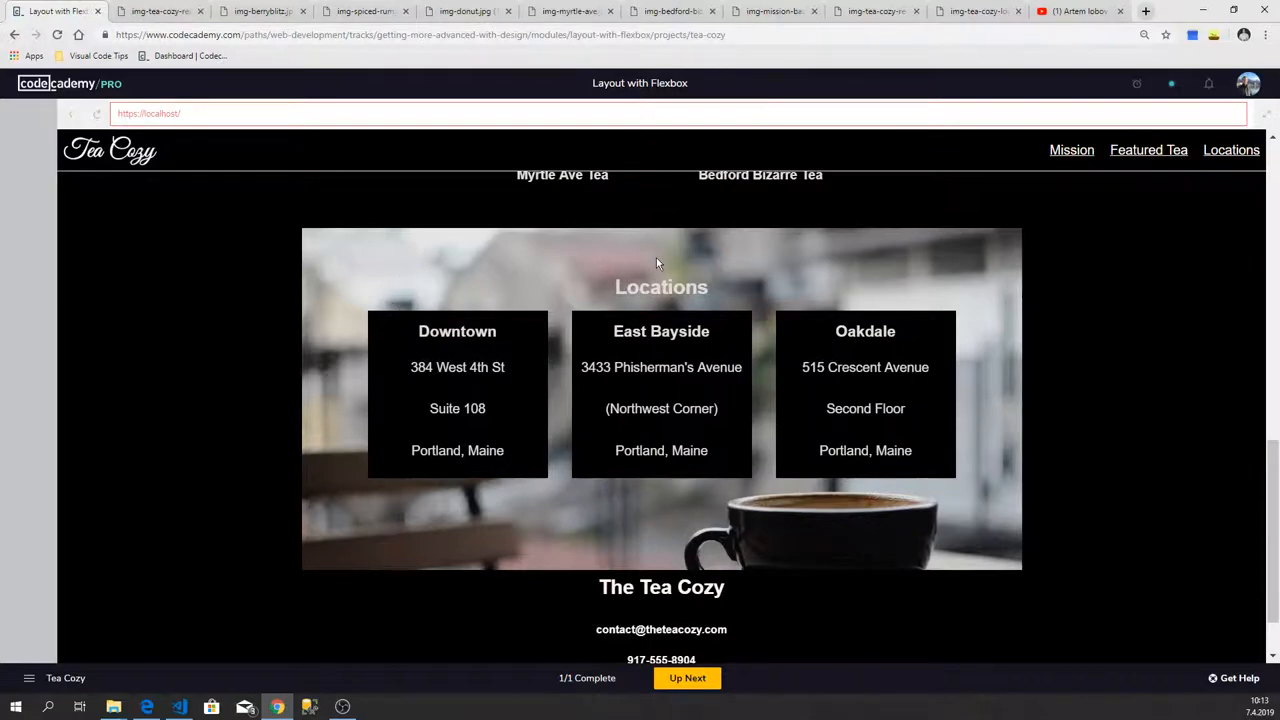
pyautogui.moveTo(710, 259)
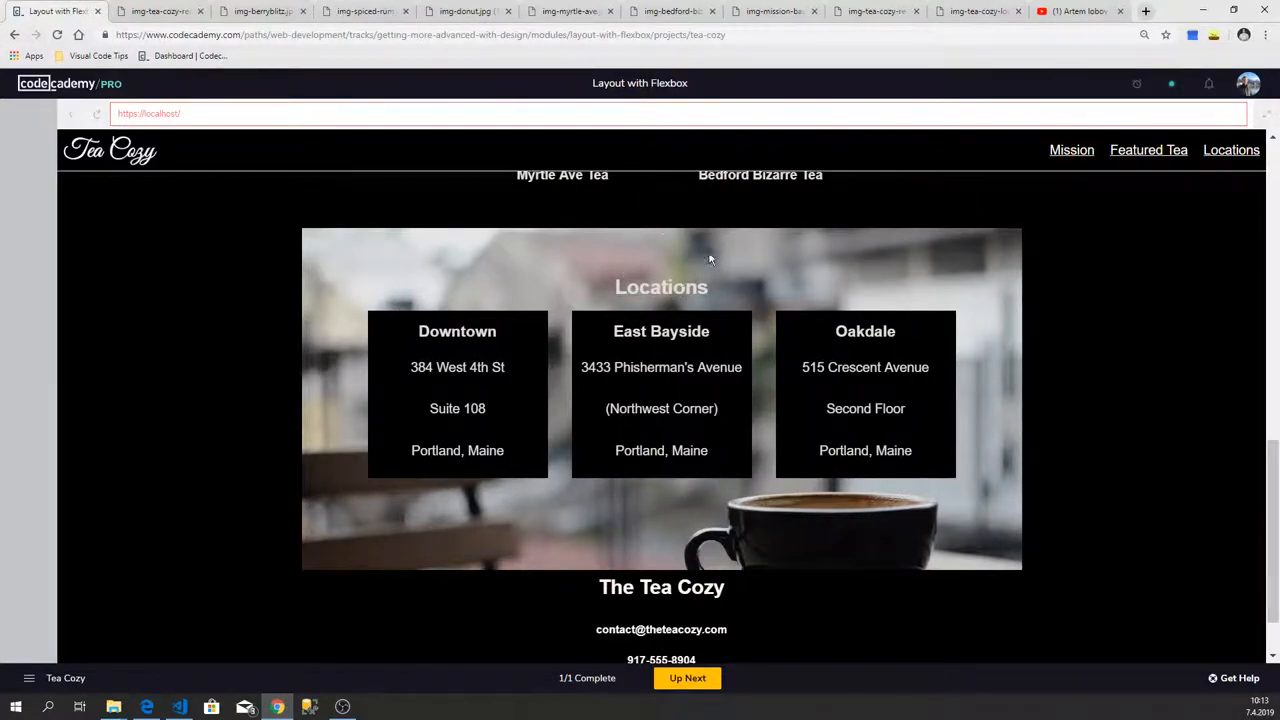
pyautogui.moveTo(335, 317)
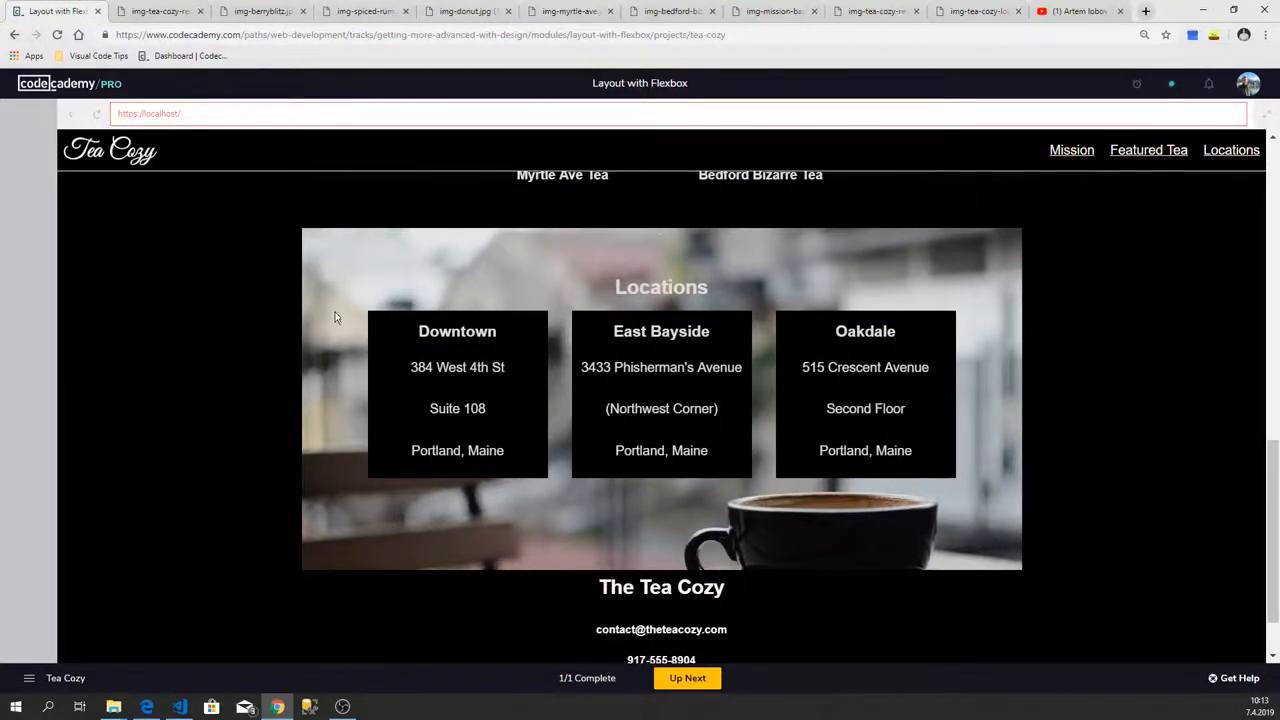
pyautogui.moveTo(370, 332)
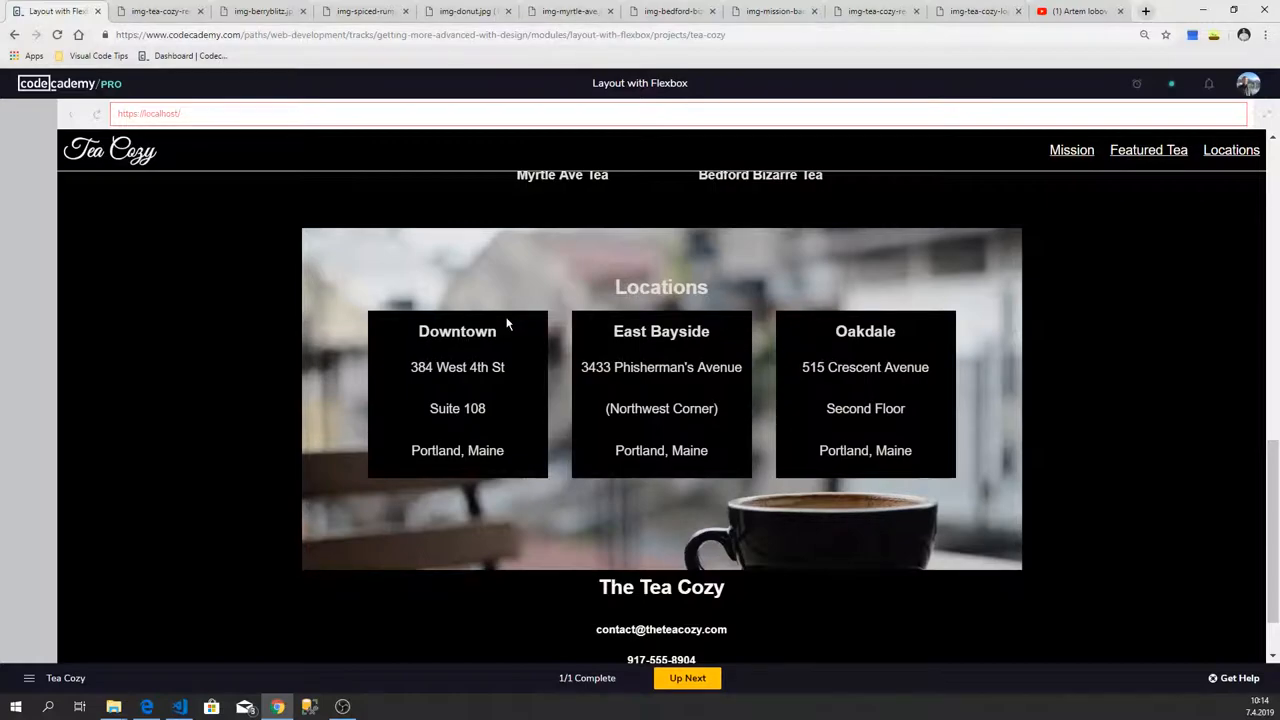
pyautogui.moveTo(459, 350)
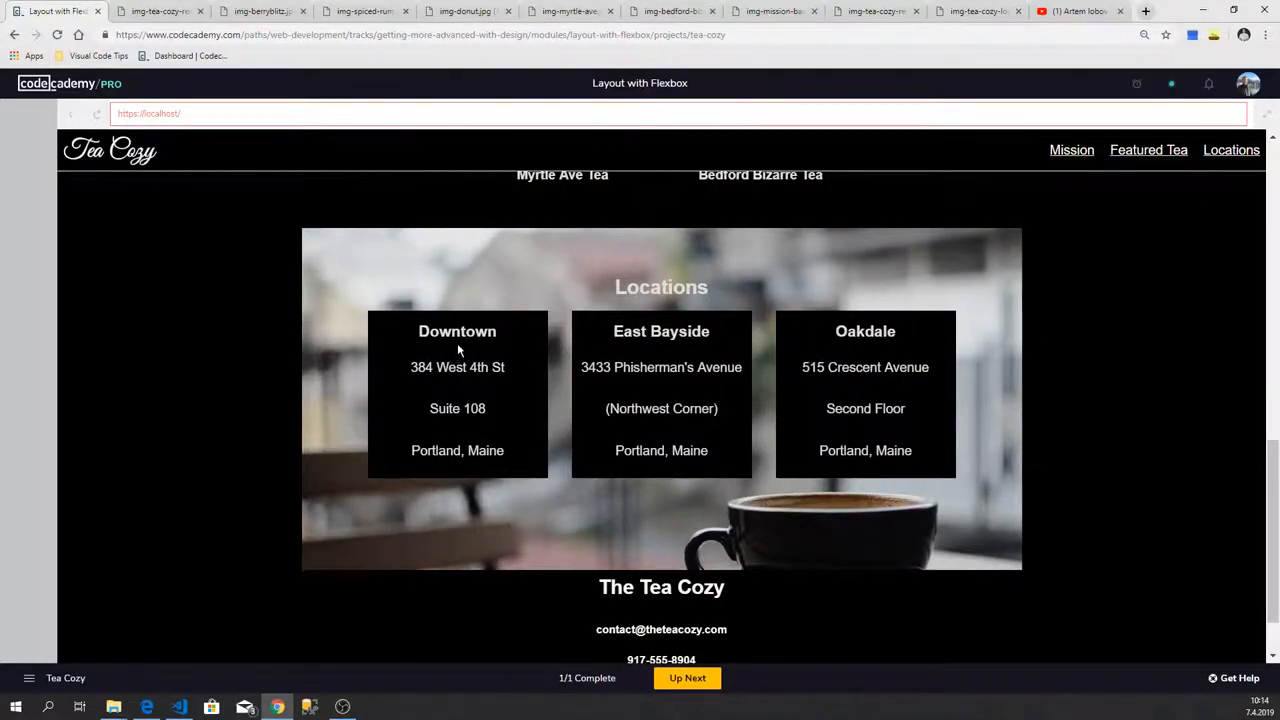
pyautogui.moveTo(505, 414)
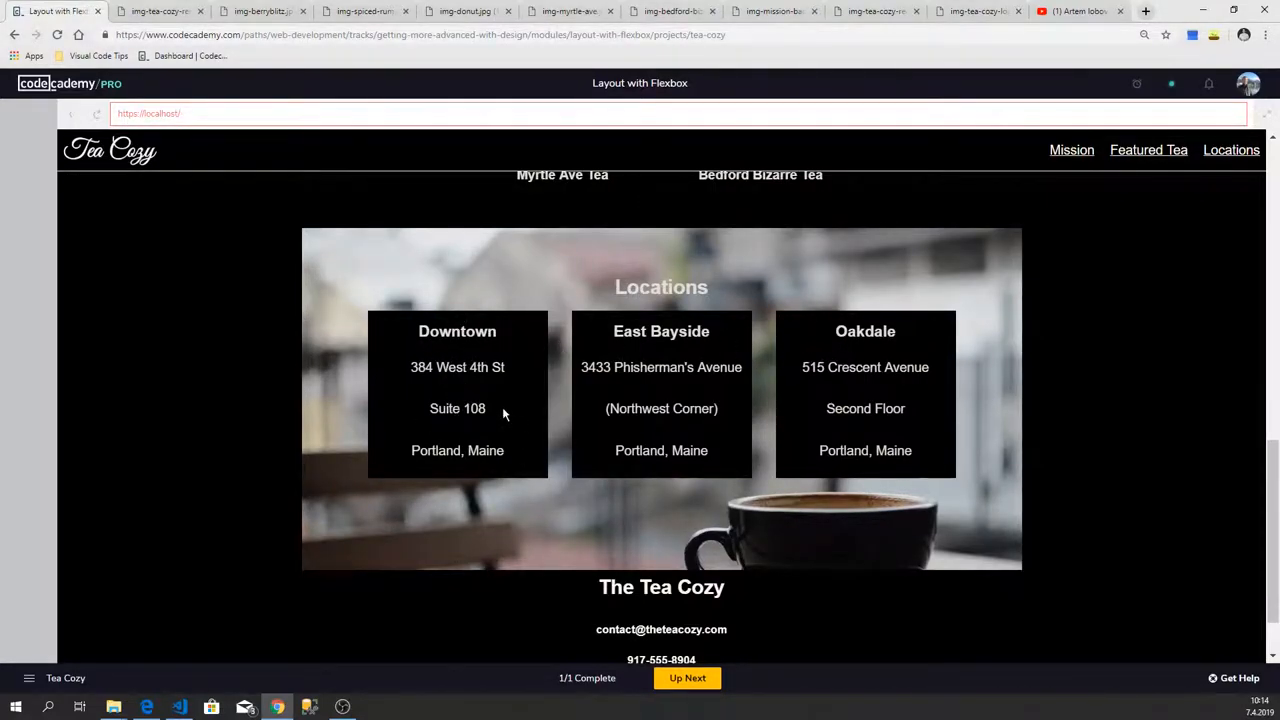
pyautogui.moveTo(417, 474)
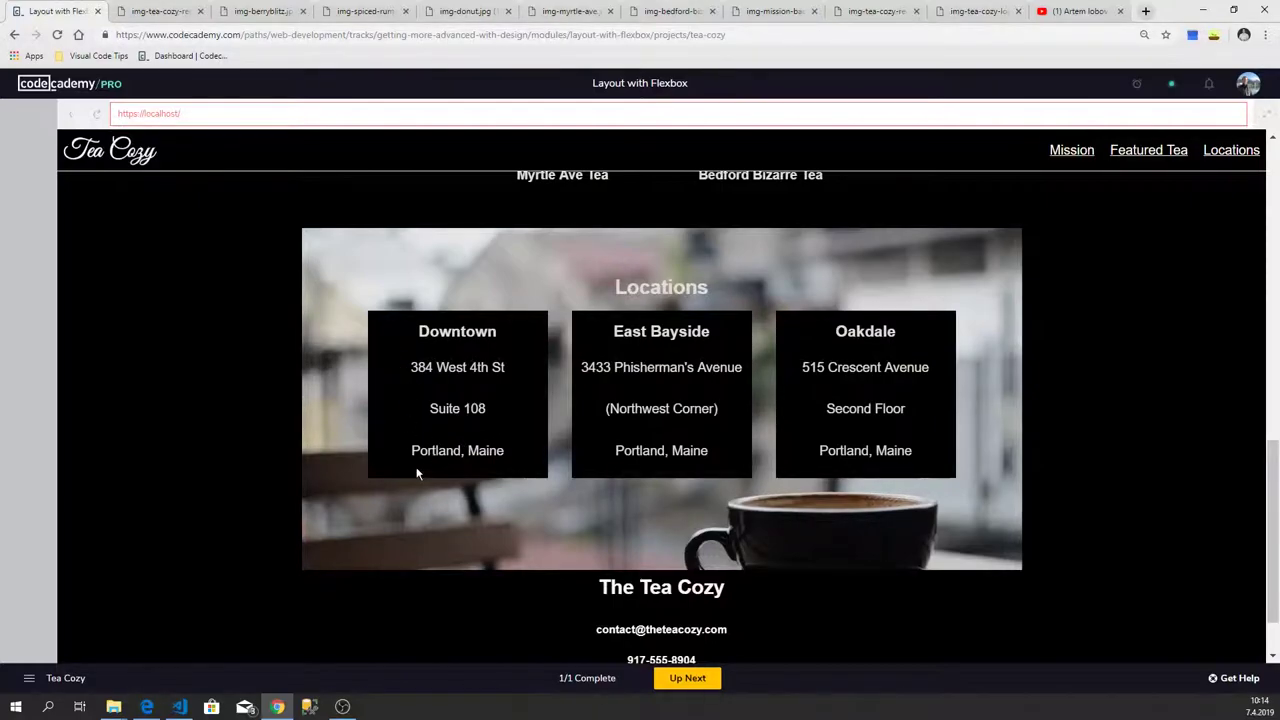
pyautogui.click(179, 707)
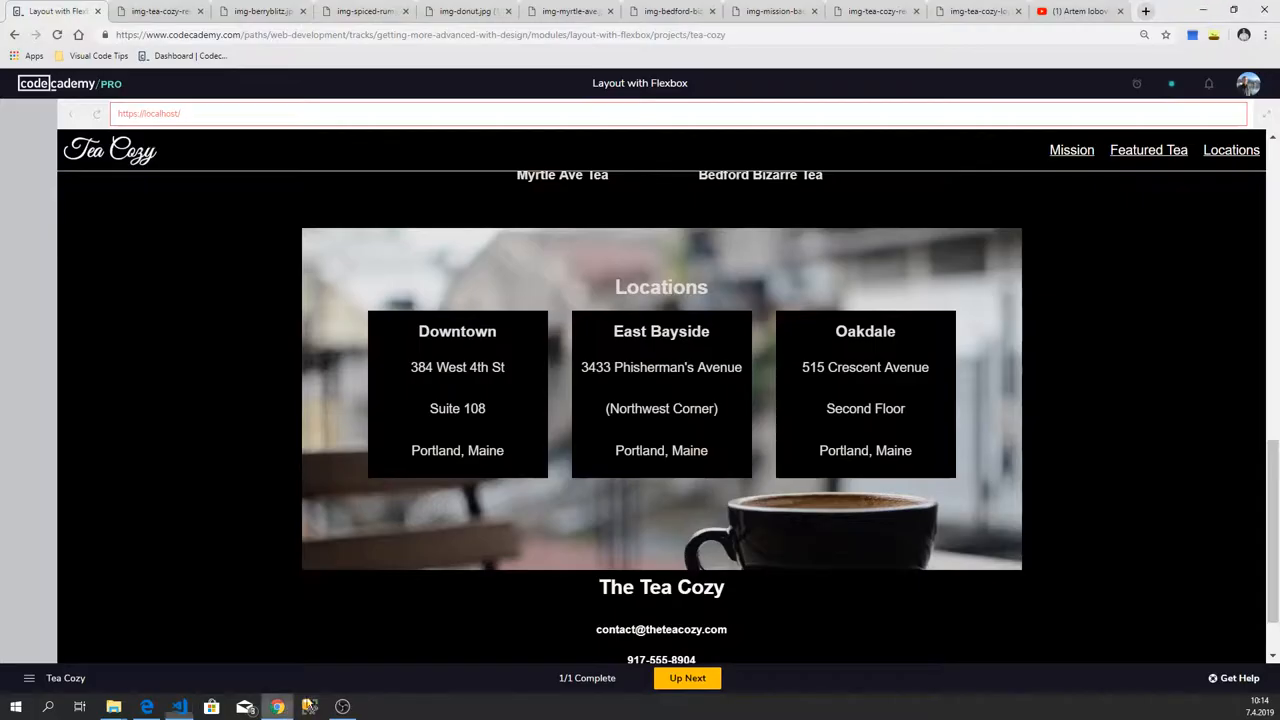
pyautogui.moveTo(1213, 278)
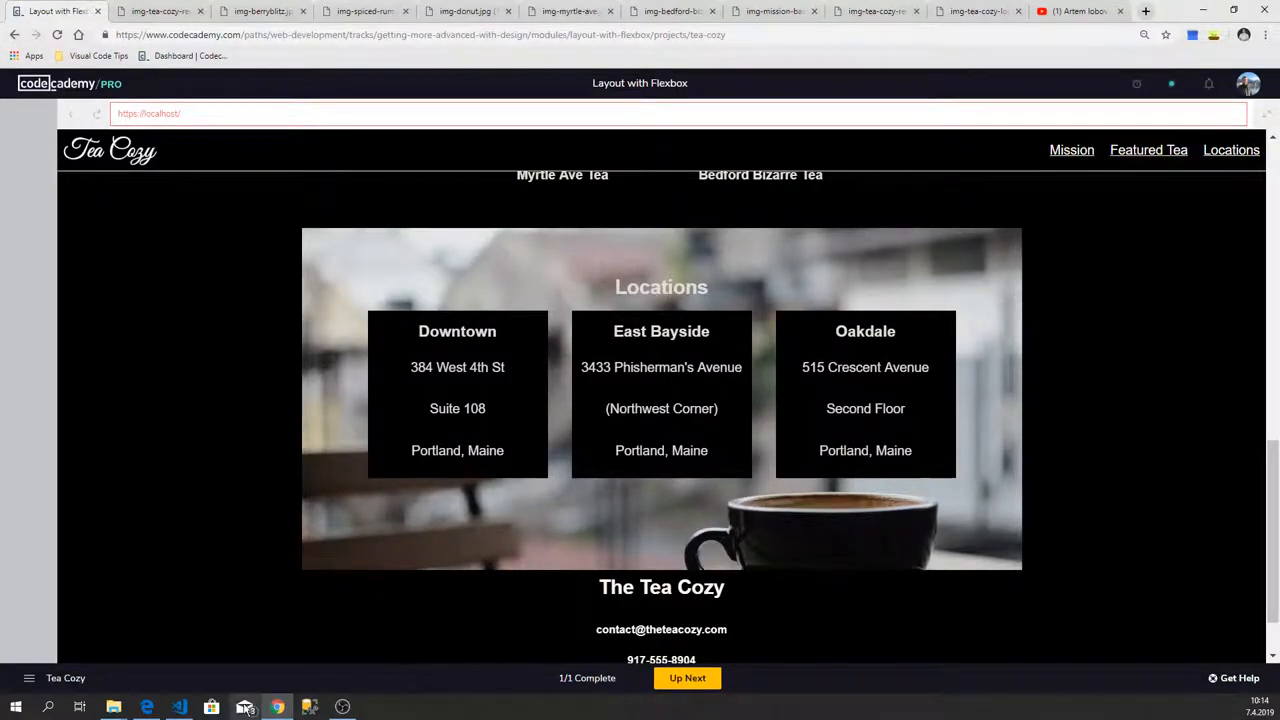
# Step: Write a <div class="text-top"> containing <p>Locations</p> inside the banner div
pyautogui.click(179, 707)
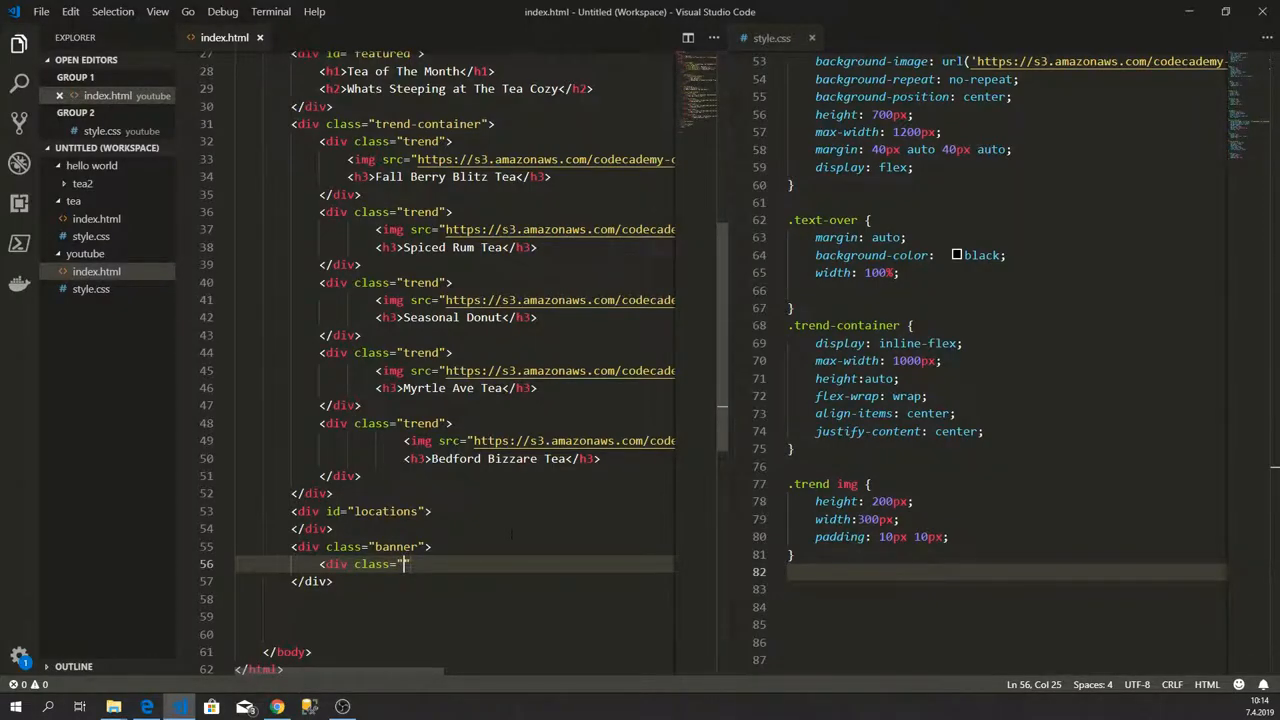
pyautogui.write('tex')
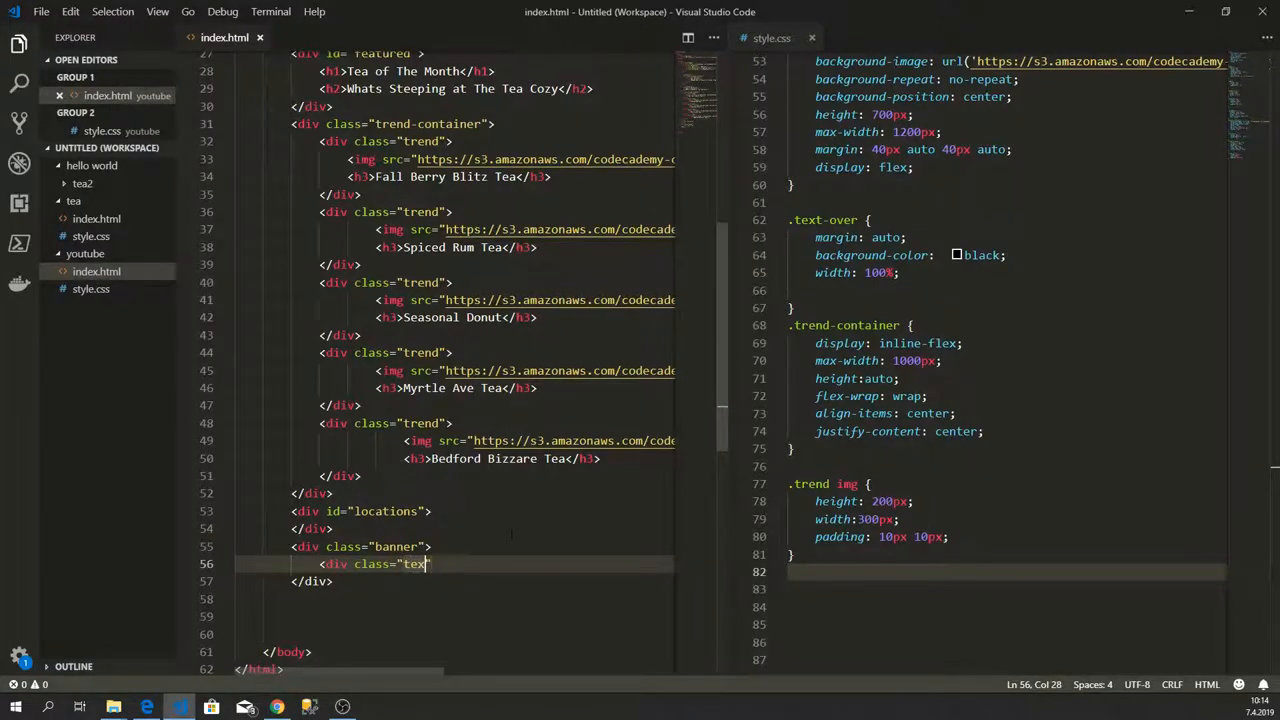
pyautogui.write('-to')
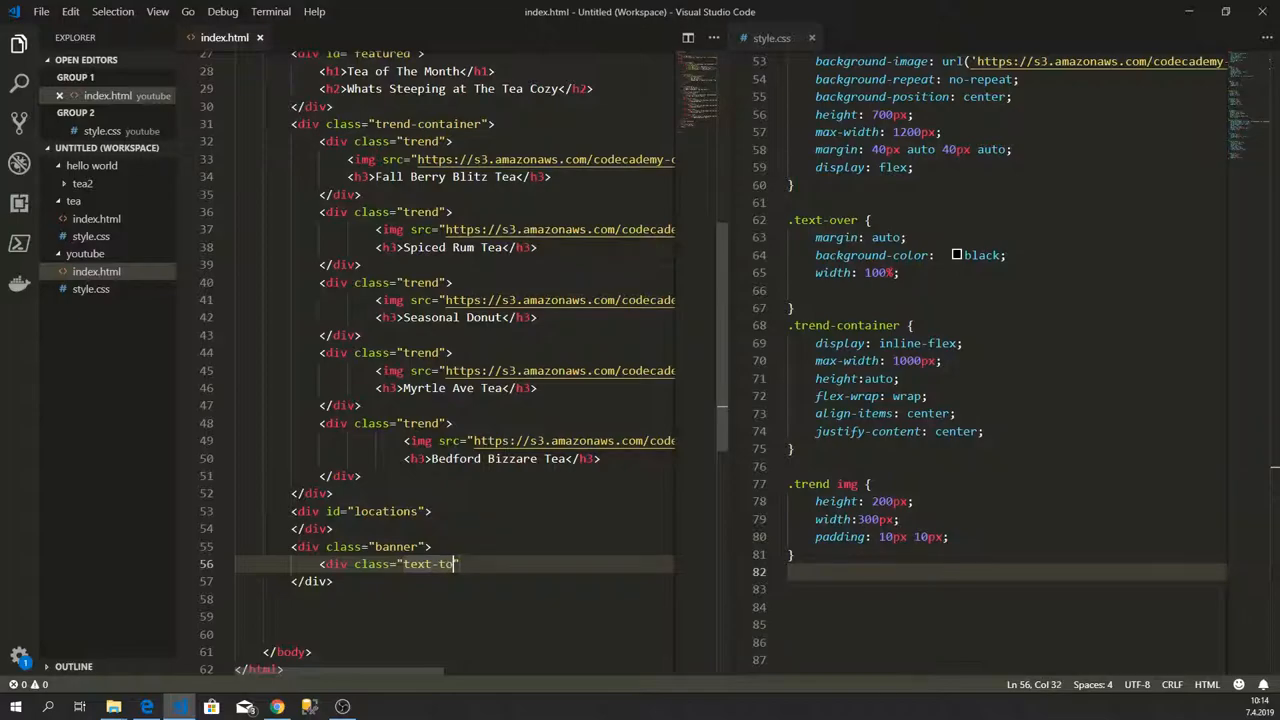
pyautogui.write('p"')
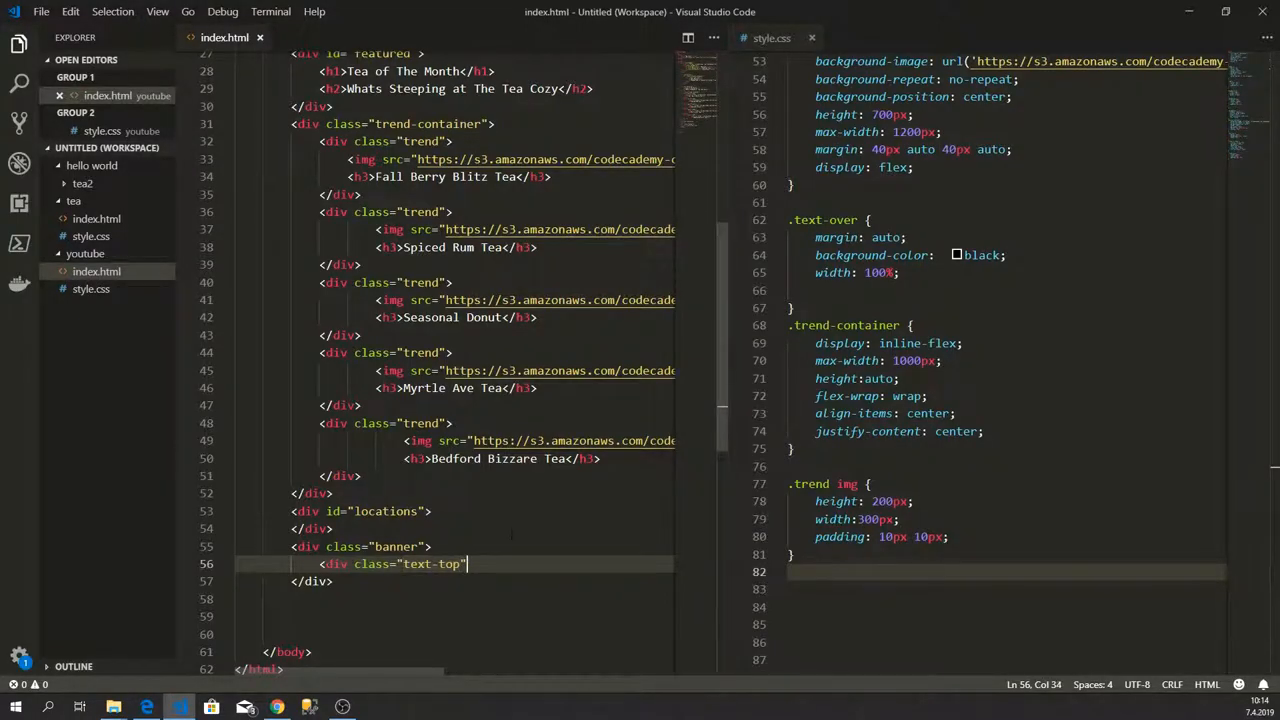
pyautogui.write('></div>')
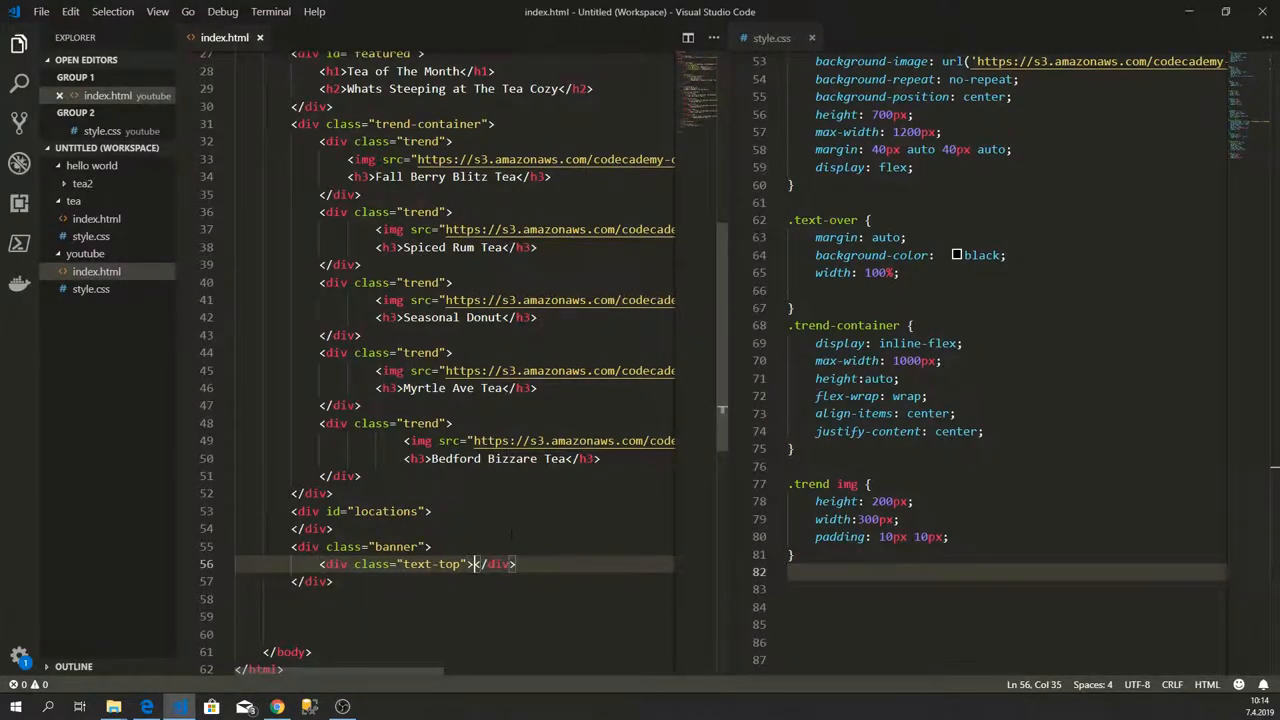
pyautogui.write('<p></p>')
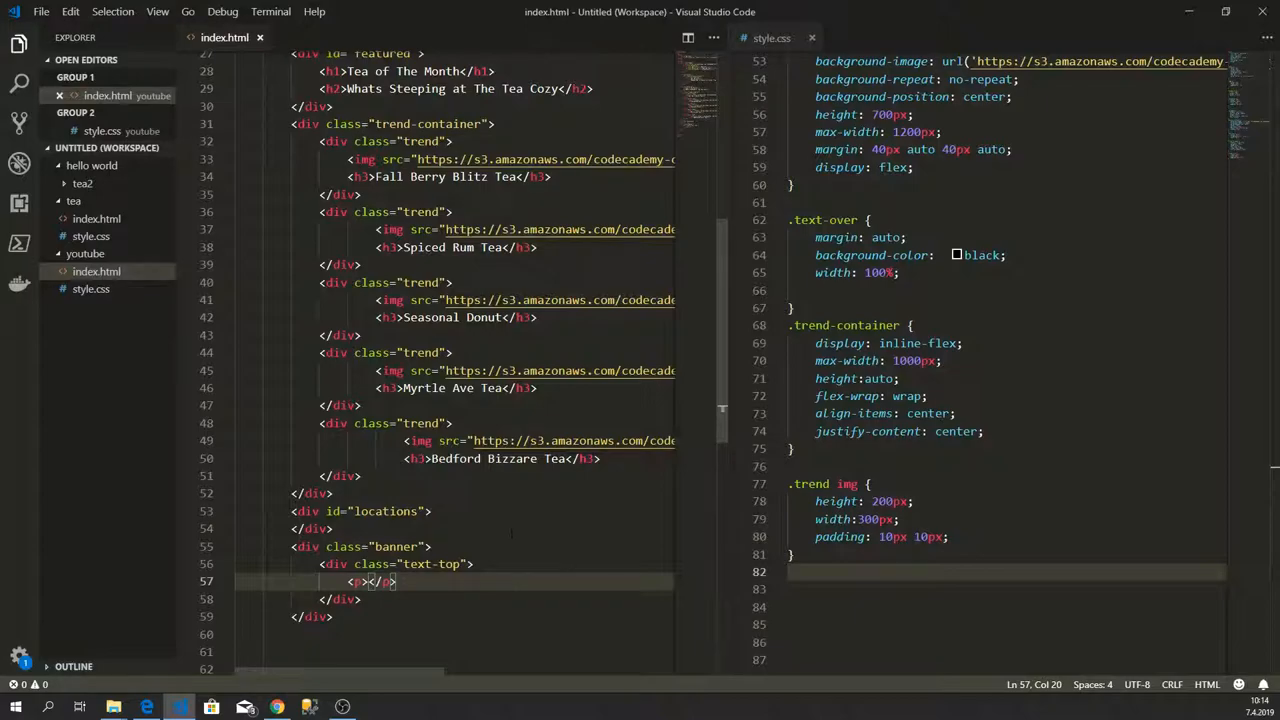
pyautogui.write('Locations')
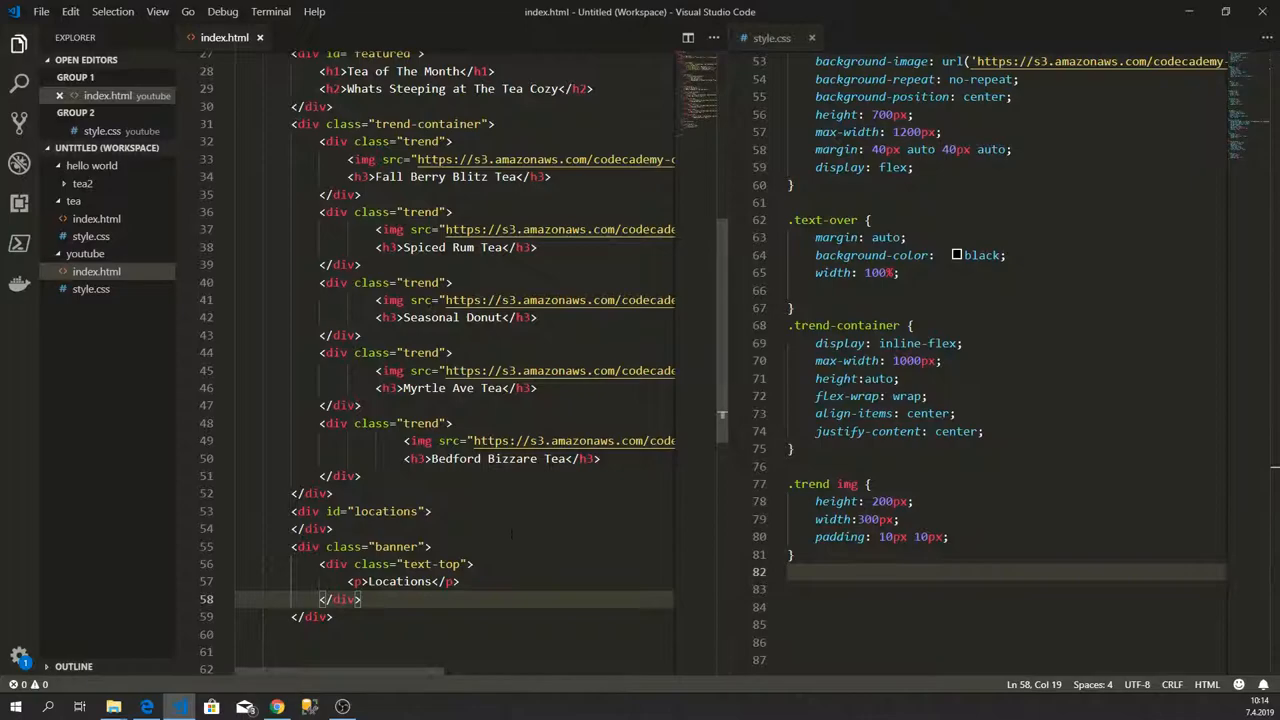
# Step: Add a <div class="boxcontainer"> on a new line below the text-top block
pyautogui.press('Enter')
pyautogui.write('<div class="')
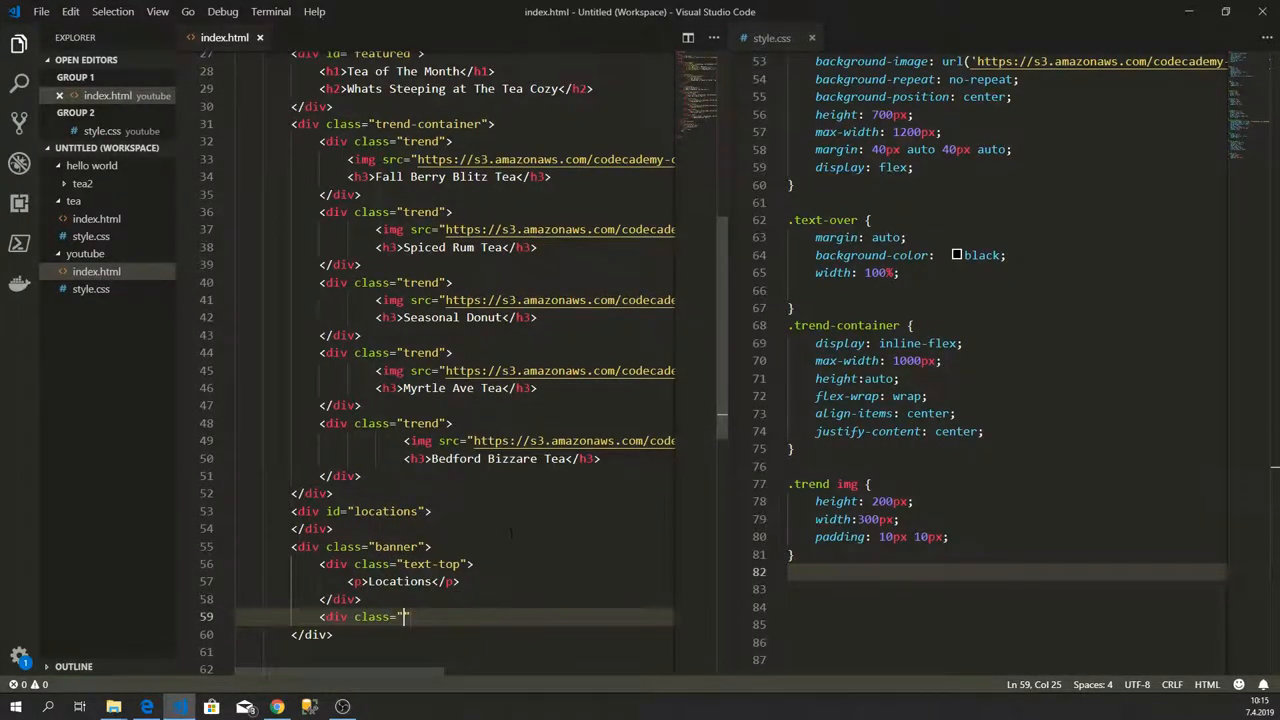
pyautogui.write('b')
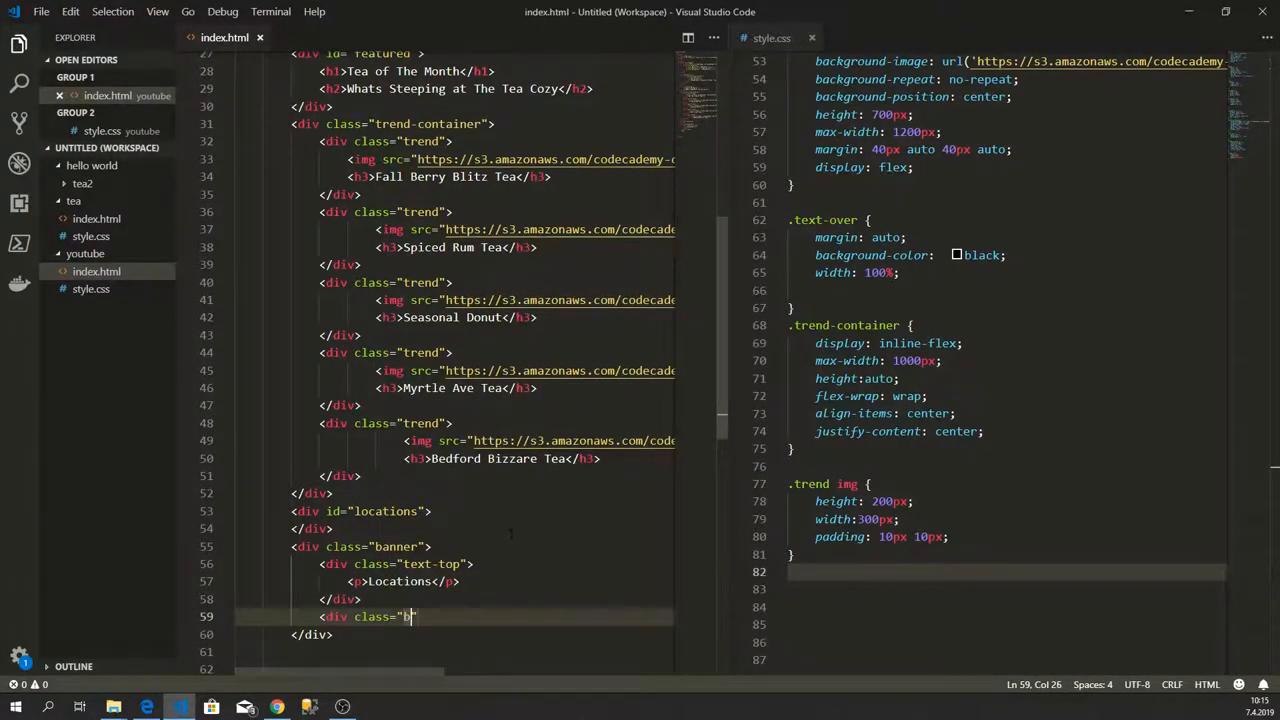
pyautogui.write('ox')
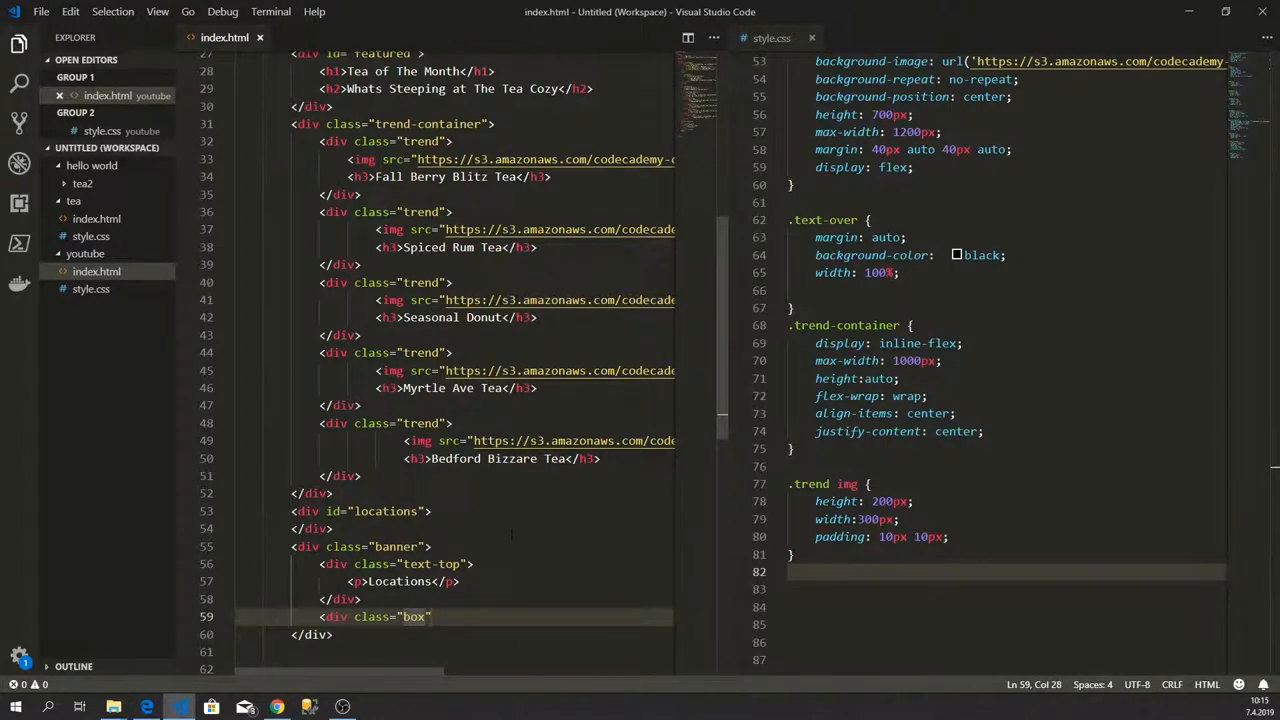
pyautogui.write('container')
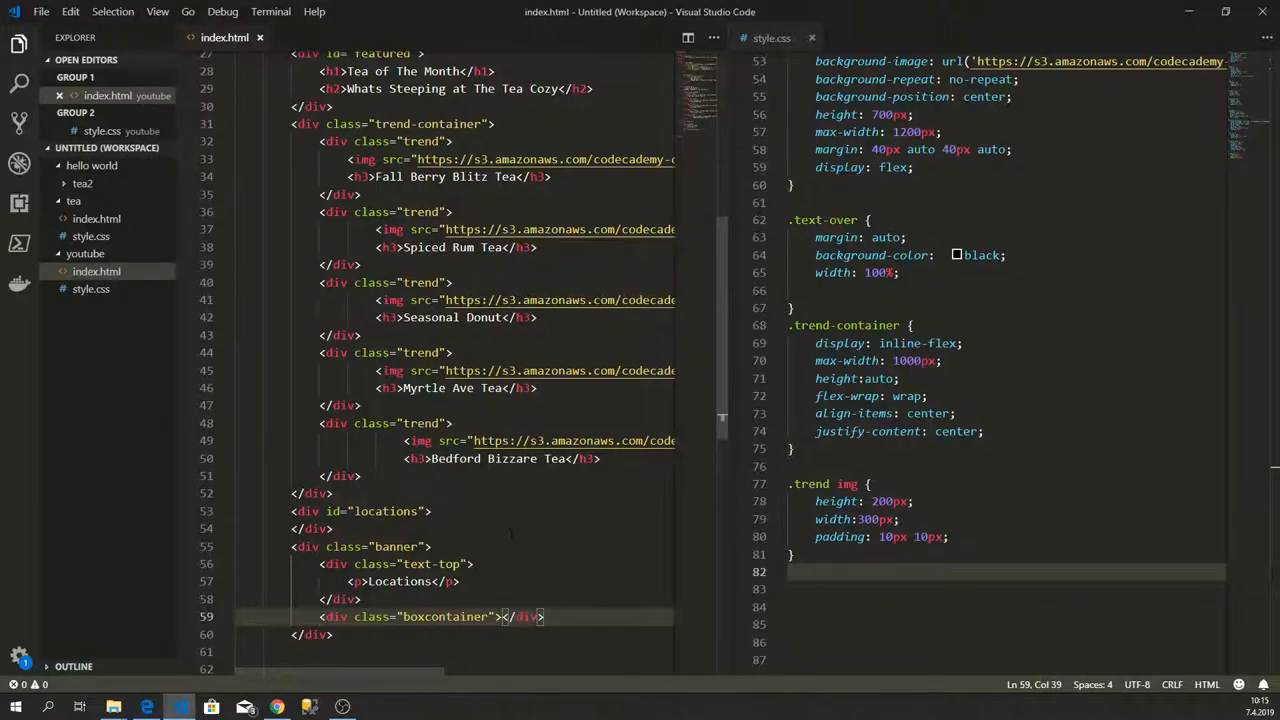
pyautogui.press('Enter')
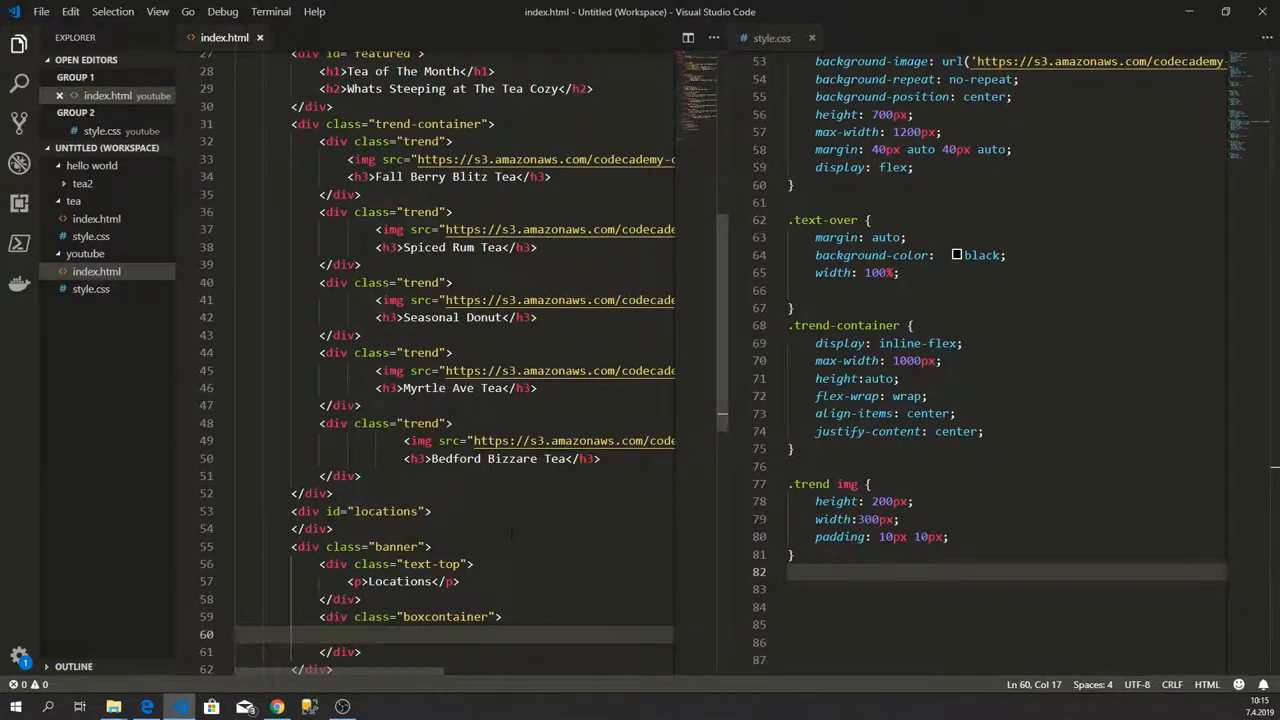
# Step: Nest a first <div class="box"> inside the boxcontainer with an empty line inside it
pyautogui.write('<div')
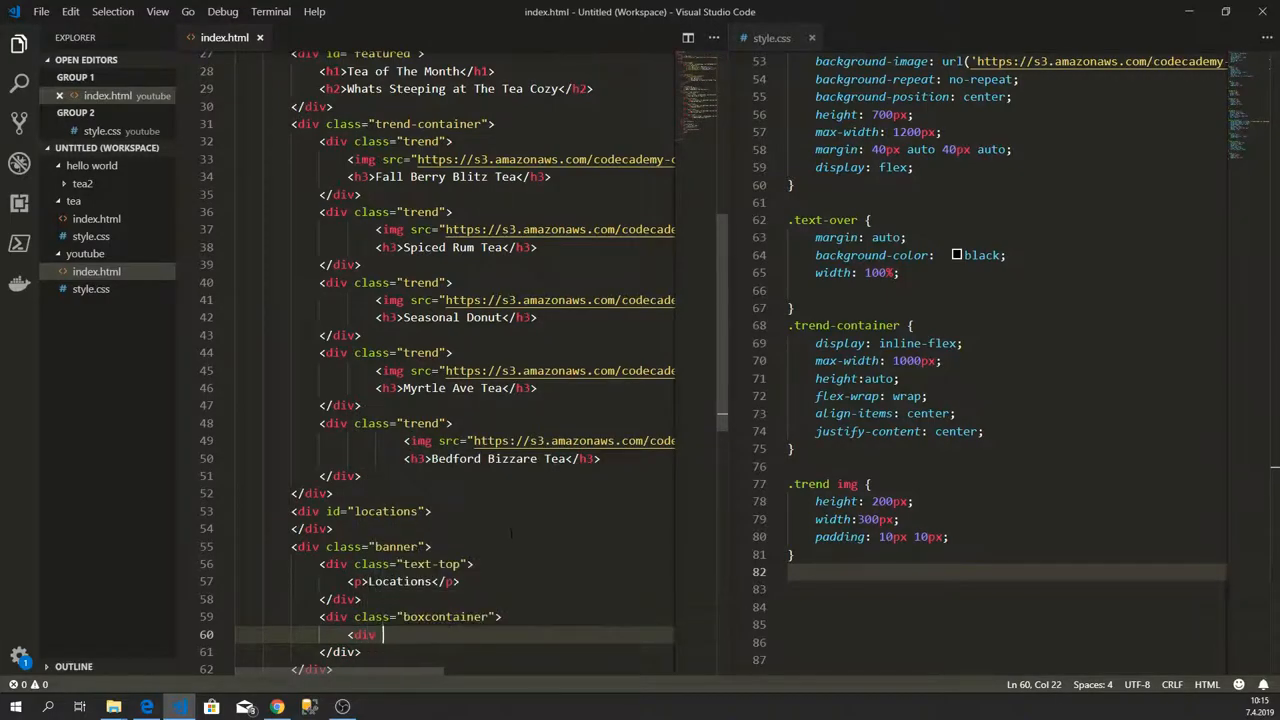
pyautogui.write('class=""')
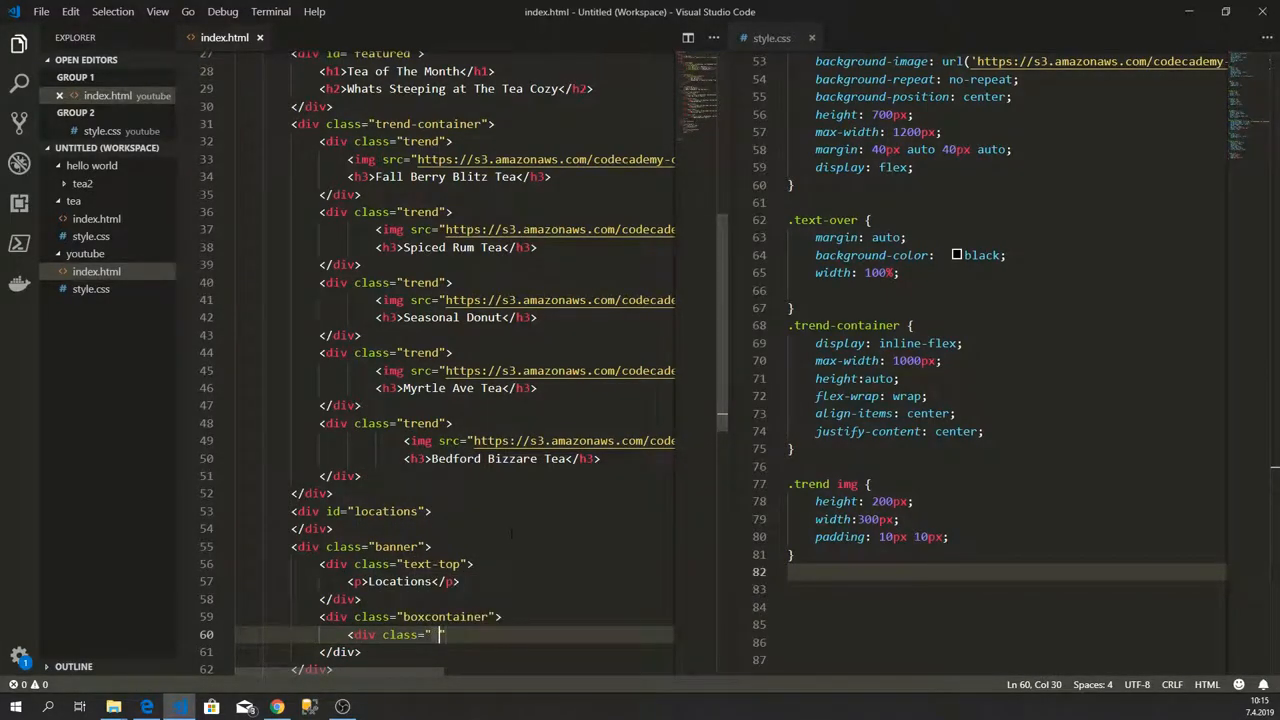
pyautogui.write('boc')
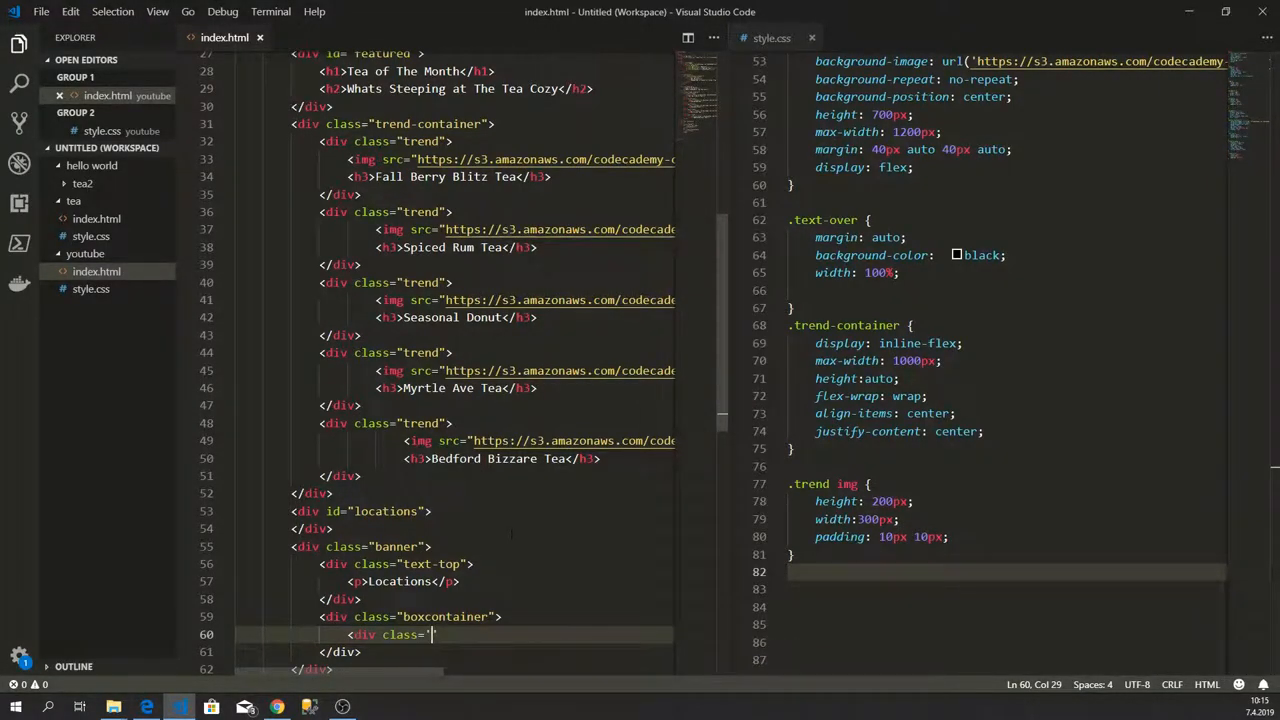
pyautogui.write('box')
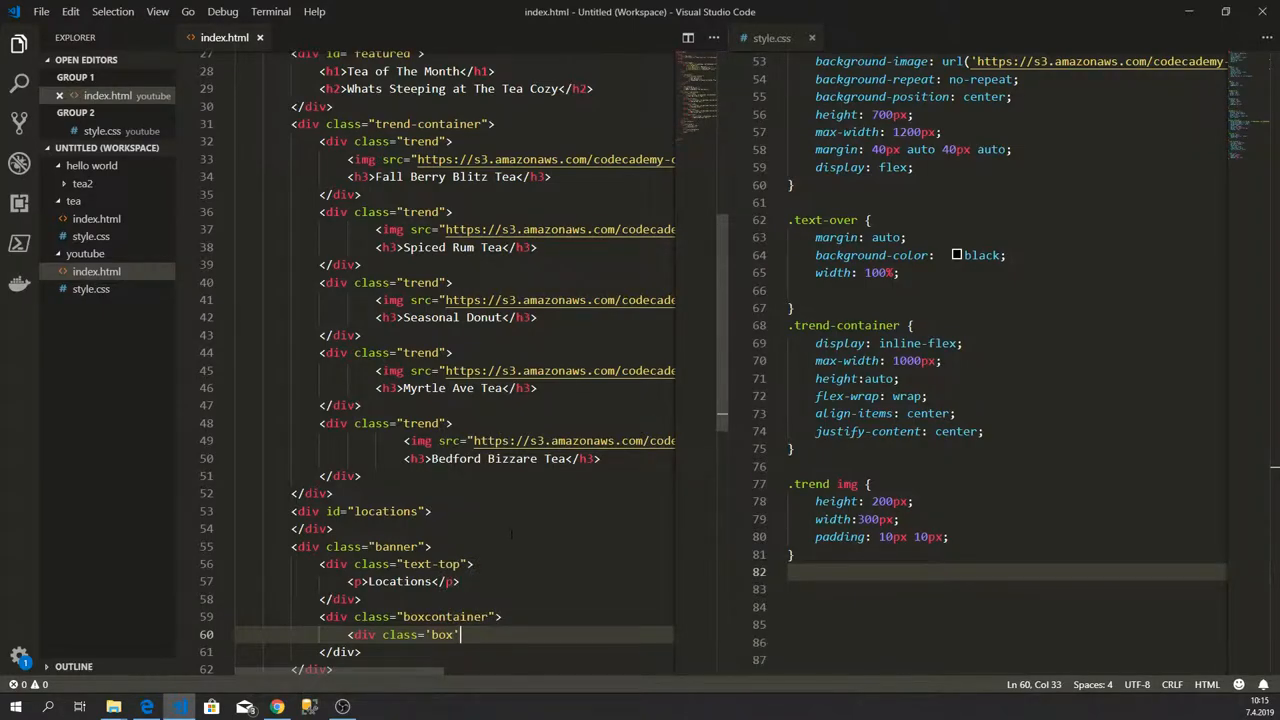
pyautogui.write('></div>')
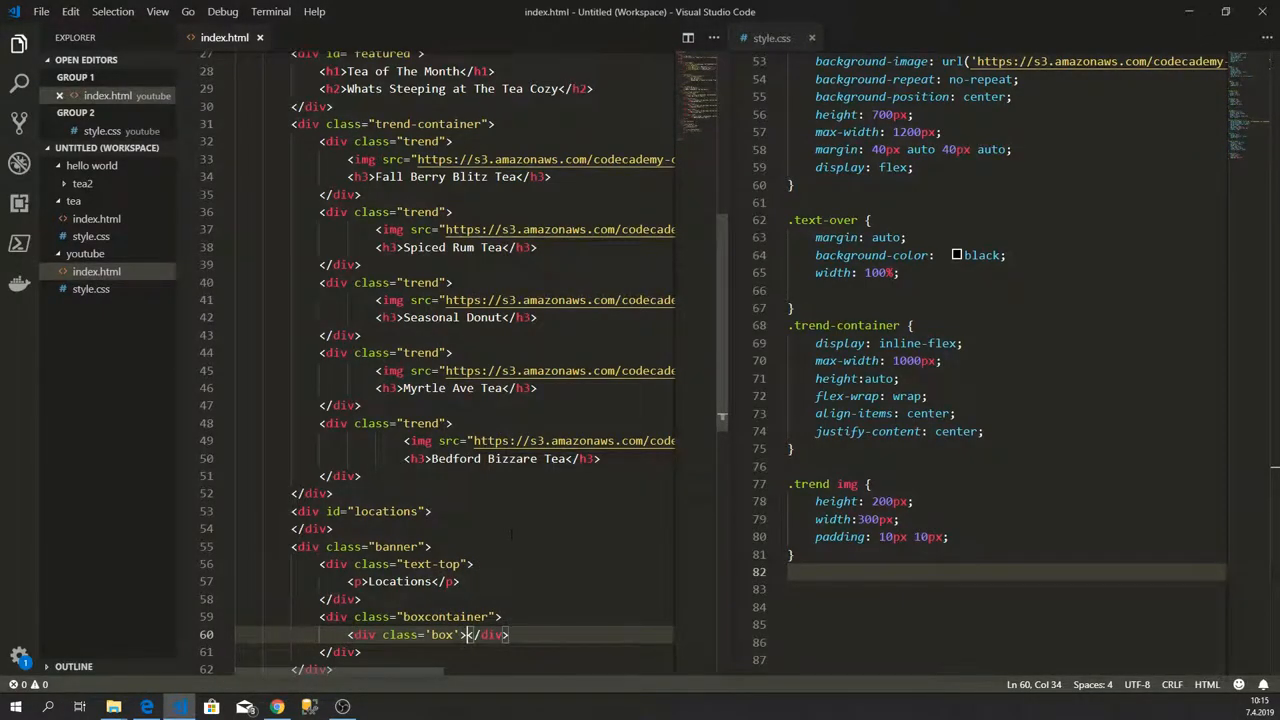
pyautogui.press('Enter')
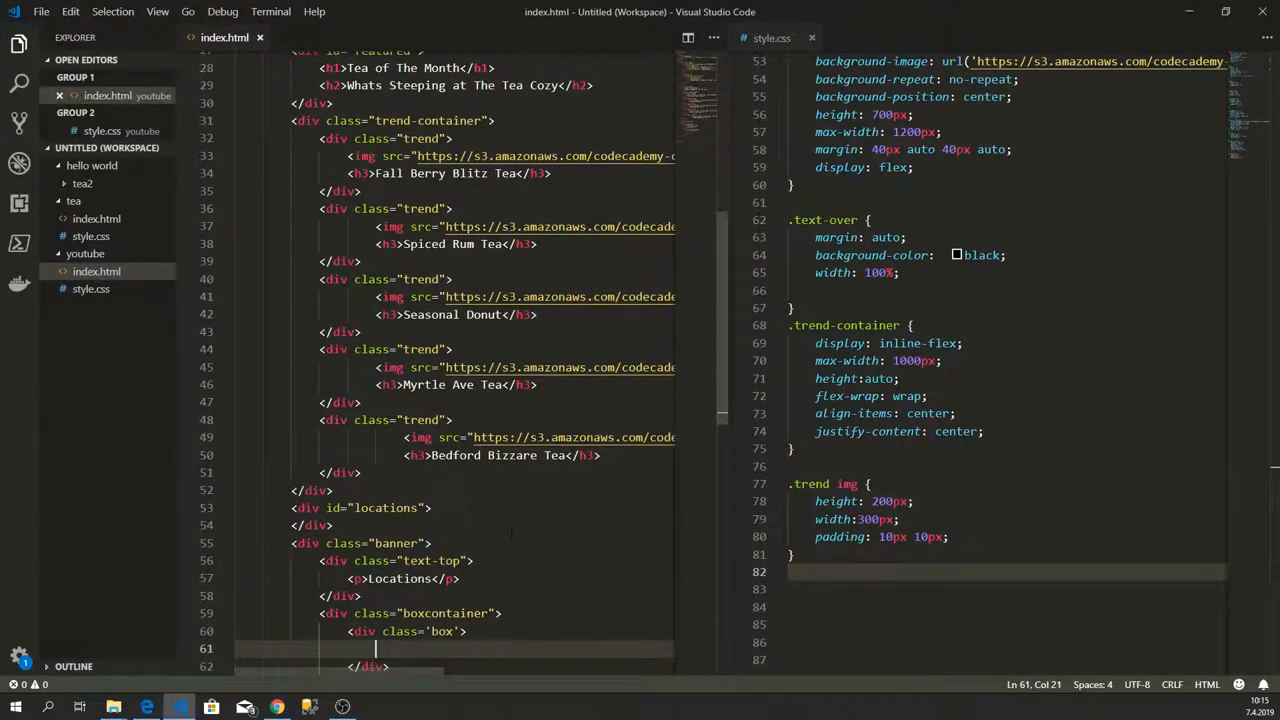
pyautogui.write('<')
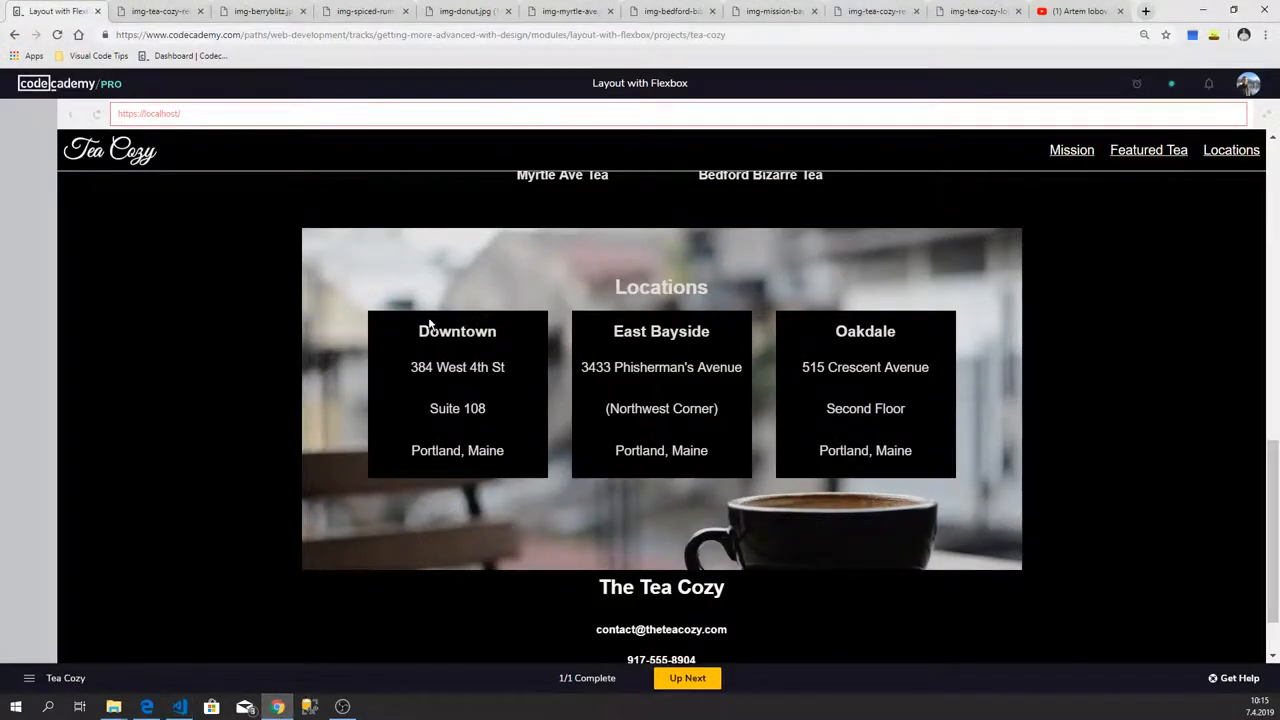
pyautogui.moveTo(463, 525)
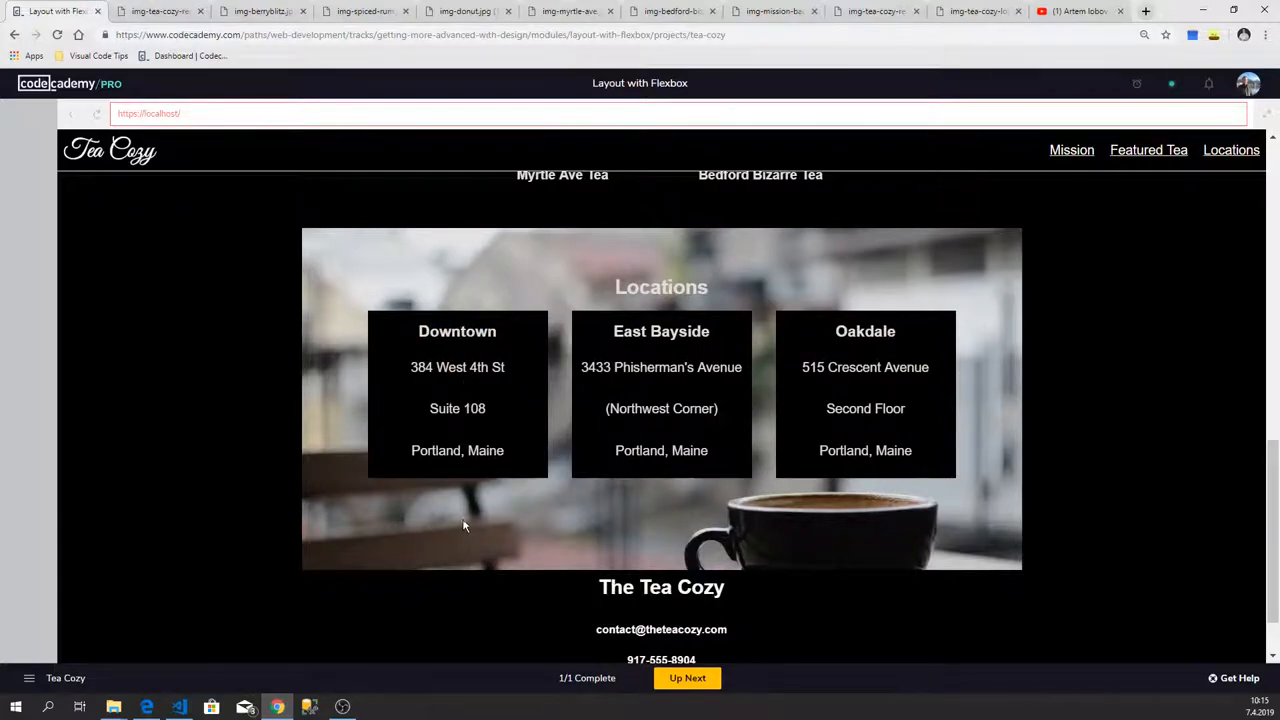
pyautogui.click(179, 707)
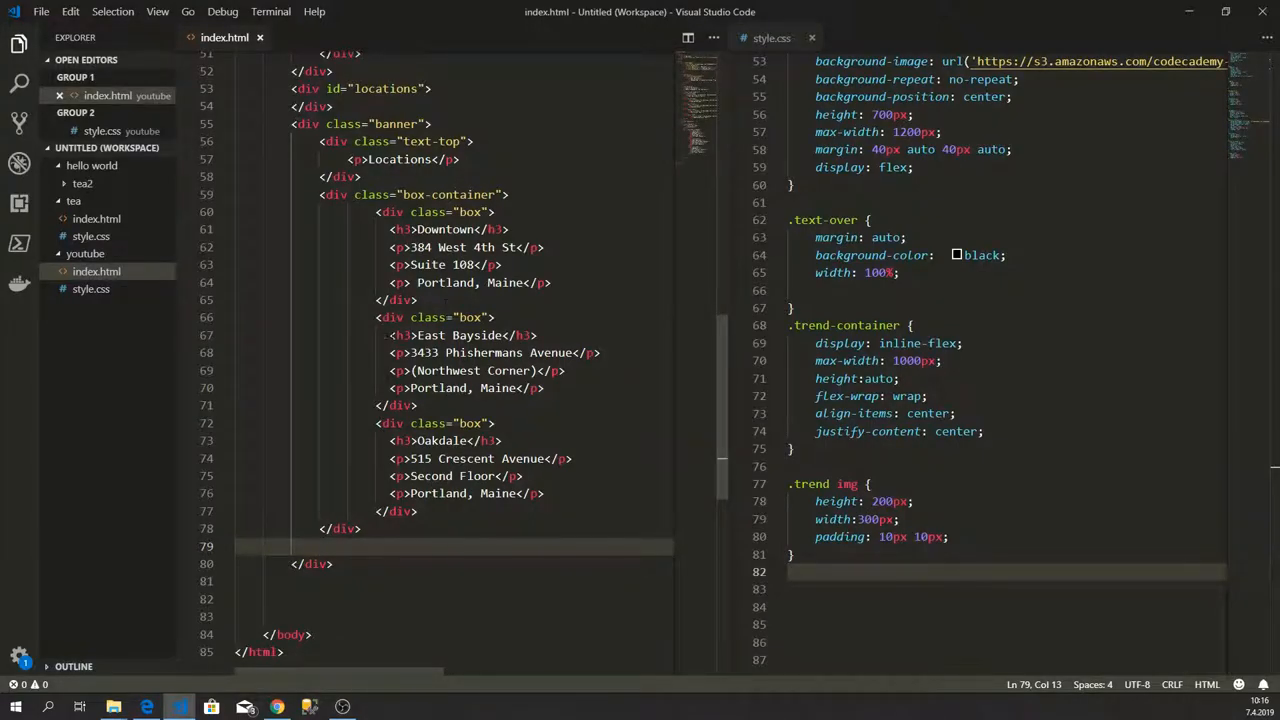
# Step: Place the cursor in style.css on the empty line after the .trend img rule
pyautogui.click(320, 546)
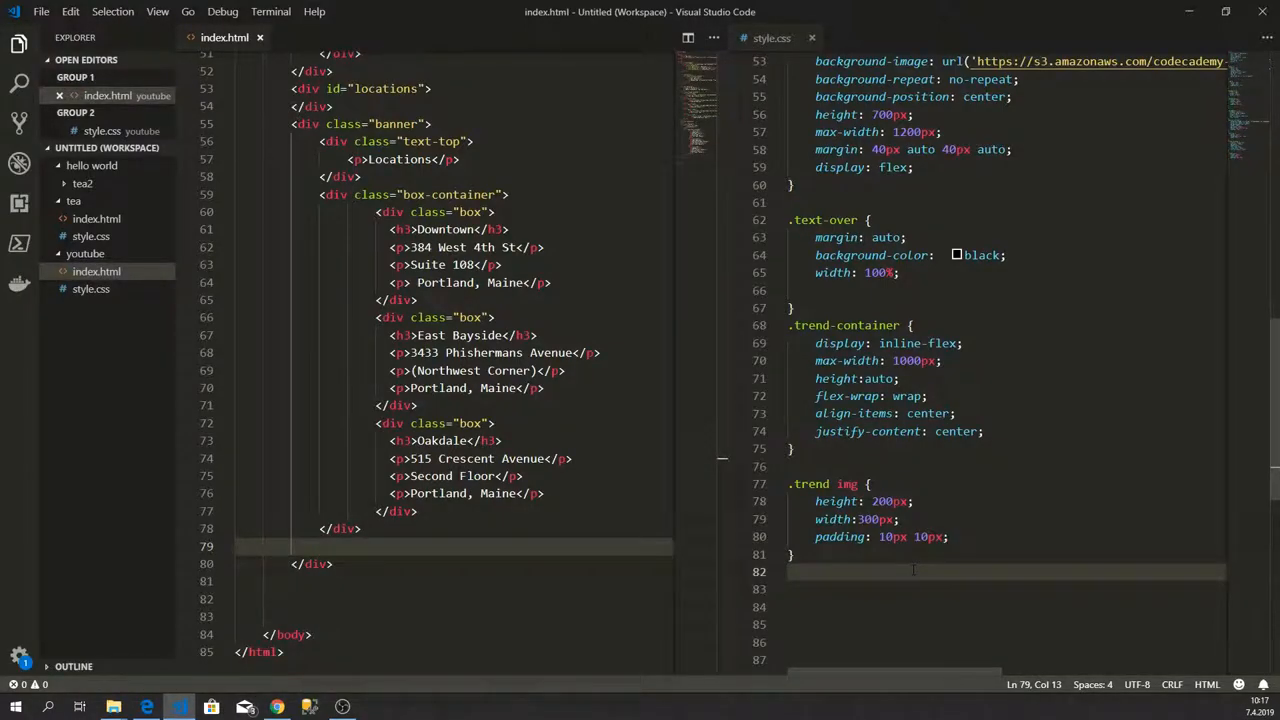
pyautogui.scroll(-3)
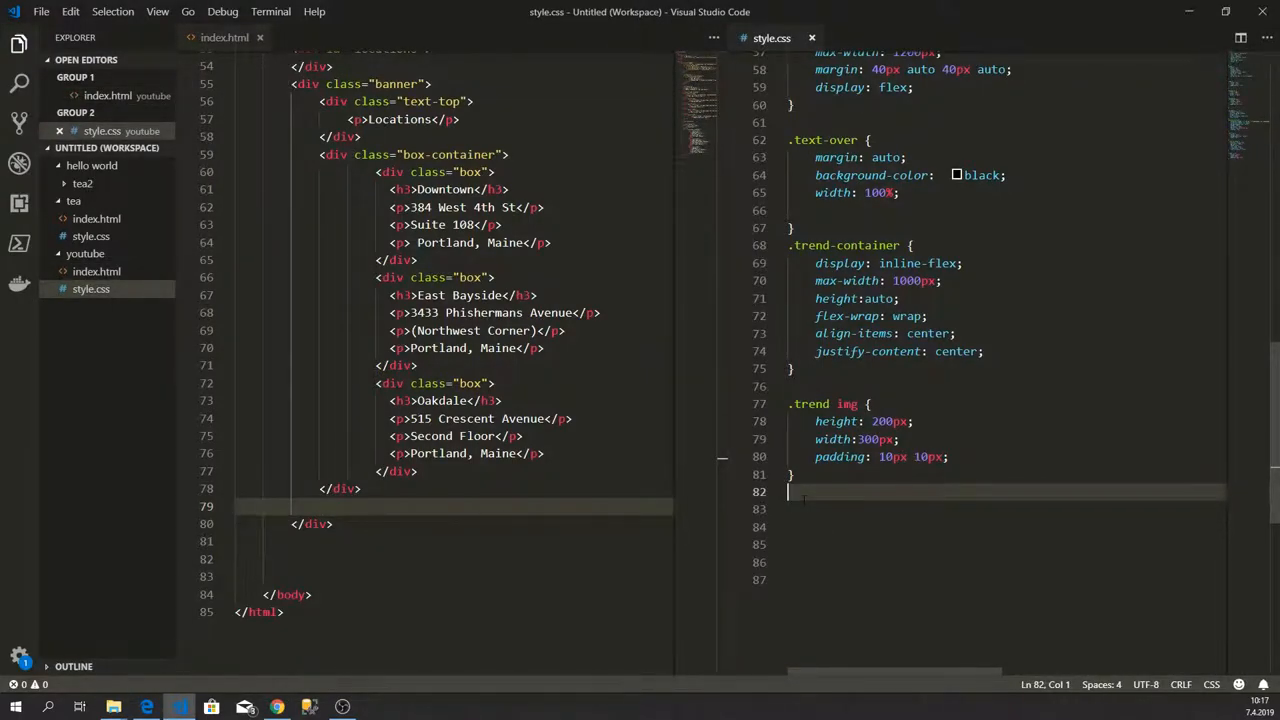
pyautogui.write('.')
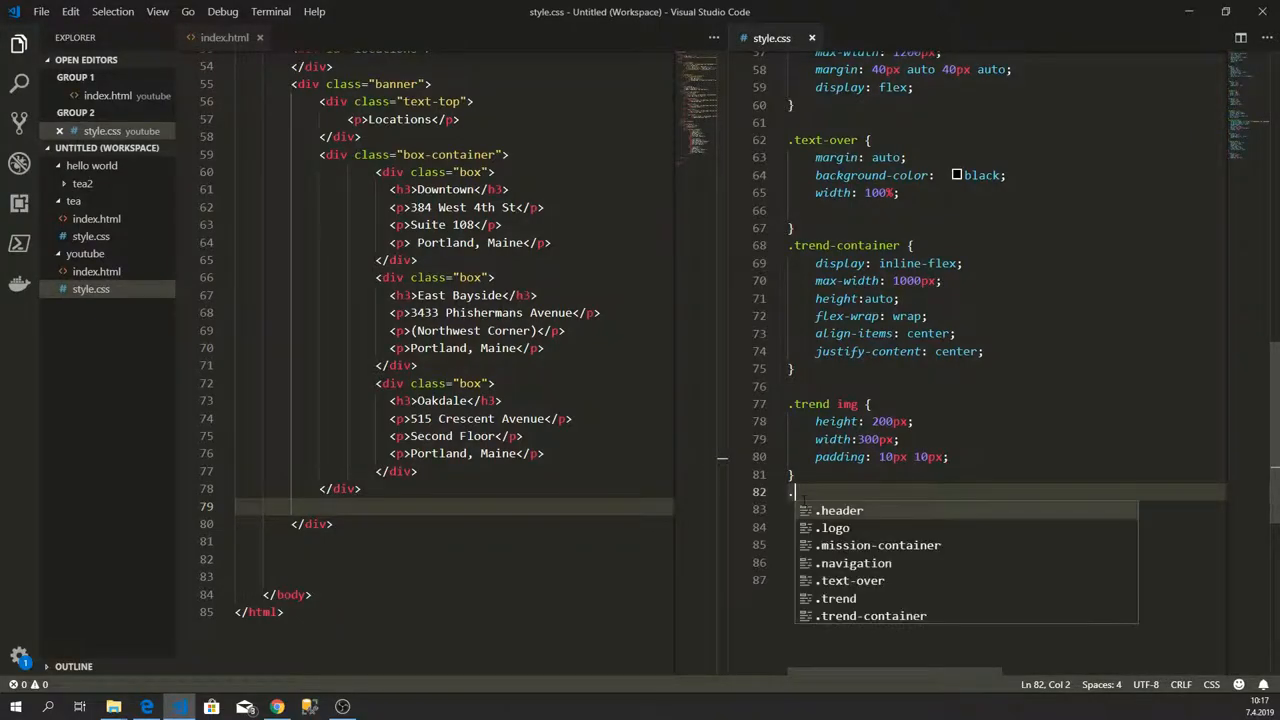
pyautogui.write('box')
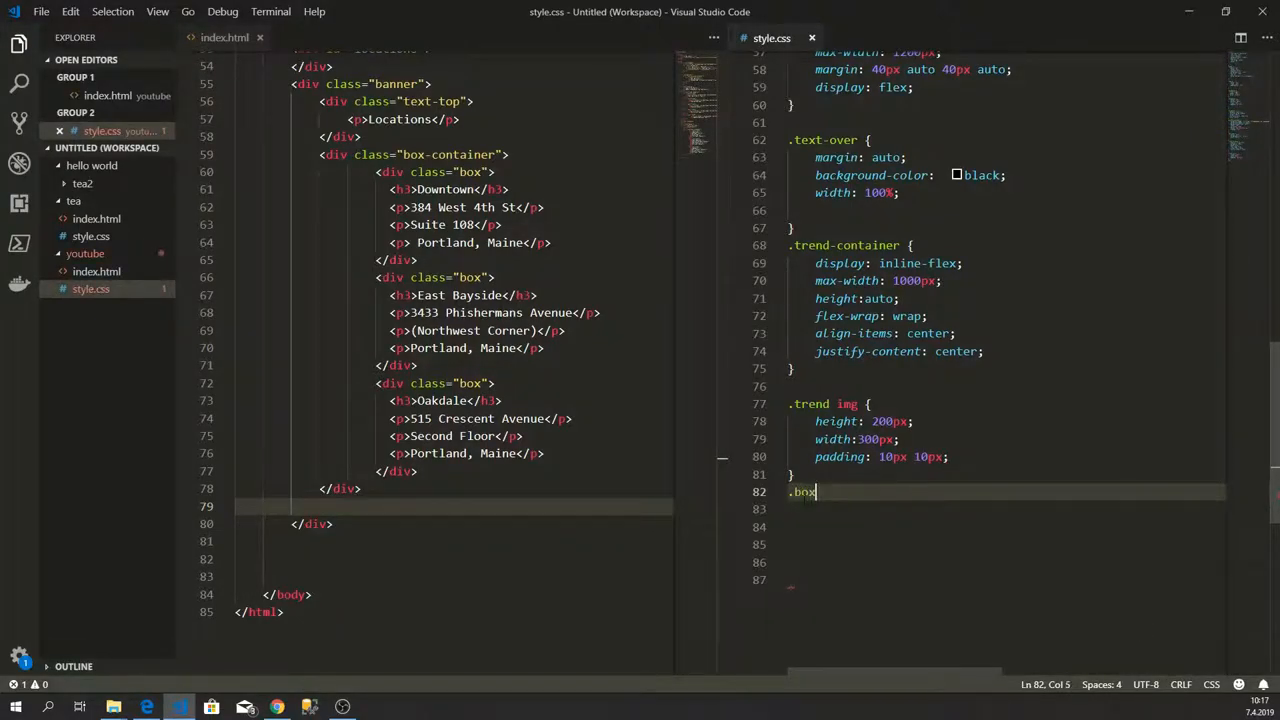
pyautogui.write('.')
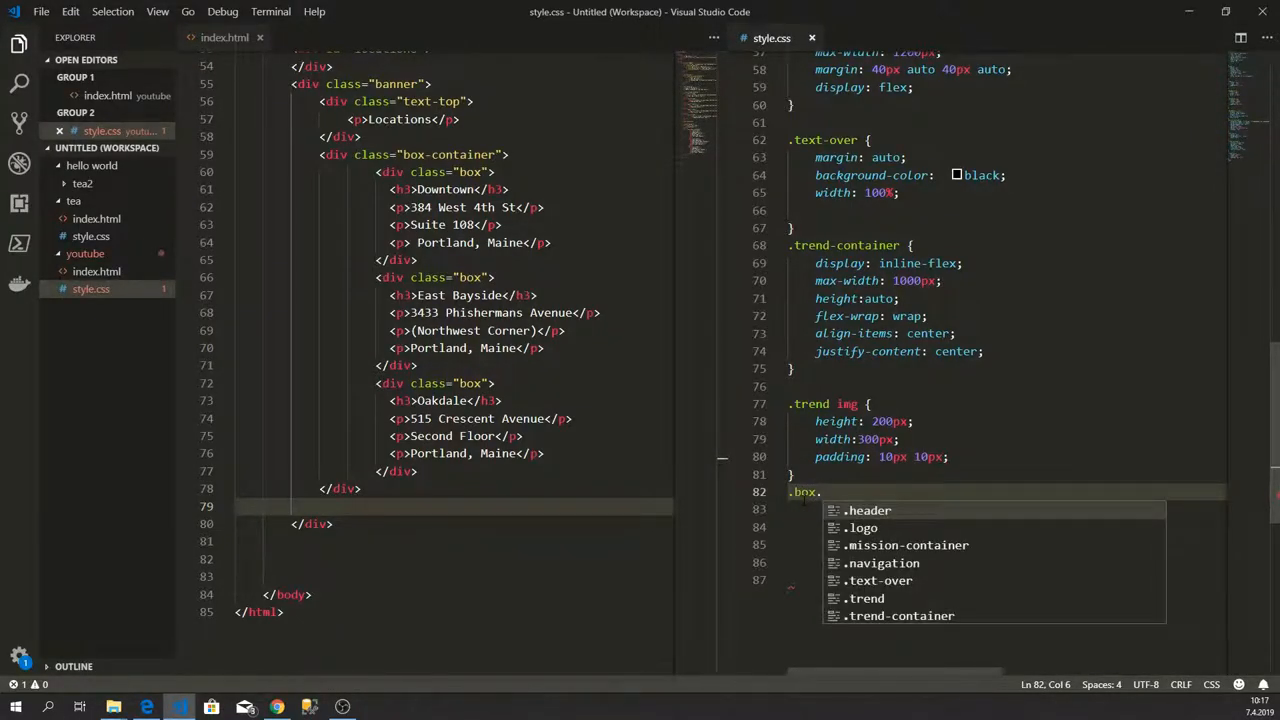
pyautogui.write('-container {')
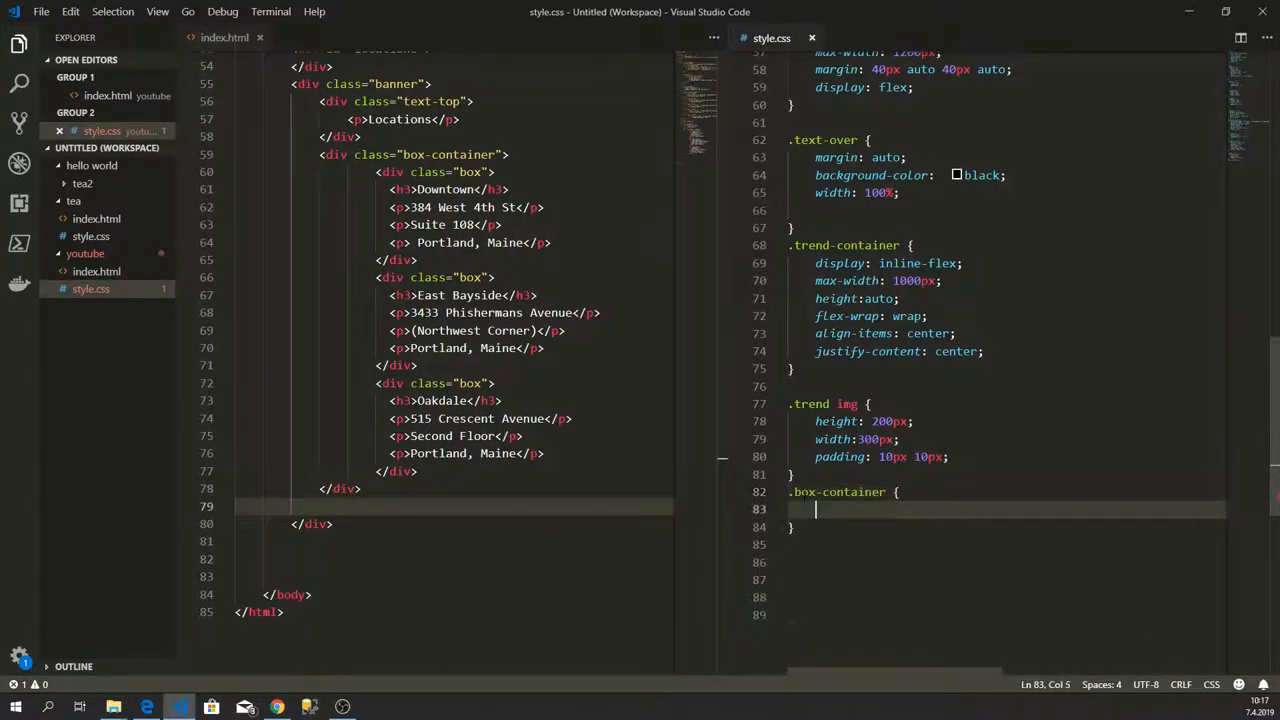
pyautogui.write('max-width: 1050px;')
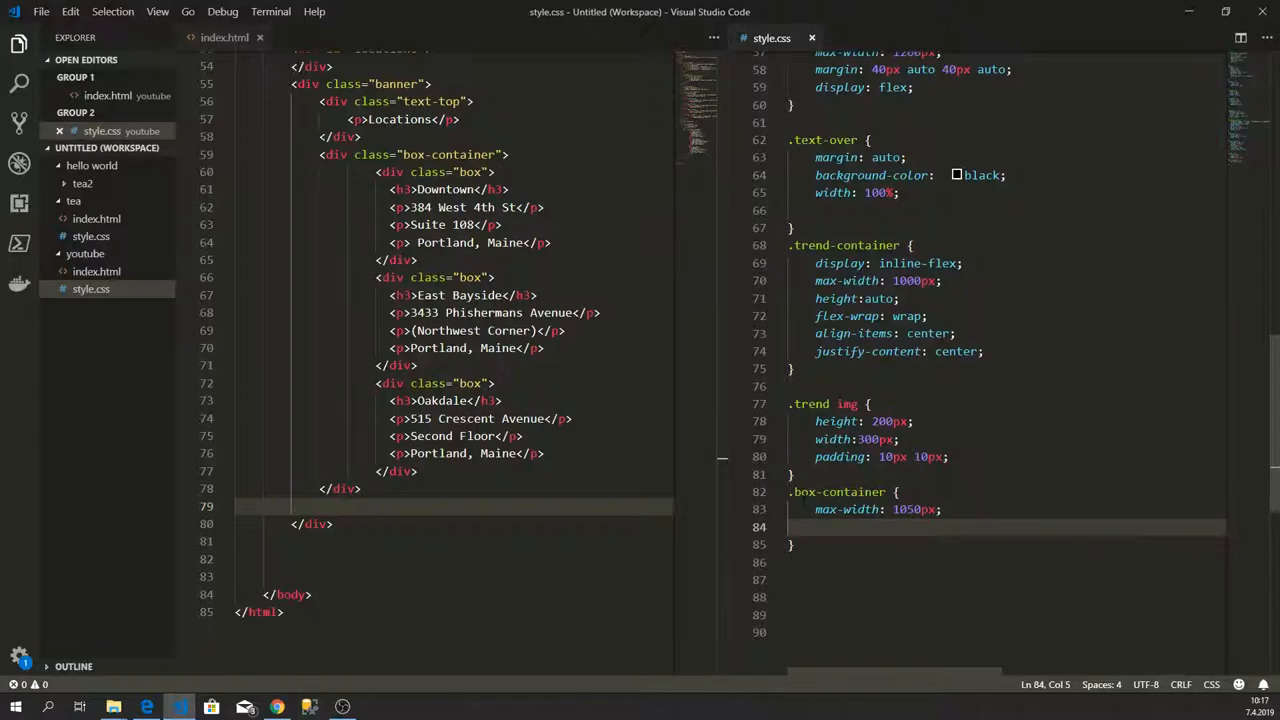
pyautogui.write('margi')
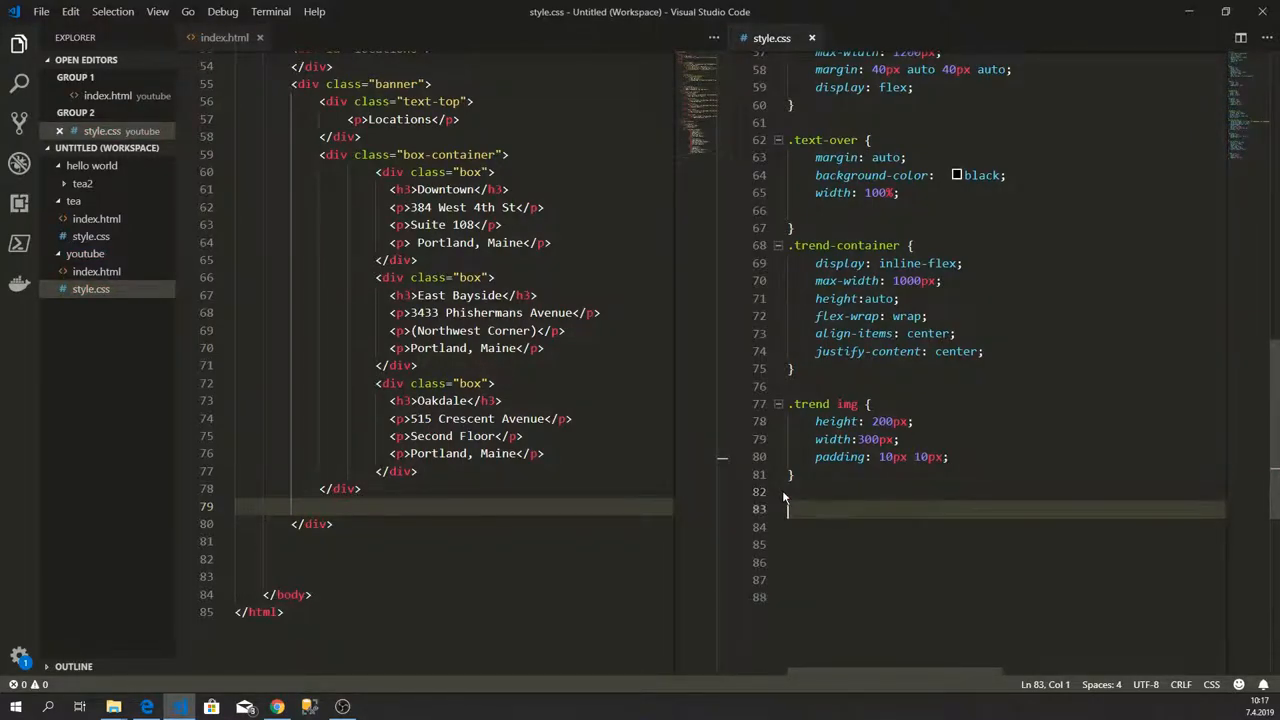
# Step: Start a .banner rule with height 500px and max-width 1200px
pyautogui.write('.')
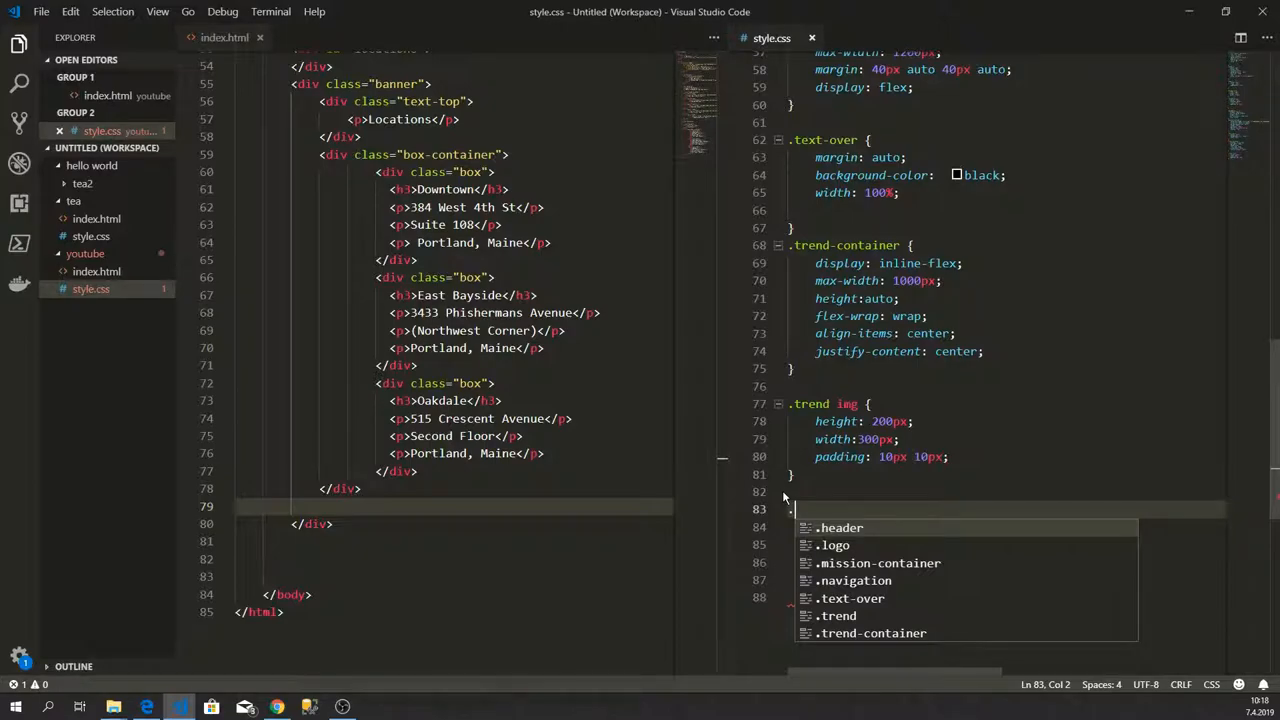
pyautogui.scroll(3)
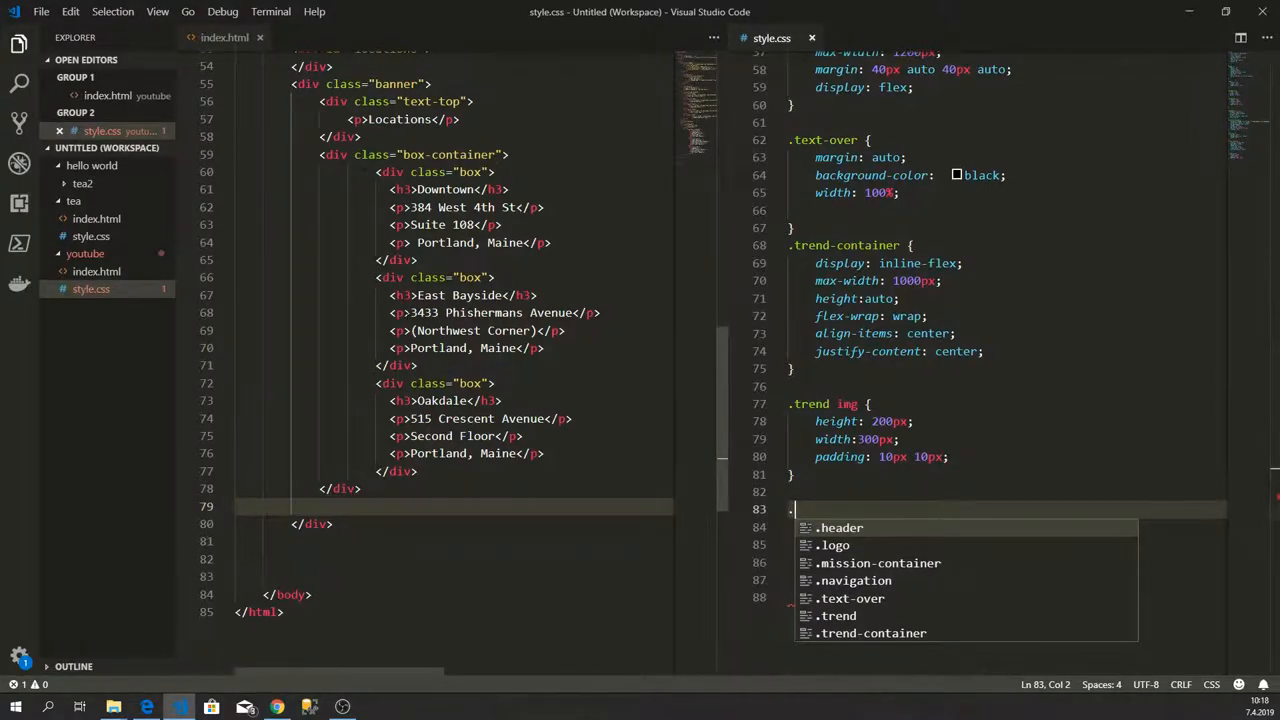
pyautogui.moveTo(410, 270)
pyautogui.write('banner')
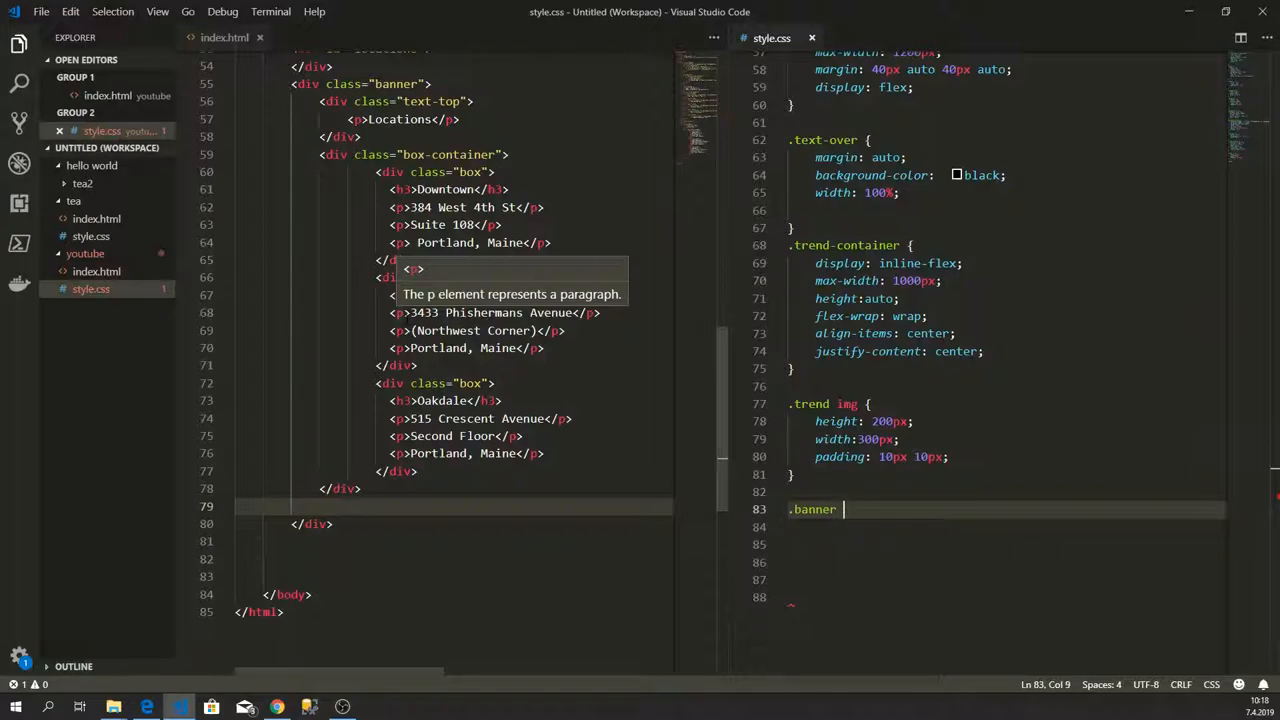
pyautogui.write('{')
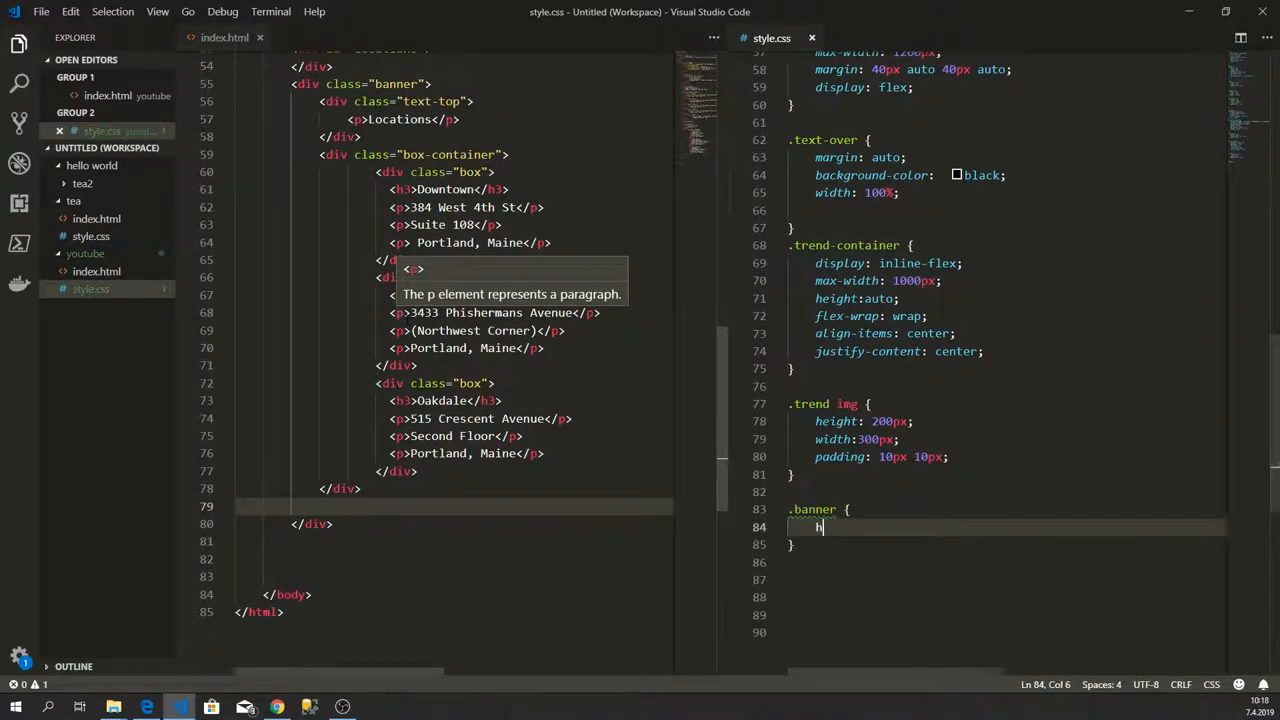
pyautogui.write('eight:')
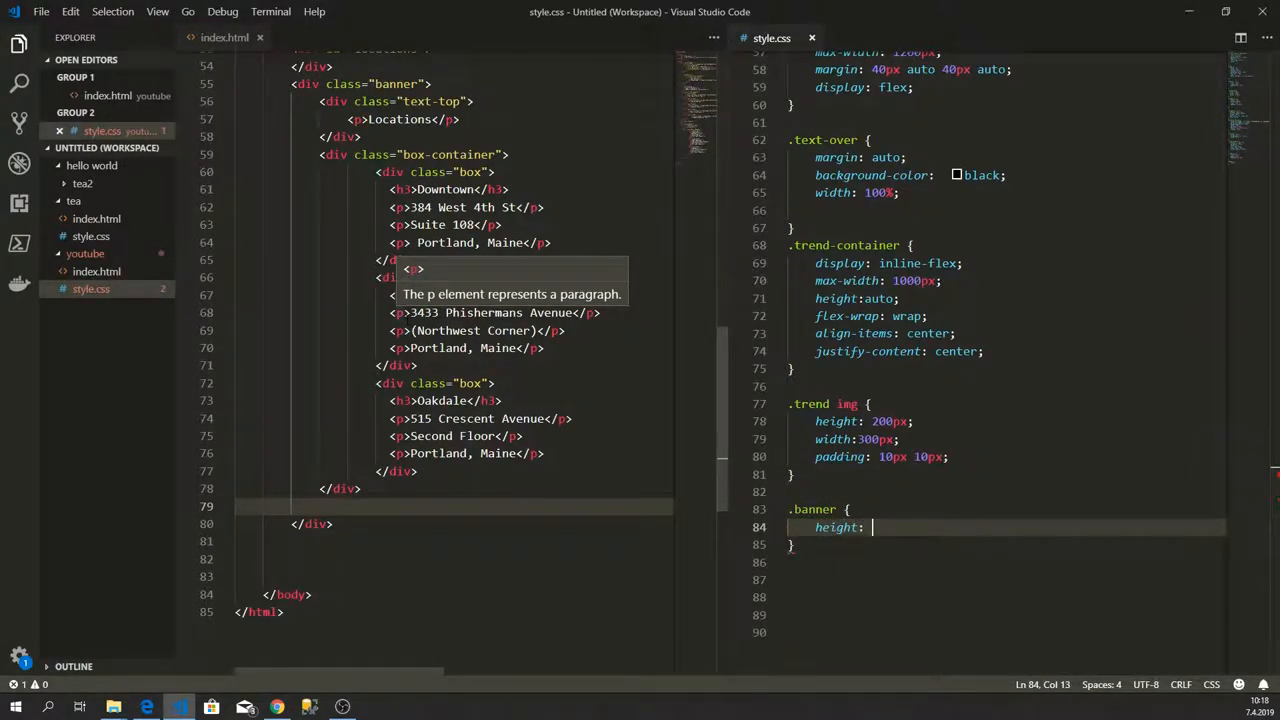
pyautogui.write('500px;')
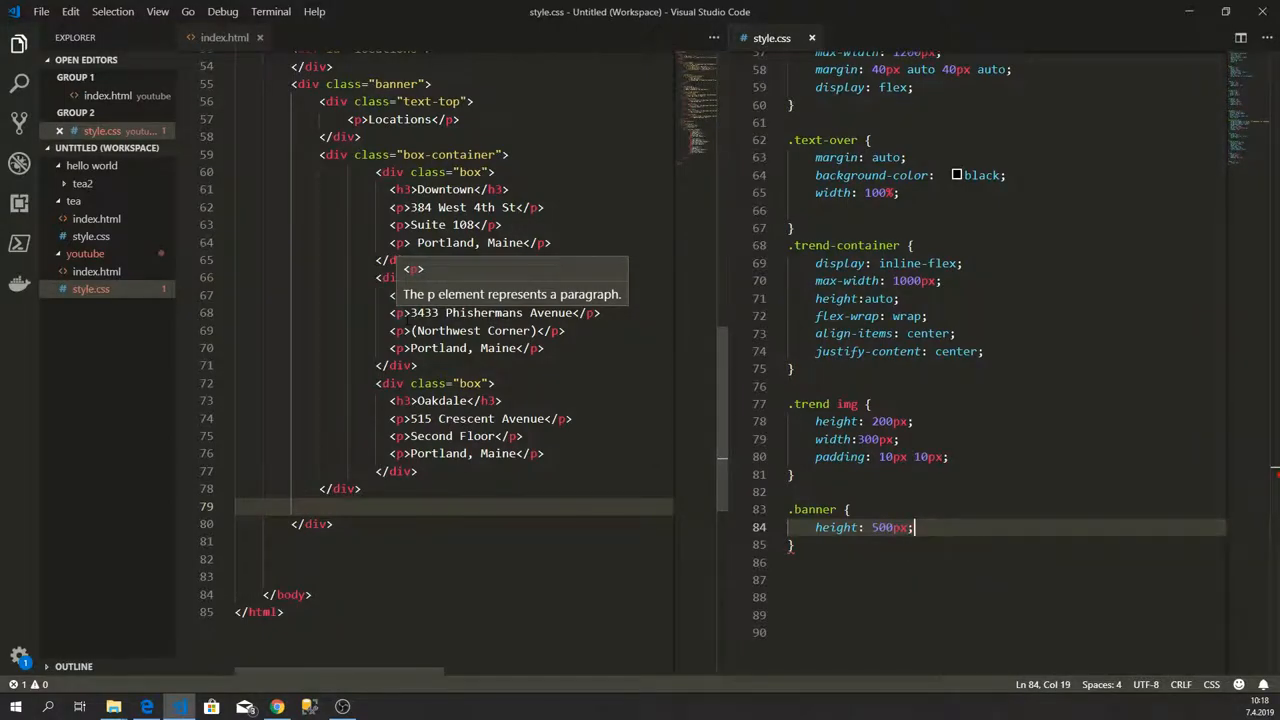
pyautogui.press('Enter')
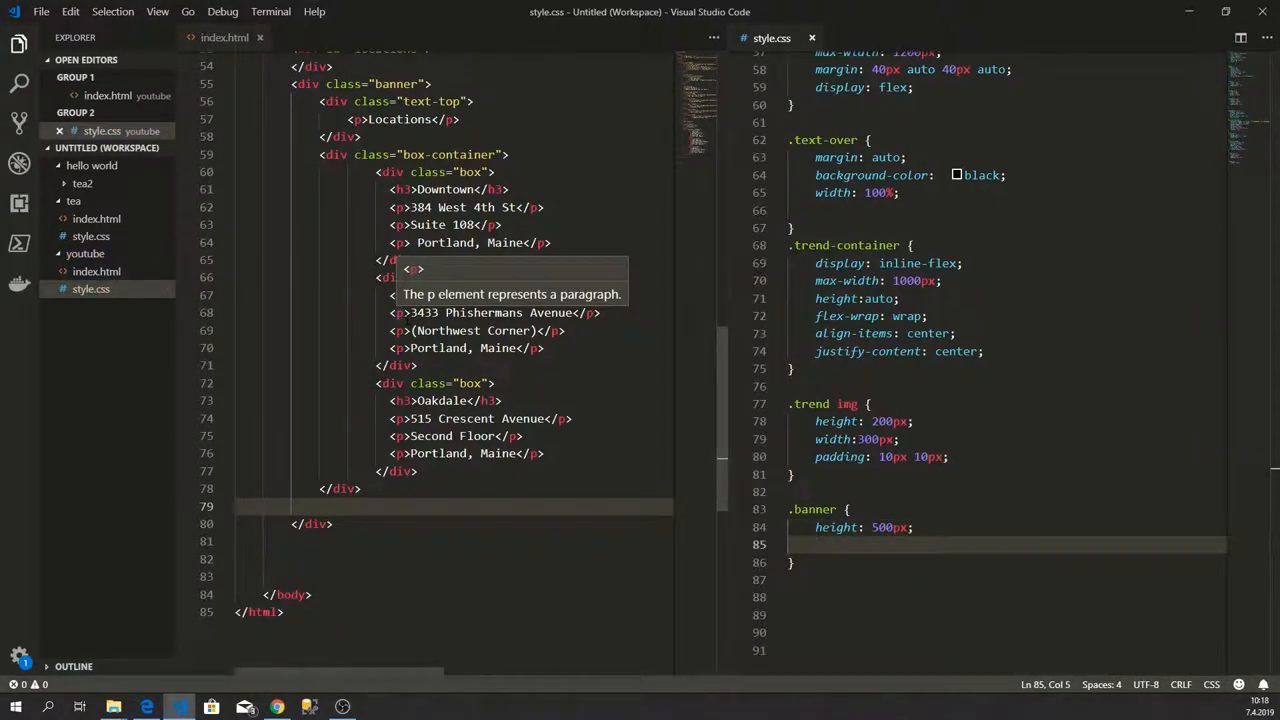
pyautogui.write('max-width: 12')
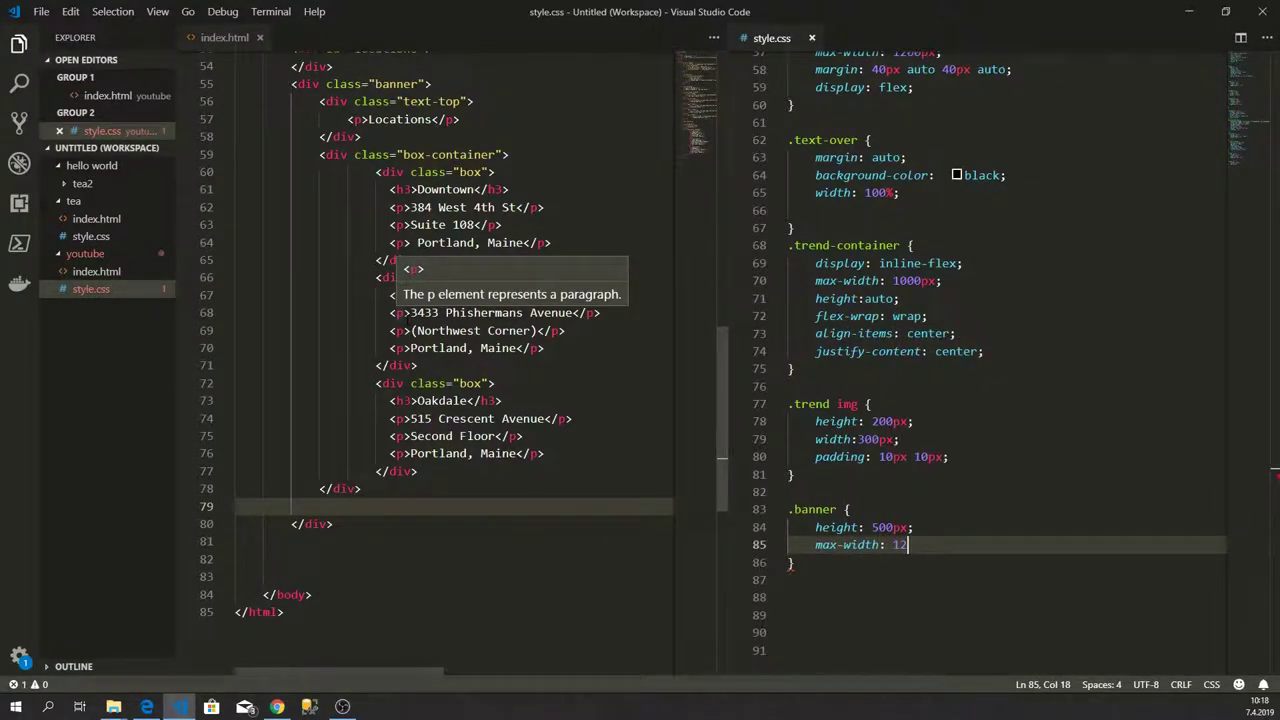
pyautogui.write('0')
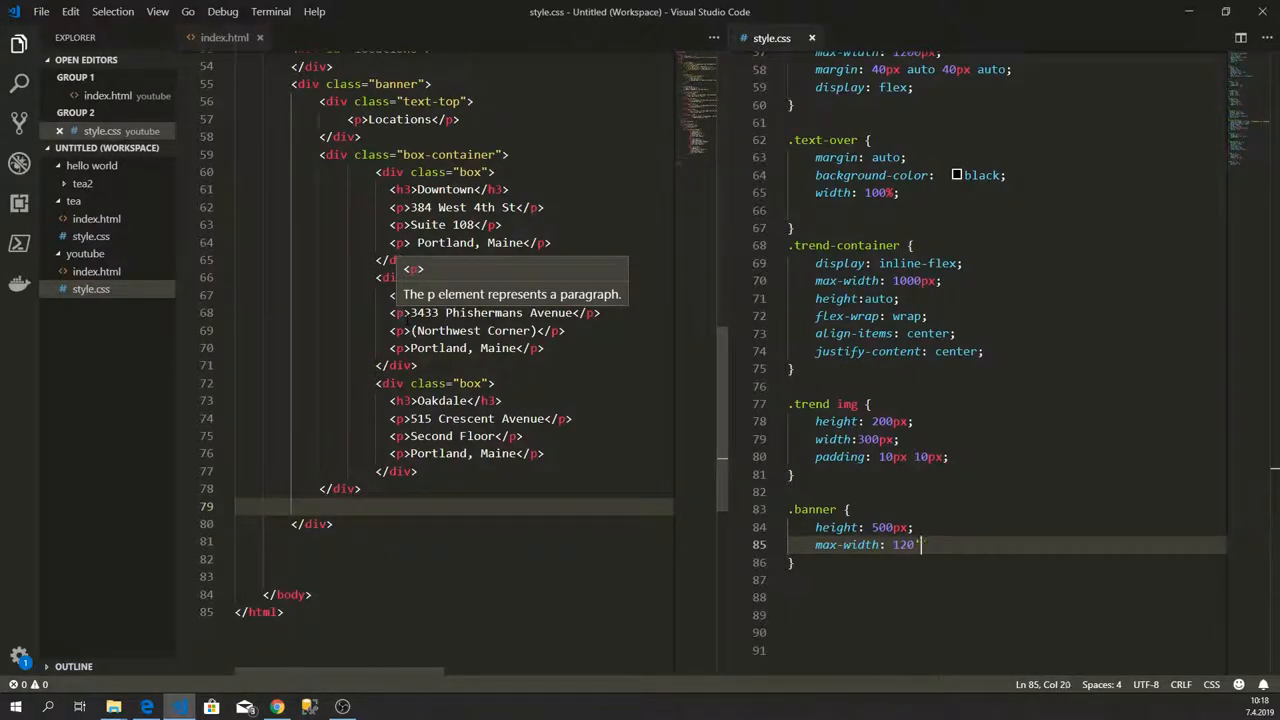
pyautogui.write('0px;')
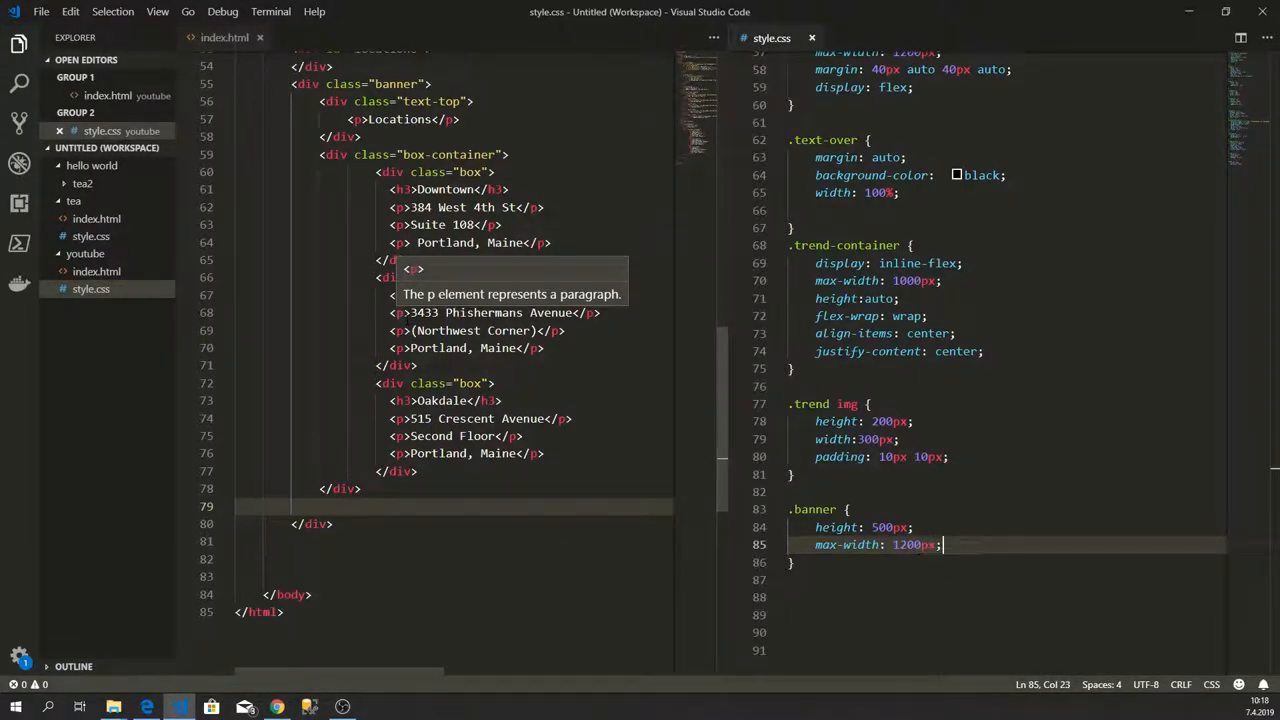
# Step: Add margin 40px auto auto auto, padding-top 85px and an empty background-image url('')
pyautogui.press('enter')
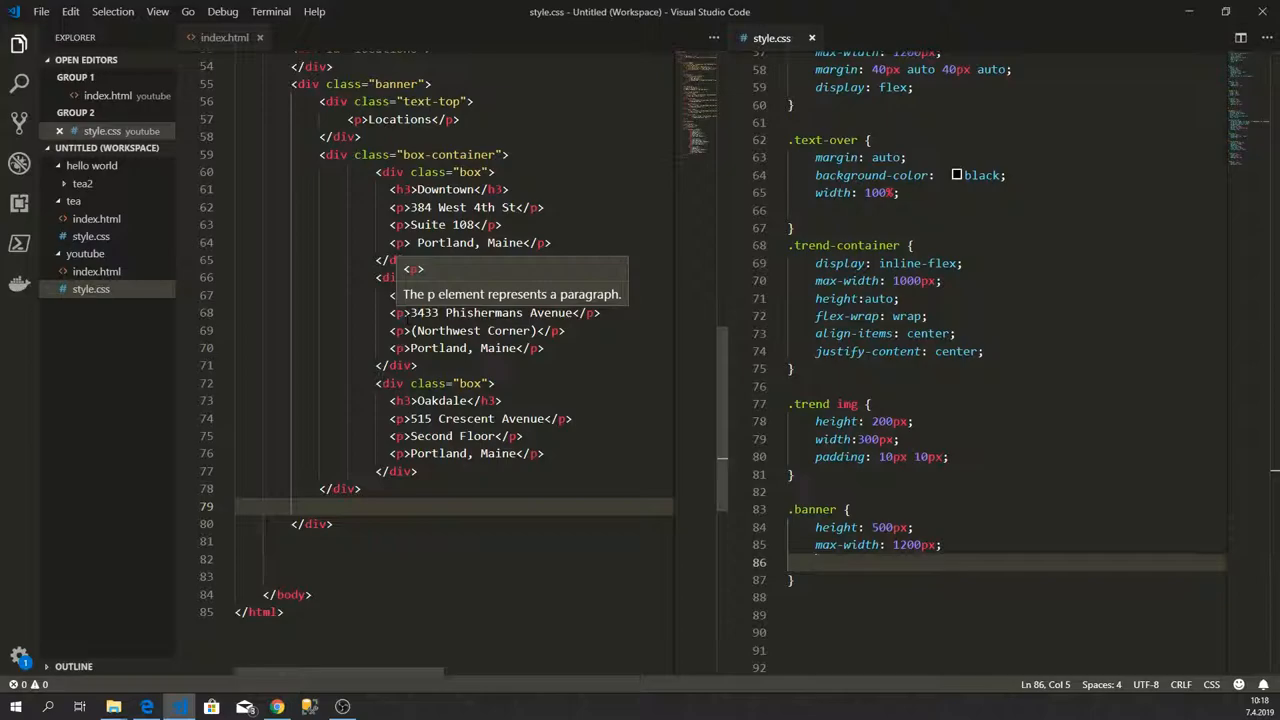
pyautogui.write('marg')
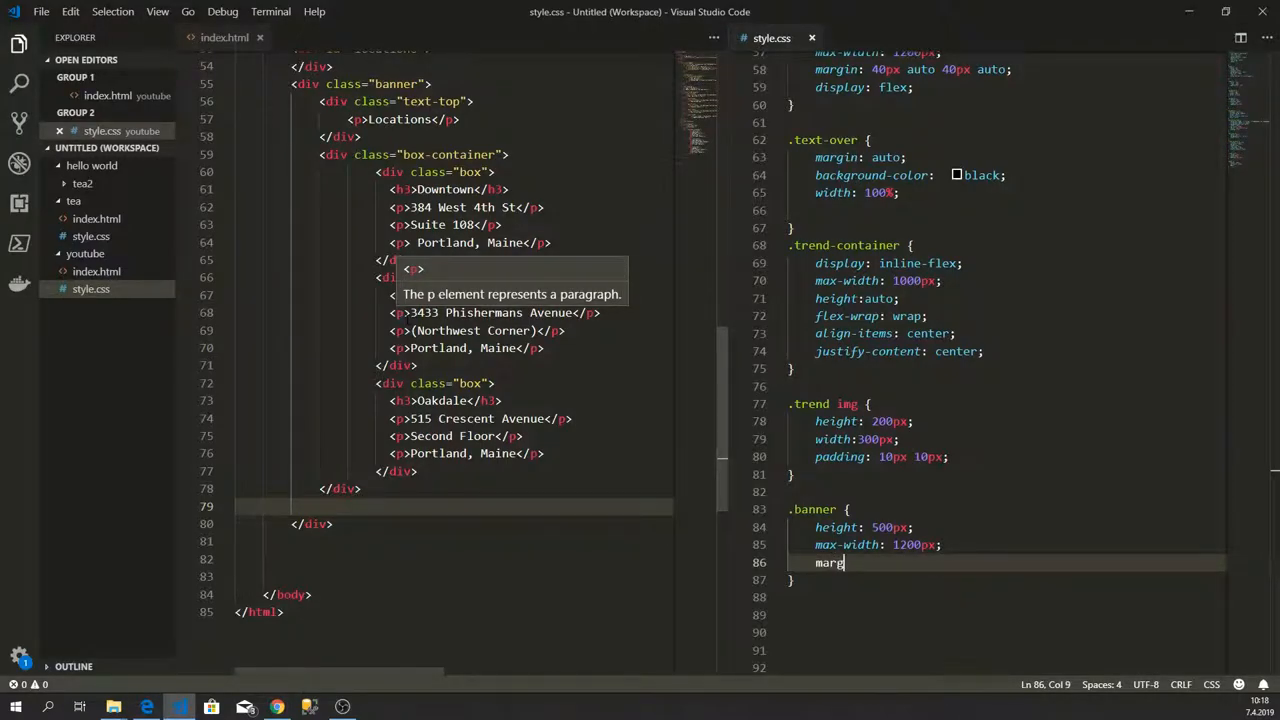
pyautogui.write('in:')
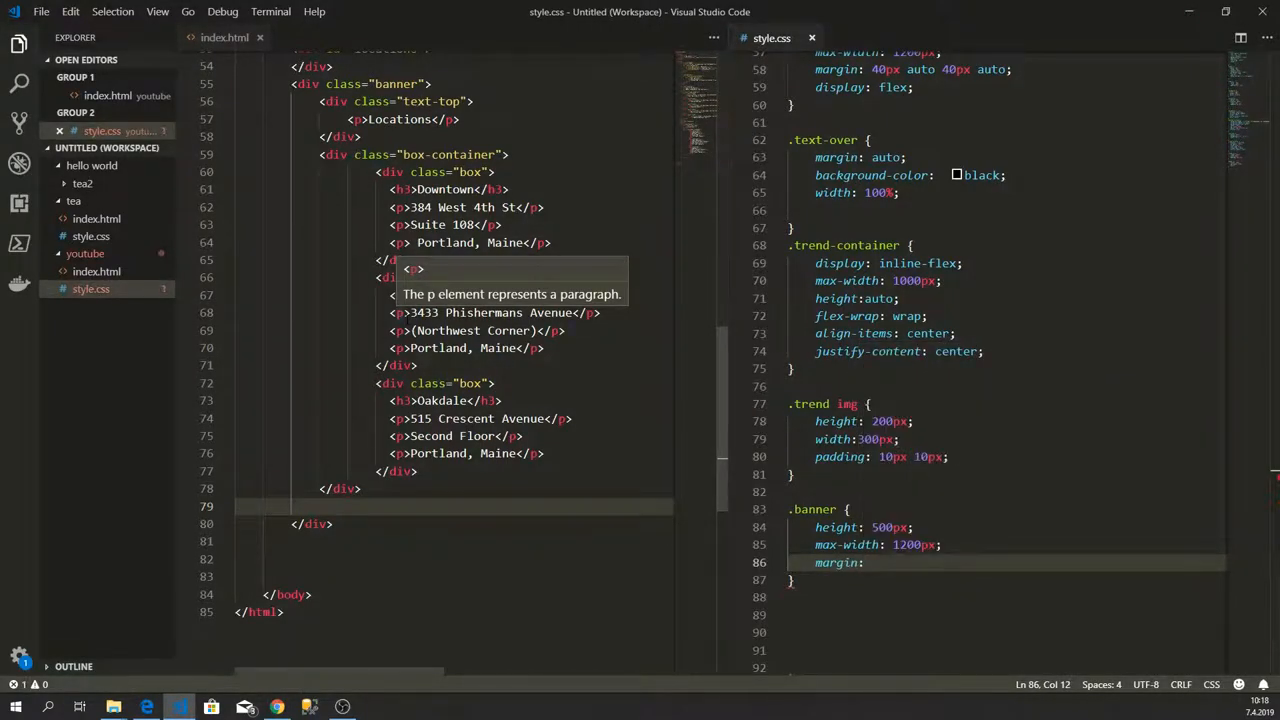
pyautogui.write('40px a')
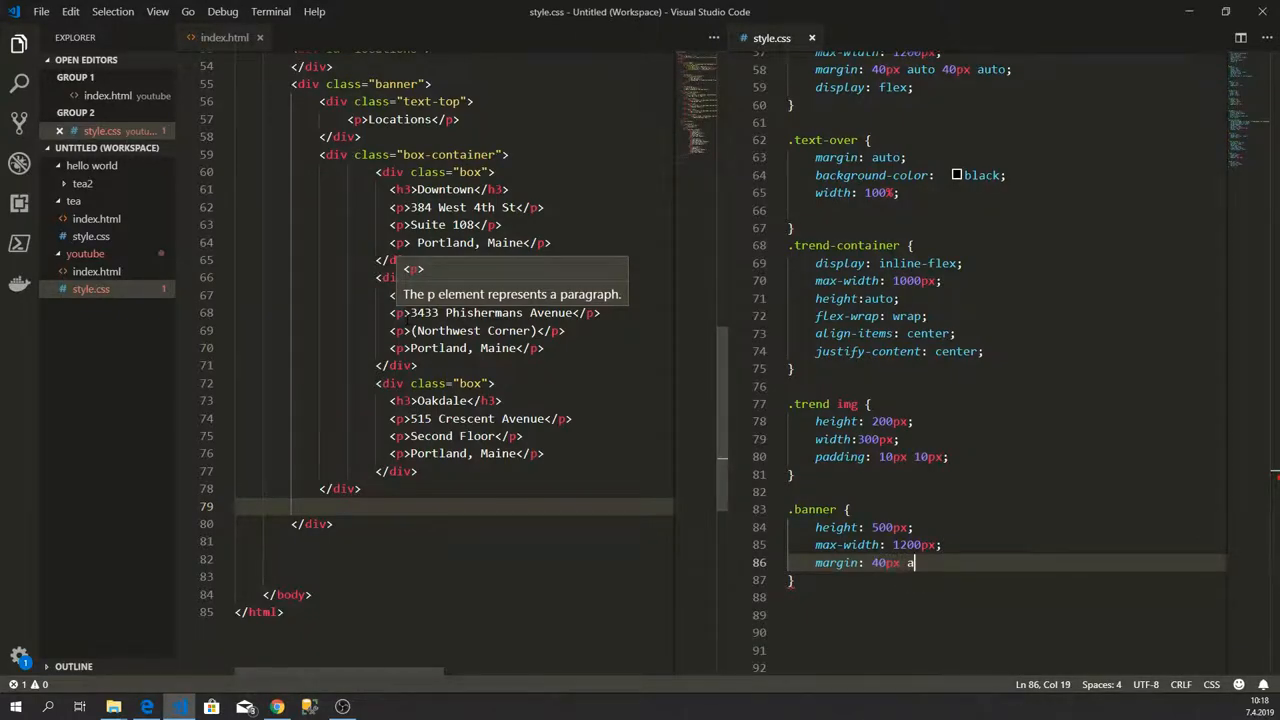
pyautogui.write('uto auto at')
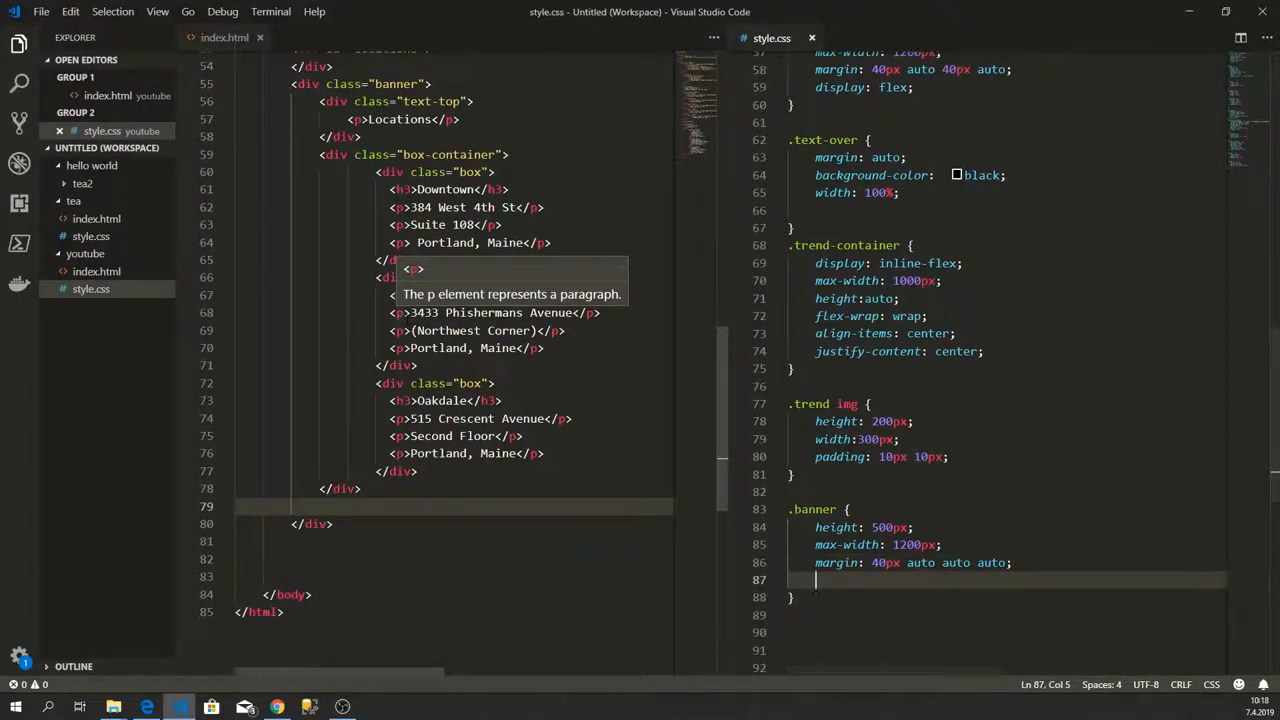
pyautogui.write('padding-top:')
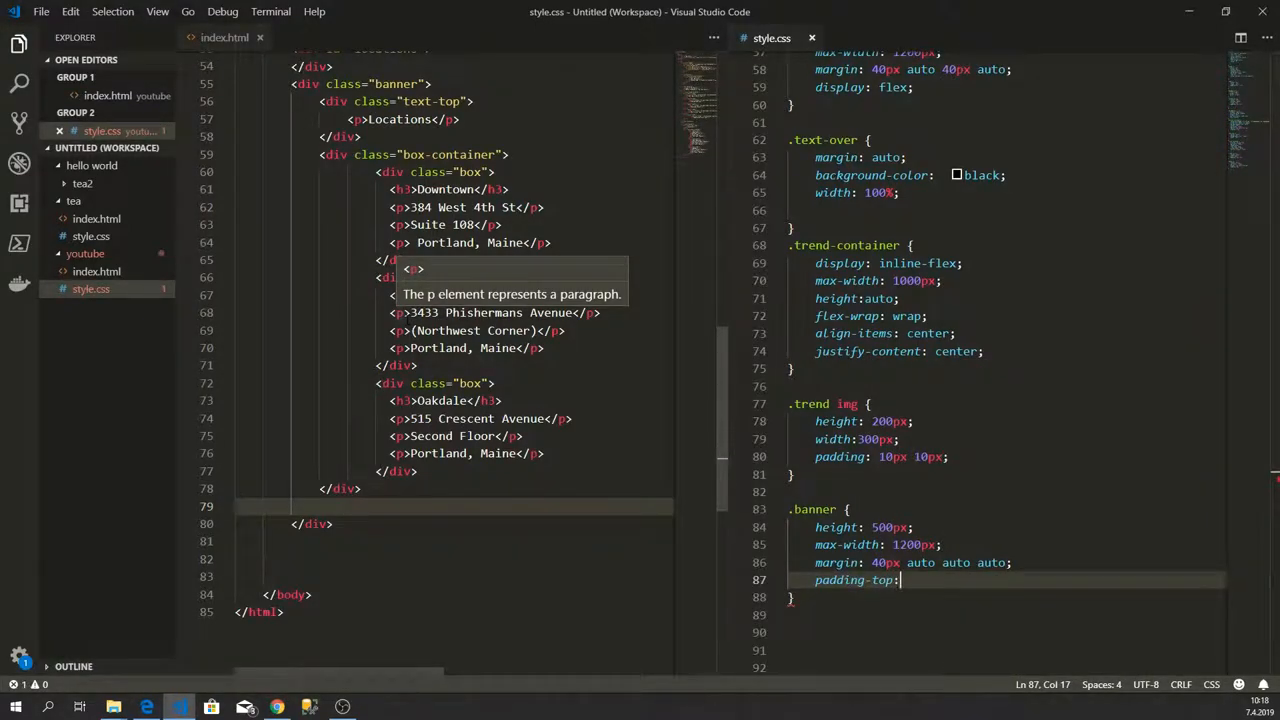
pyautogui.write('85px;')
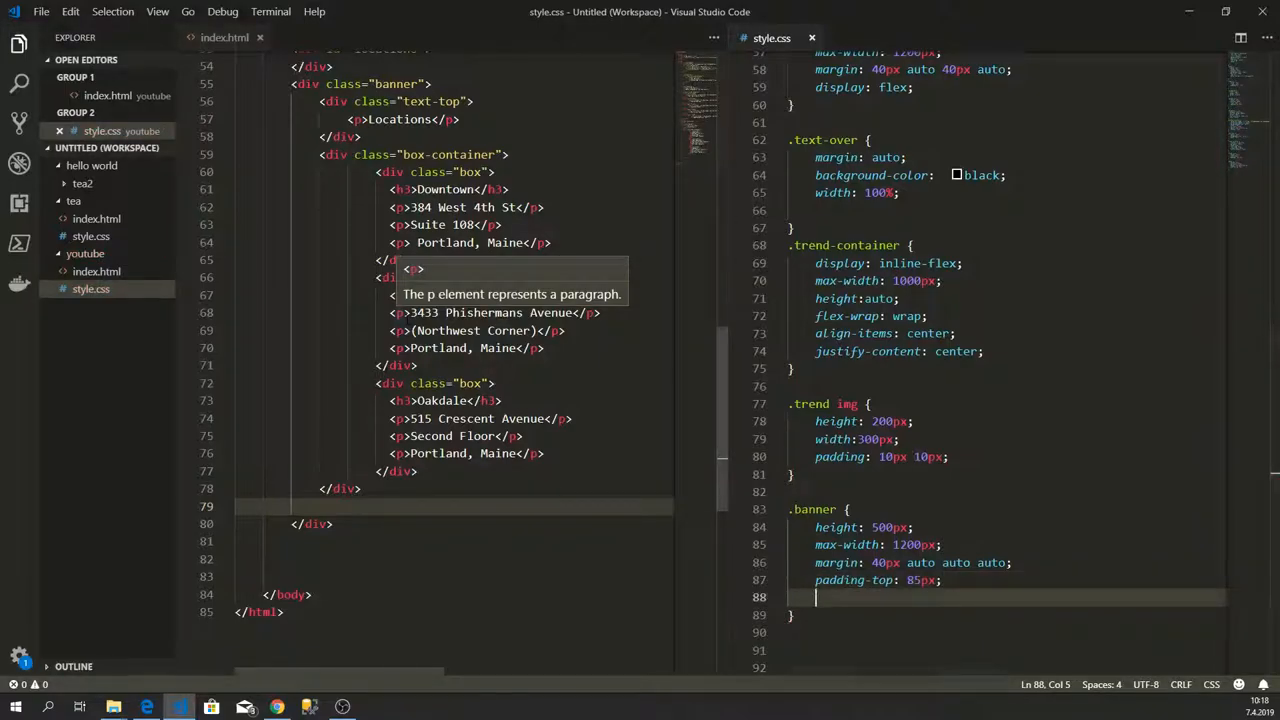
pyautogui.write('background-image: url(')
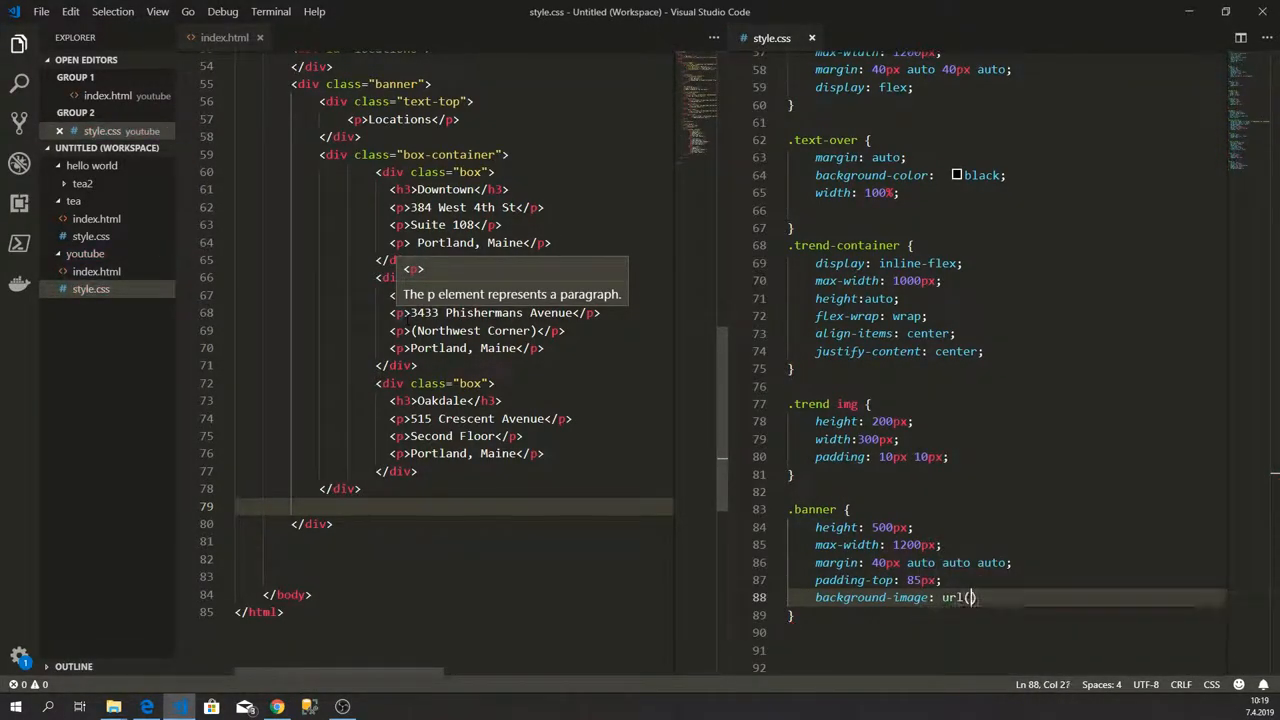
pyautogui.write("''")
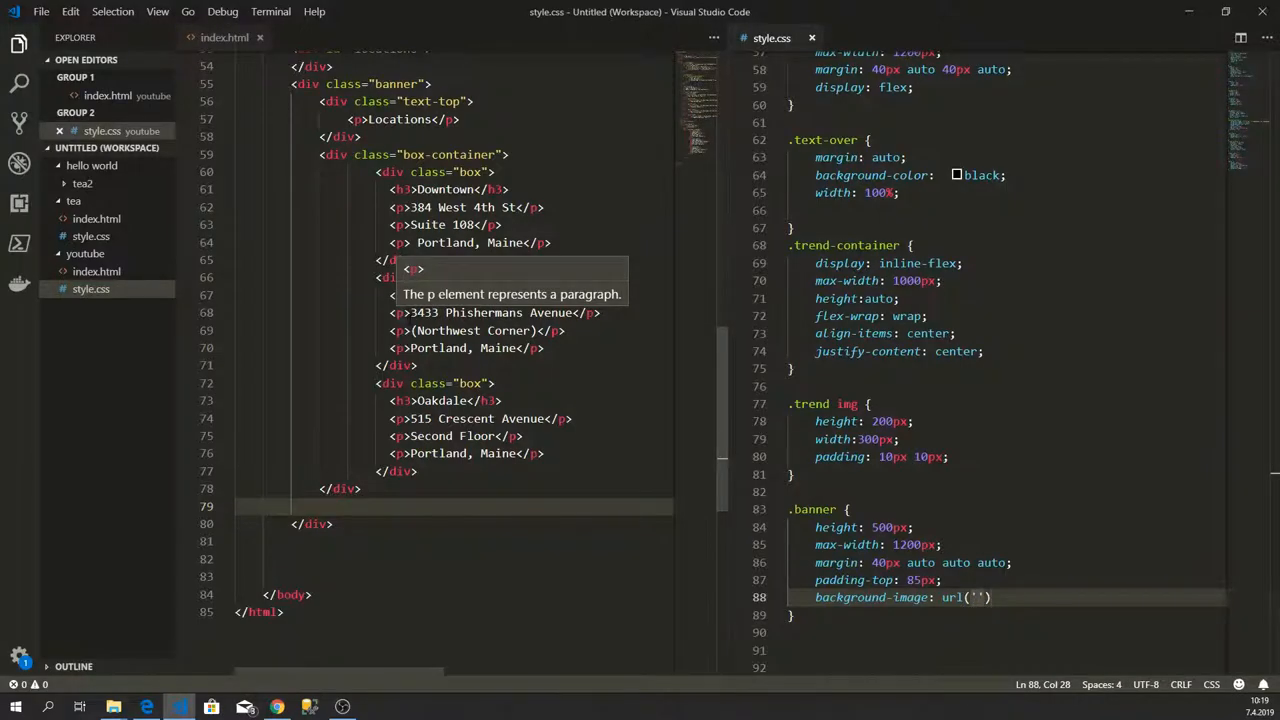
# Step: Copy the img-locations-background.jpg address from the Tea Cozy project page into url('')
pyautogui.click(276, 707)
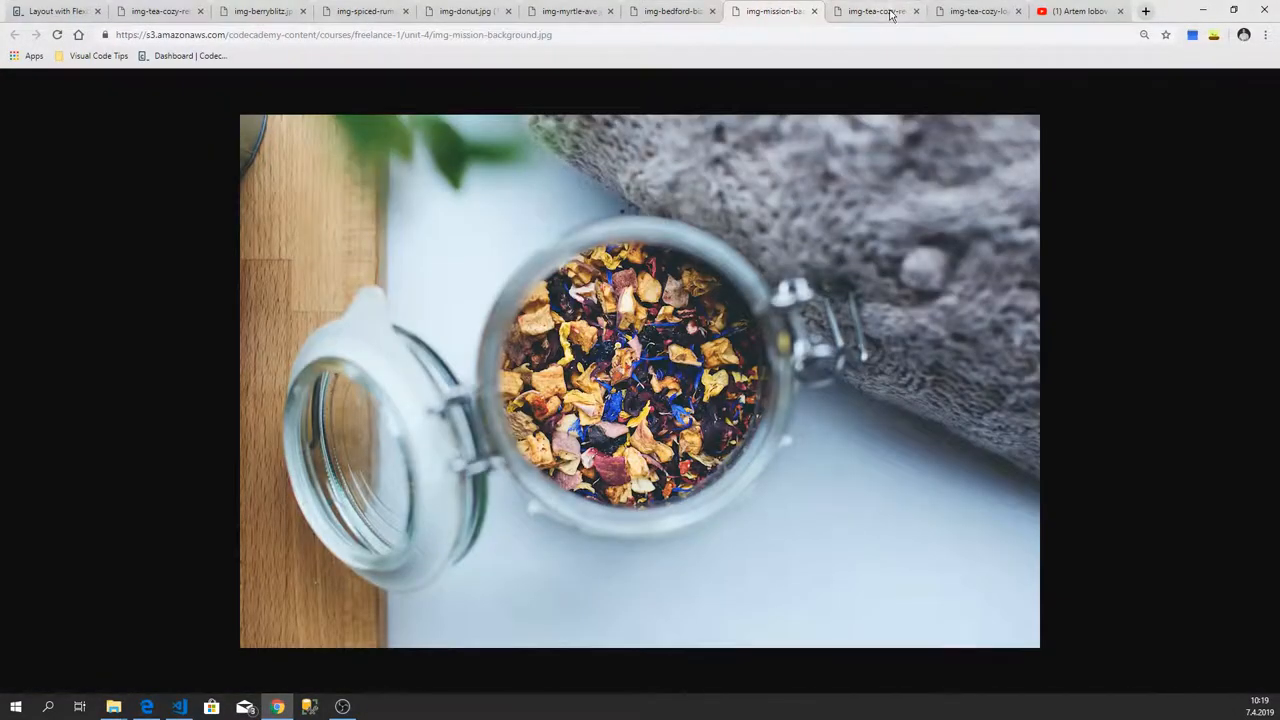
pyautogui.click(55, 11)
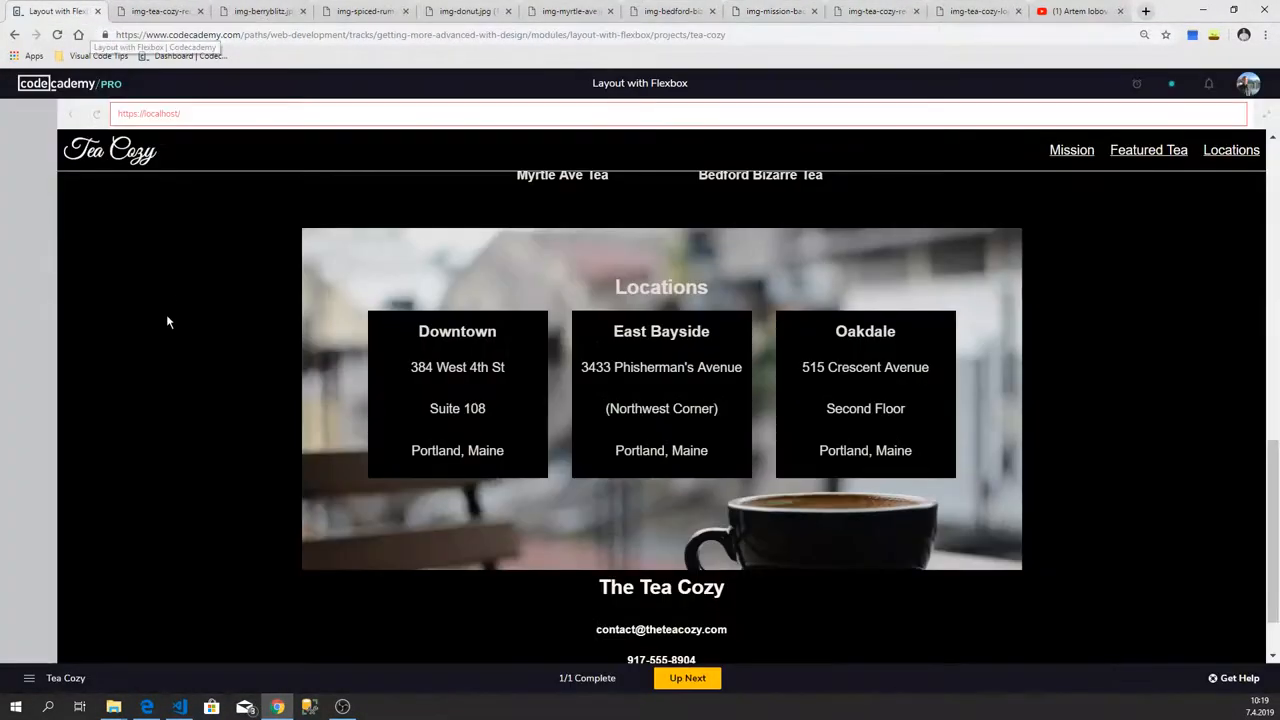
pyautogui.scroll(-3)
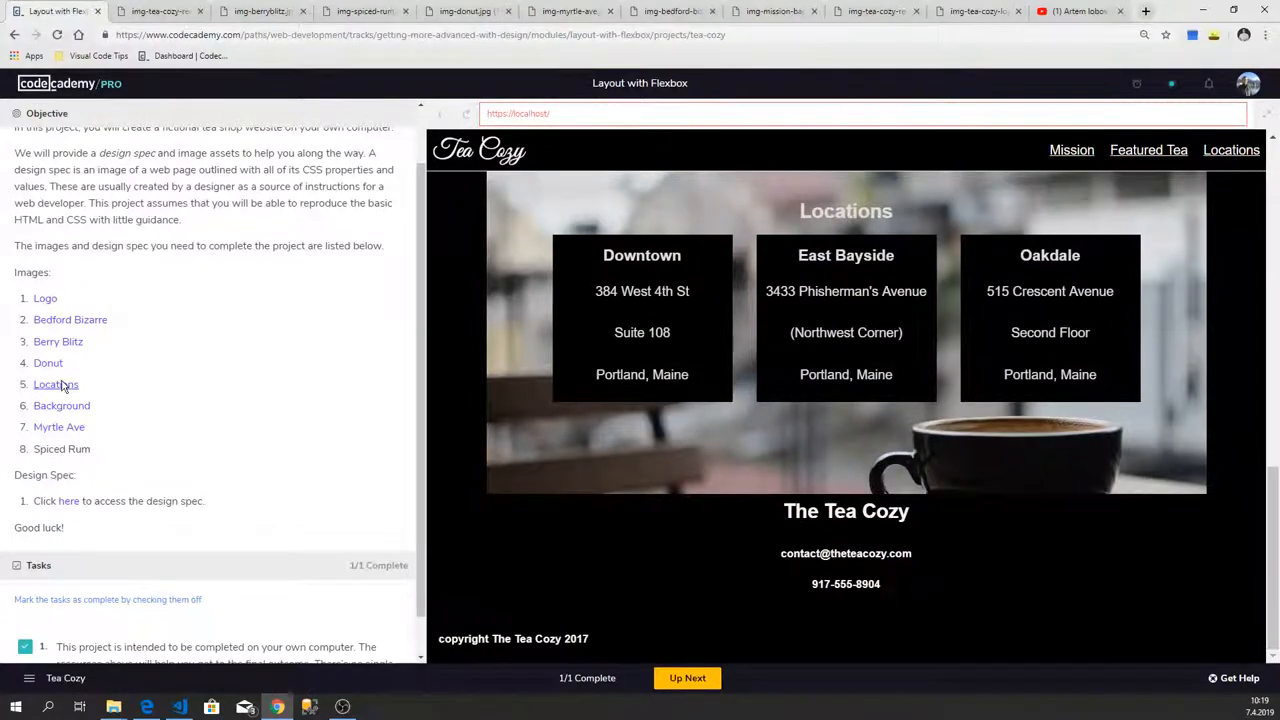
pyautogui.click(56, 384)
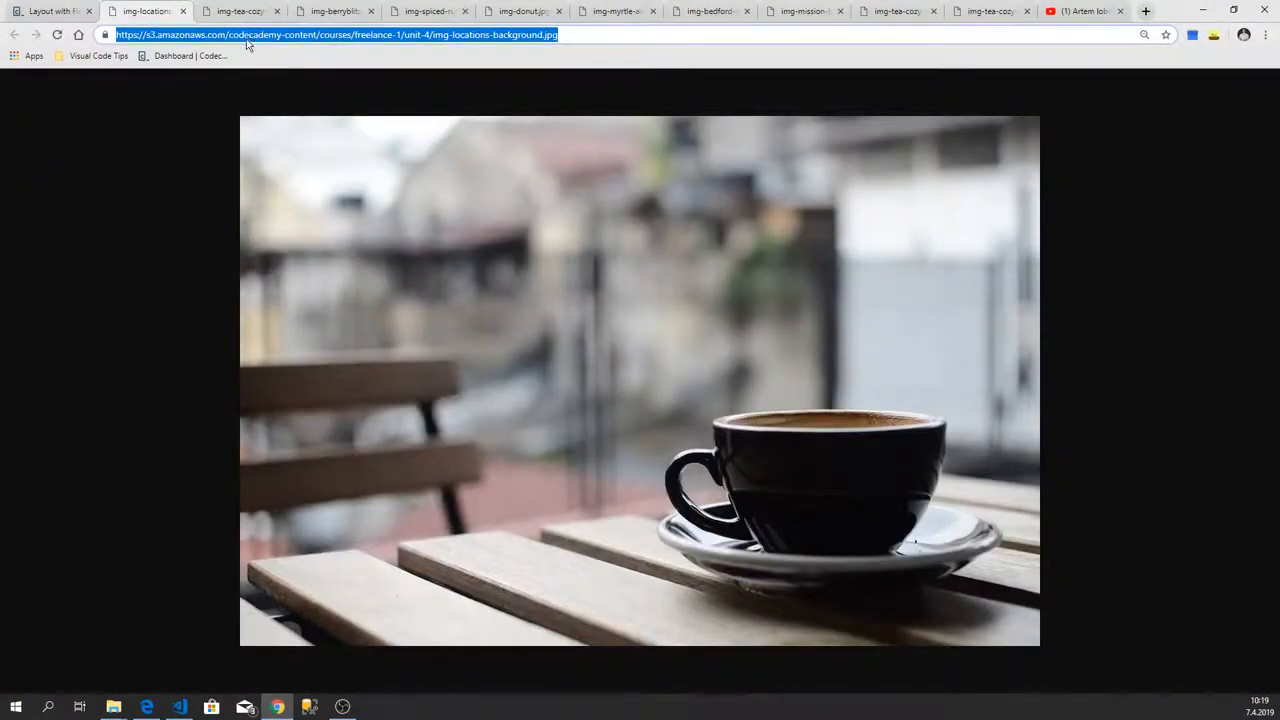
pyautogui.click(179, 707)
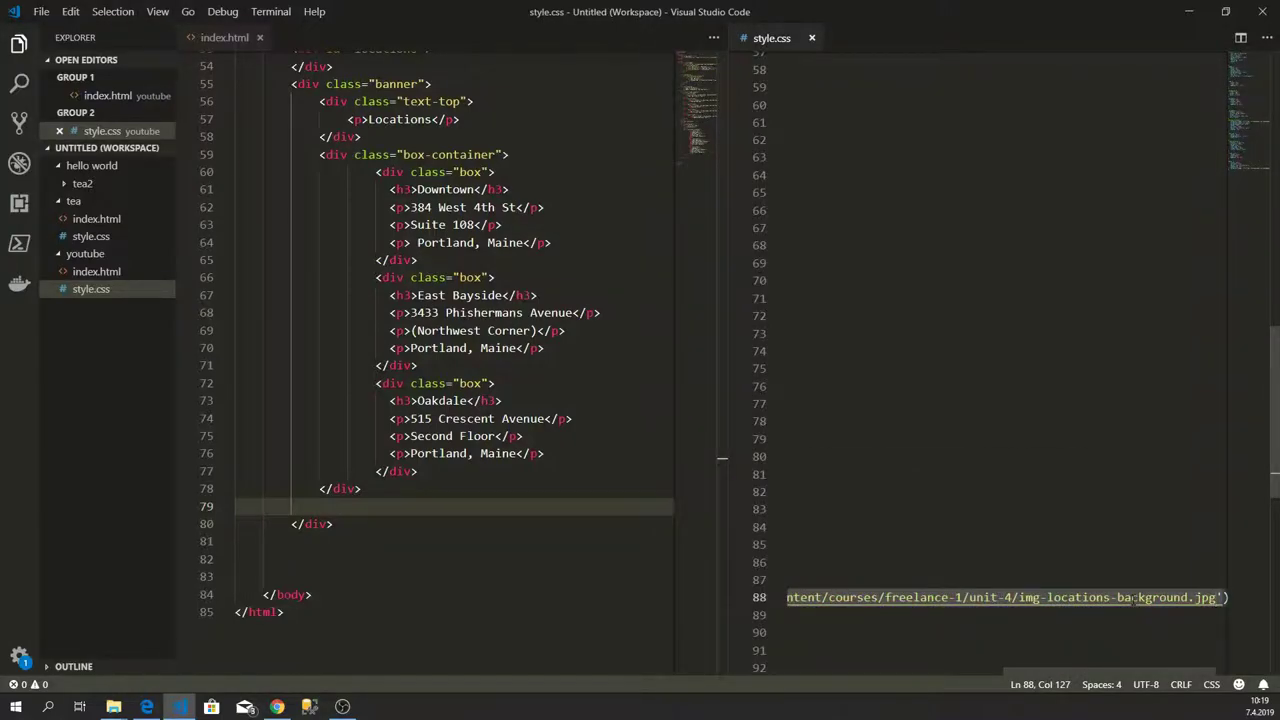
# Step: Add background-repeat: no-repeat and background-position: center to .banner, then begin background-size
pyautogui.write(');')
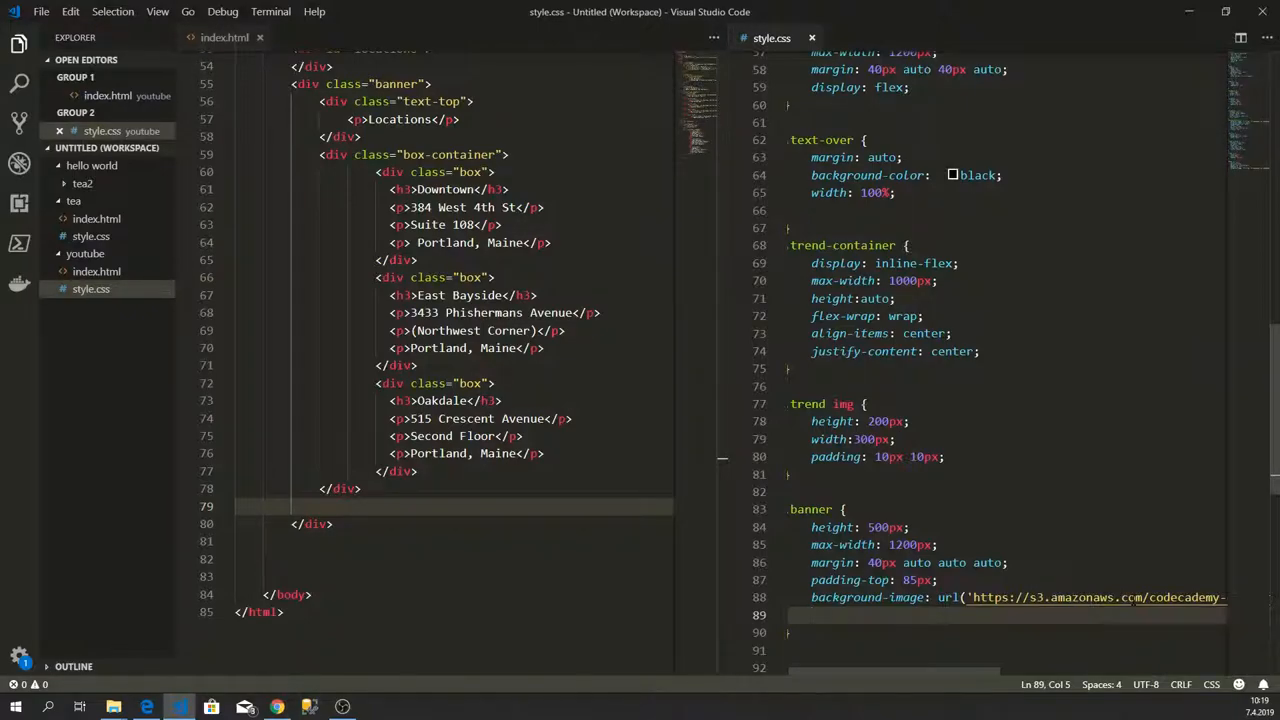
pyautogui.write('bac')
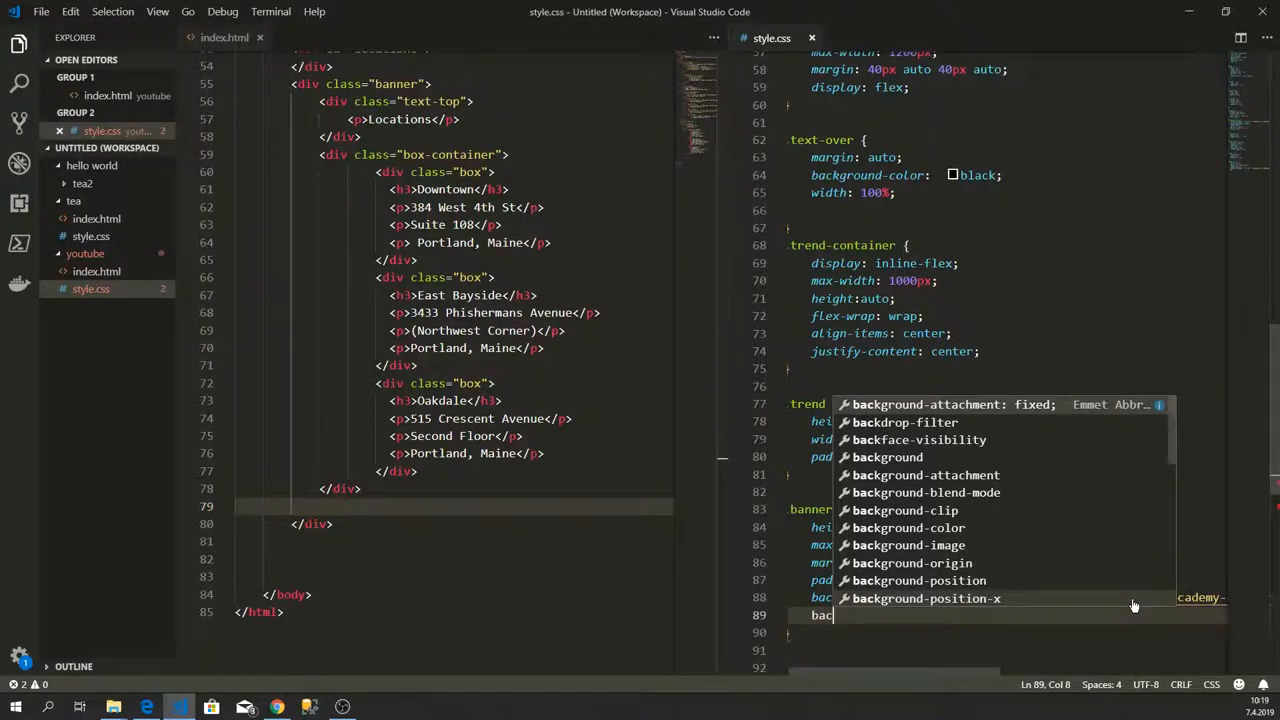
pyautogui.write('g')
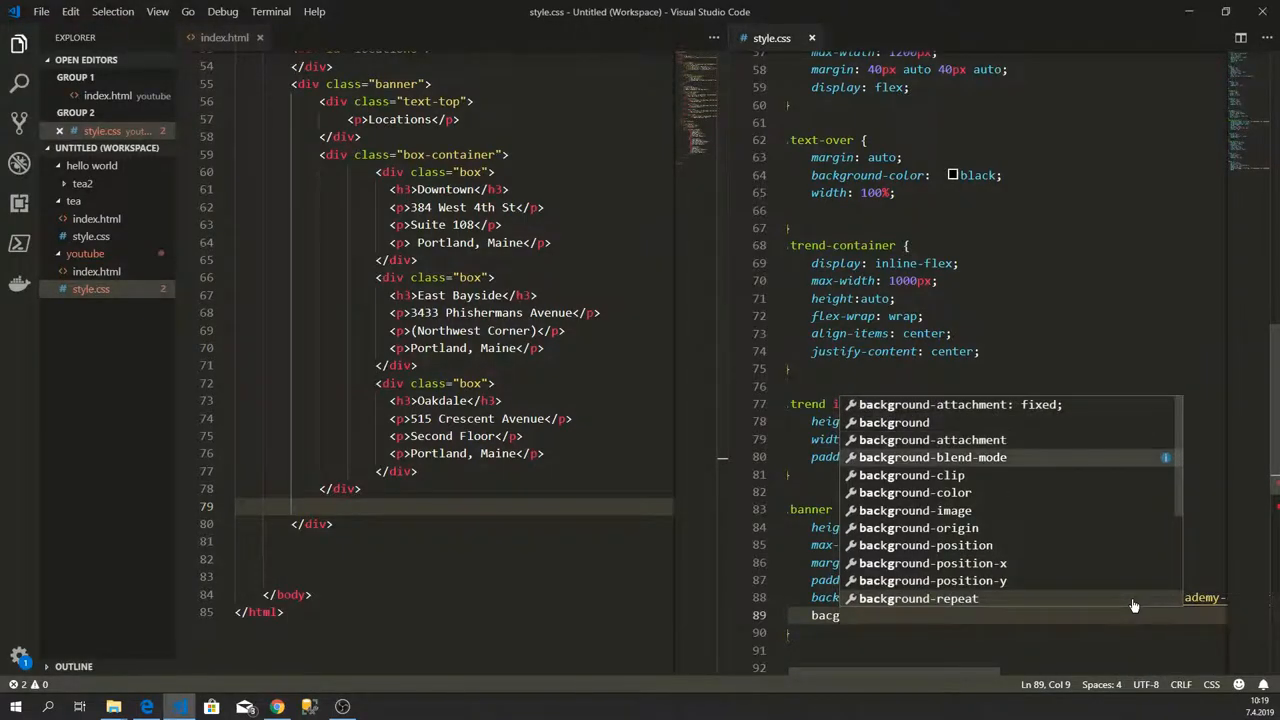
pyautogui.scroll(-3)
pyautogui.write('kground-repeat: no-repeat;')
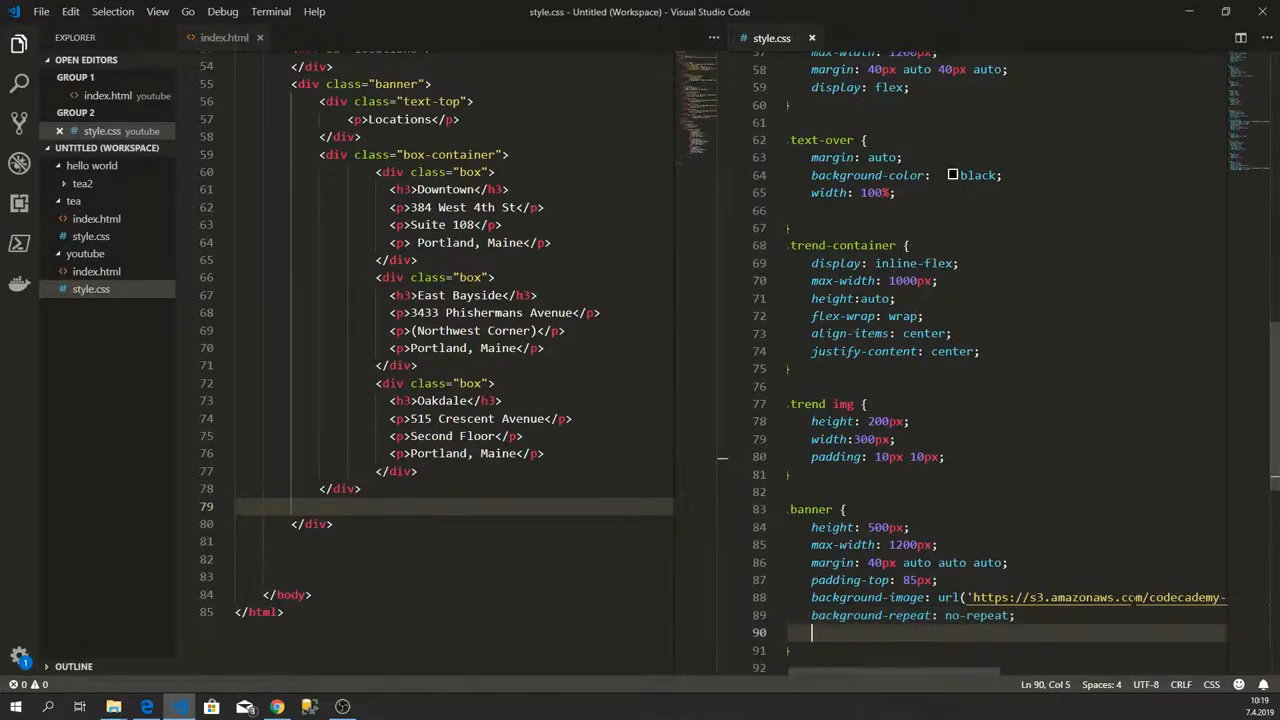
pyautogui.write('bac')
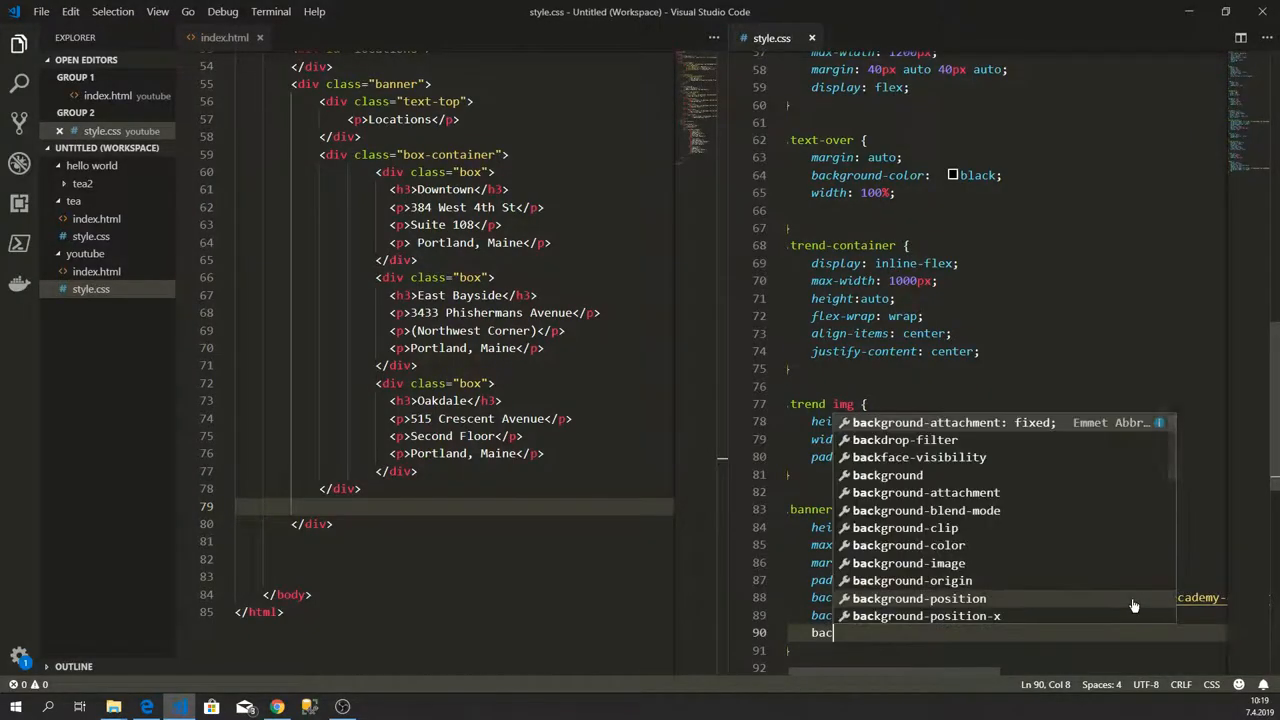
pyautogui.write('kground-position: center;')
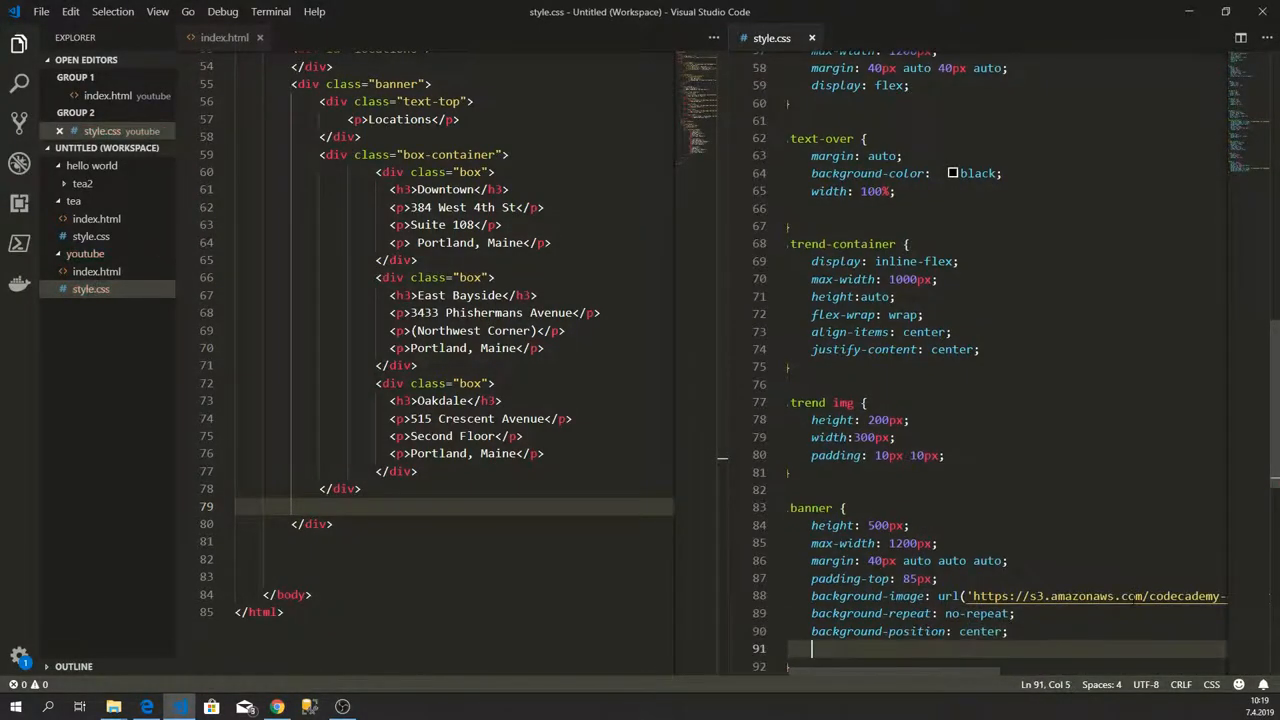
pyautogui.write('bac')
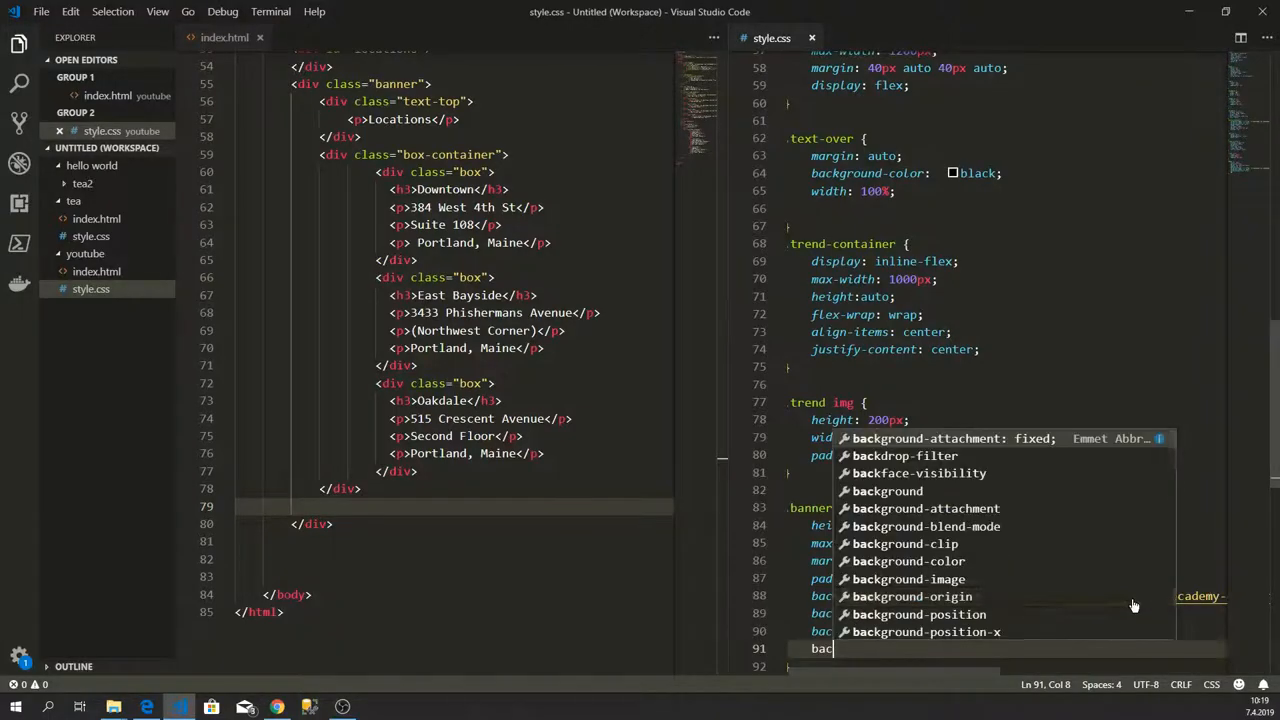
pyautogui.write('kground-size:')
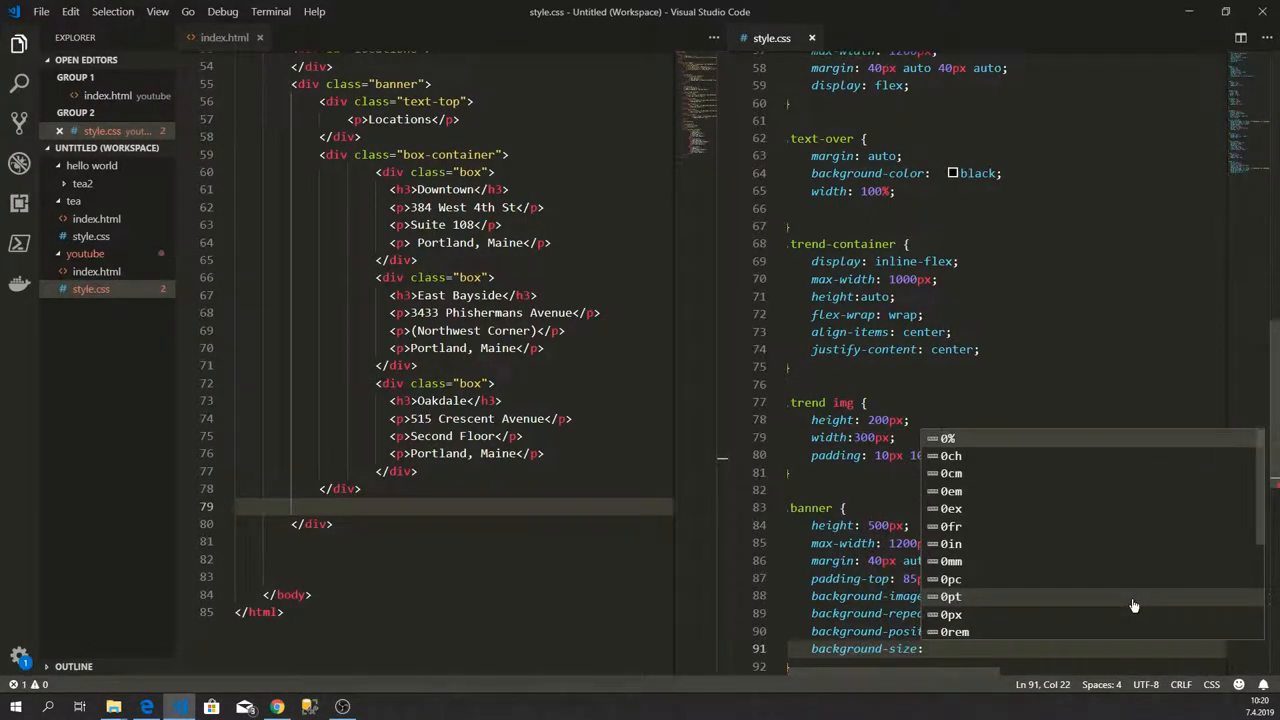
pyautogui.write('contain')
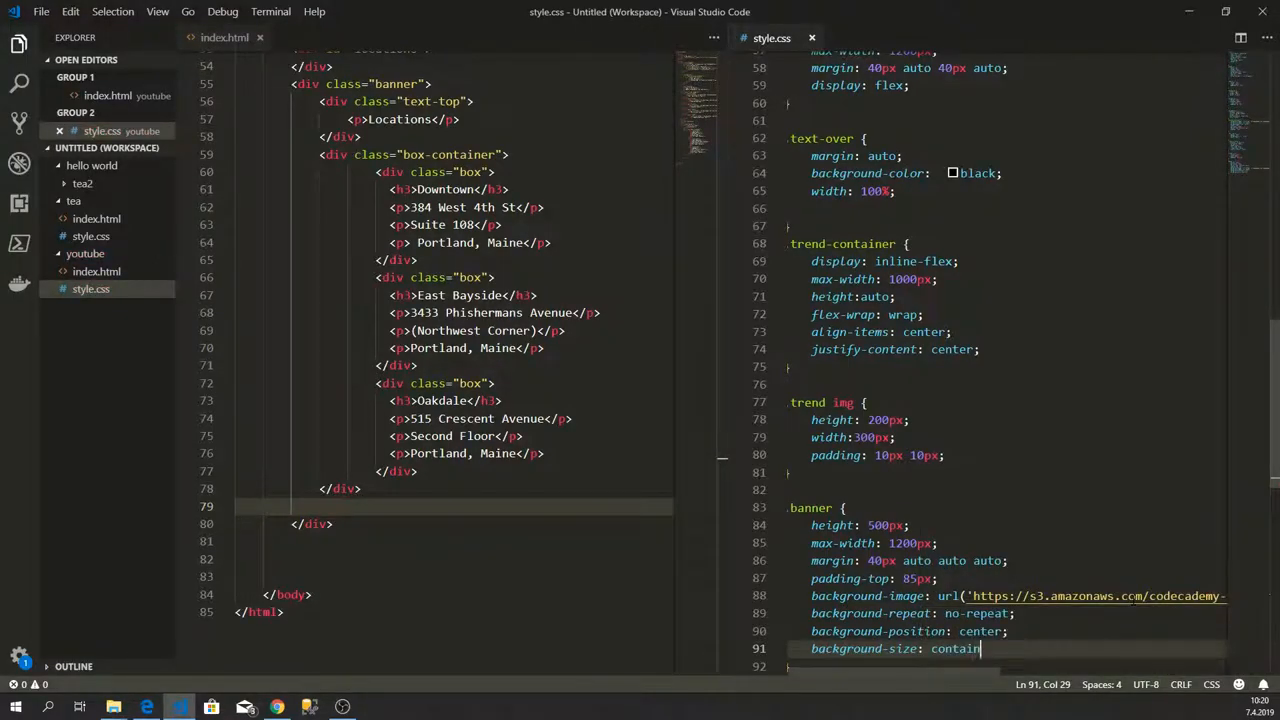
# Step: Set the .banner background-size to cover
pyautogui.write('cover;')
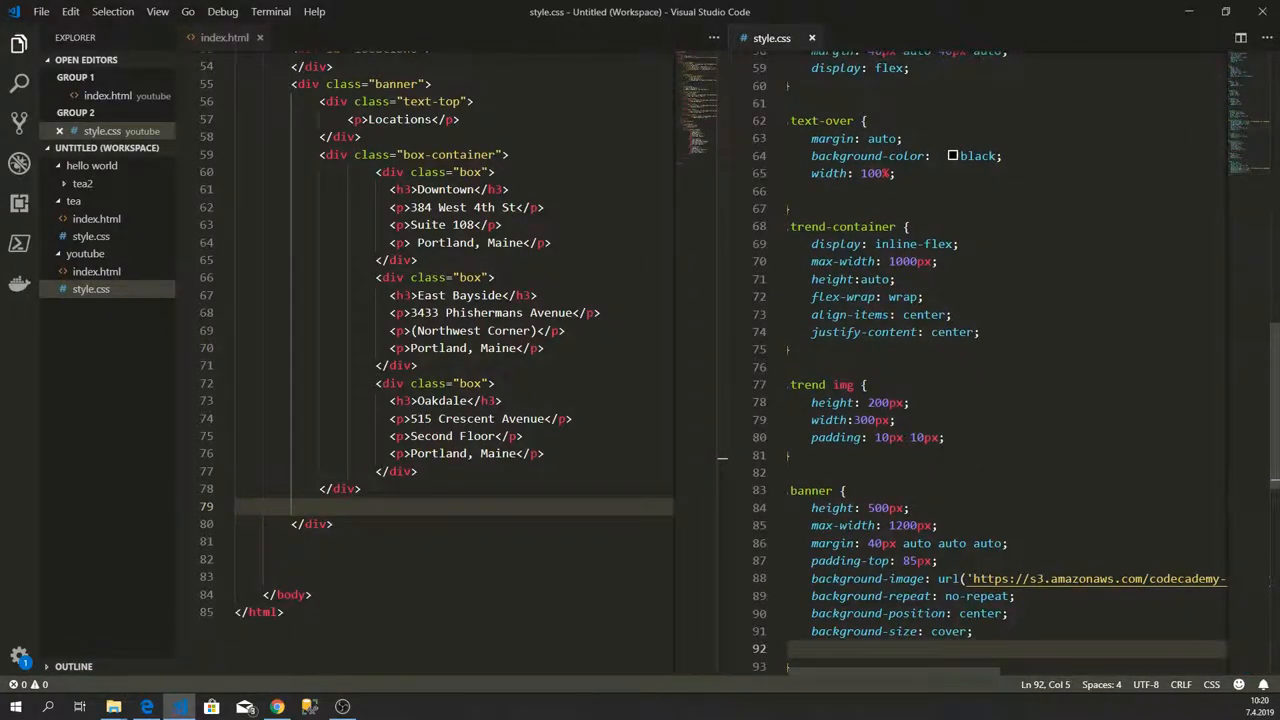
pyautogui.scroll(-3)
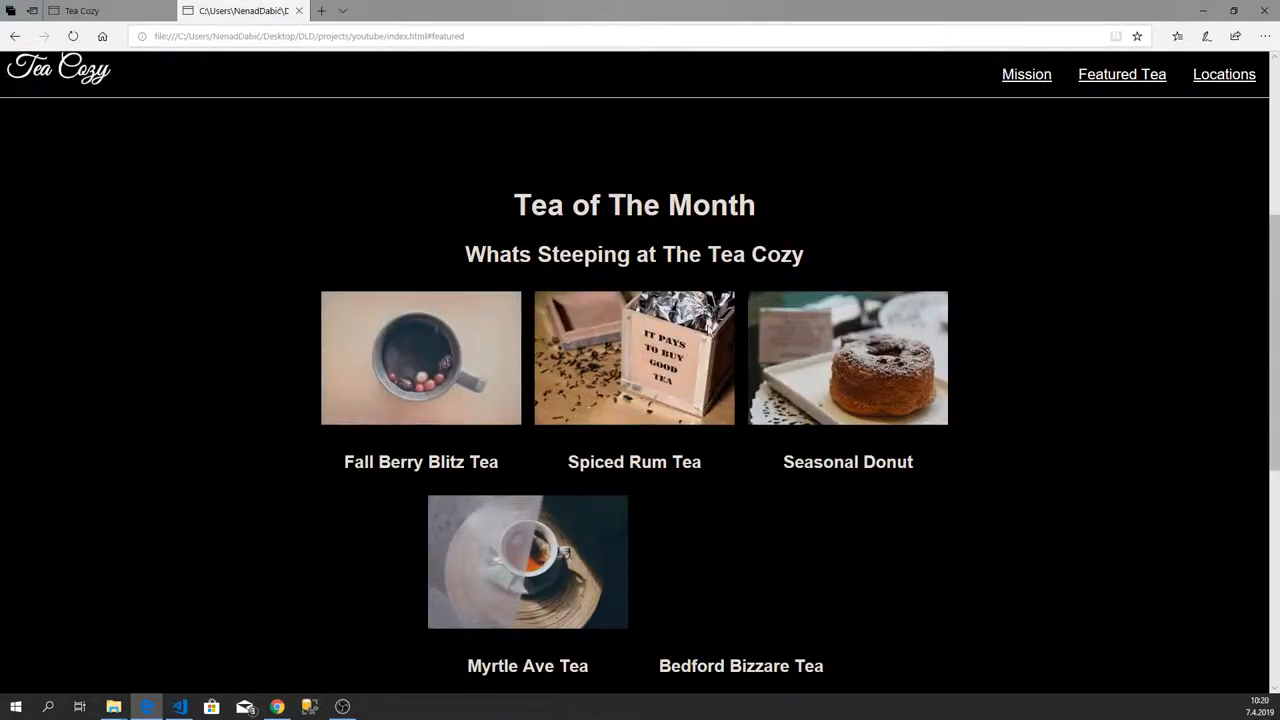
# Step: Scroll Edge to the Locations banner to confirm the café photo, then return to VS Code
pyautogui.scroll(-3)
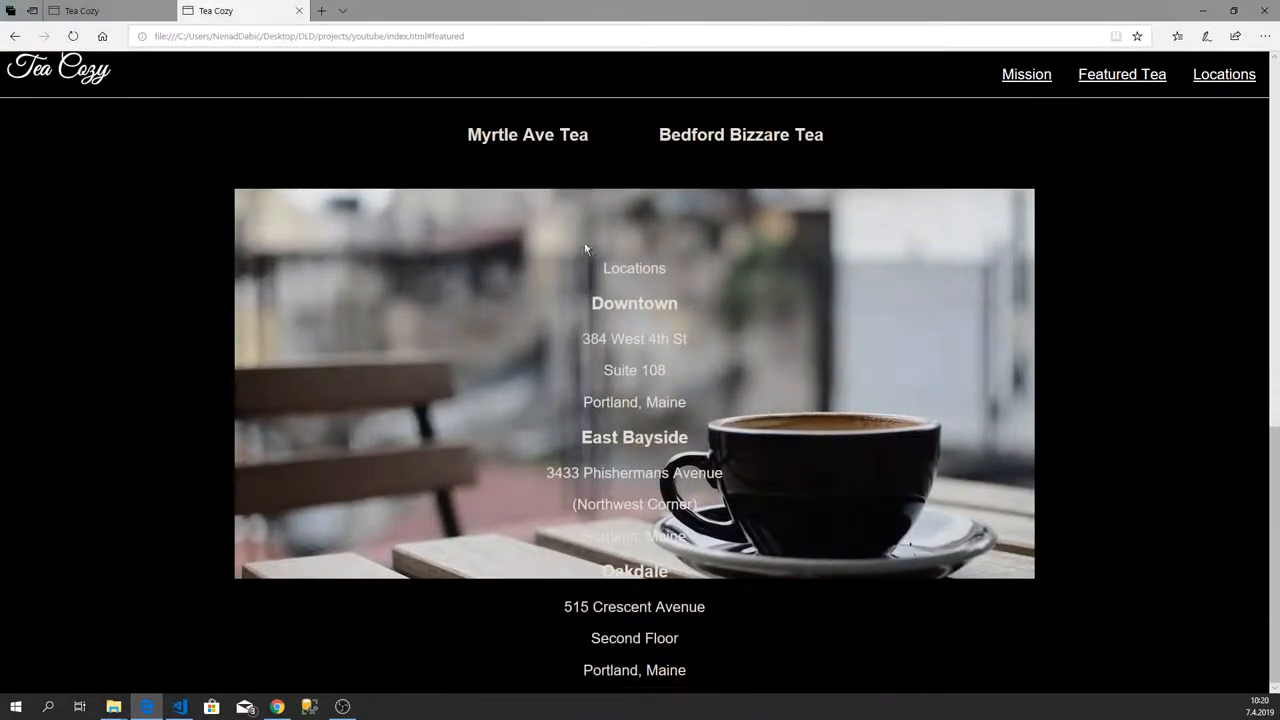
pyautogui.moveTo(417, 570)
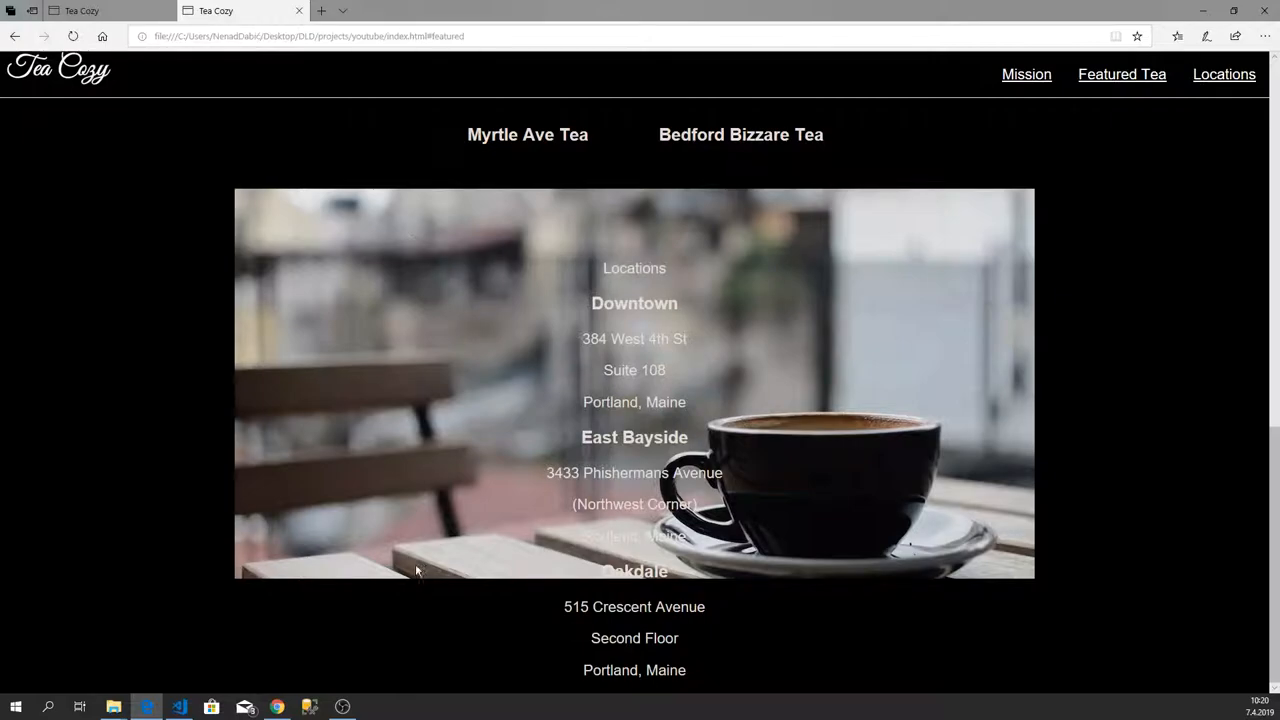
pyautogui.moveTo(597, 267)
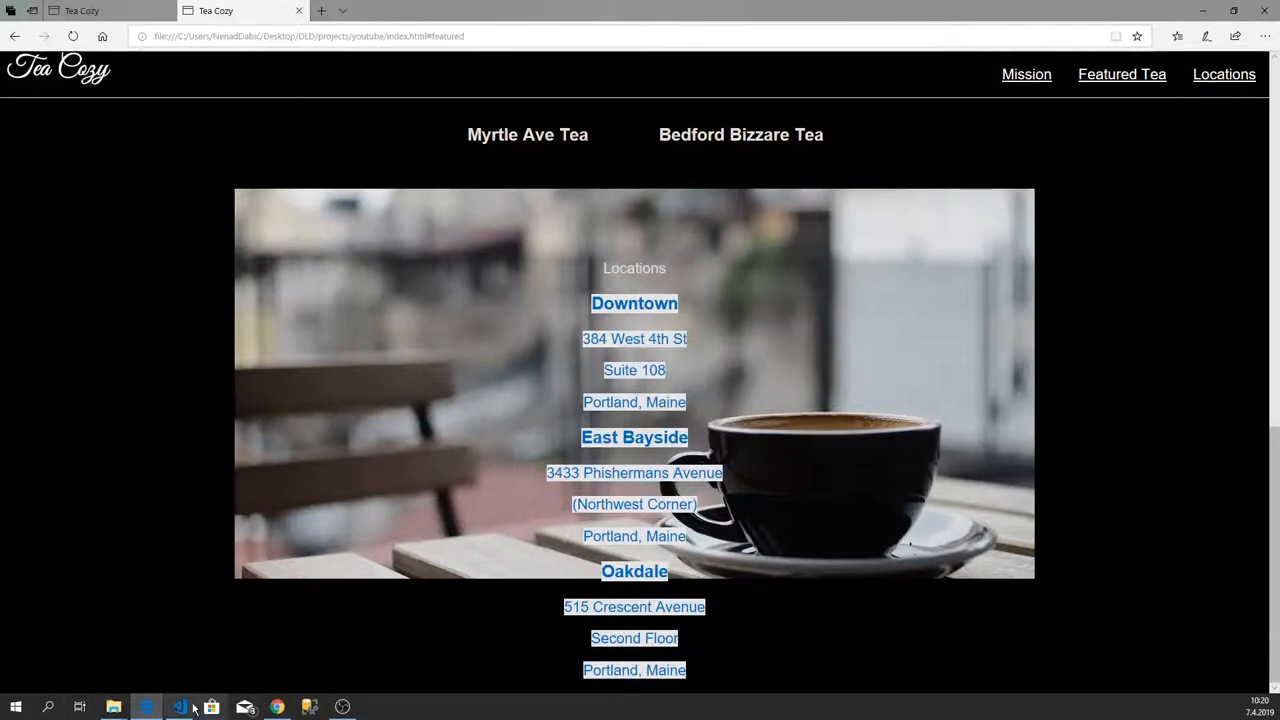
pyautogui.click(179, 707)
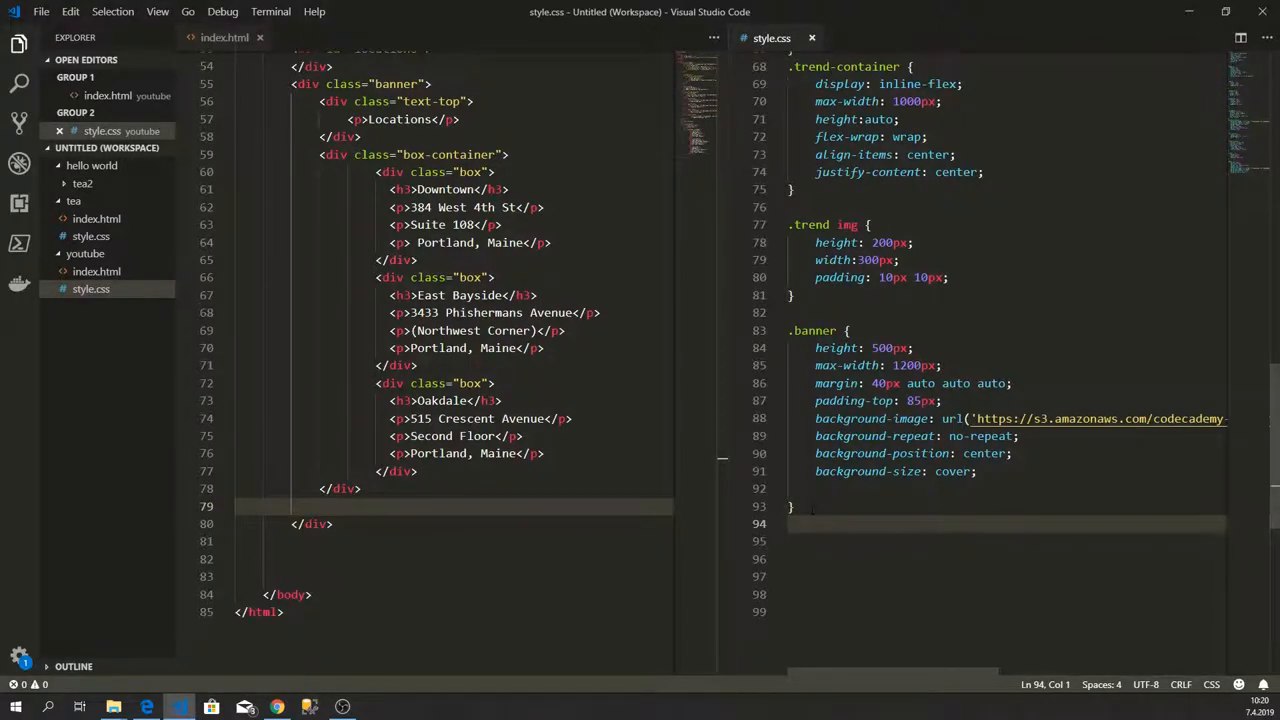
# Step: Add a .text-top rule with font-size 43px and font-weight bold in style.css
pyautogui.write('text')
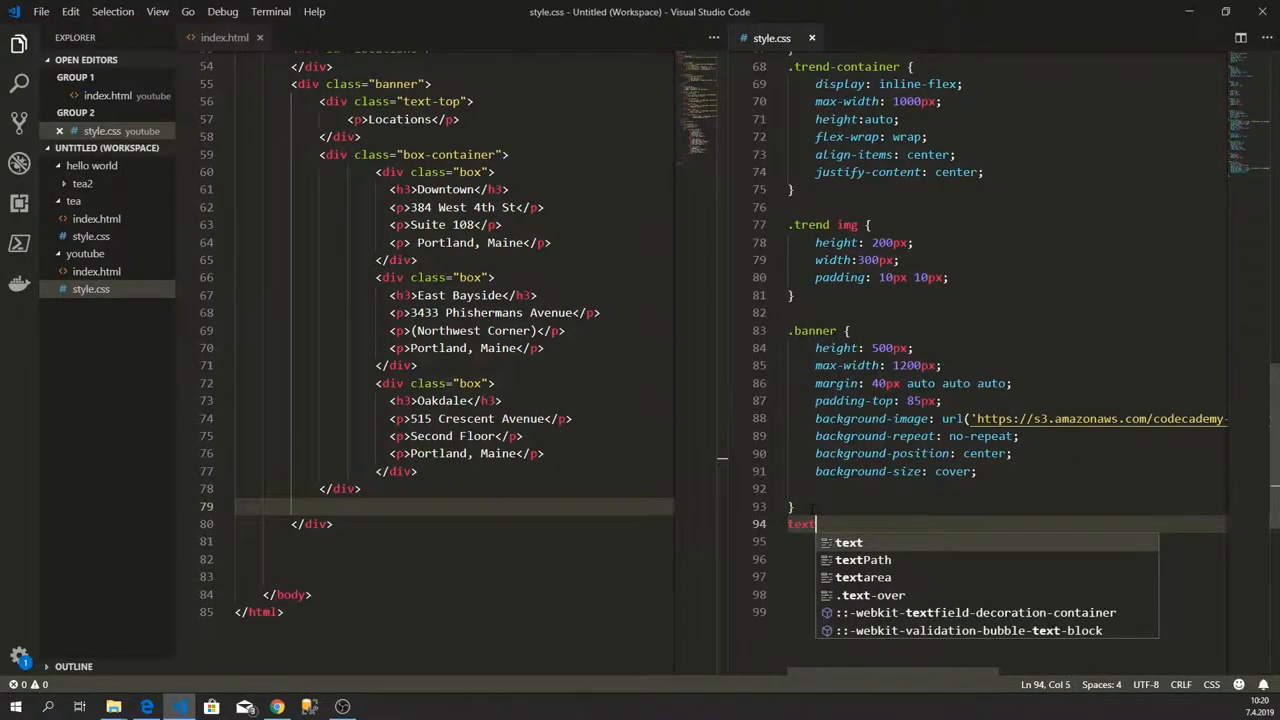
pyautogui.scroll(3)
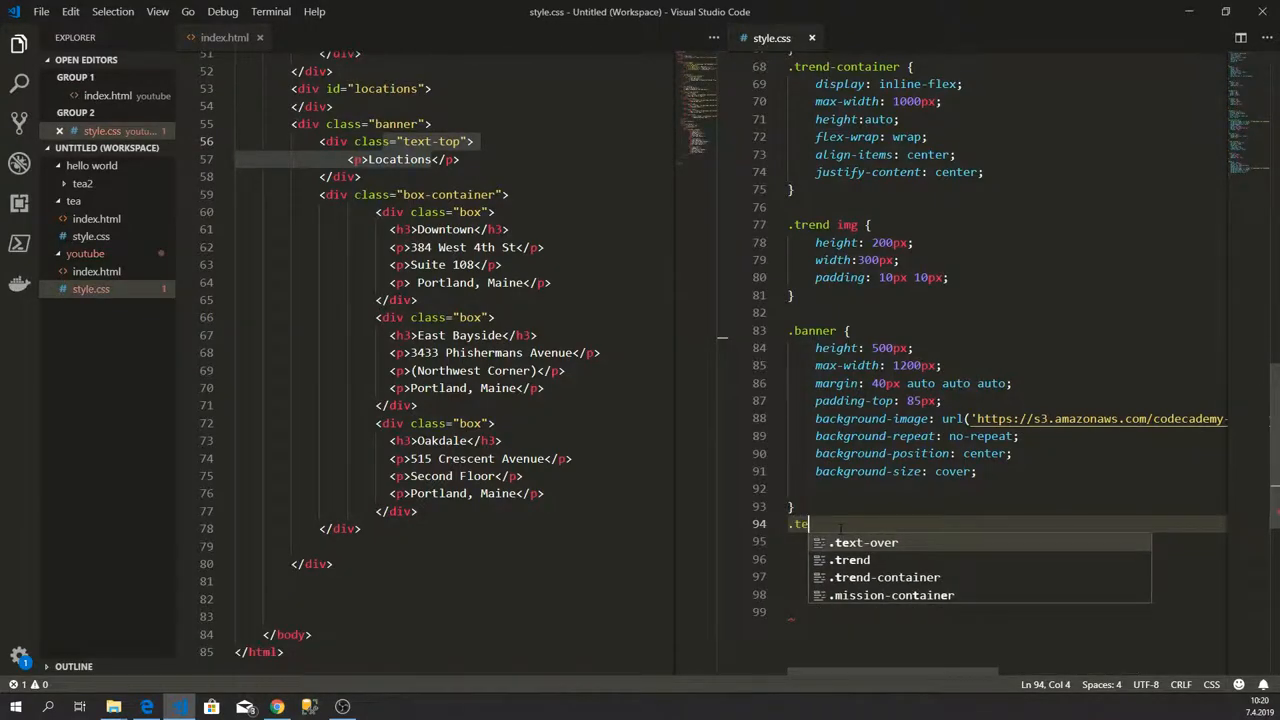
pyautogui.write('xt-top {')
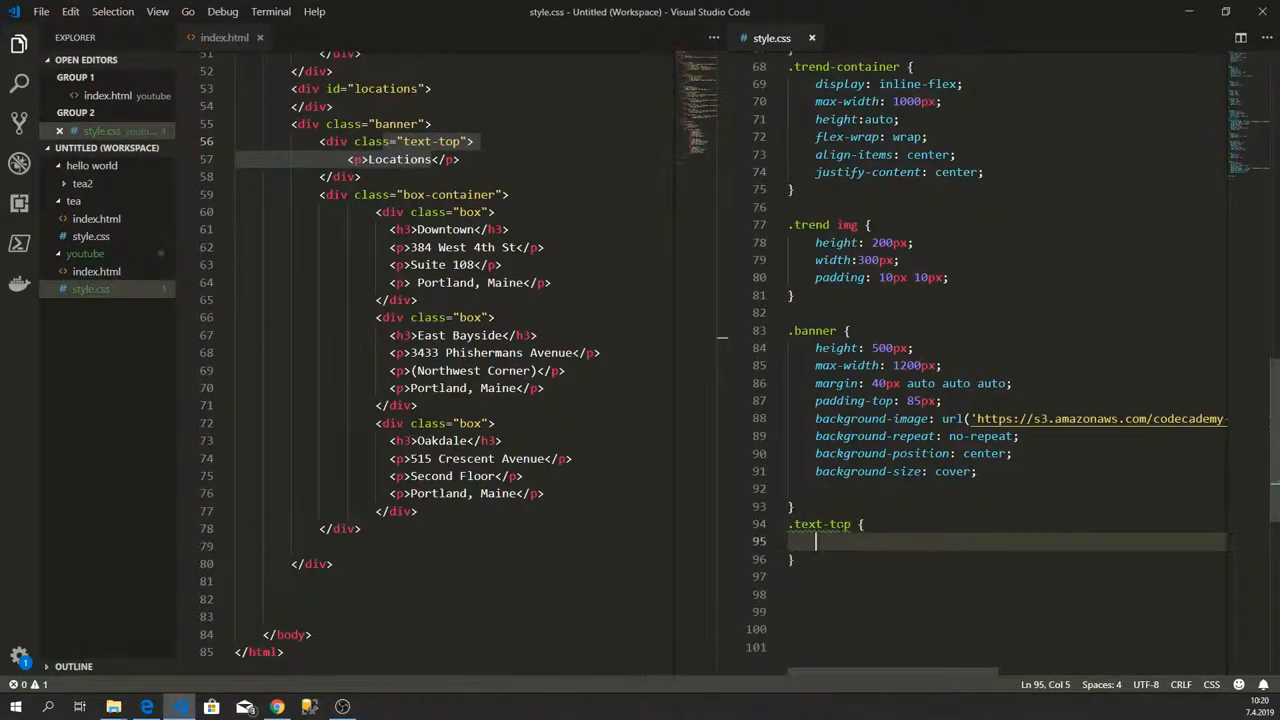
pyautogui.write('font-size:')
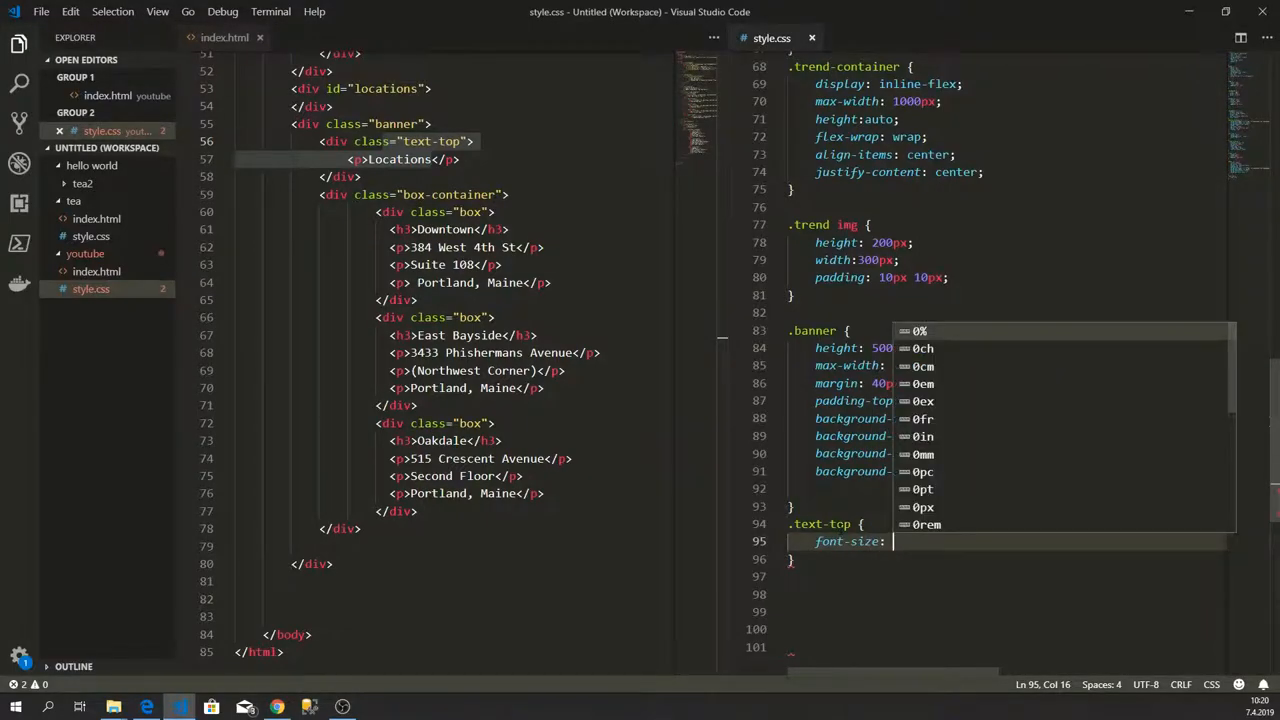
pyautogui.write('43px;')
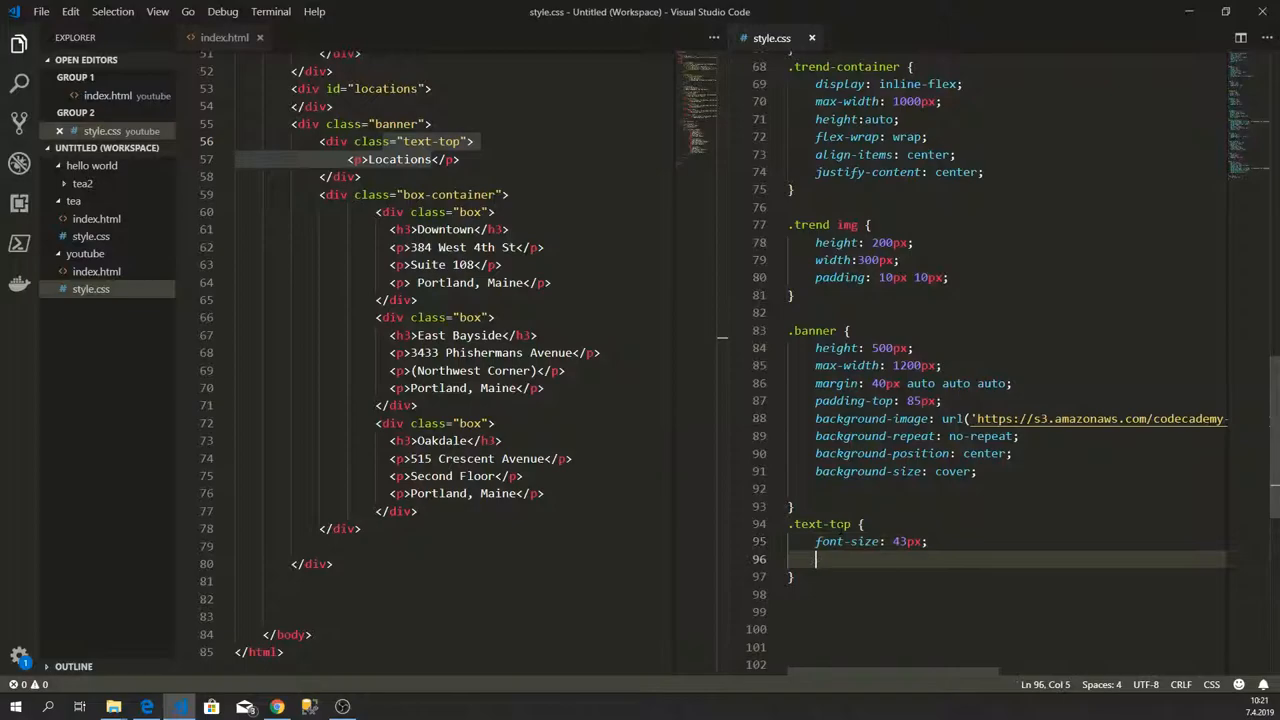
pyautogui.write('font-w')
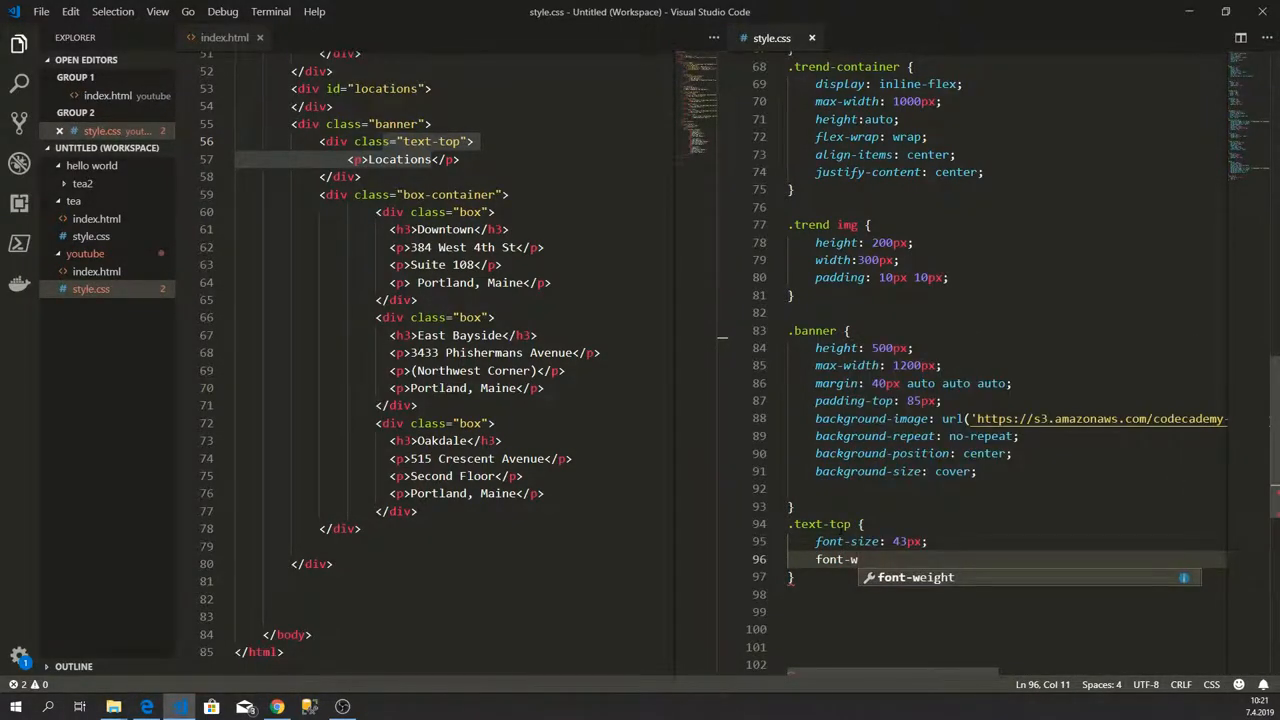
pyautogui.write('bold;')
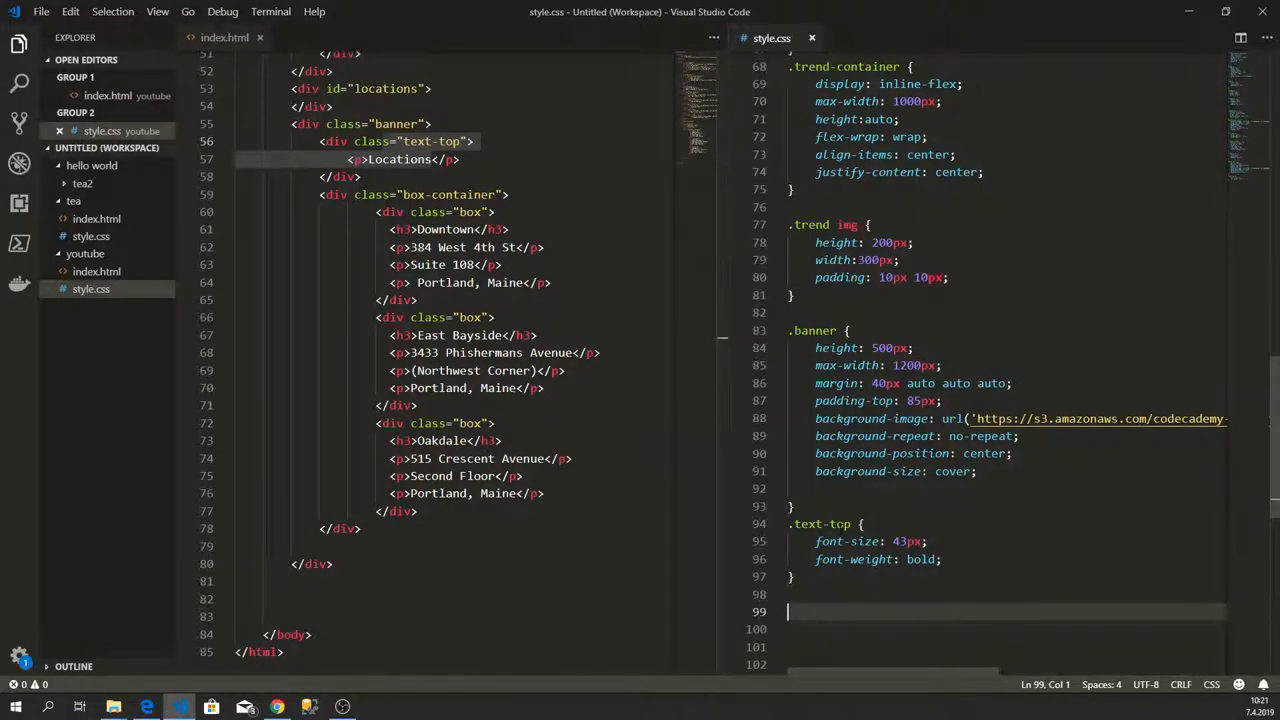
# Step: Add a .box-container rule with max-width 1050px and margin 15px auto auto auto
pyautogui.write('.box')
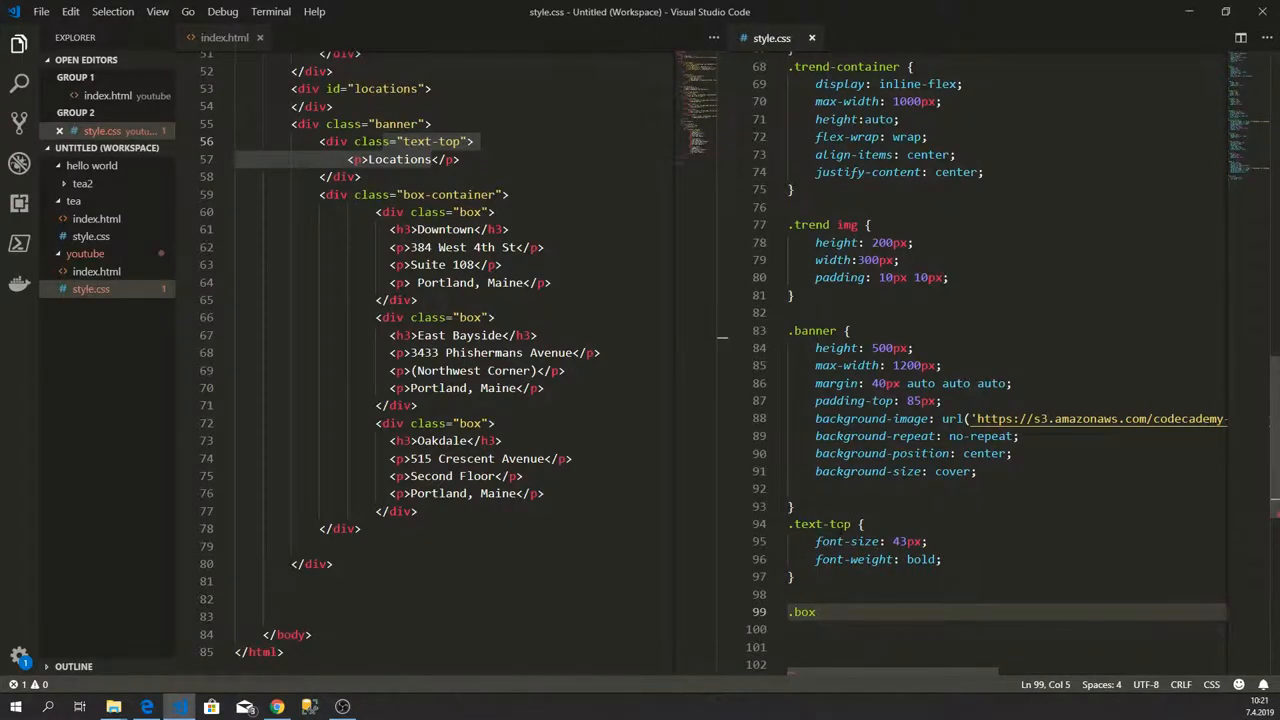
pyautogui.write('-conta')
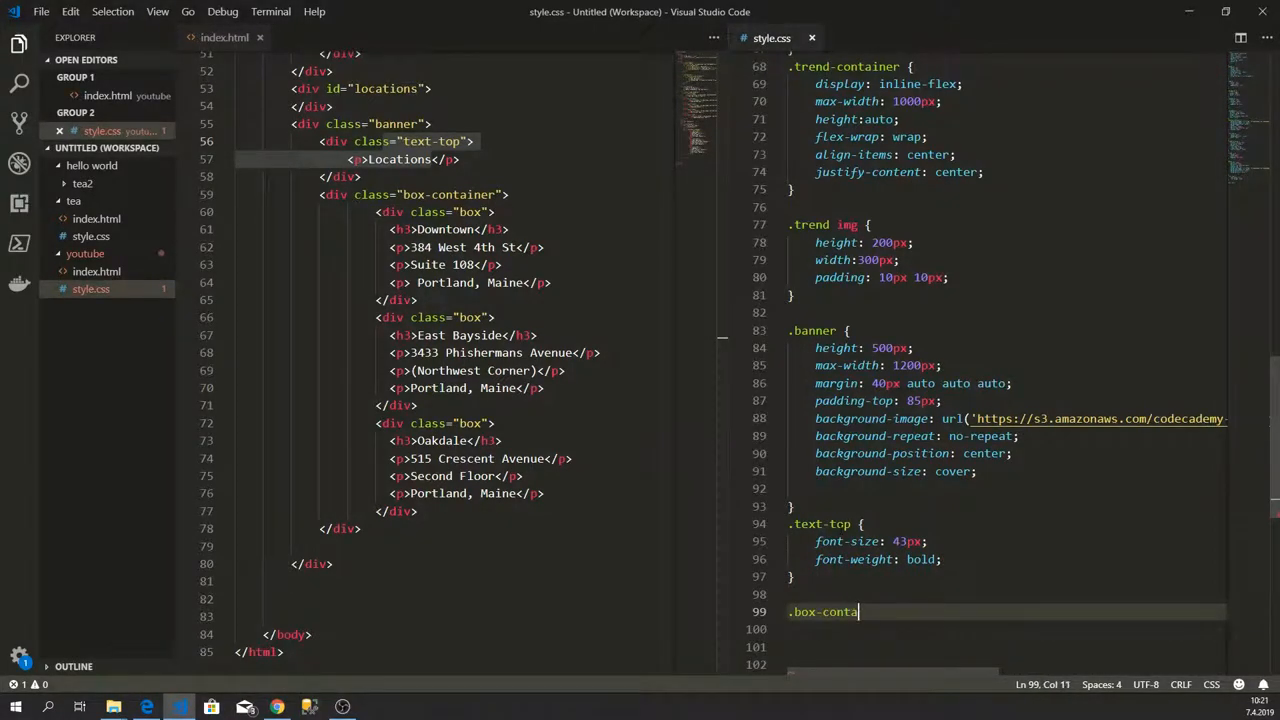
pyautogui.write('iner')
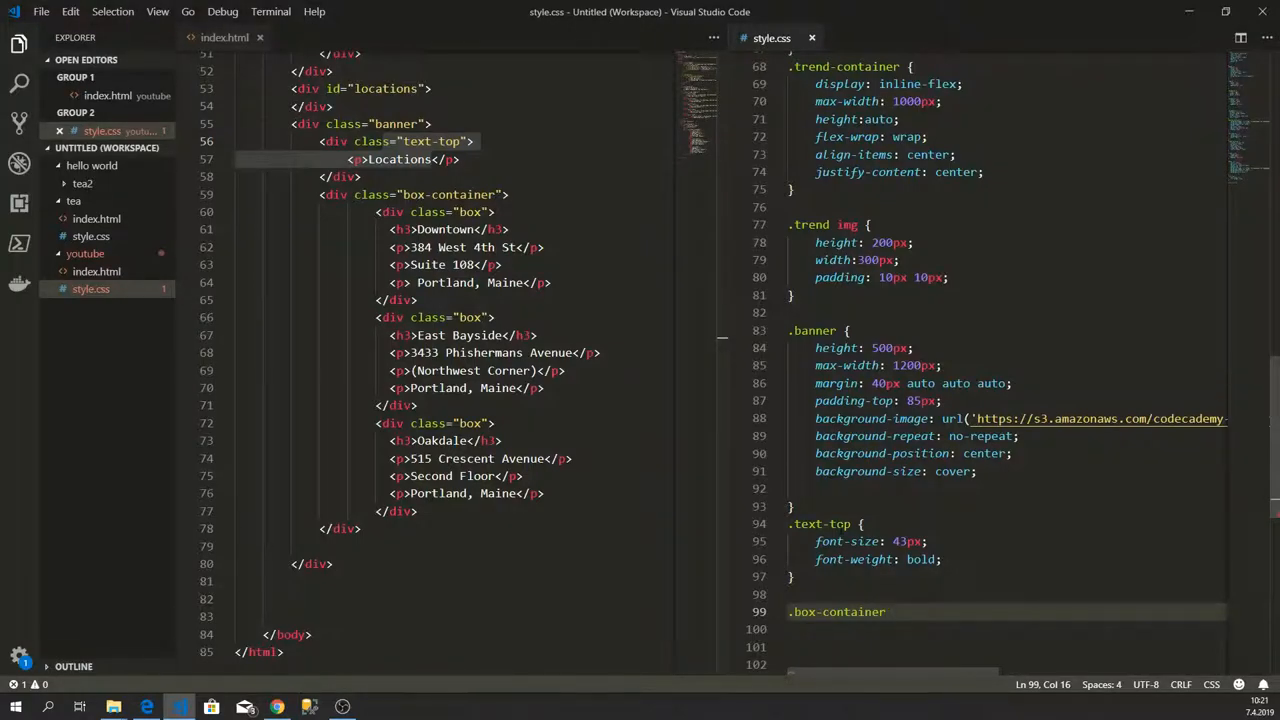
pyautogui.write('{')
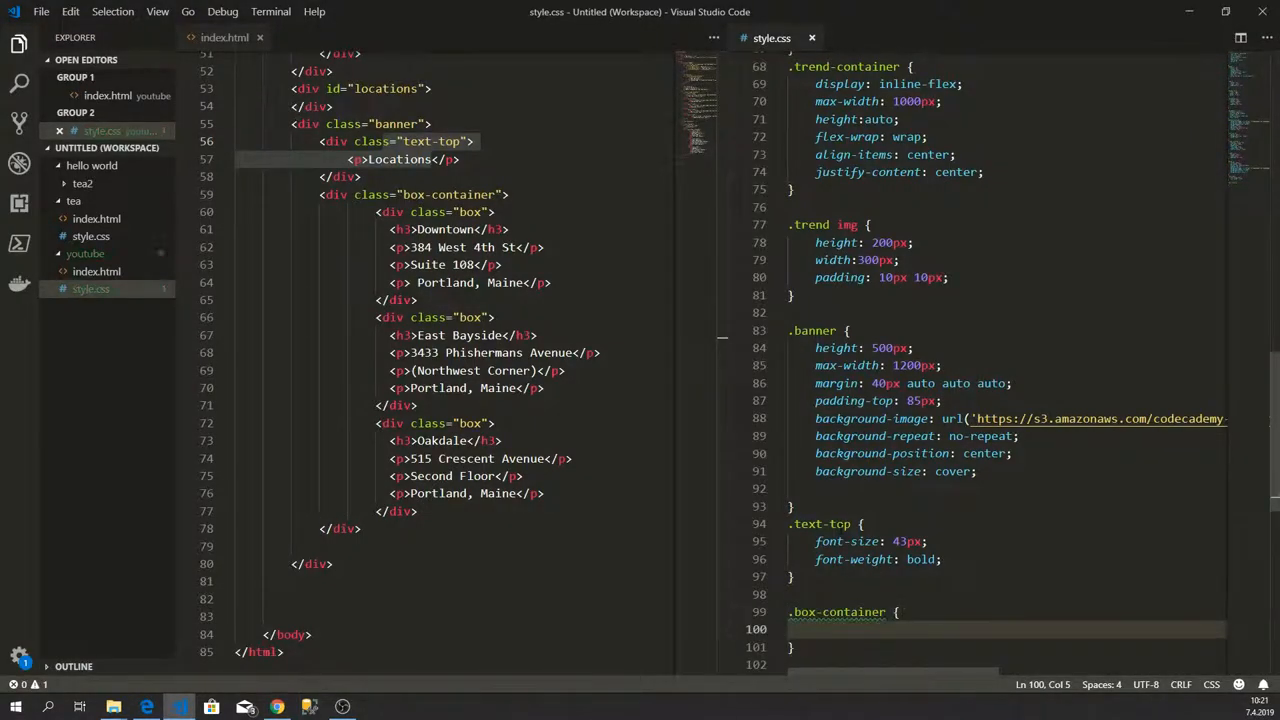
pyautogui.write('max-width: ;')
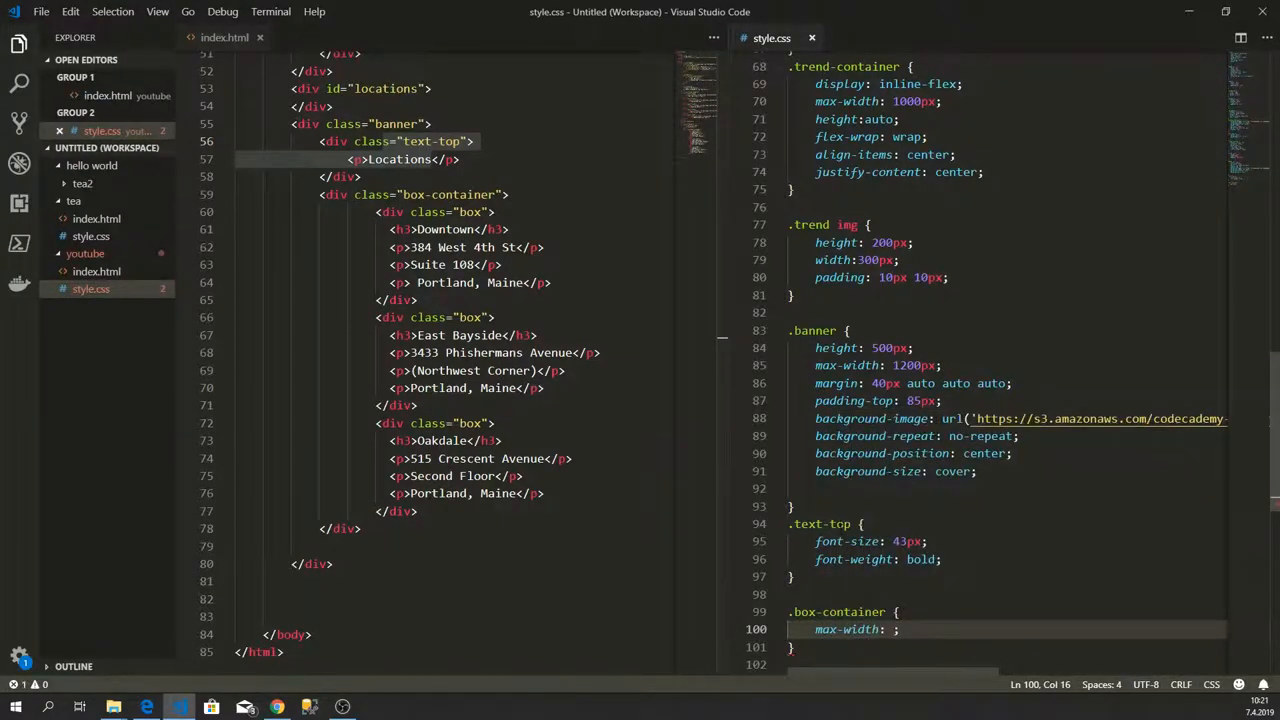
pyautogui.write('1050px')
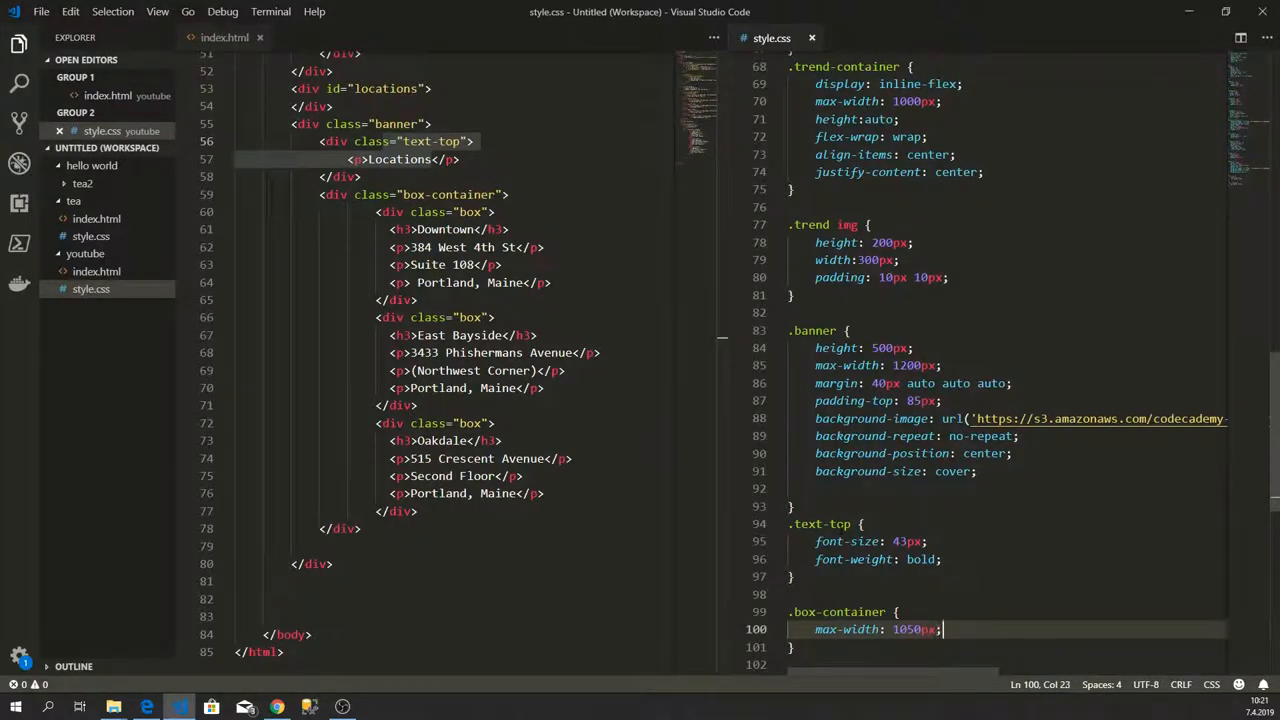
pyautogui.write('margin: 15px')
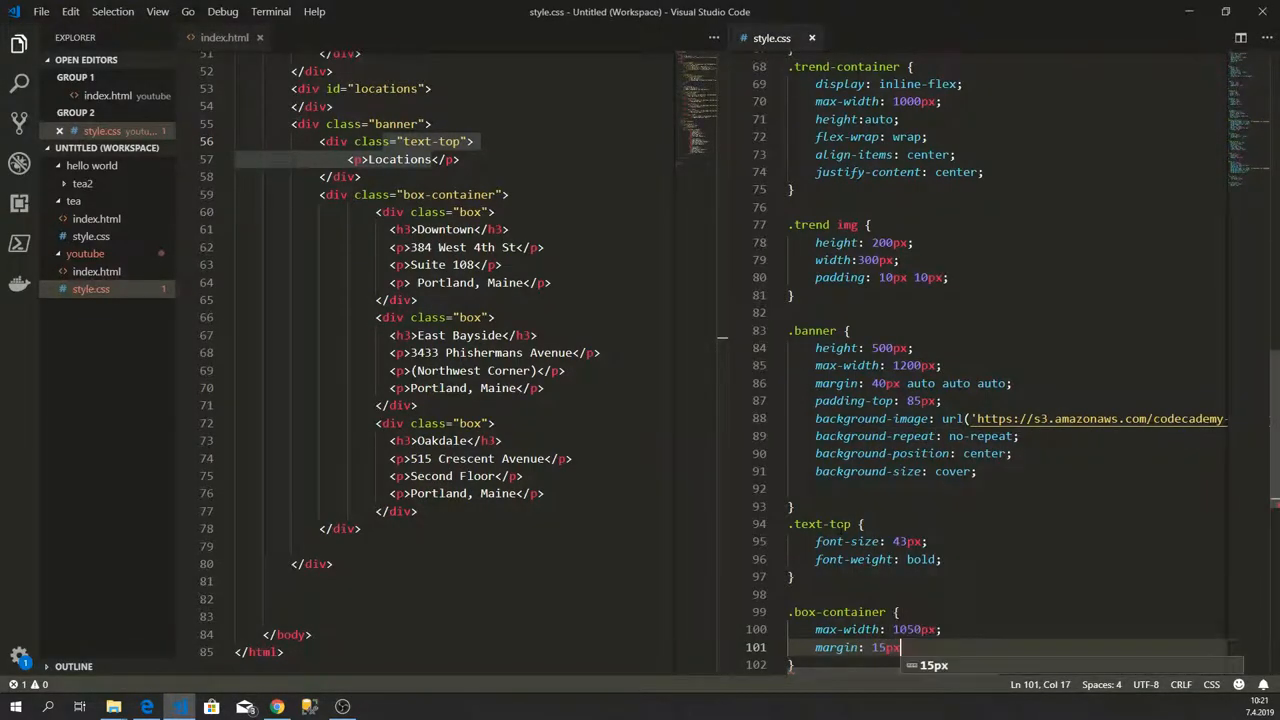
pyautogui.write('aut')
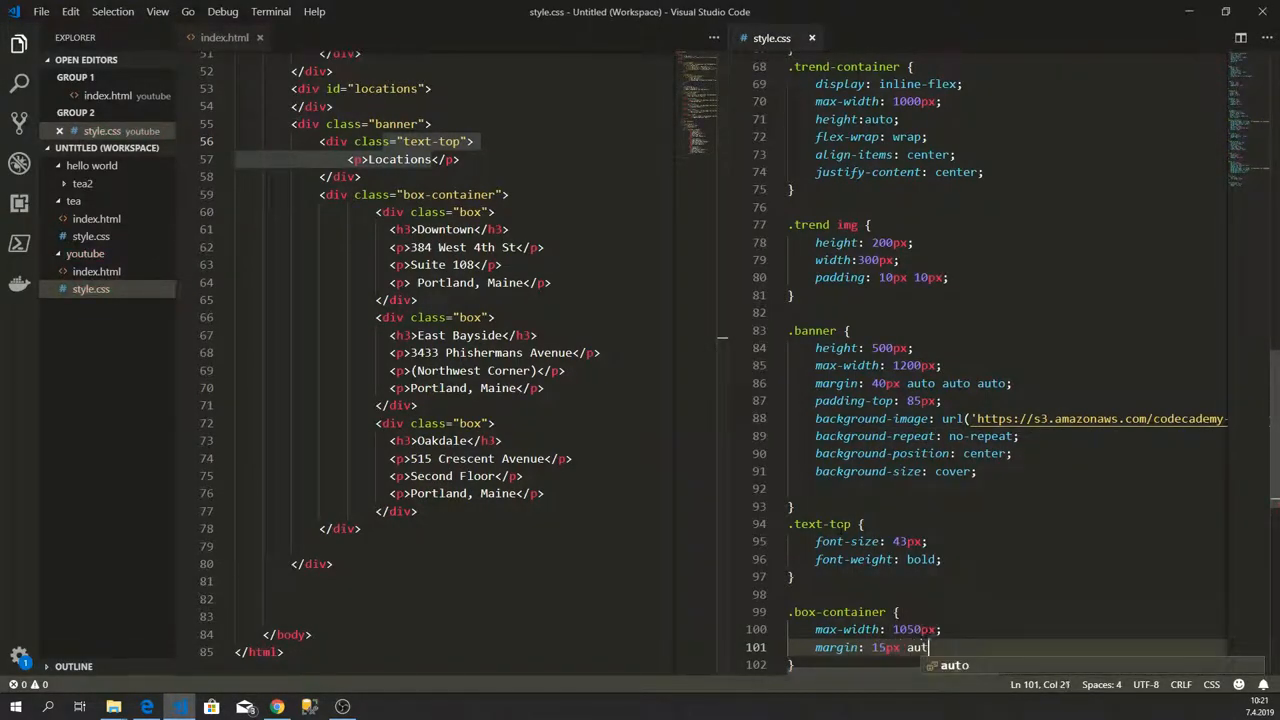
pyautogui.write('auto auto;')
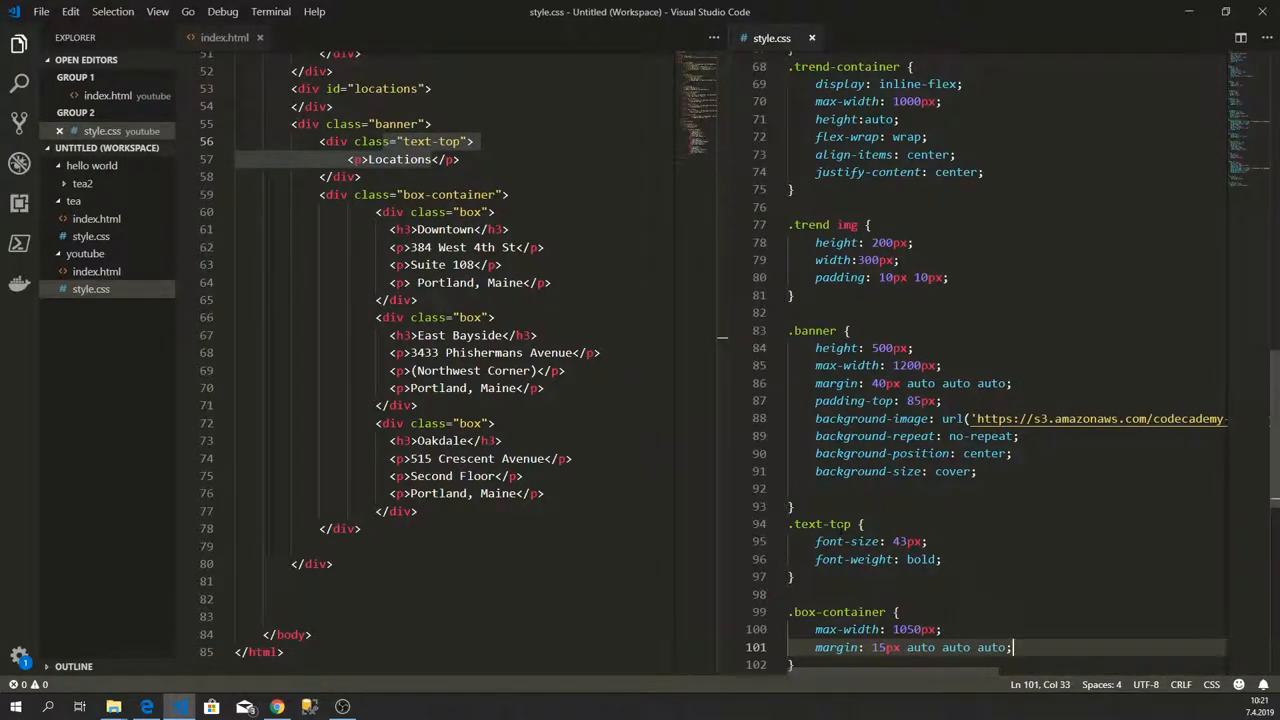
pyautogui.press('Enter')
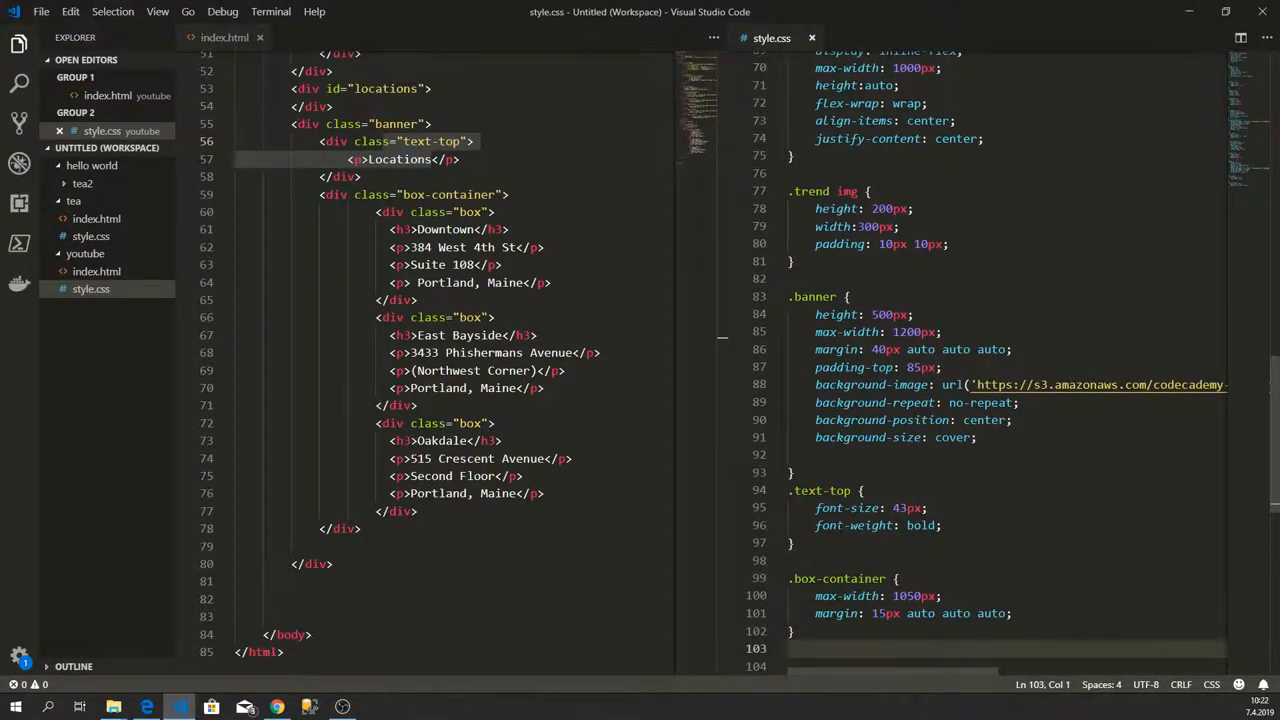
pyautogui.click(146, 707)
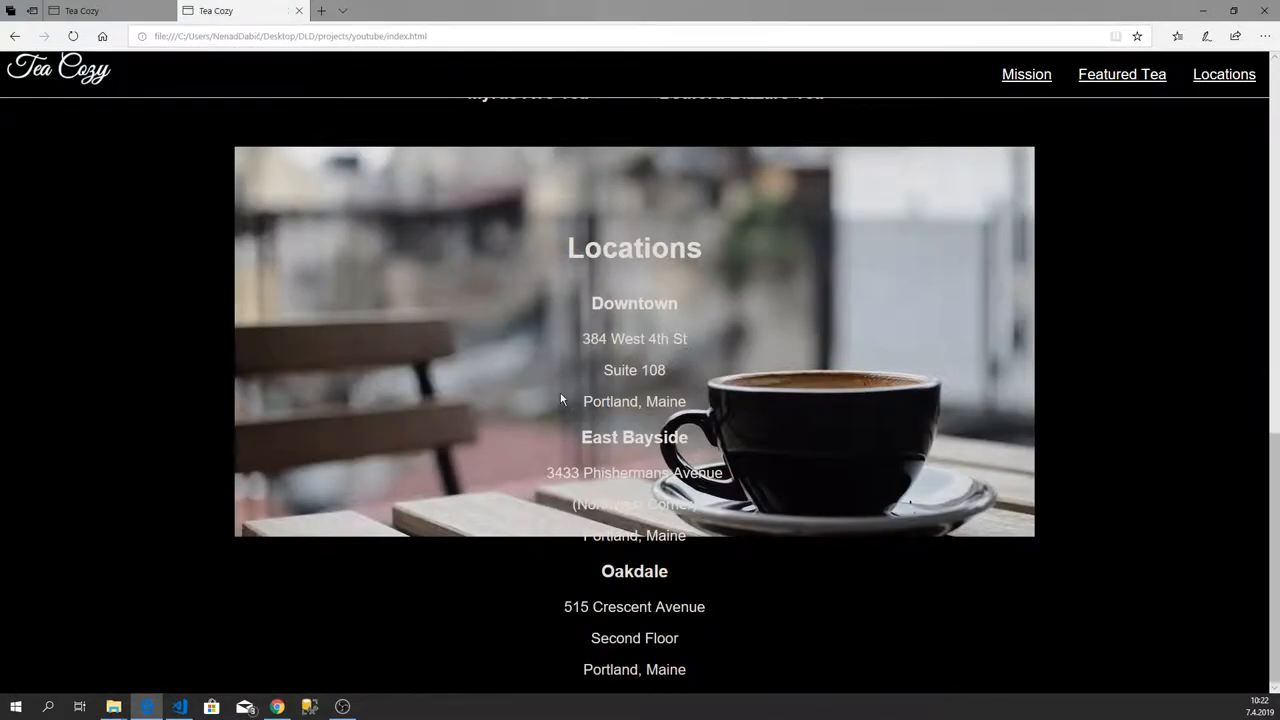
pyautogui.moveTo(705, 257)
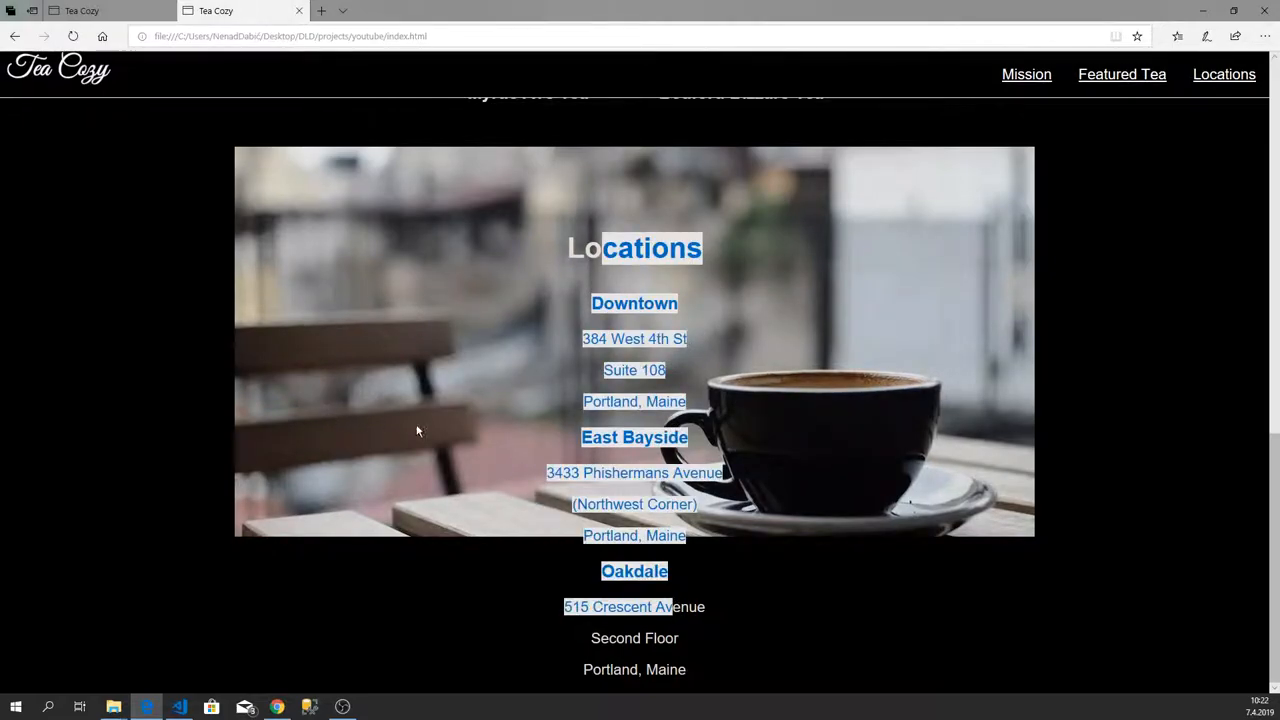
pyautogui.moveTo(1034, 447)
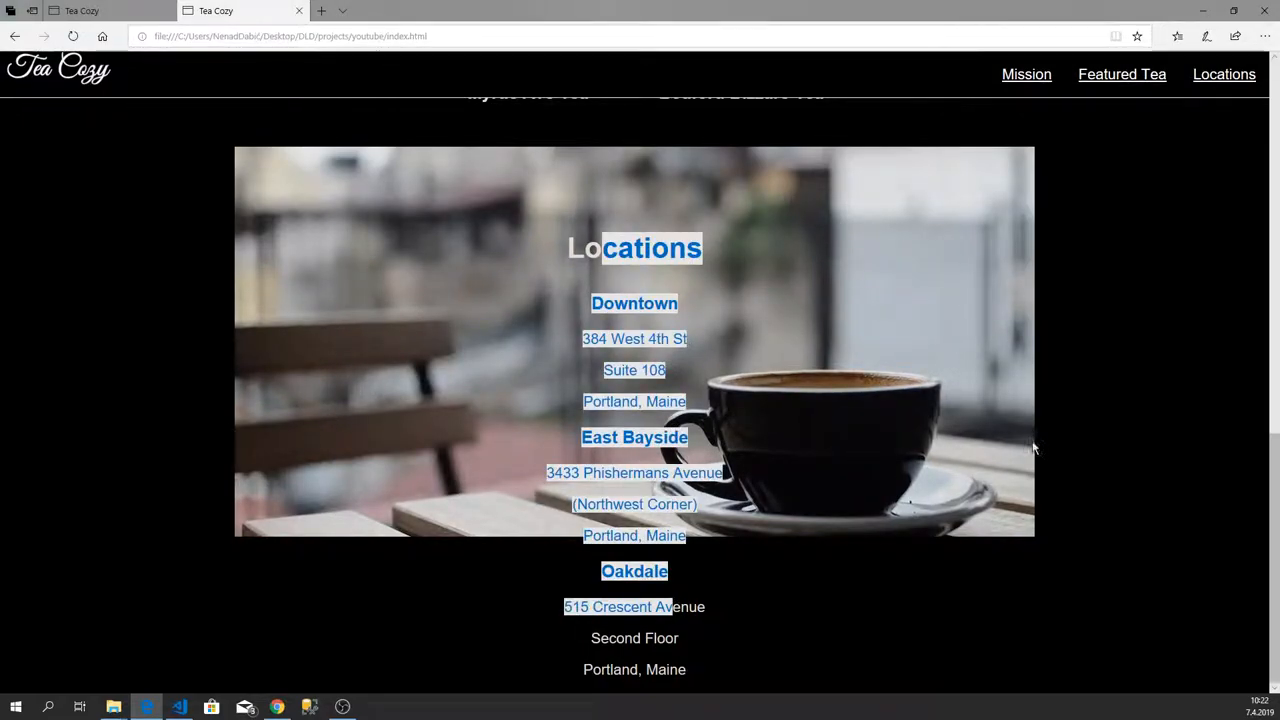
# Step: Check the large bold Locations heading in Edge, then return to VS Code
pyautogui.click(179, 707)
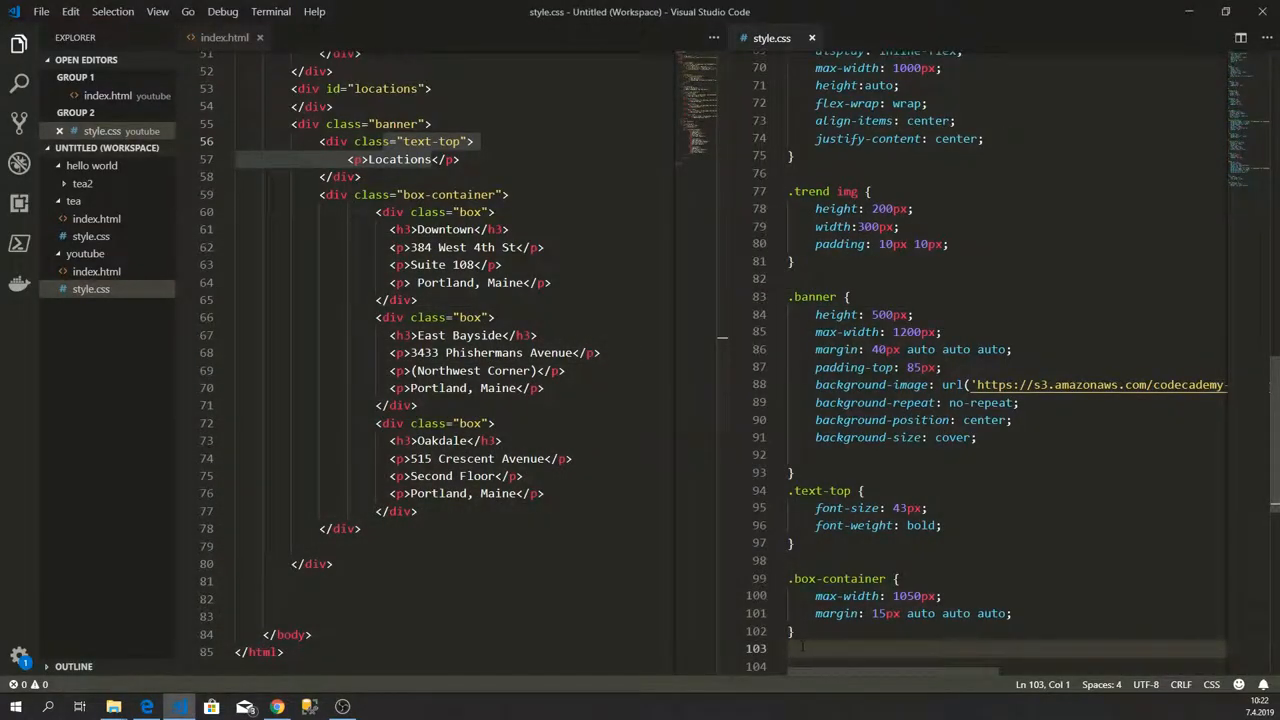
# Step: Create a .box rule with 300px height, 20px padding and a 30% flex-basis
pyautogui.write('.')
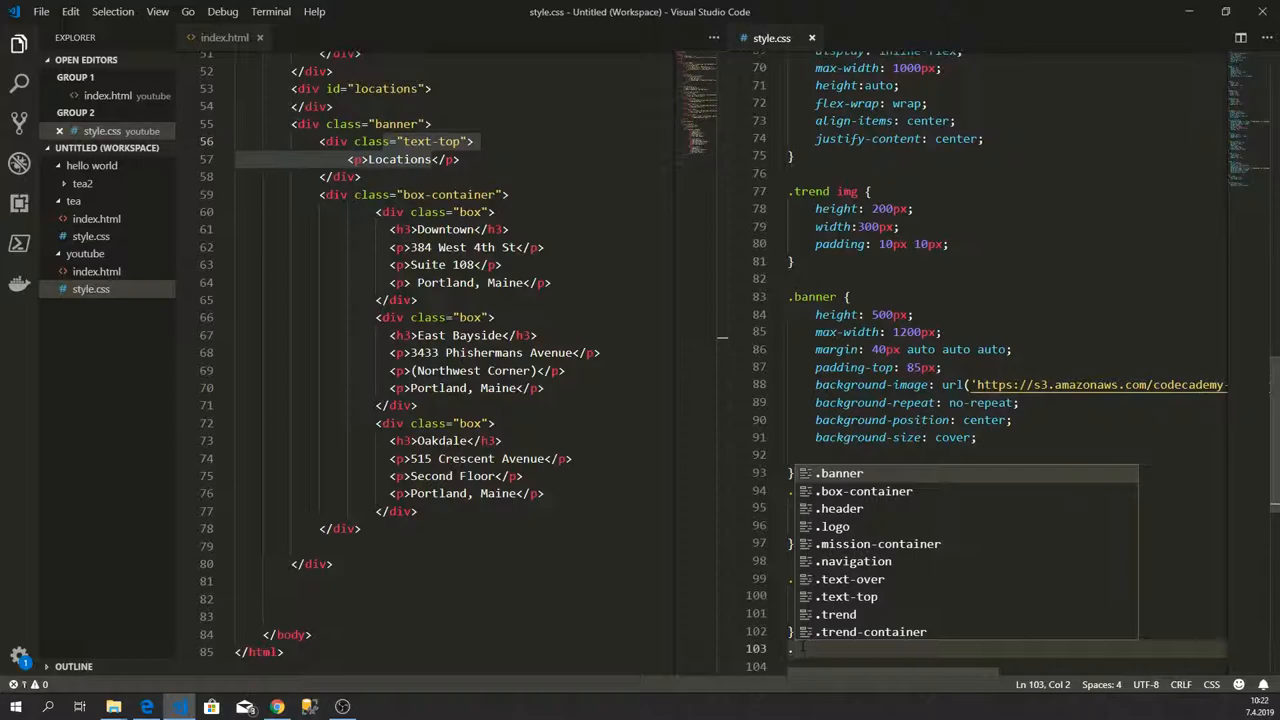
pyautogui.write('.box')
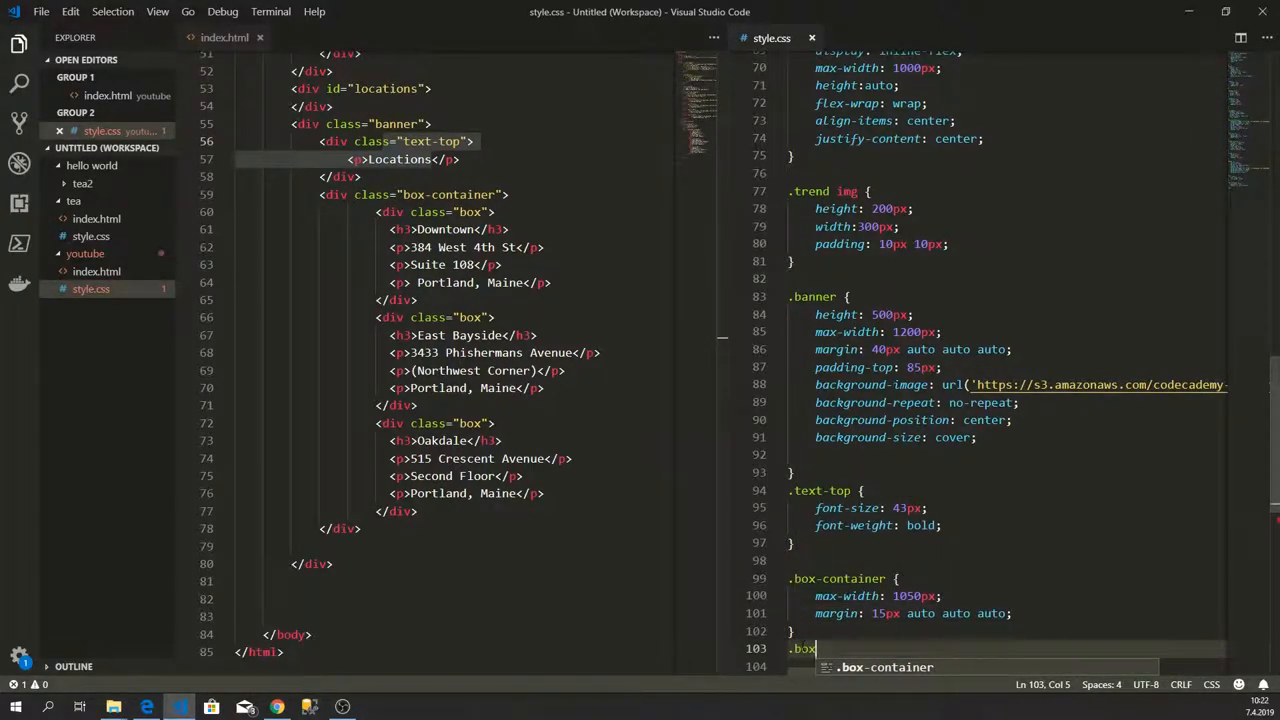
pyautogui.write('{}')
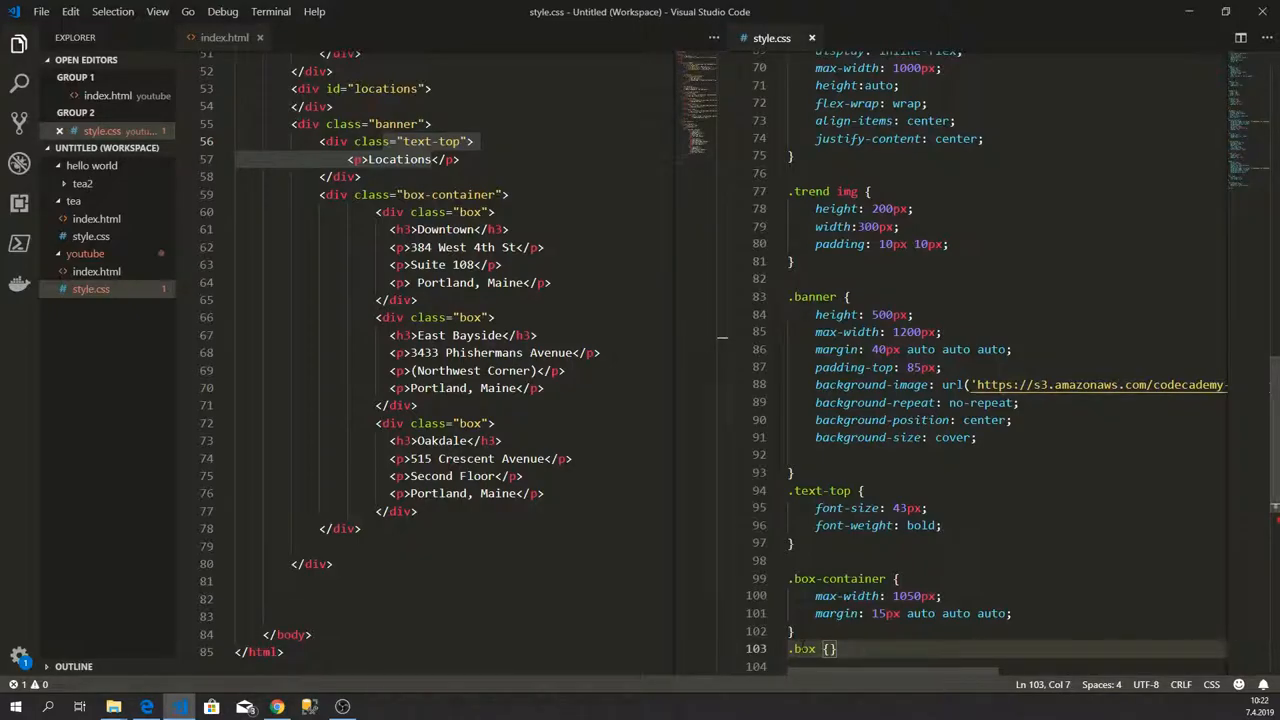
pyautogui.write('height: 300px;')
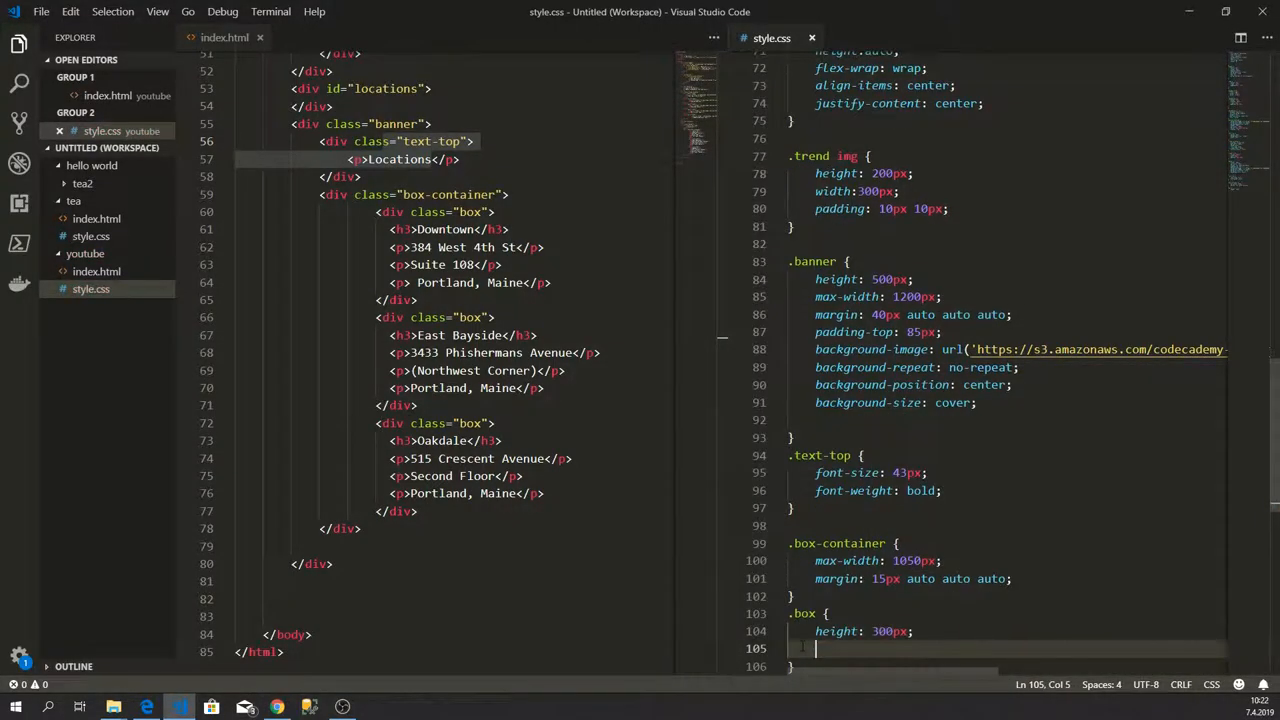
pyautogui.write('padding:20px;')
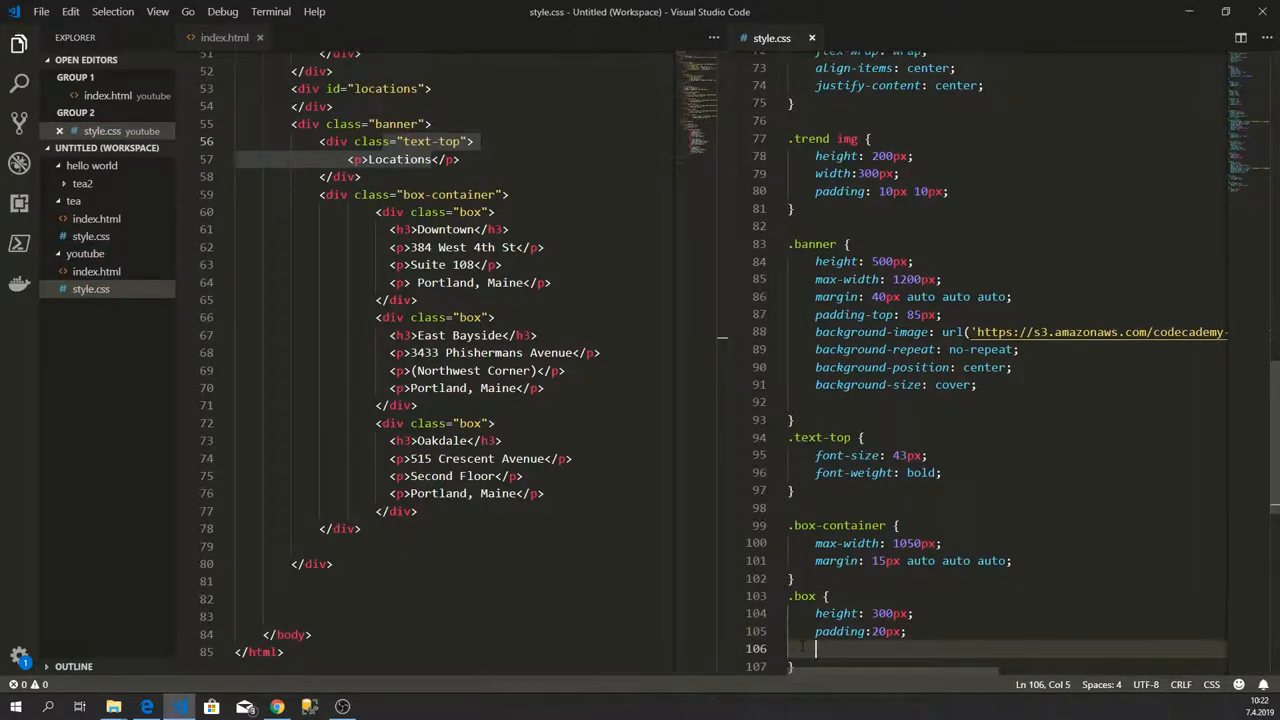
pyautogui.write('margin-bottom: auto;')
pyautogui.write('f')
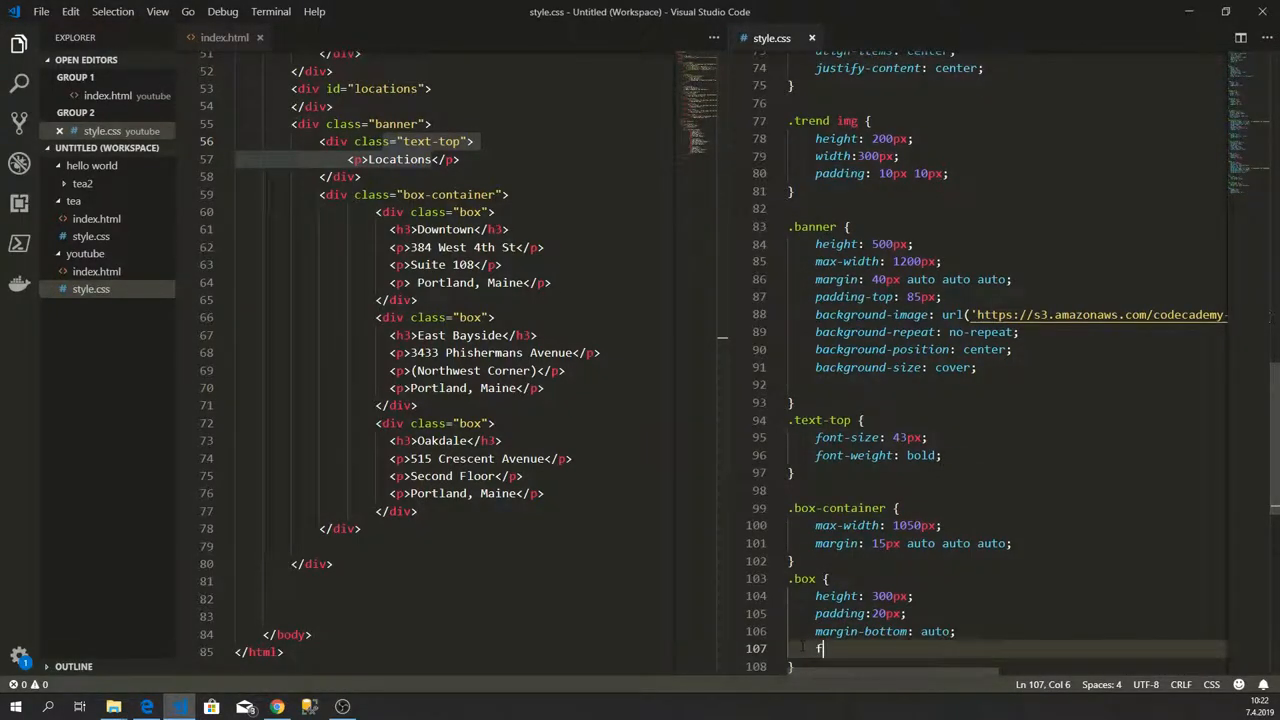
pyautogui.write('lex-basis:')
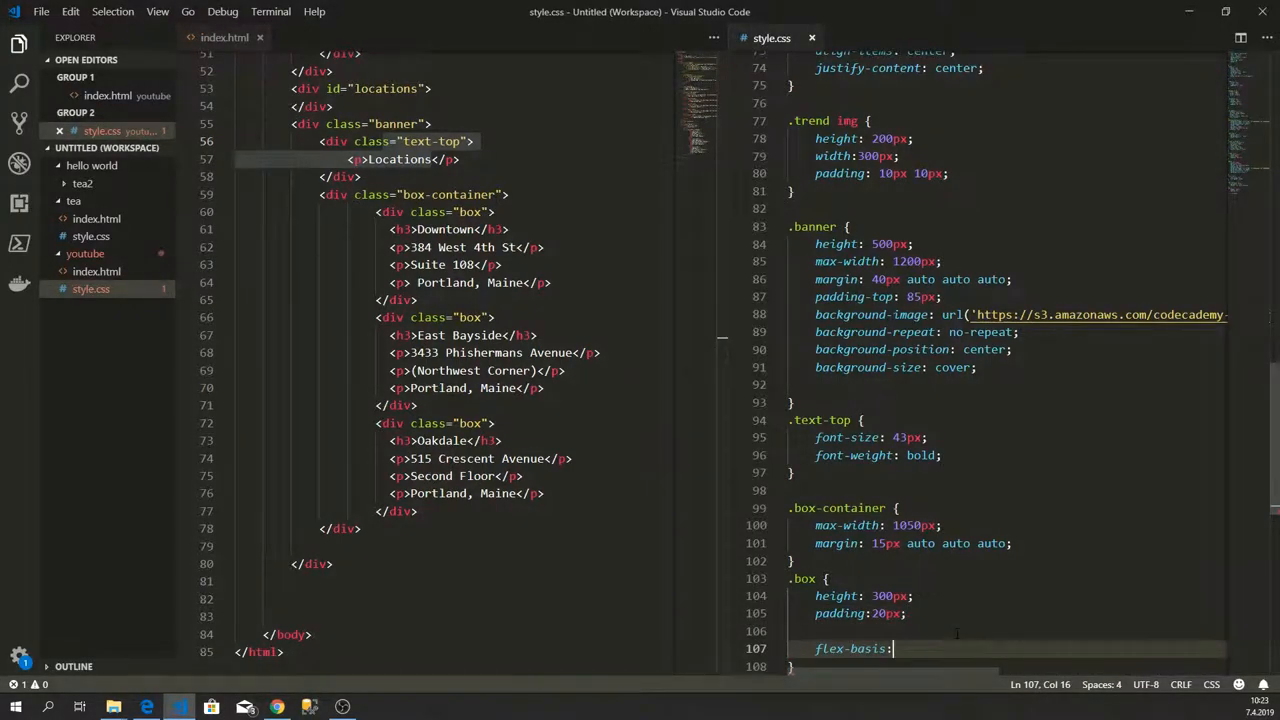
pyautogui.write('30')
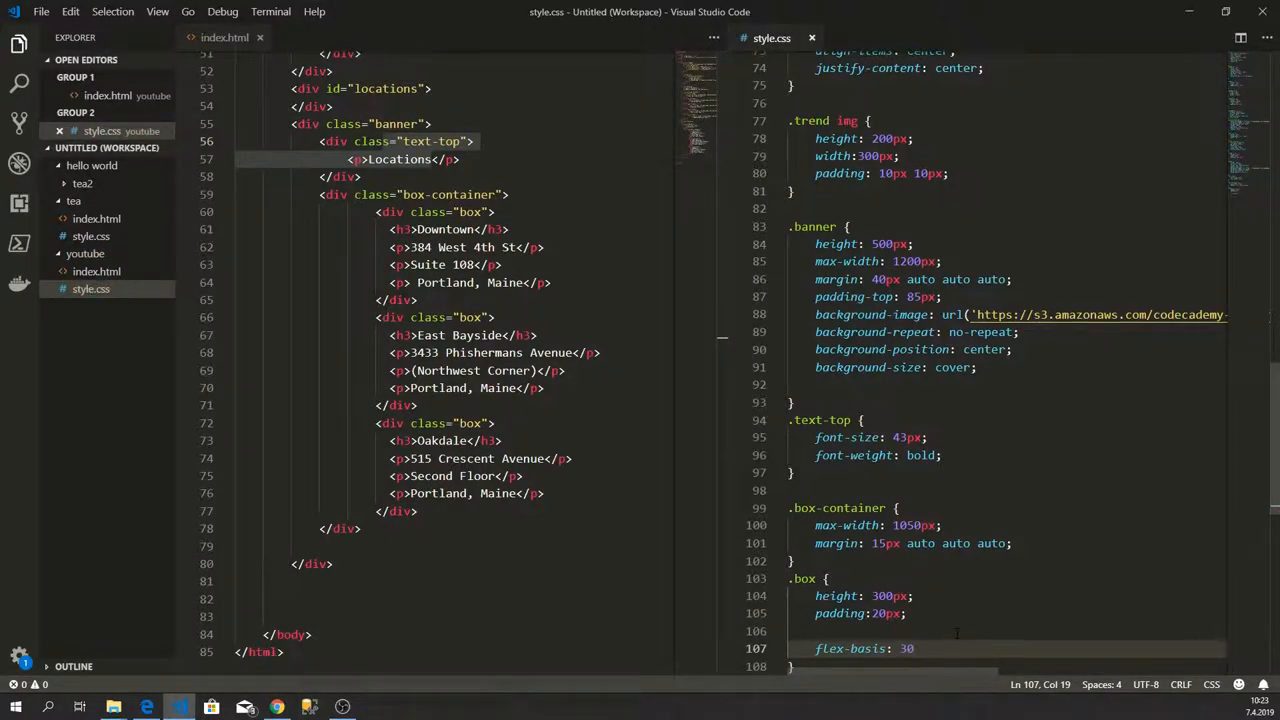
pyautogui.write('%')
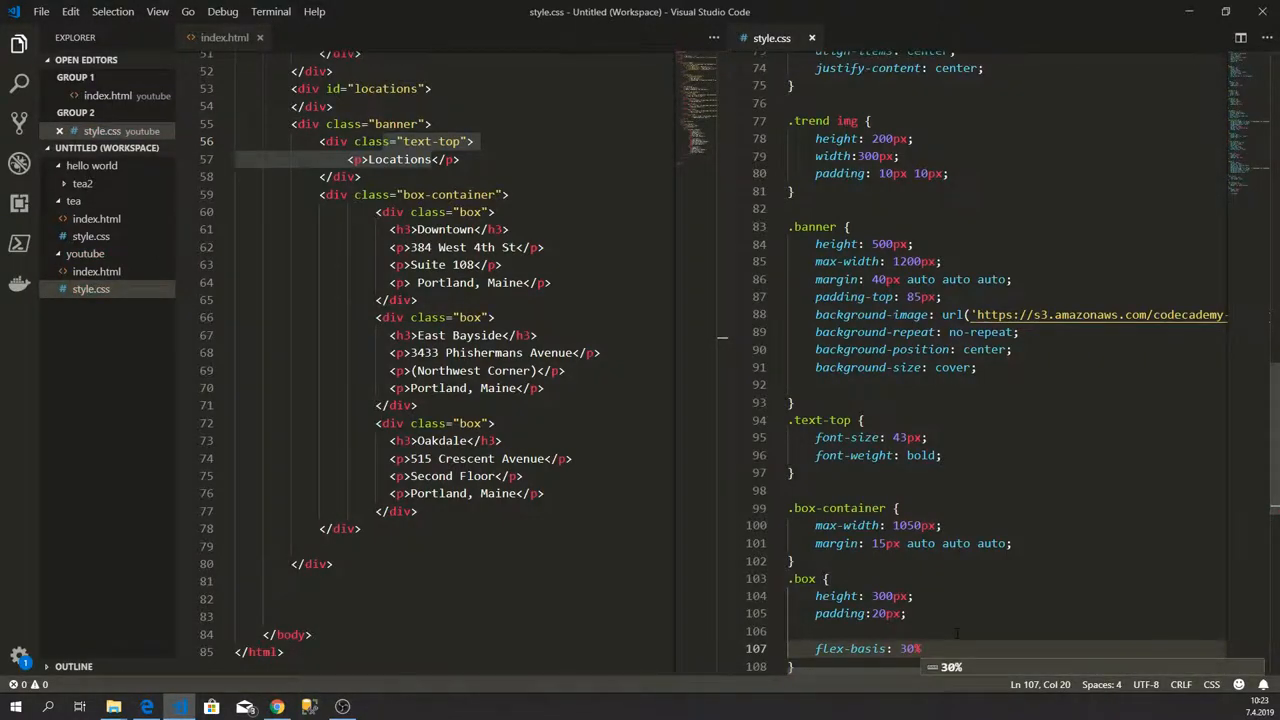
pyautogui.press('Return')
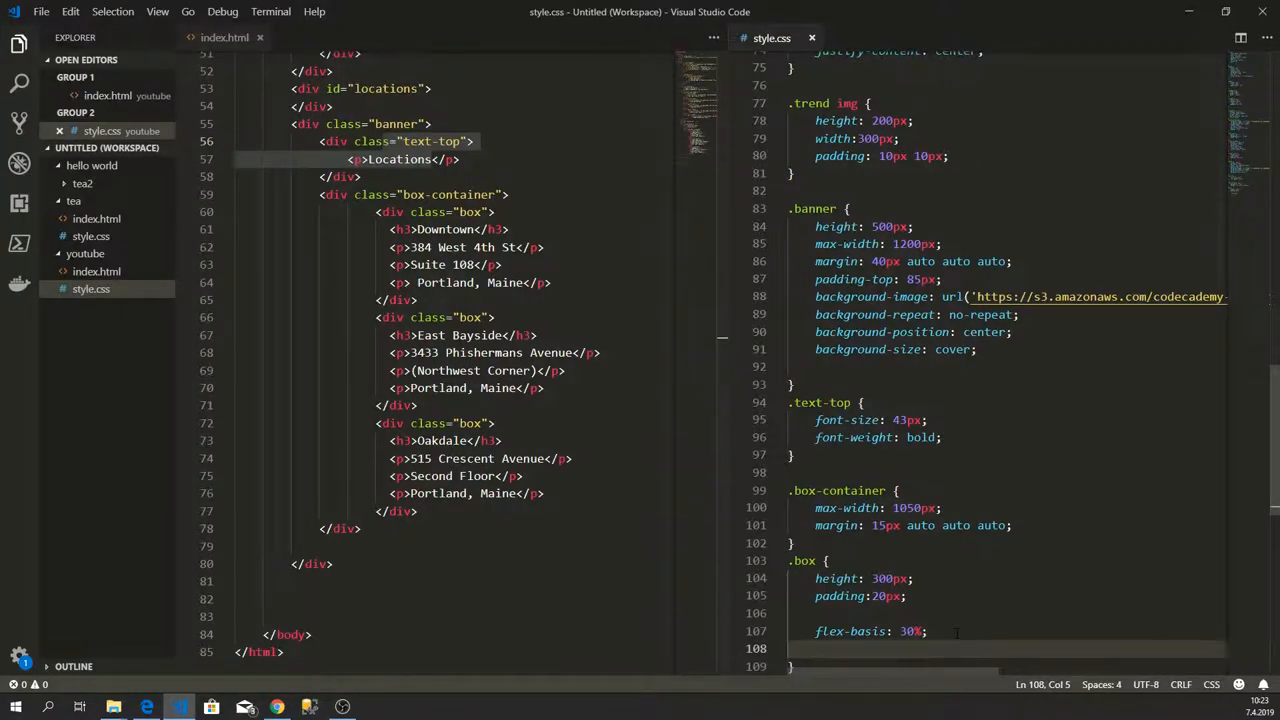
# Step: Add box-sizing: border-box to the .box rule
pyautogui.write('box-sizing: border-box')
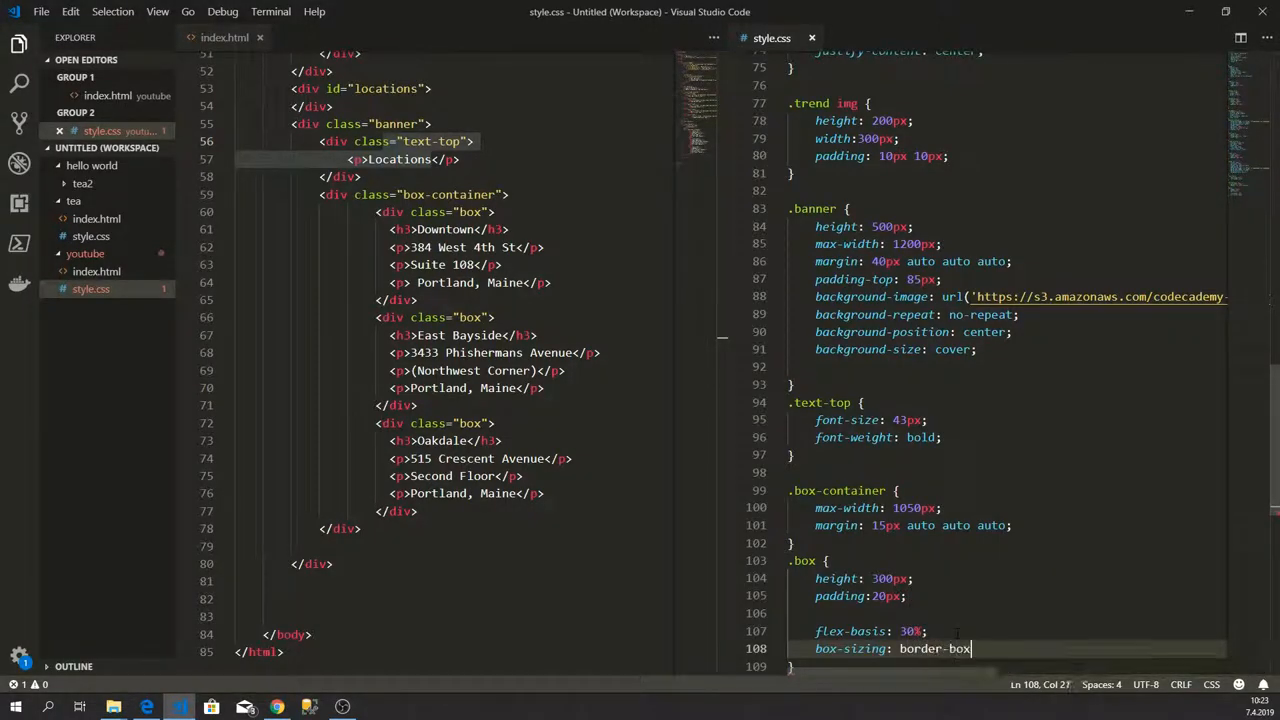
pyautogui.press('Return')
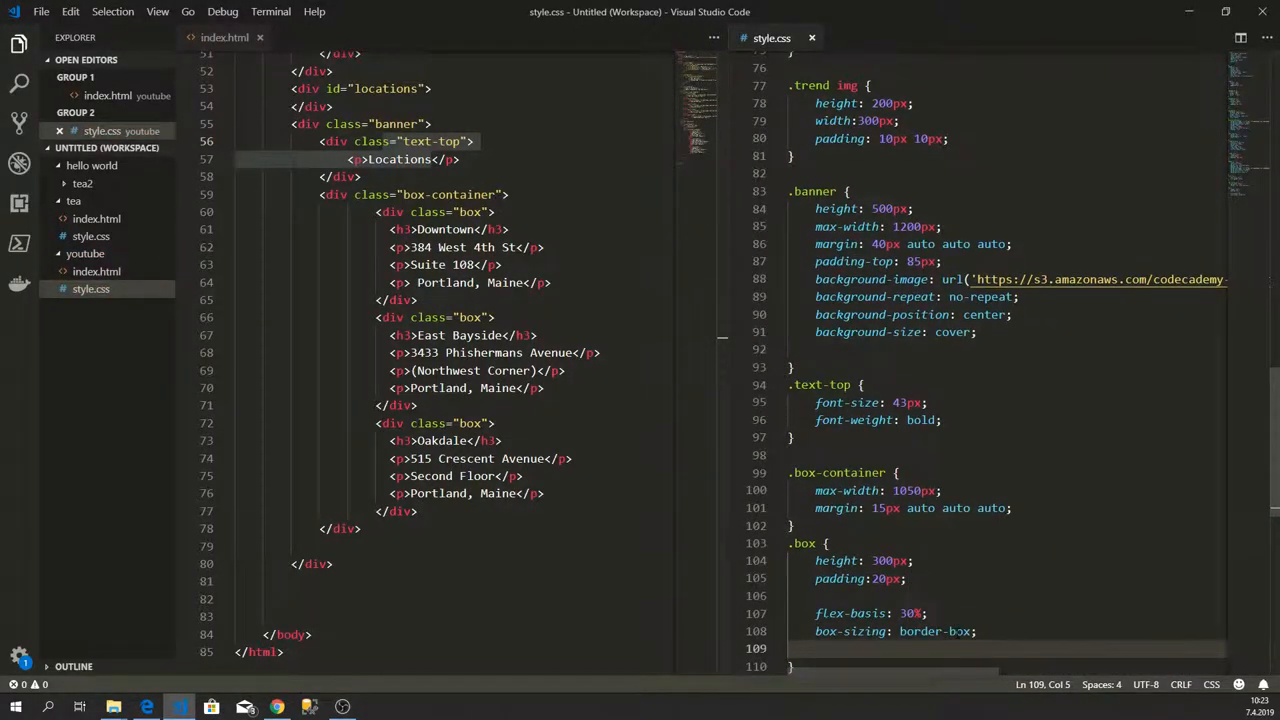
pyautogui.click(855, 578)
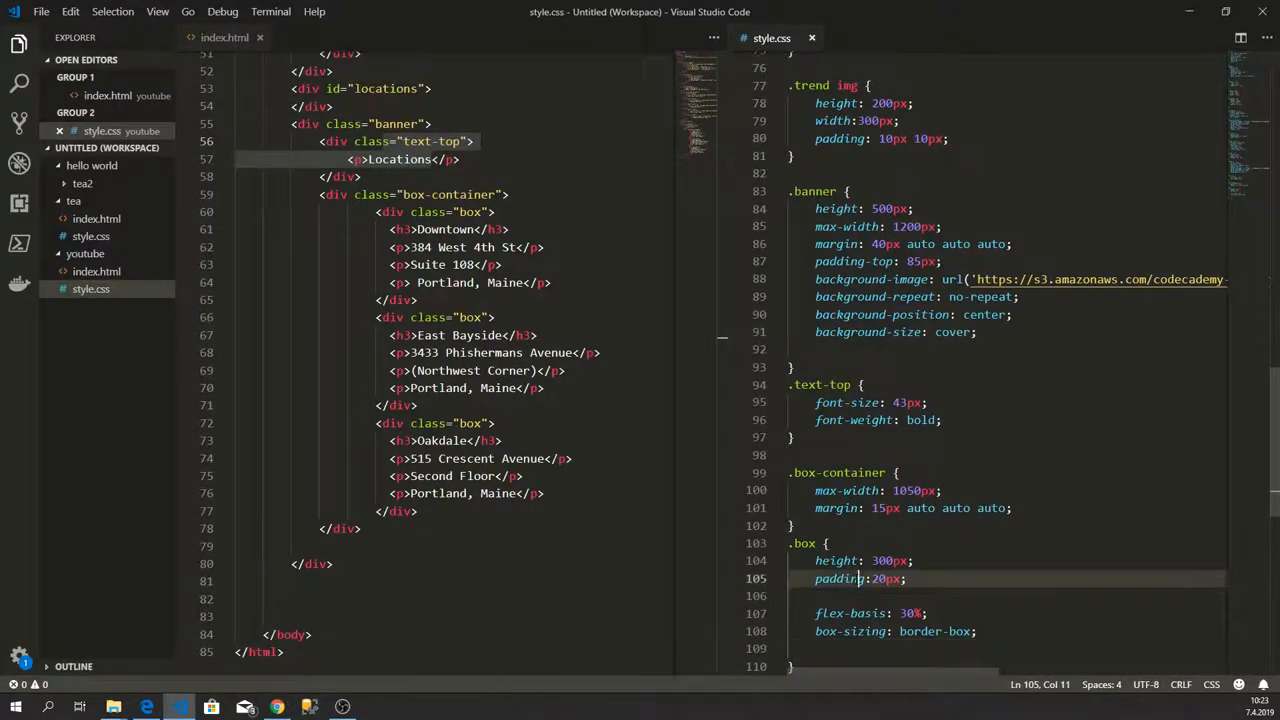
pyautogui.click(890, 631)
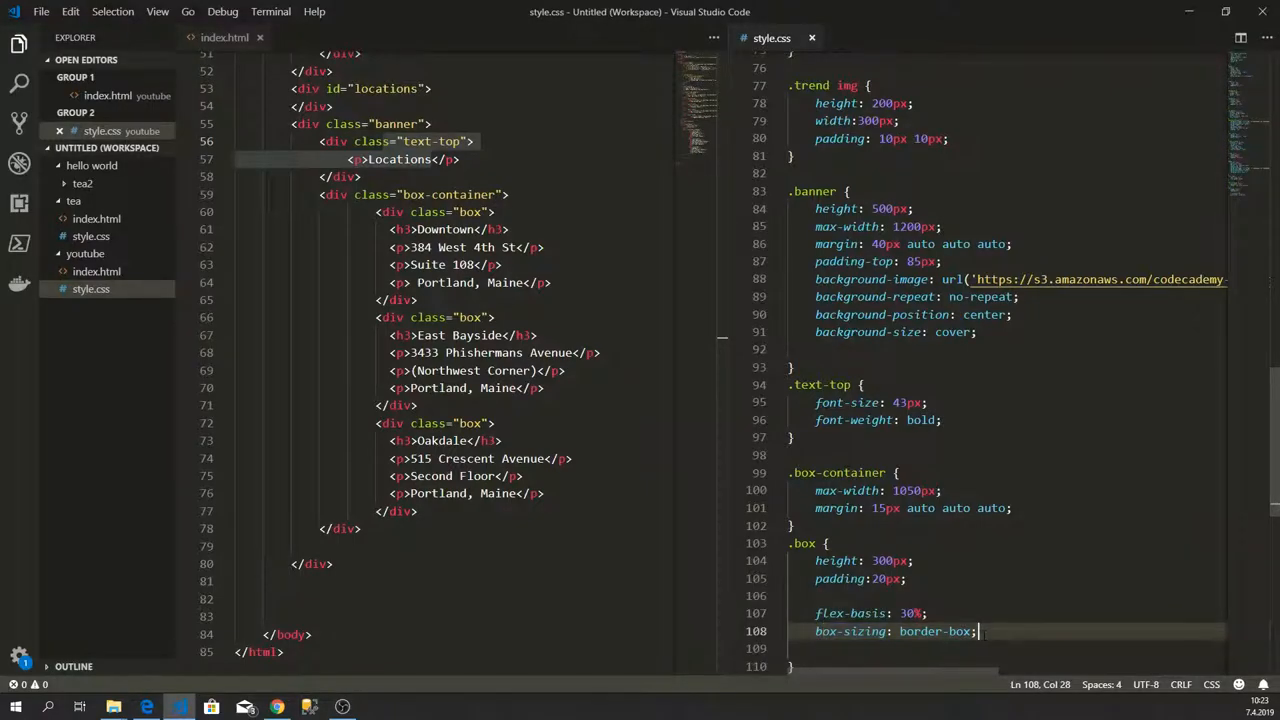
# Step: Give the boxes a black background with 0.8 opacity and preview in Edge
pyautogui.write('background-color: black;')
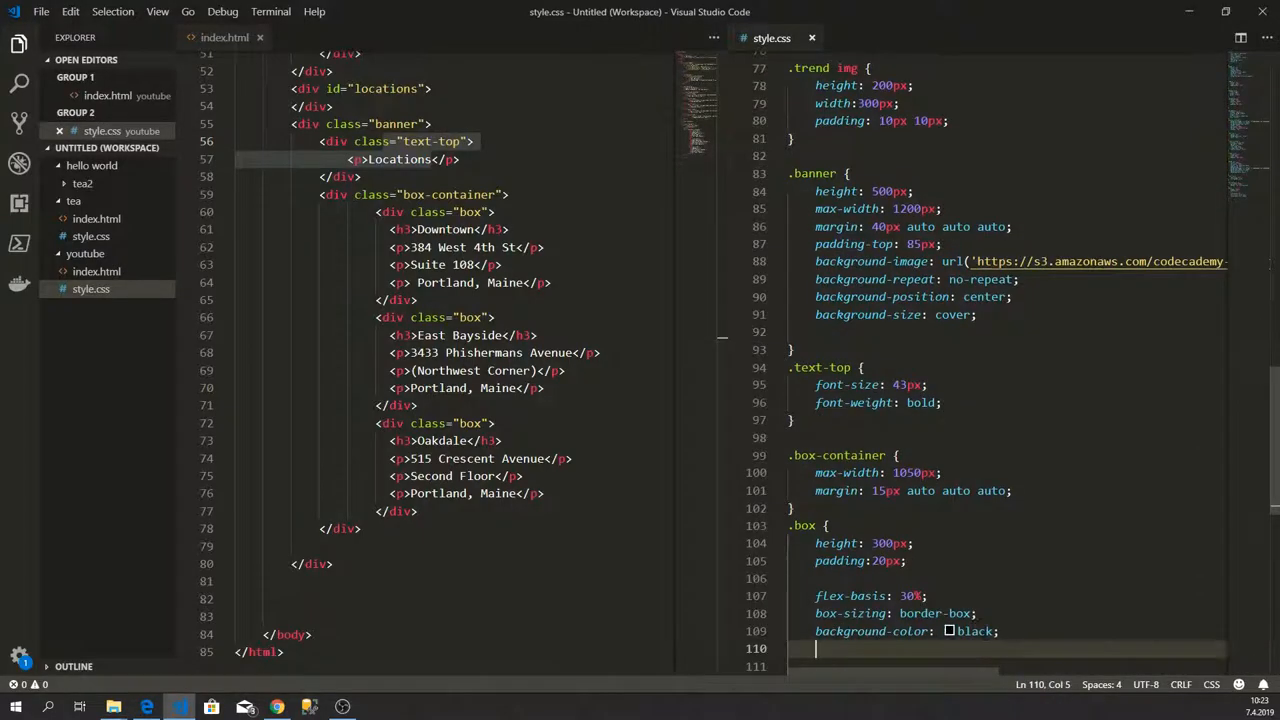
pyautogui.write('opacity: 0.')
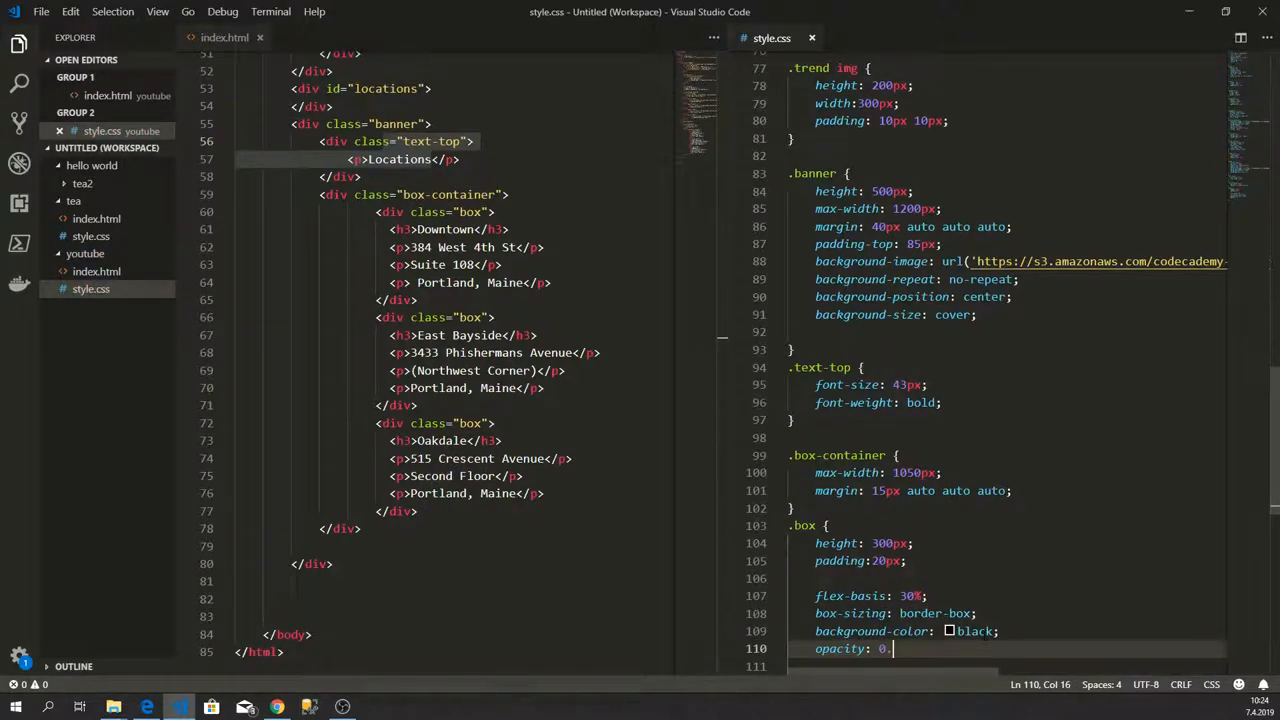
pyautogui.write('8')
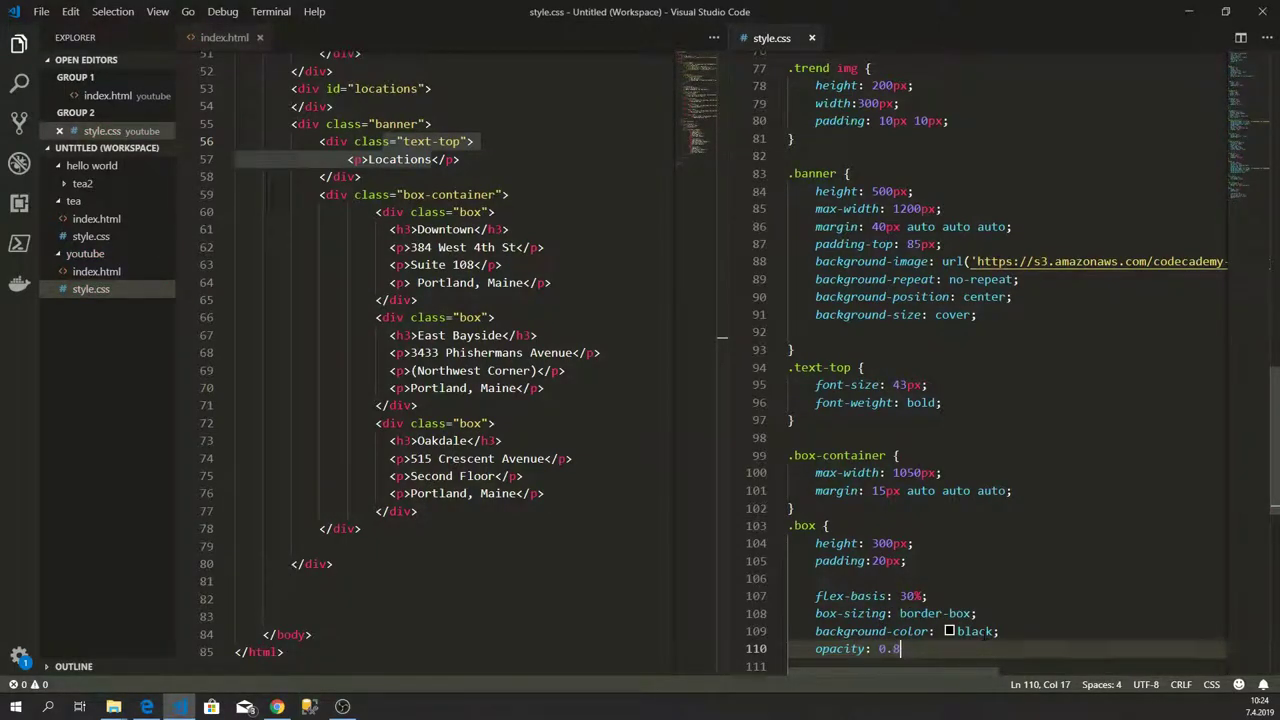
pyautogui.write(';')
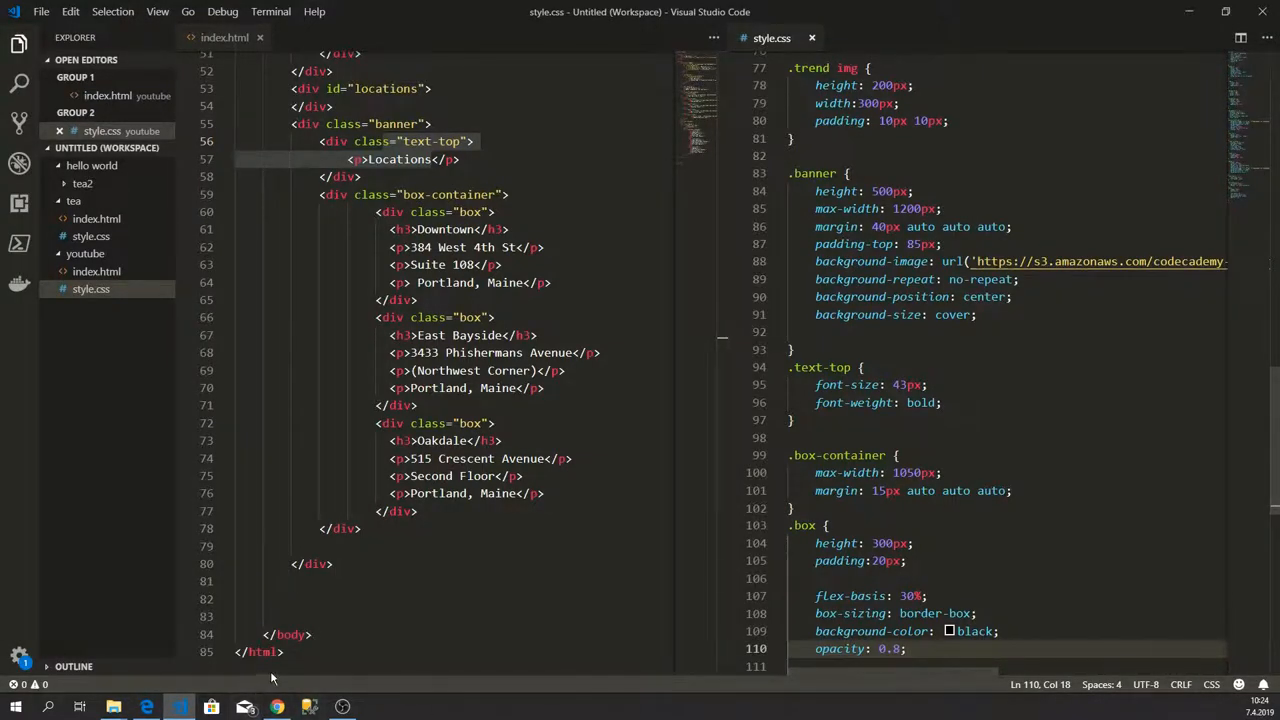
pyautogui.click(276, 707)
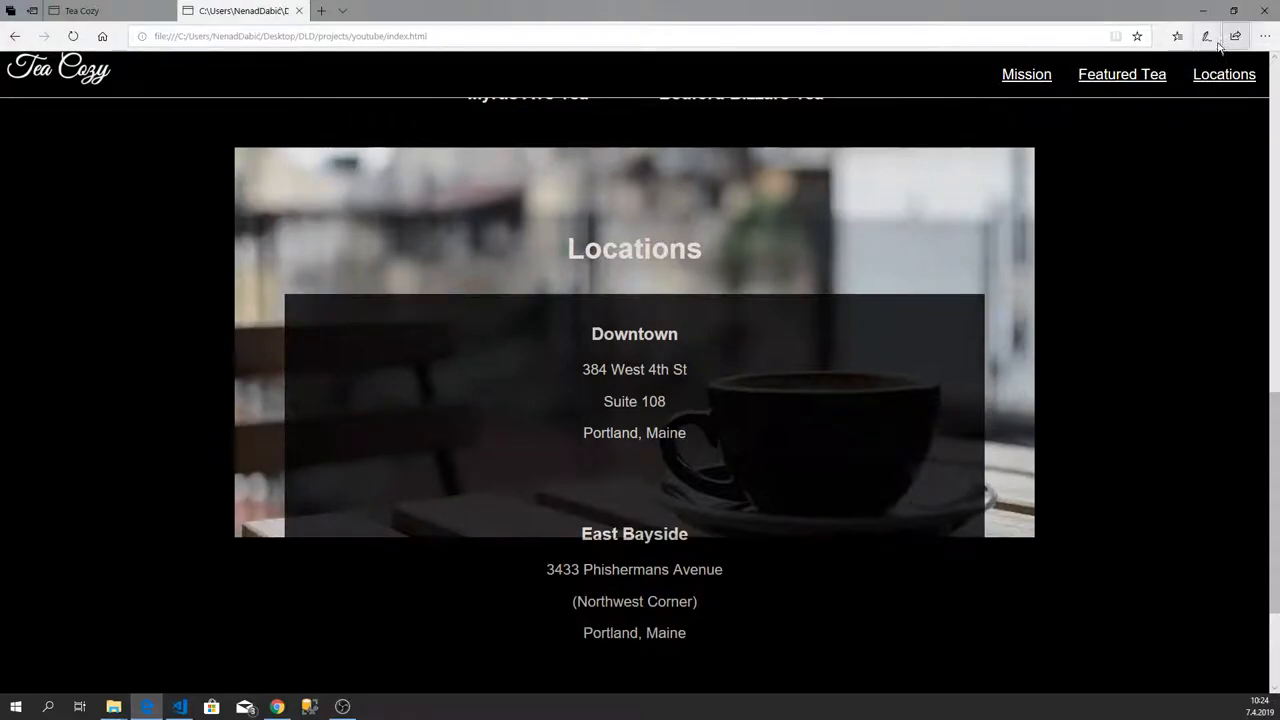
# Step: Scroll through the Locations banner to inspect the stacked dark boxes, then return to VS Code
pyautogui.scroll(-3)
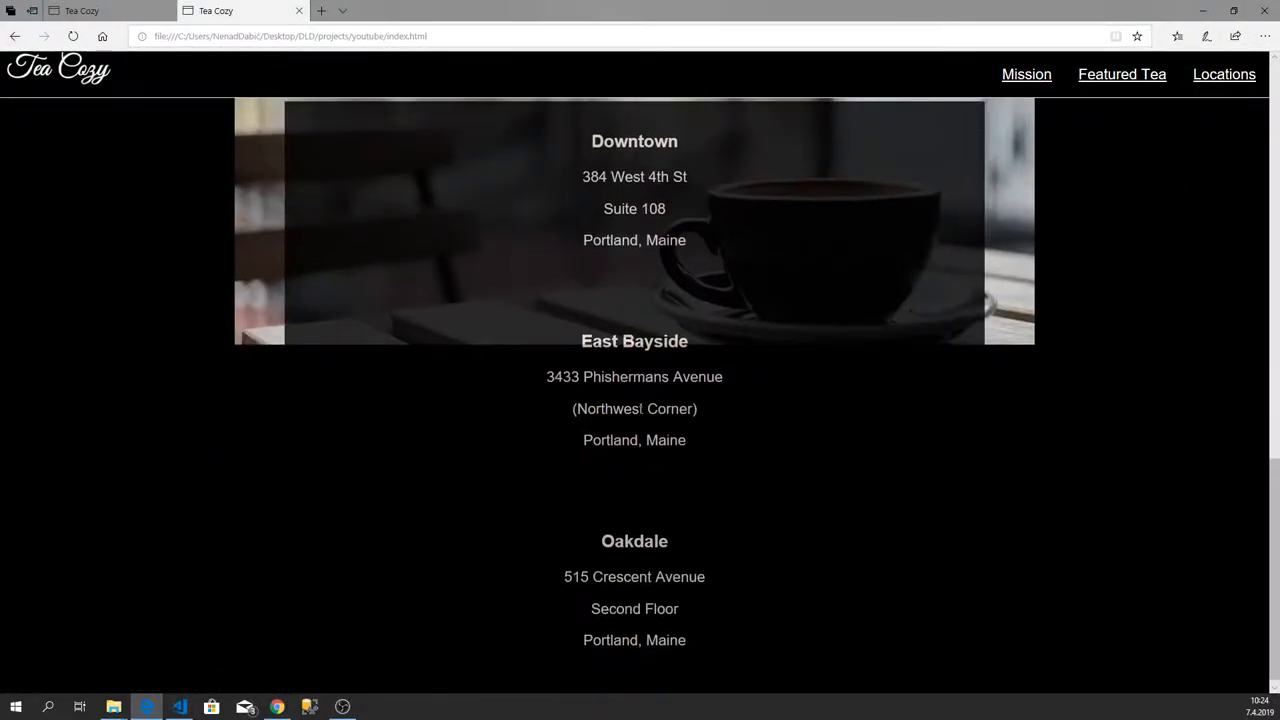
pyautogui.scroll(3)
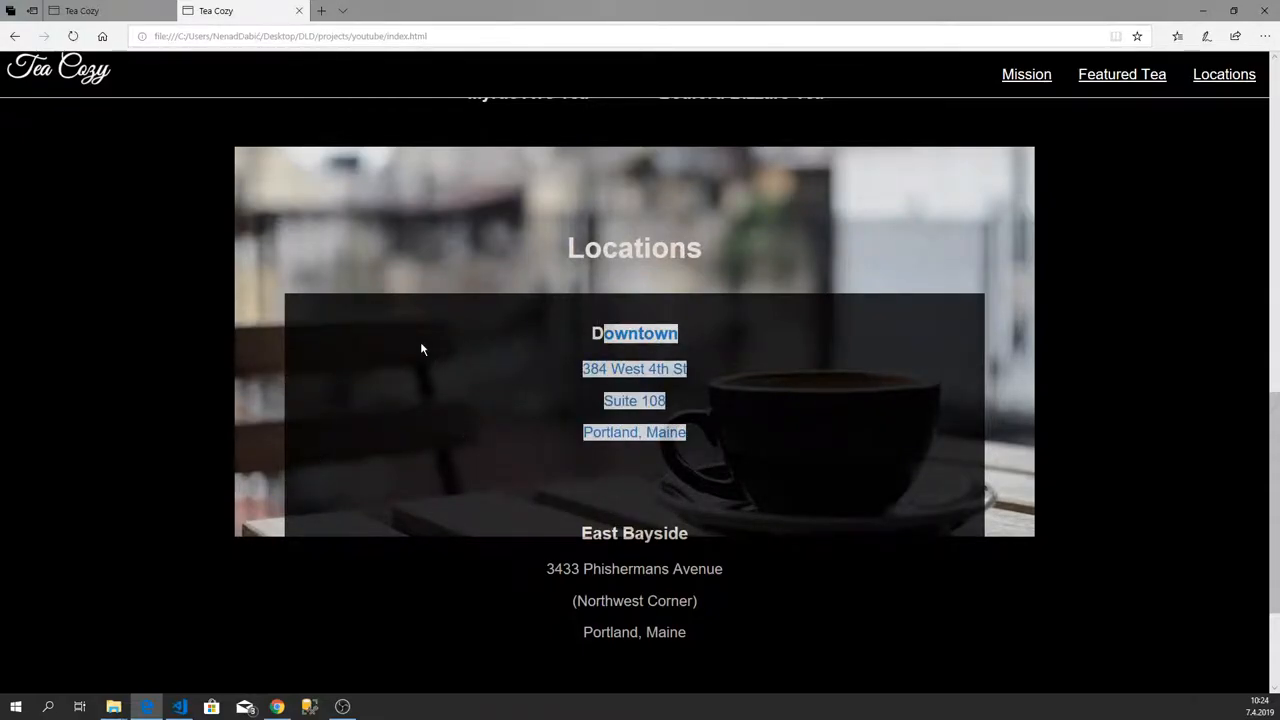
pyautogui.moveTo(410, 442)
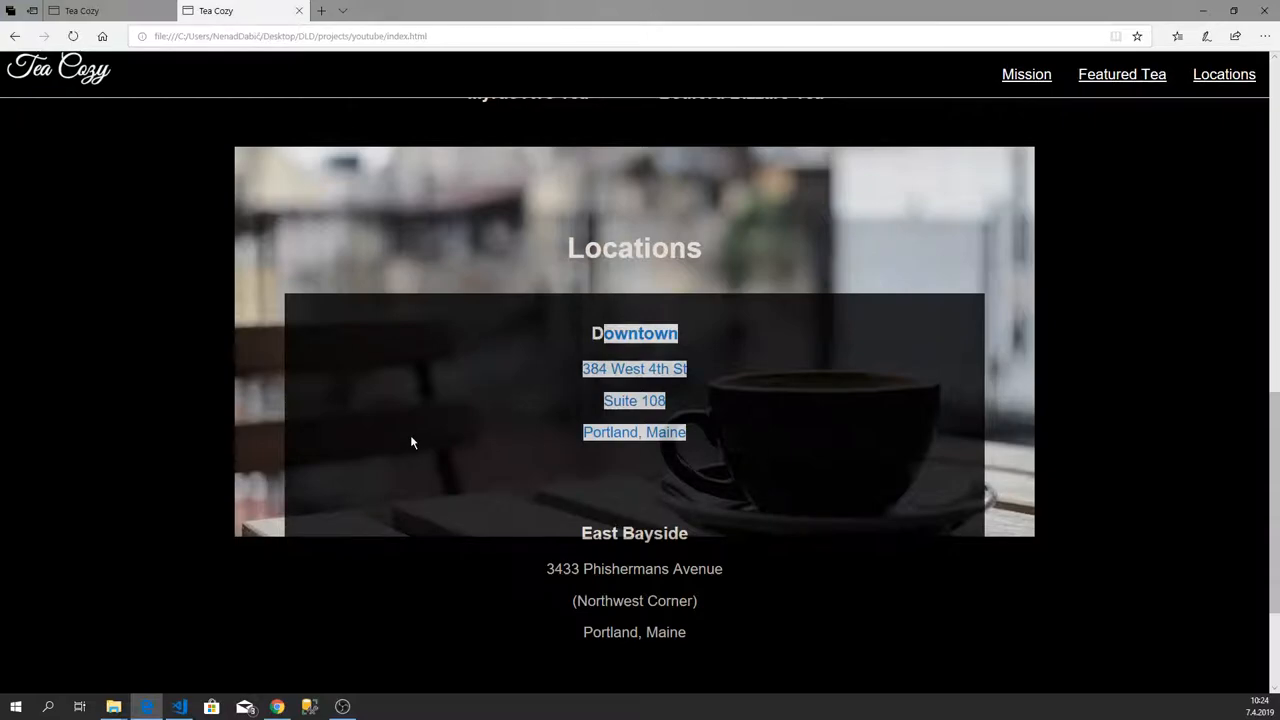
pyautogui.moveTo(390, 705)
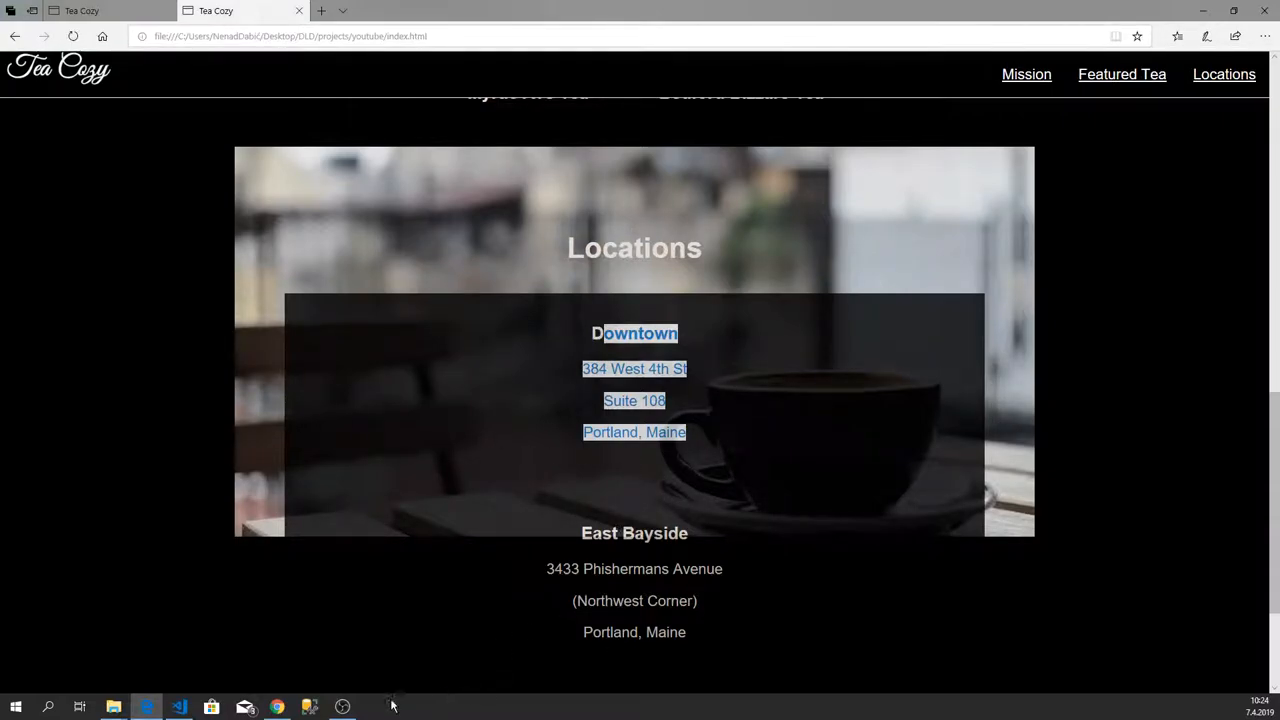
pyautogui.click(179, 707)
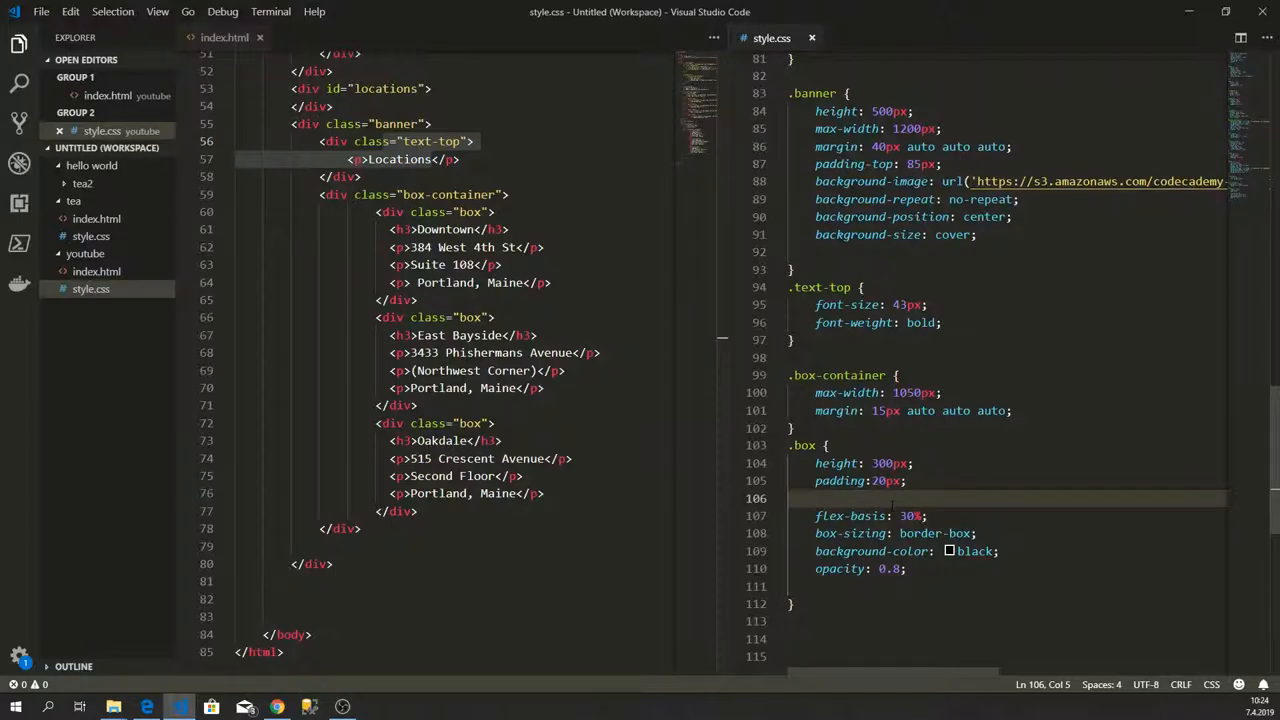
# Step: Make .box-container display flex with space-between, and give .box an auto bottom margin
pyautogui.click(1013, 410)
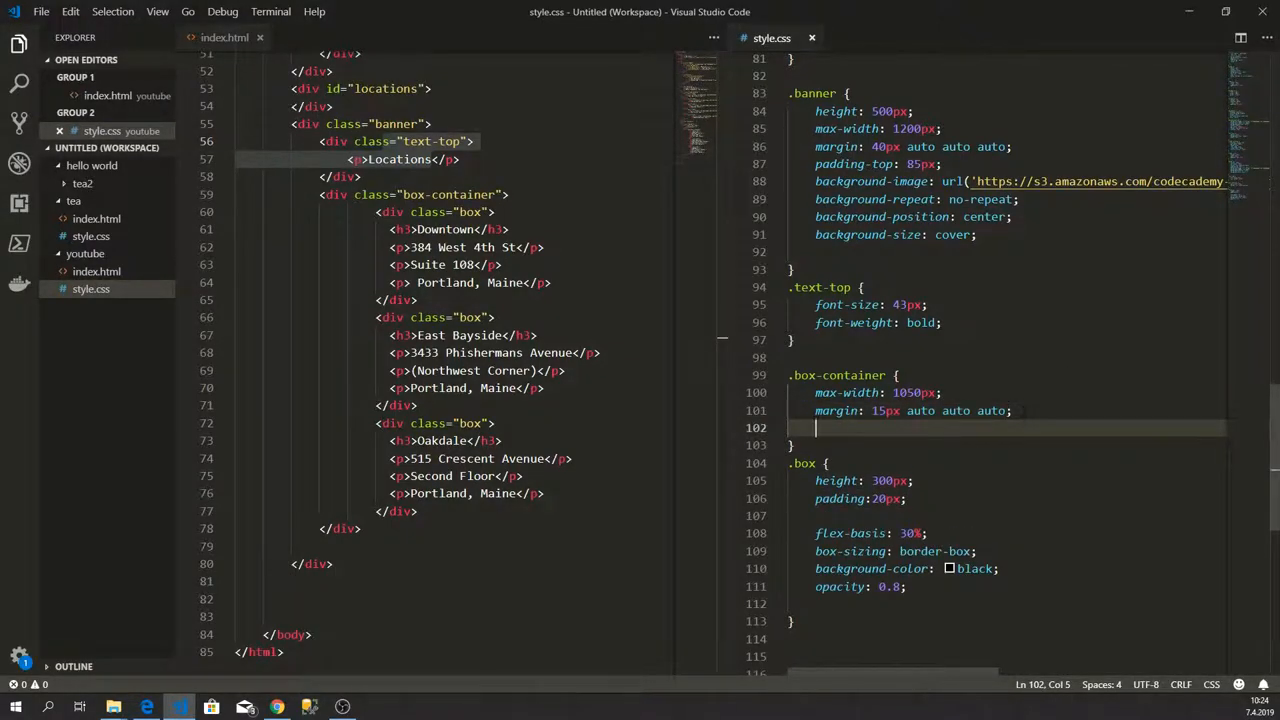
pyautogui.write('display:')
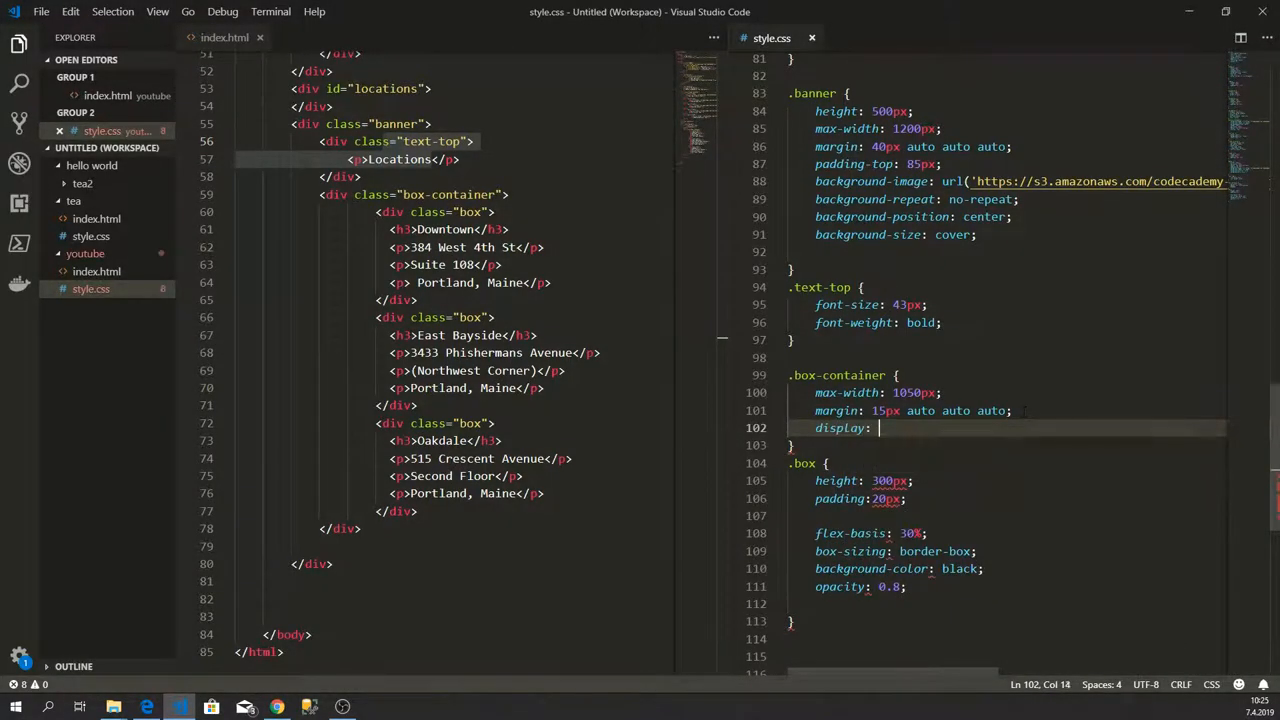
pyautogui.write('flex;')
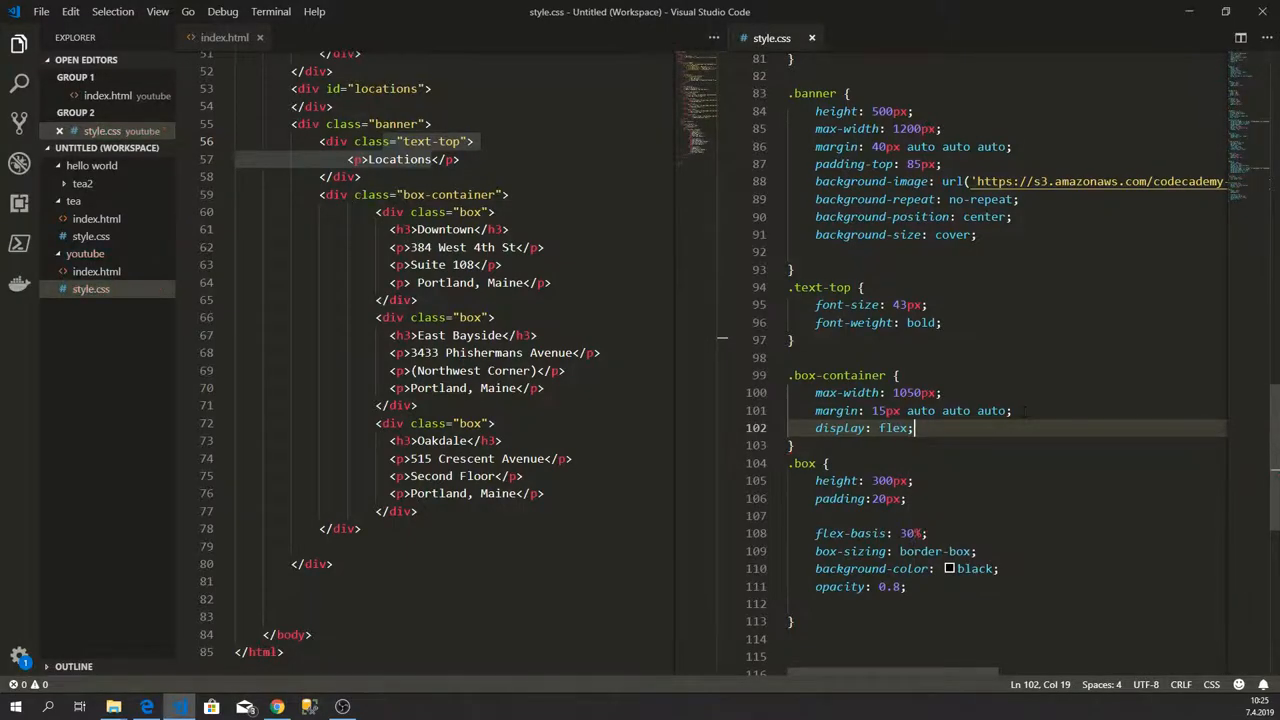
pyautogui.write('justify-content:')
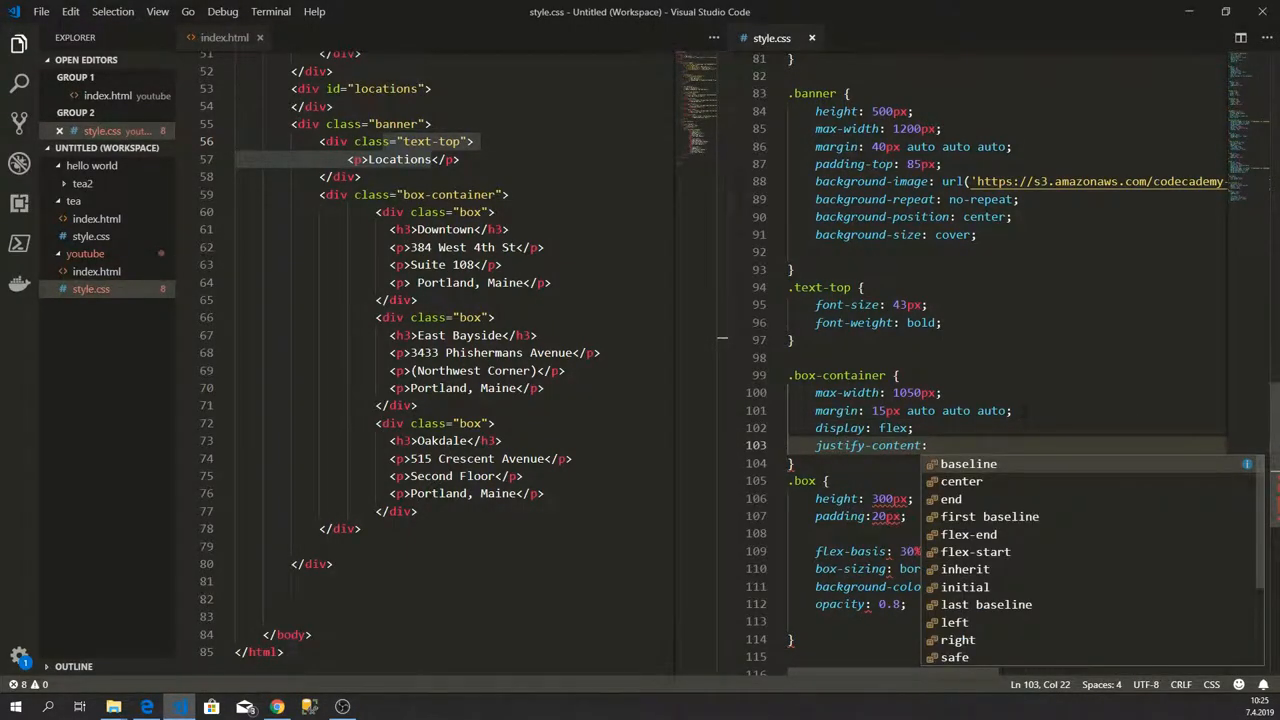
pyautogui.write('space-between;')
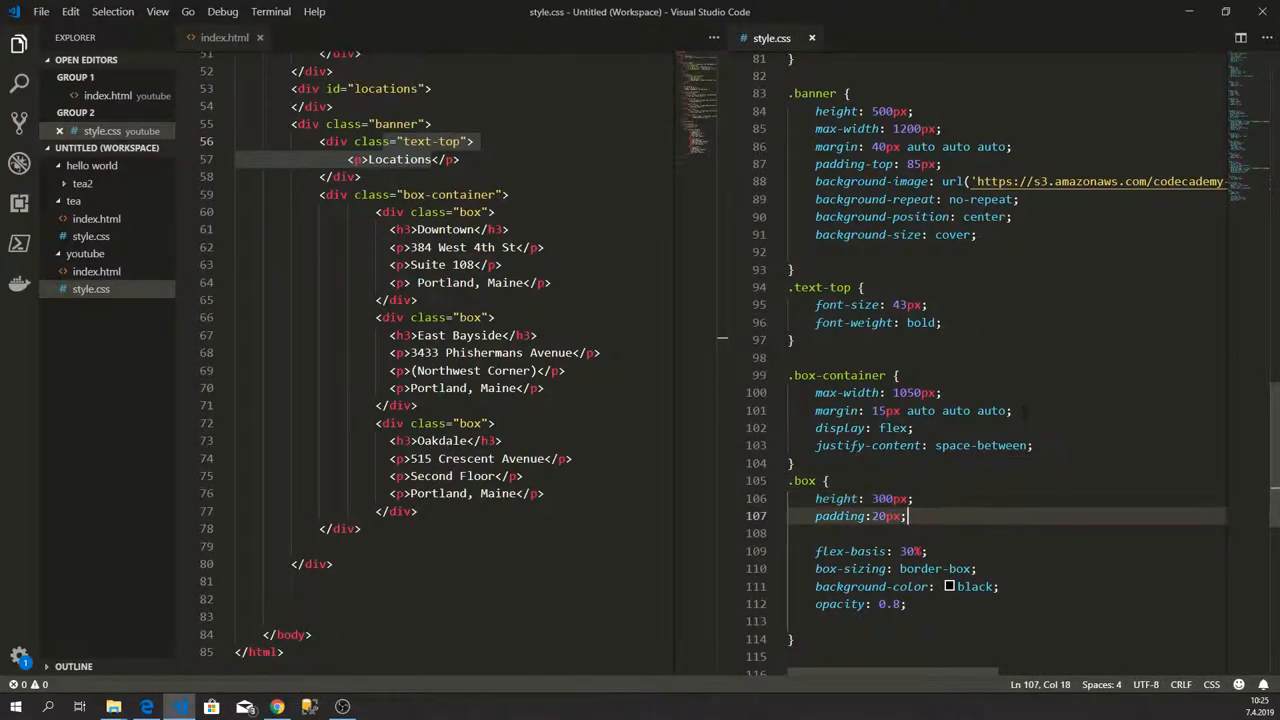
pyautogui.write('margin-bottom:')
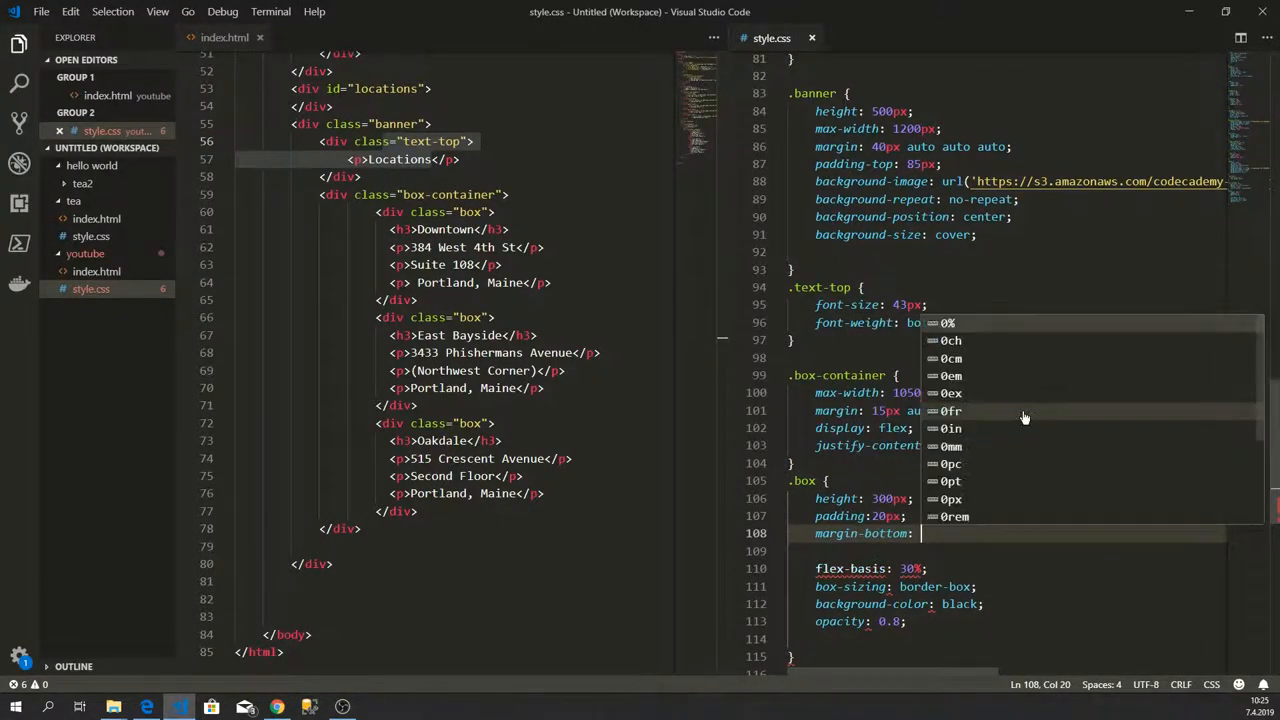
pyautogui.write('auto')
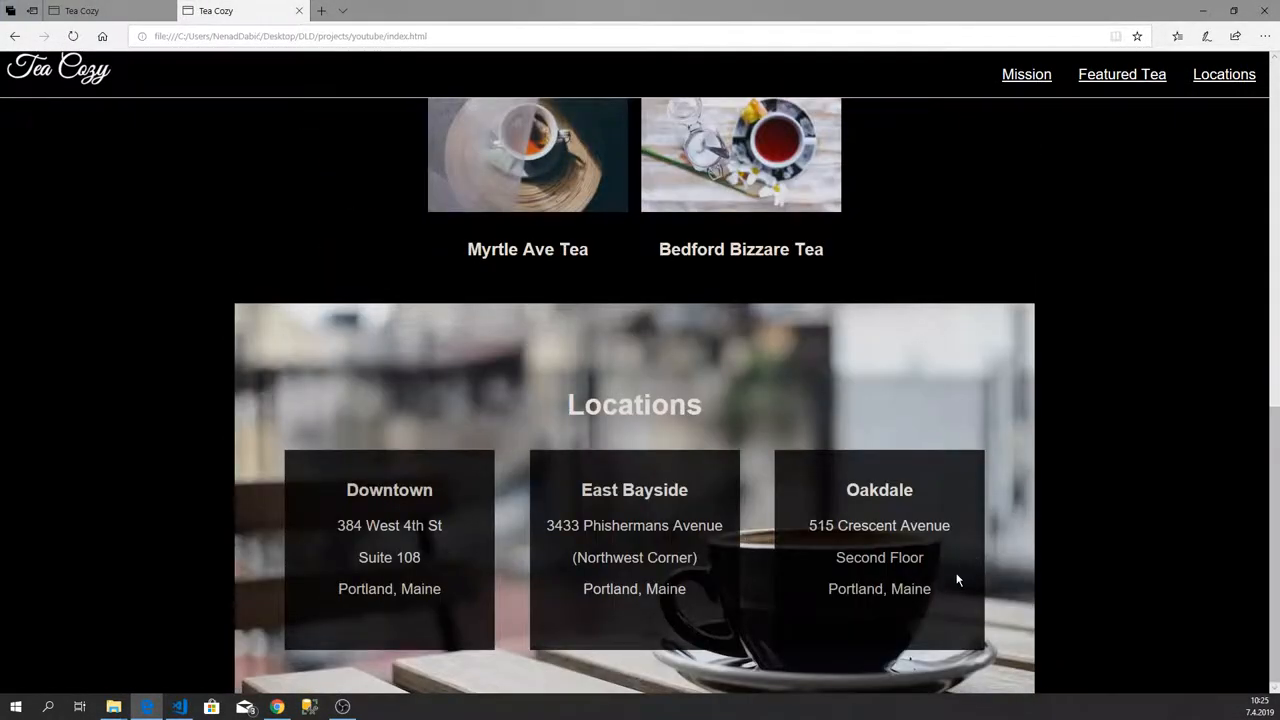
pyautogui.moveTo(433, 676)
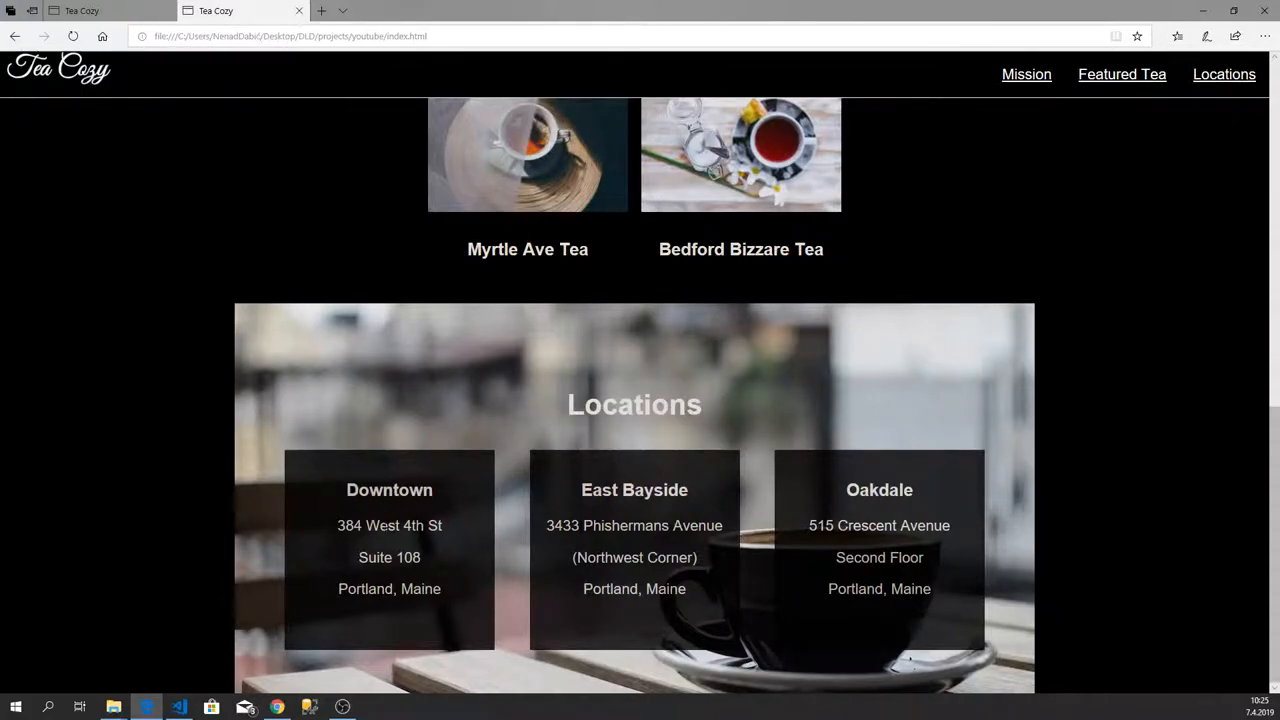
# Step: Reduce .banner padding-top from 220px to 85px and verify the side-by-side boxes in Edge
pyautogui.click(179, 707)
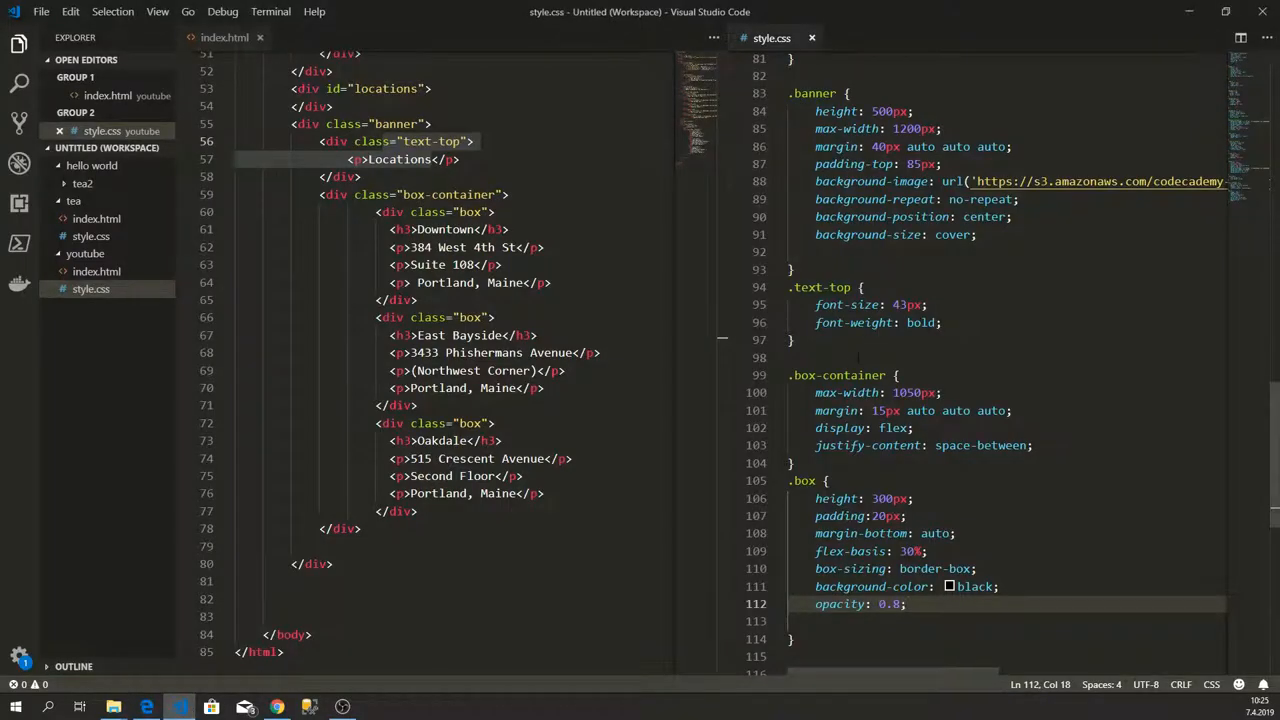
pyautogui.scroll(3)
pyautogui.write('120')
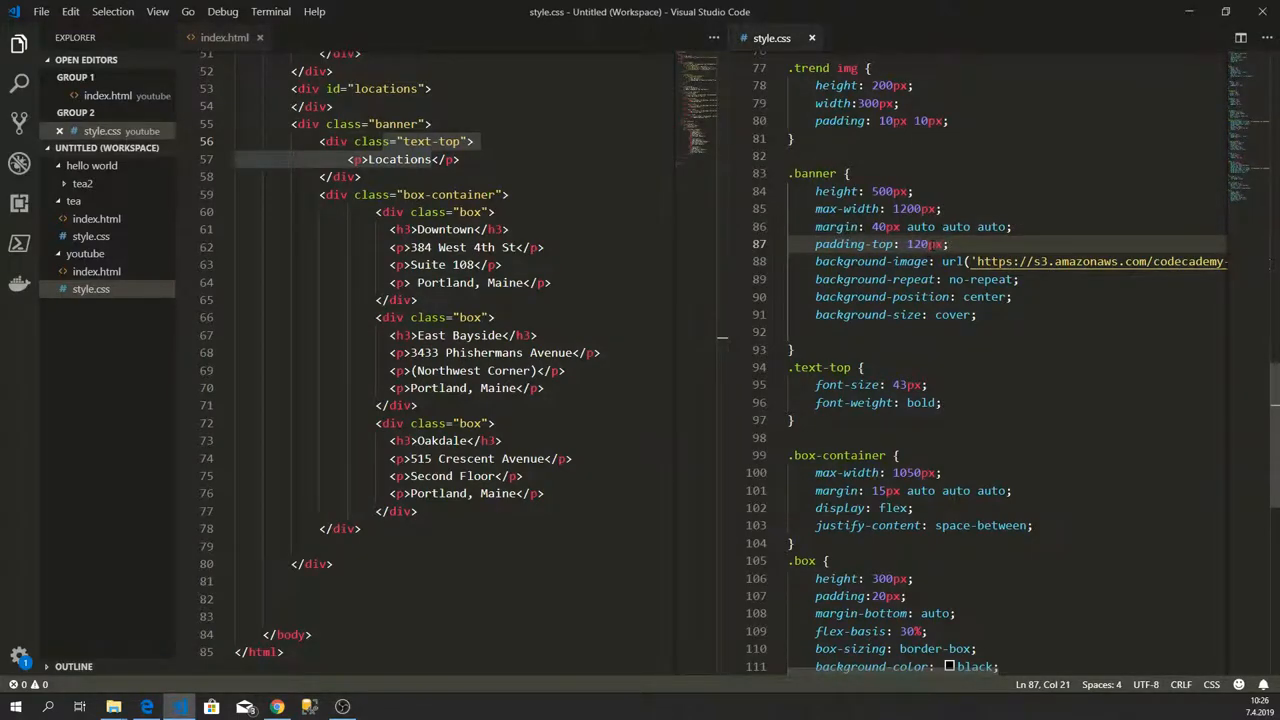
pyautogui.click(146, 707)
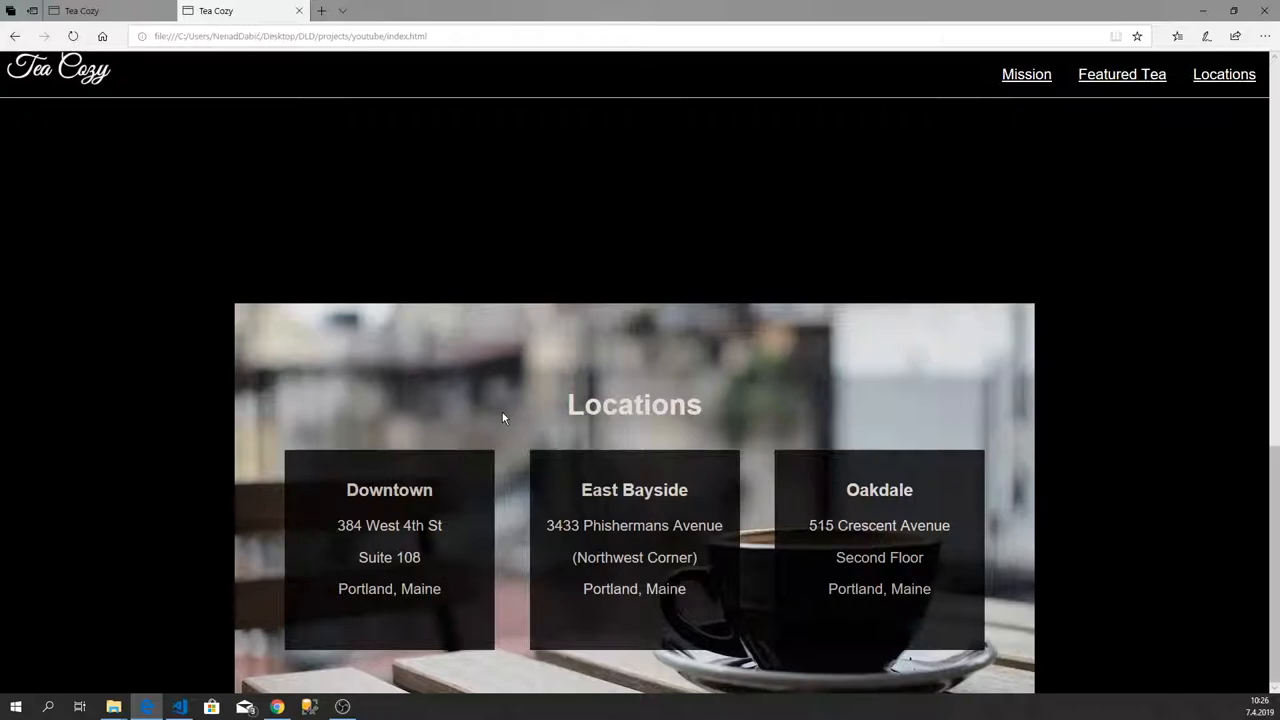
pyautogui.scroll(3)
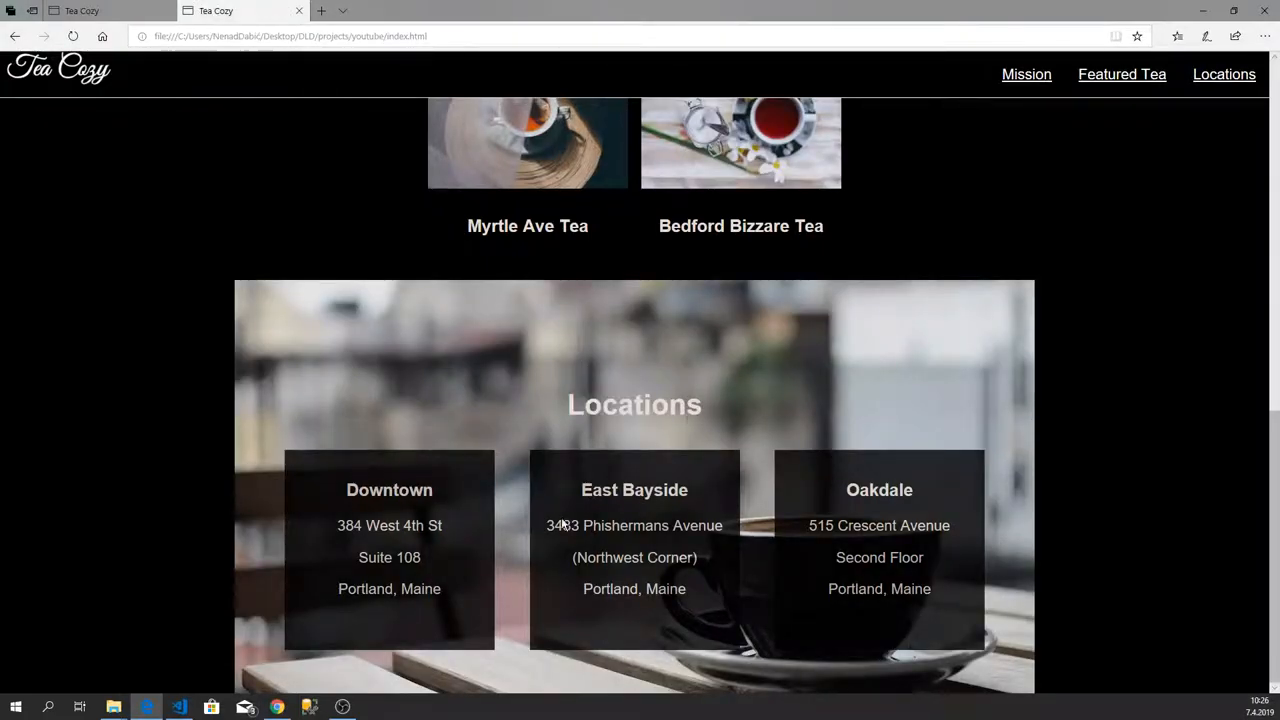
pyautogui.click(179, 707)
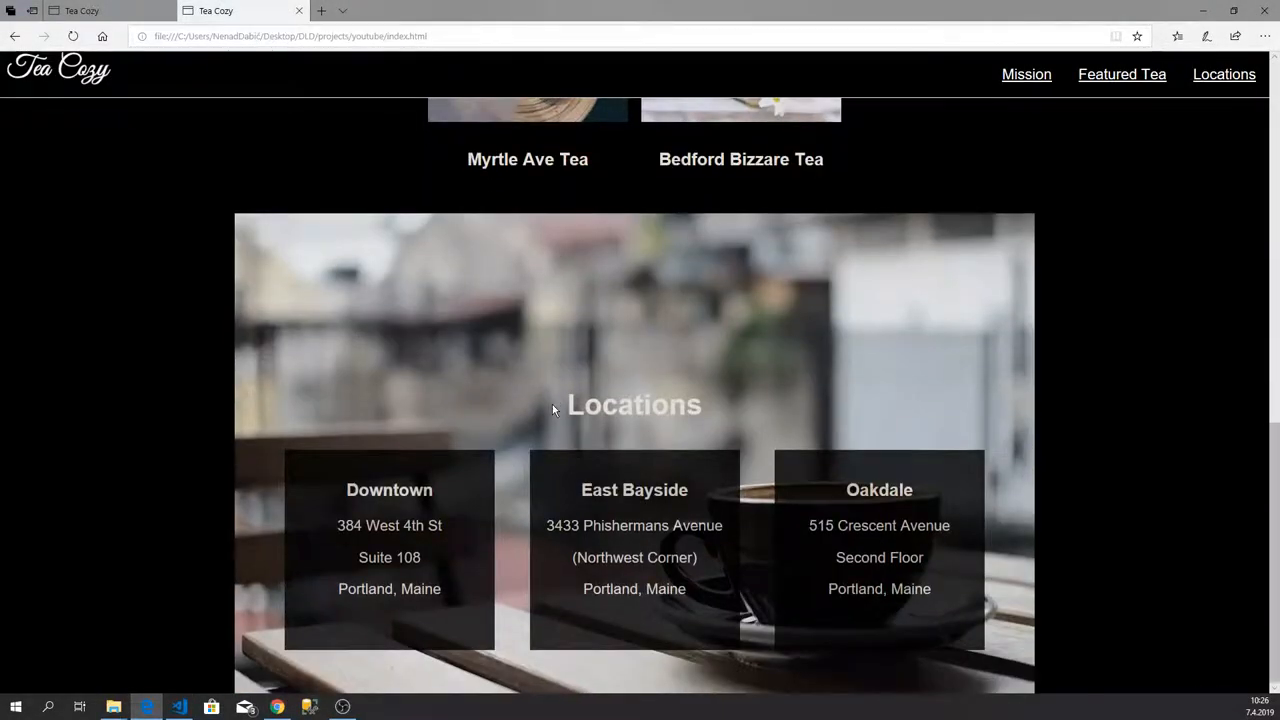
pyautogui.click(179, 707)
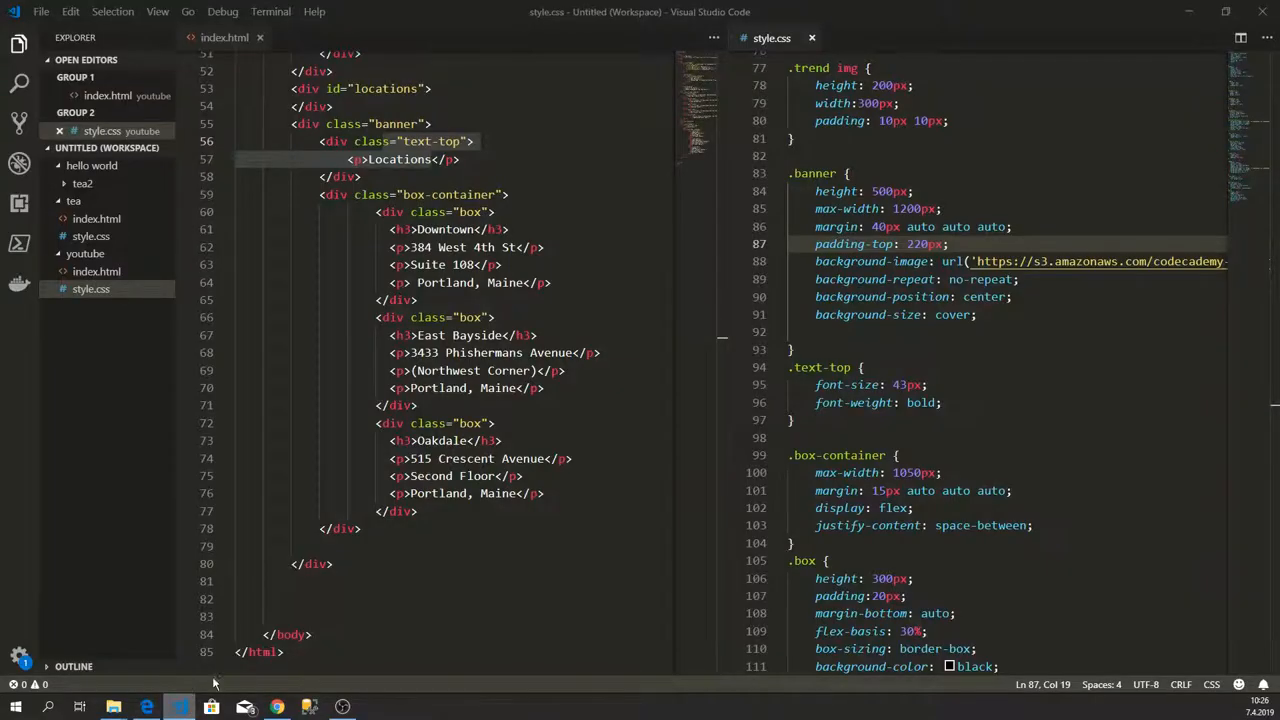
pyautogui.moveTo(859, 261)
pyautogui.write('85')
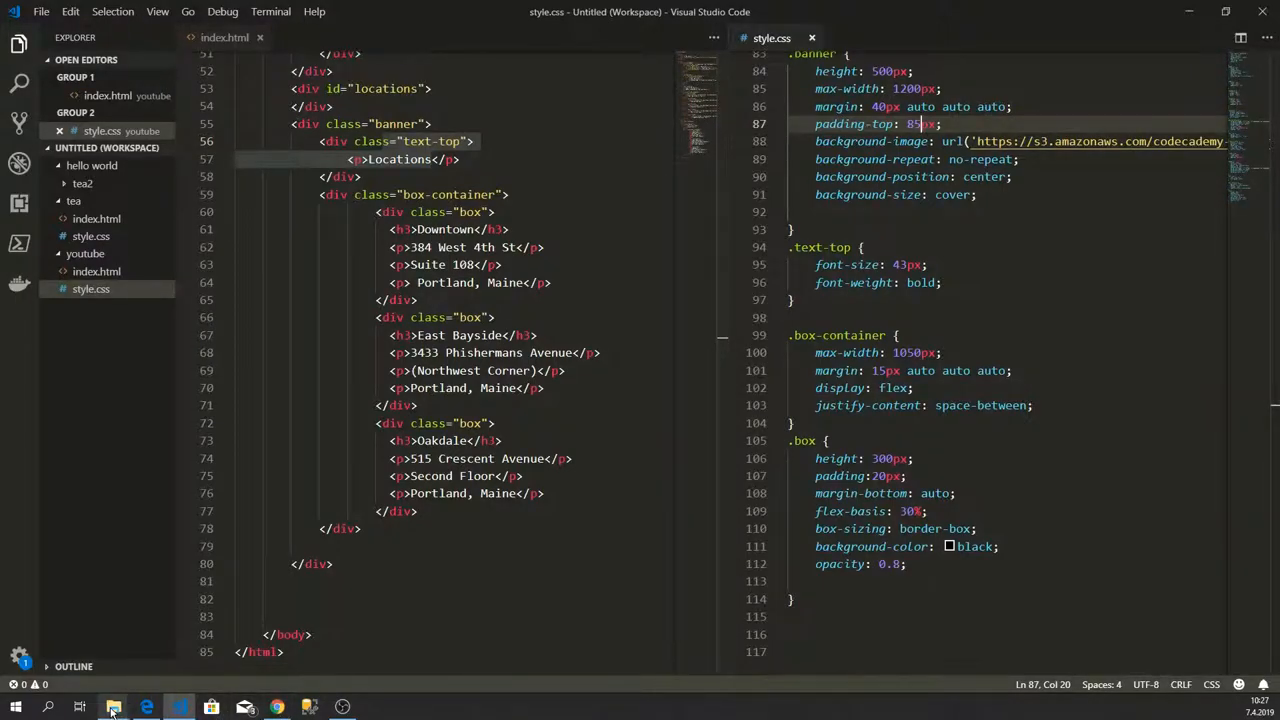
pyautogui.click(146, 707)
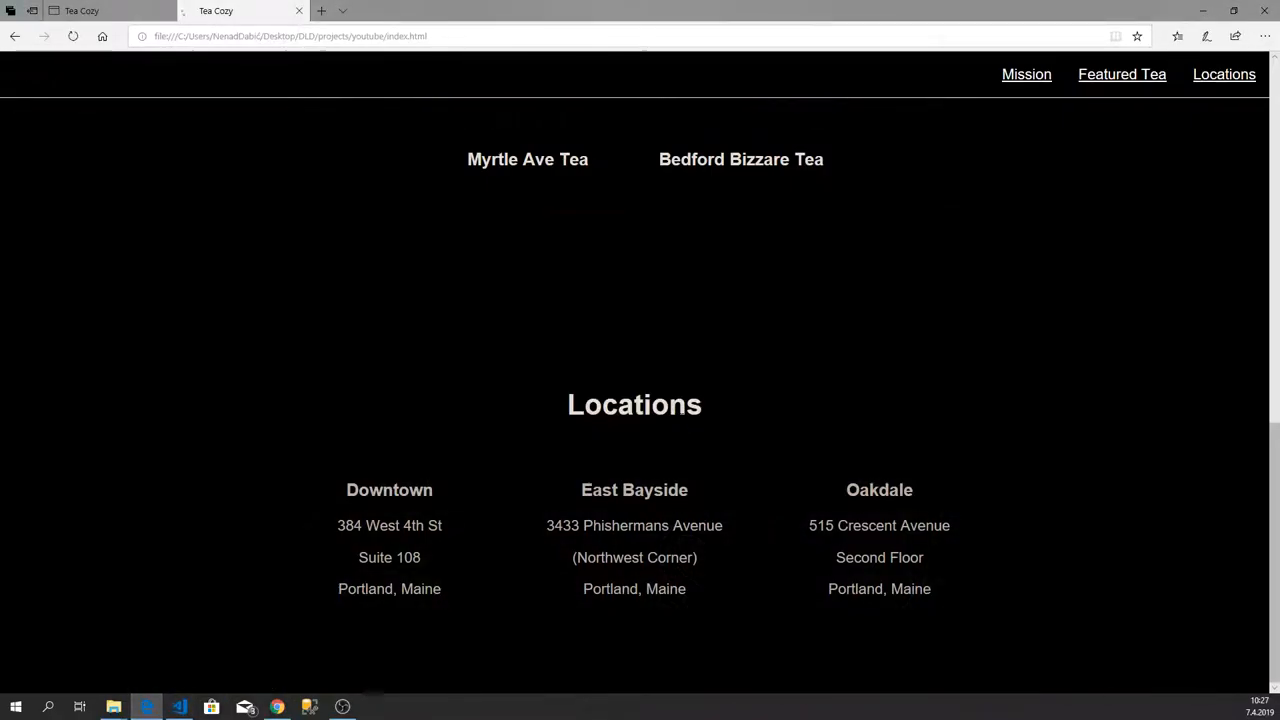
pyautogui.scroll(3)
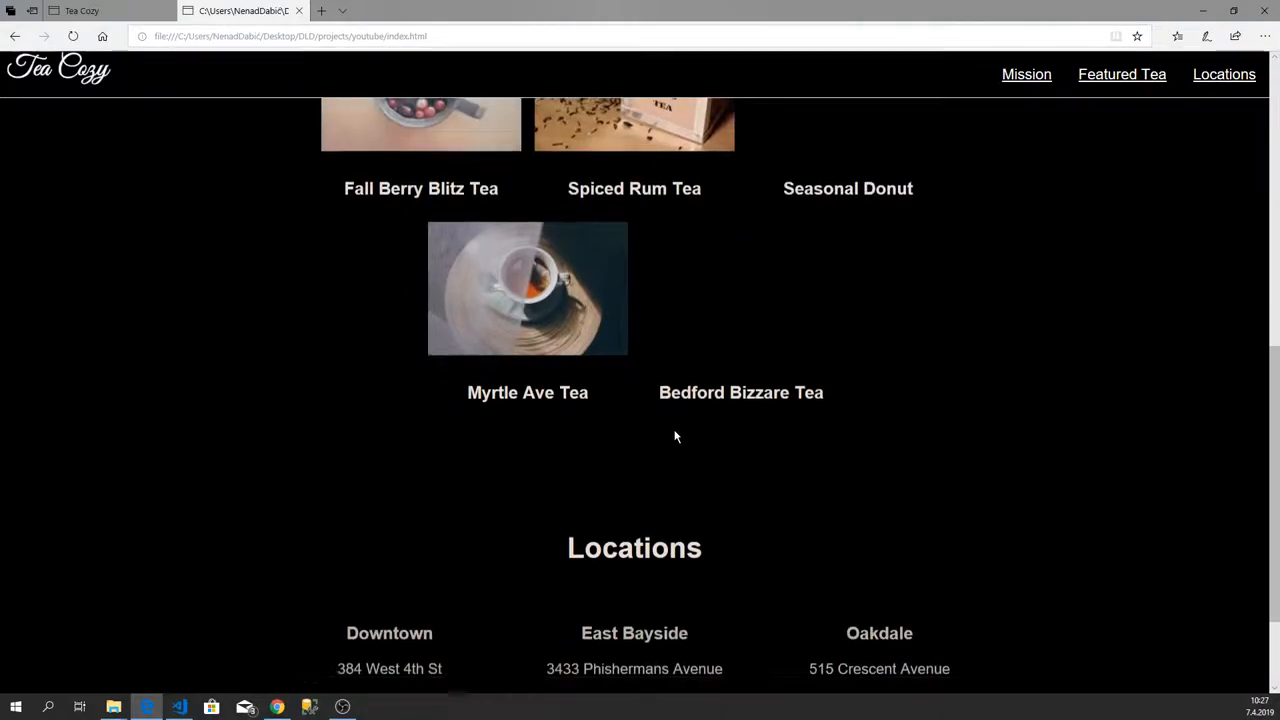
pyautogui.scroll(-3)
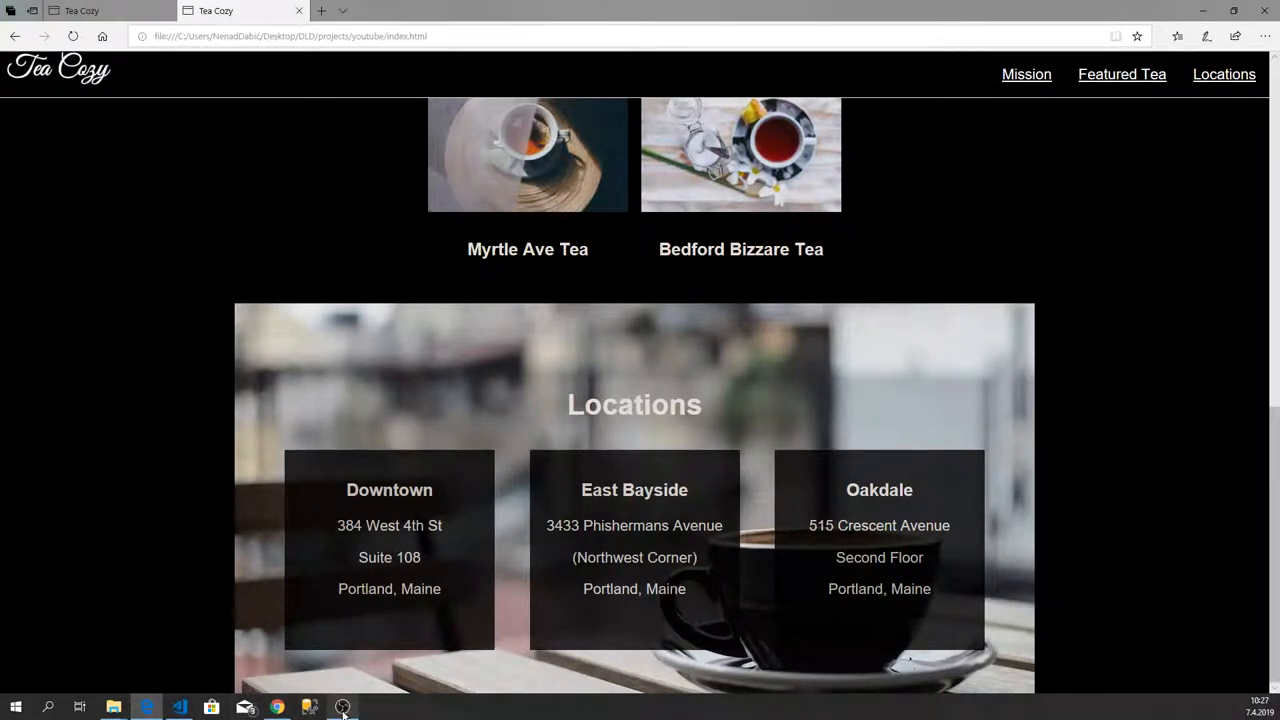
pyautogui.moveTo(343, 707)
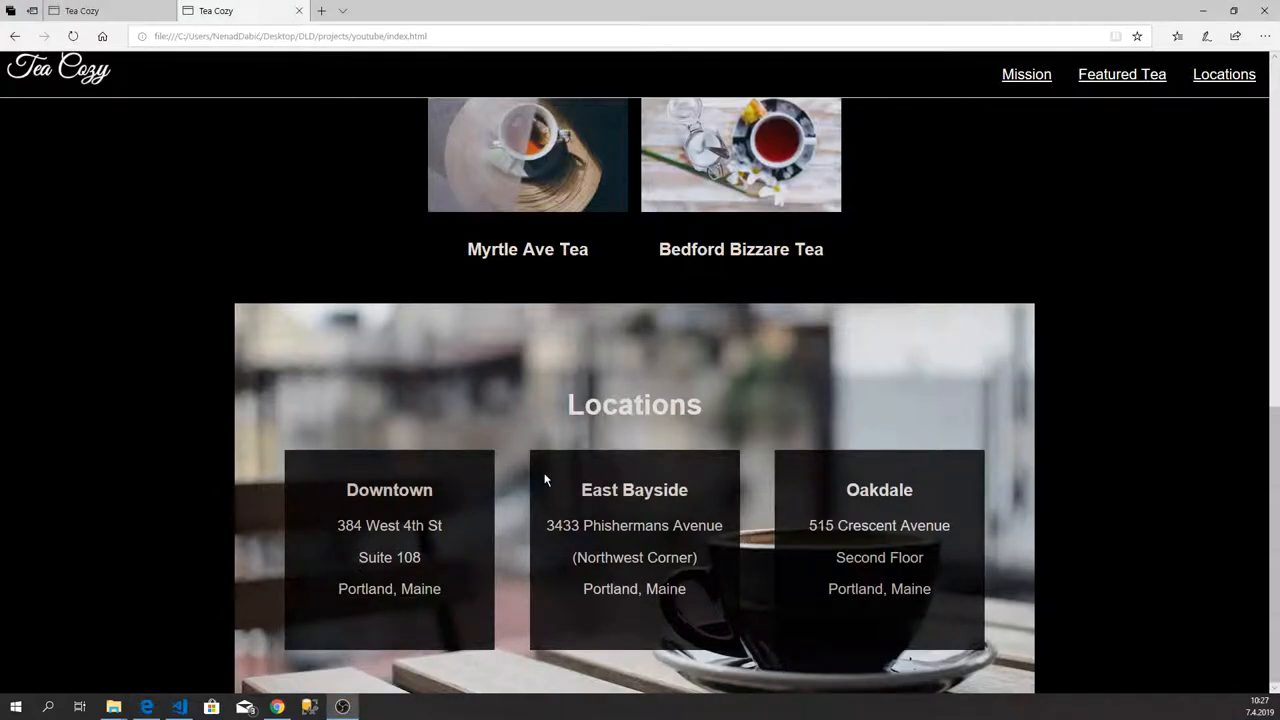
# Step: Scroll index.html to the contact div and copyright footer, then move to style.css's end
pyautogui.click(178, 707)
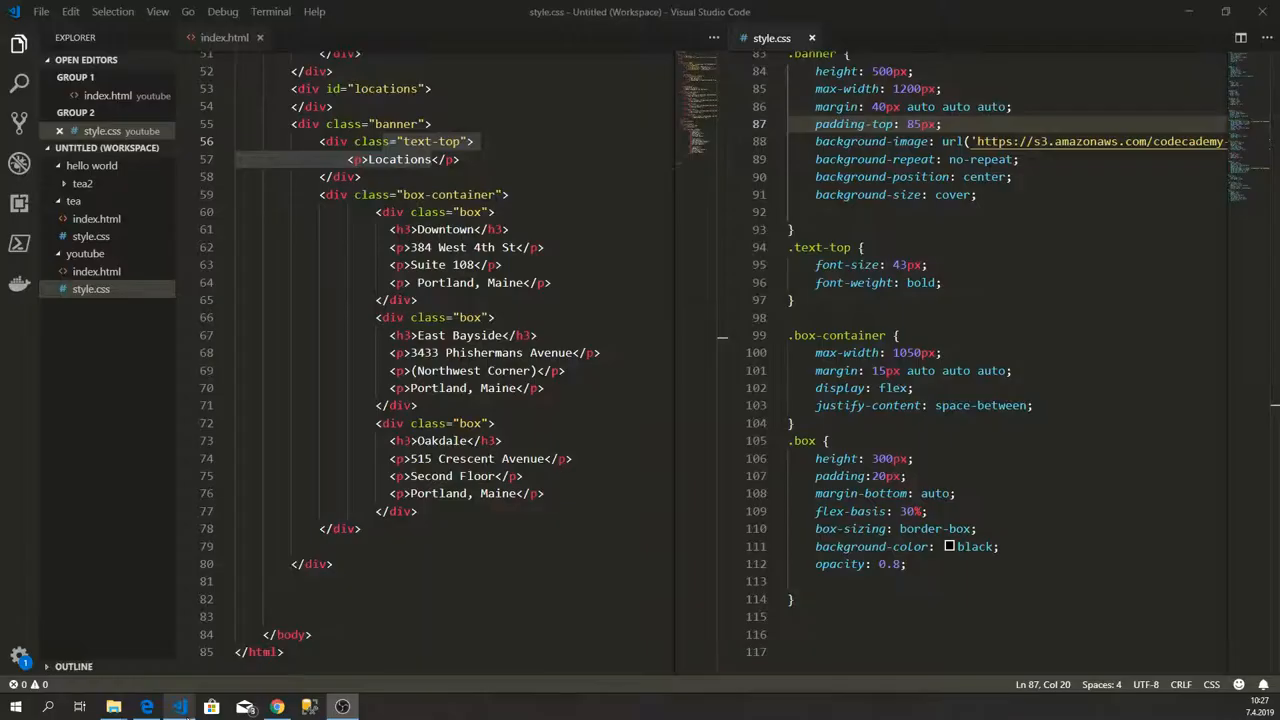
pyautogui.scroll(-3)
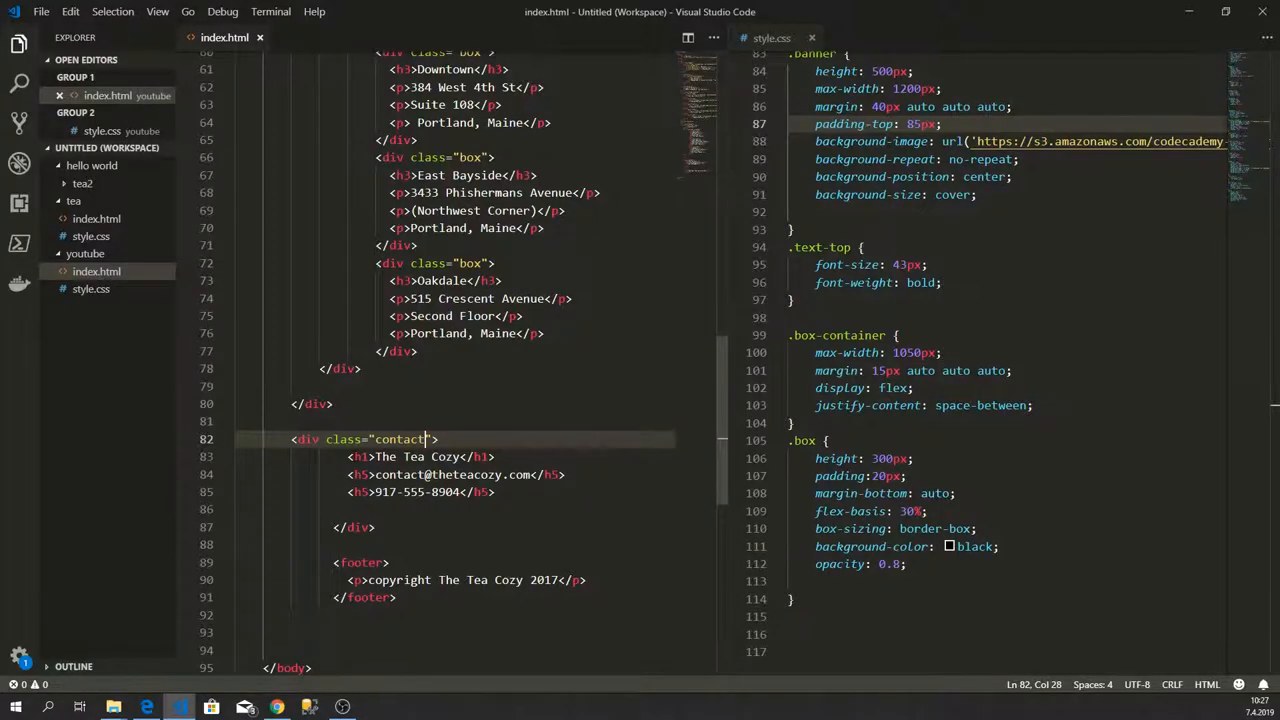
pyautogui.click(450, 457)
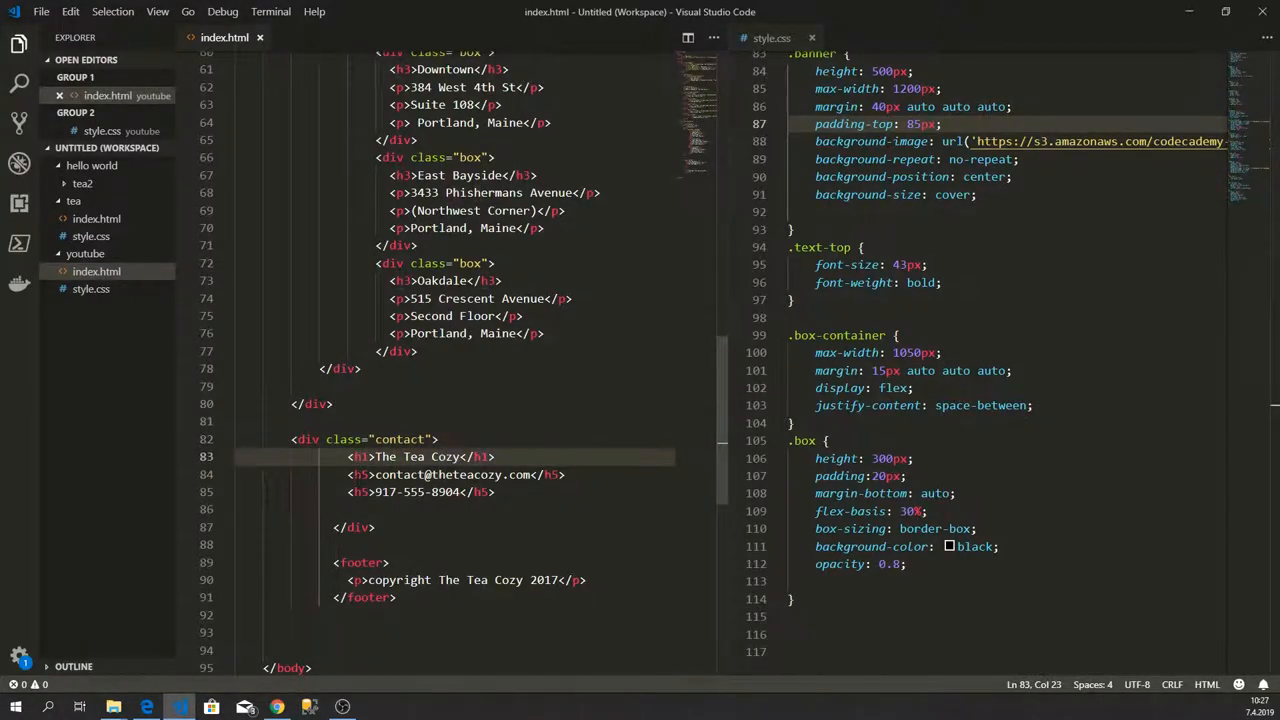
pyautogui.click(410, 491)
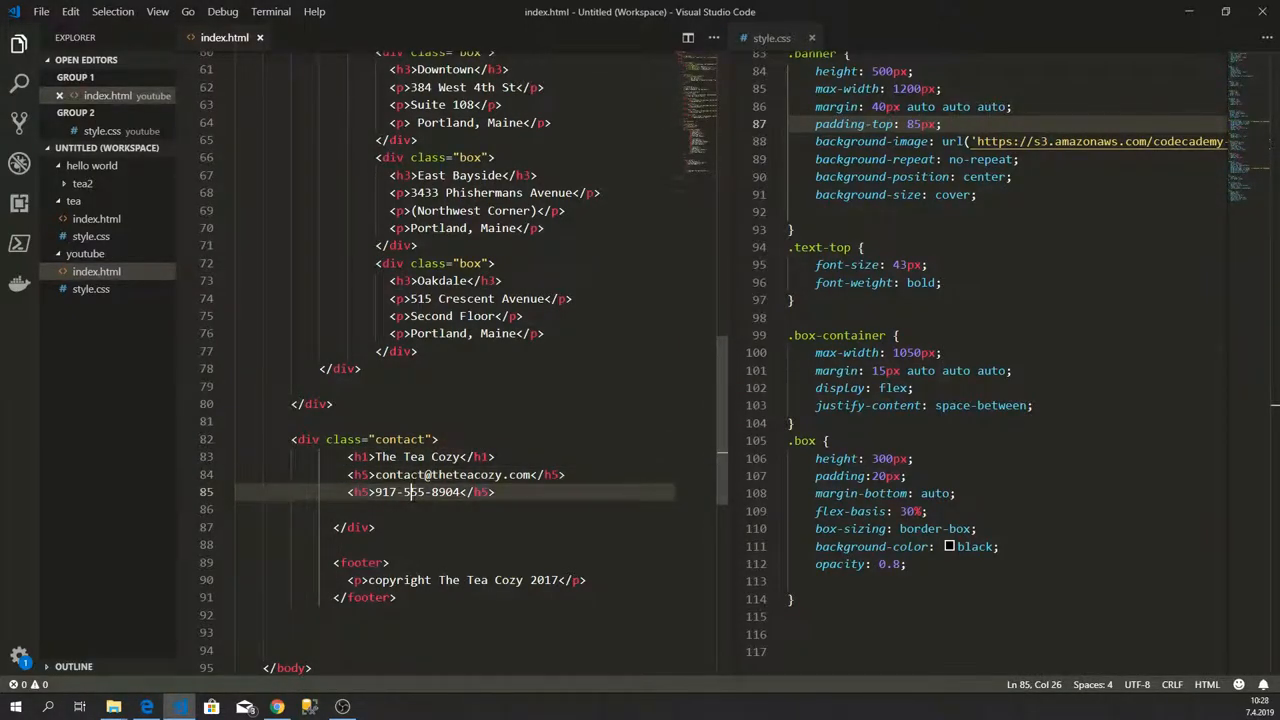
pyautogui.click(450, 474)
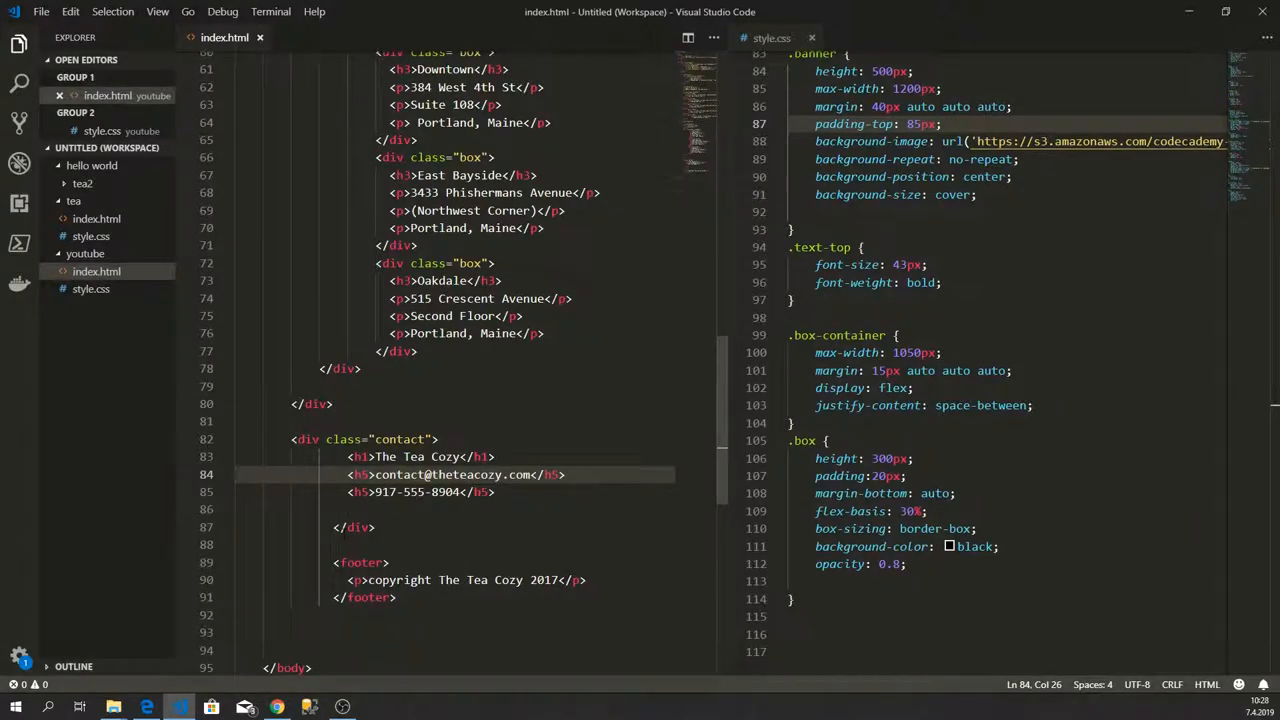
pyautogui.click(352, 527)
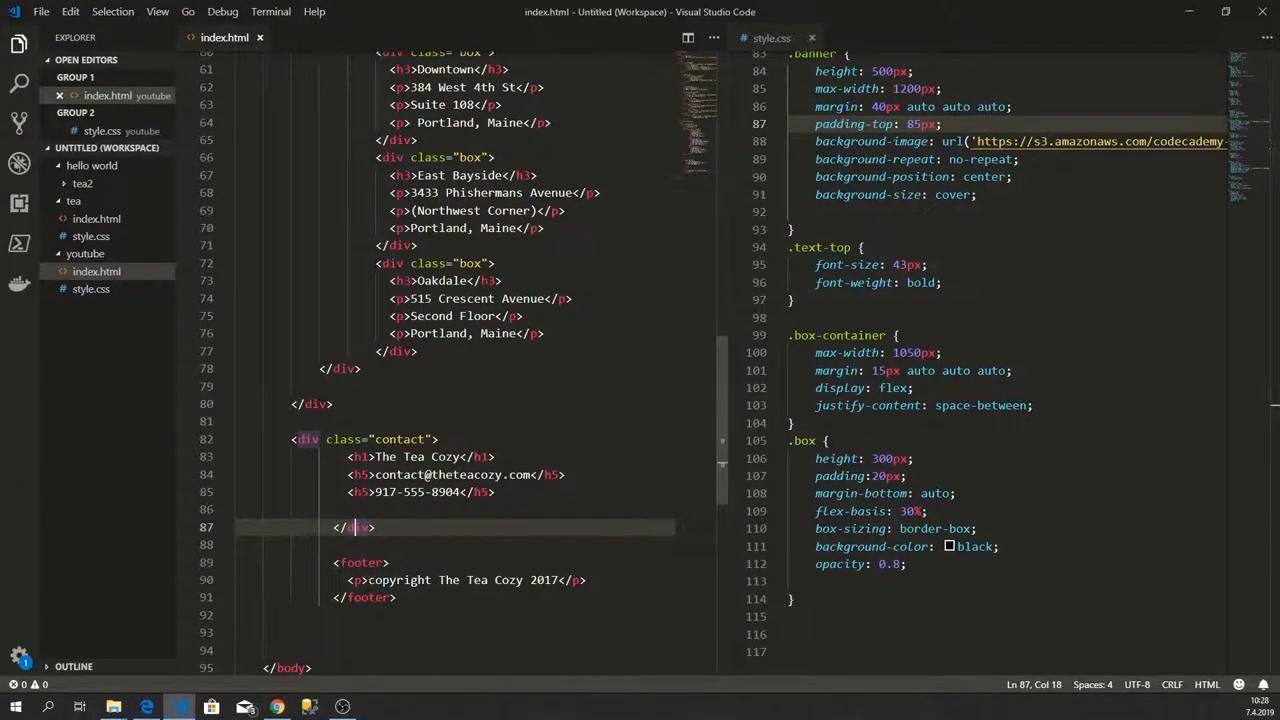
pyautogui.click(396, 597)
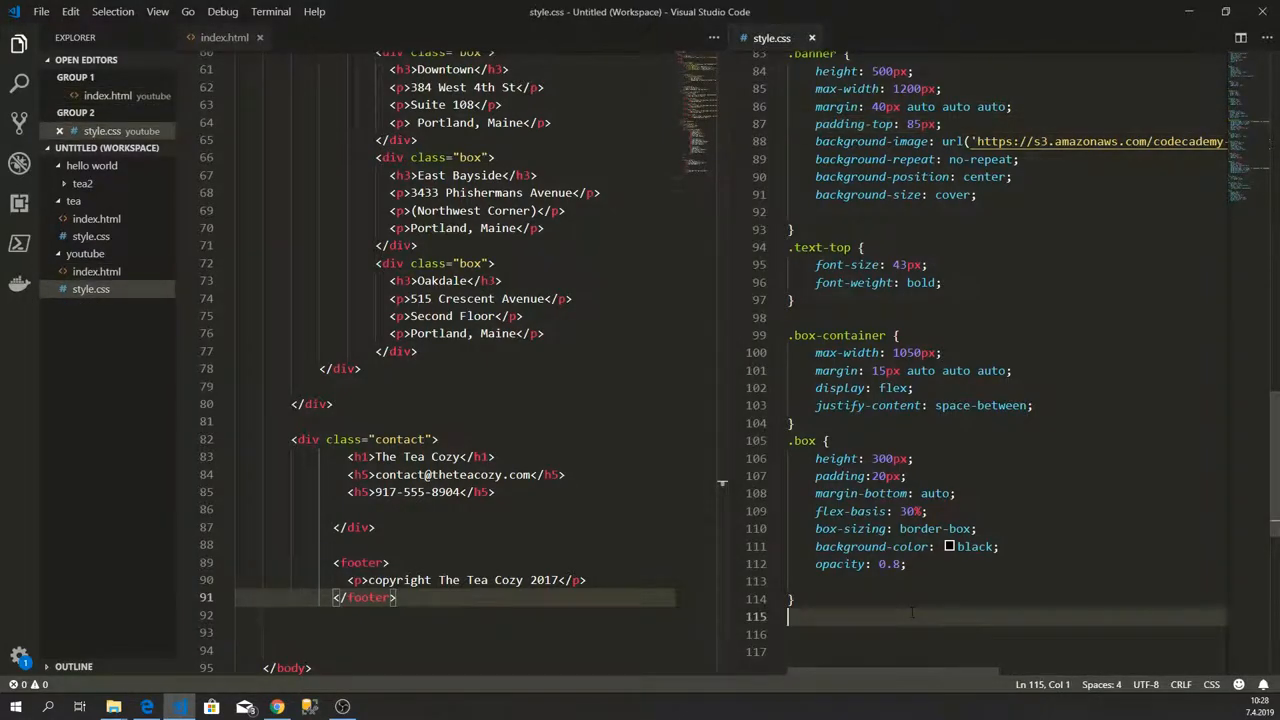
# Step: Write footer { display: block; float: left; padding-left: 20px; } at the end of style.css
pyautogui.write('footer')
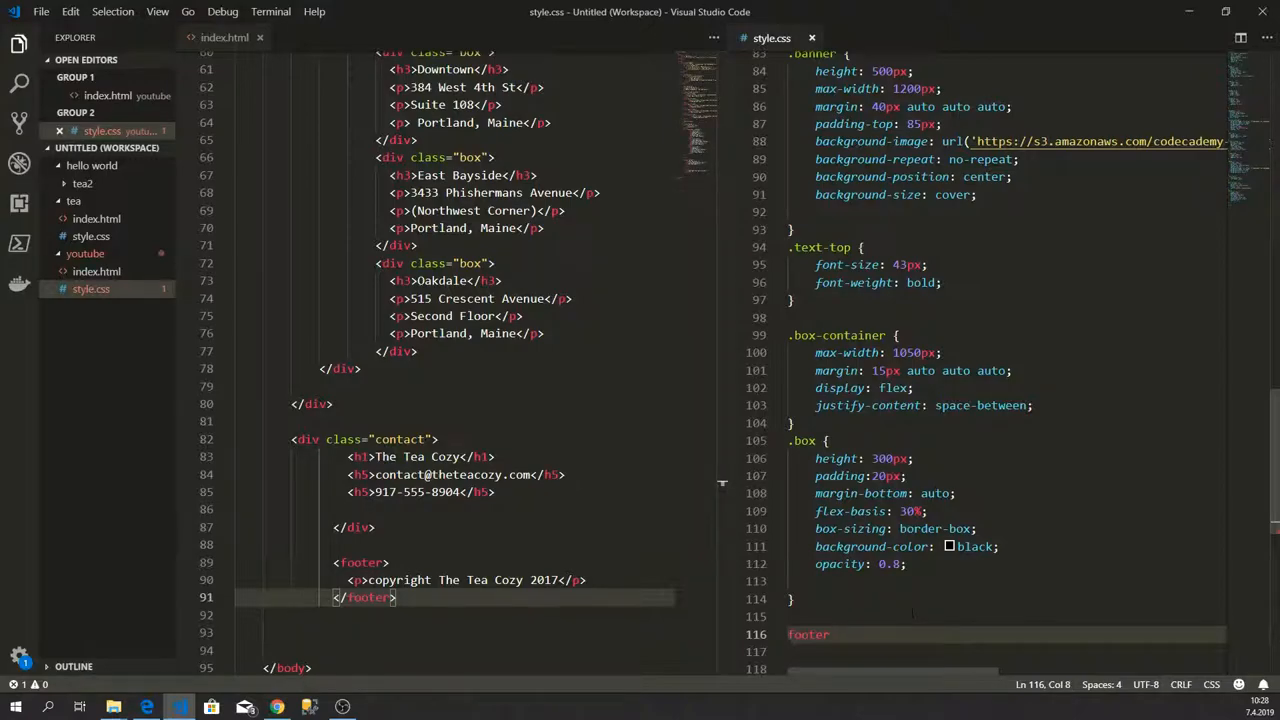
pyautogui.write('{')
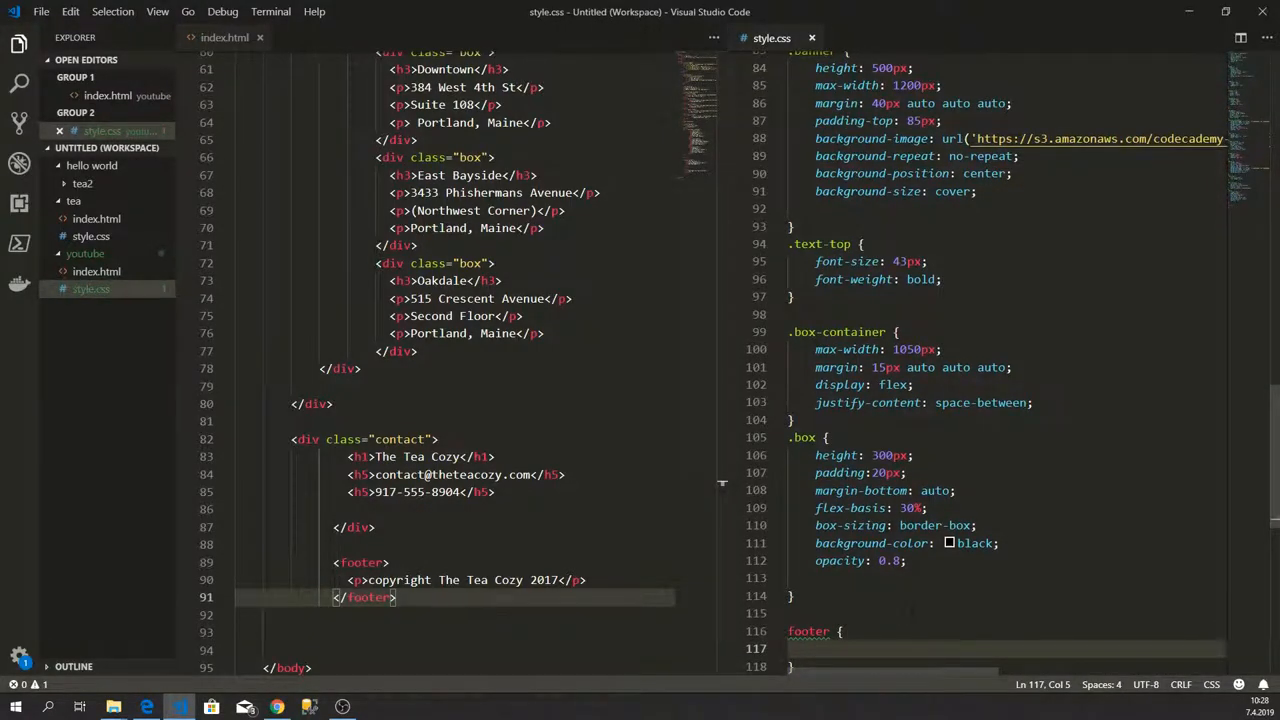
pyautogui.write('dip')
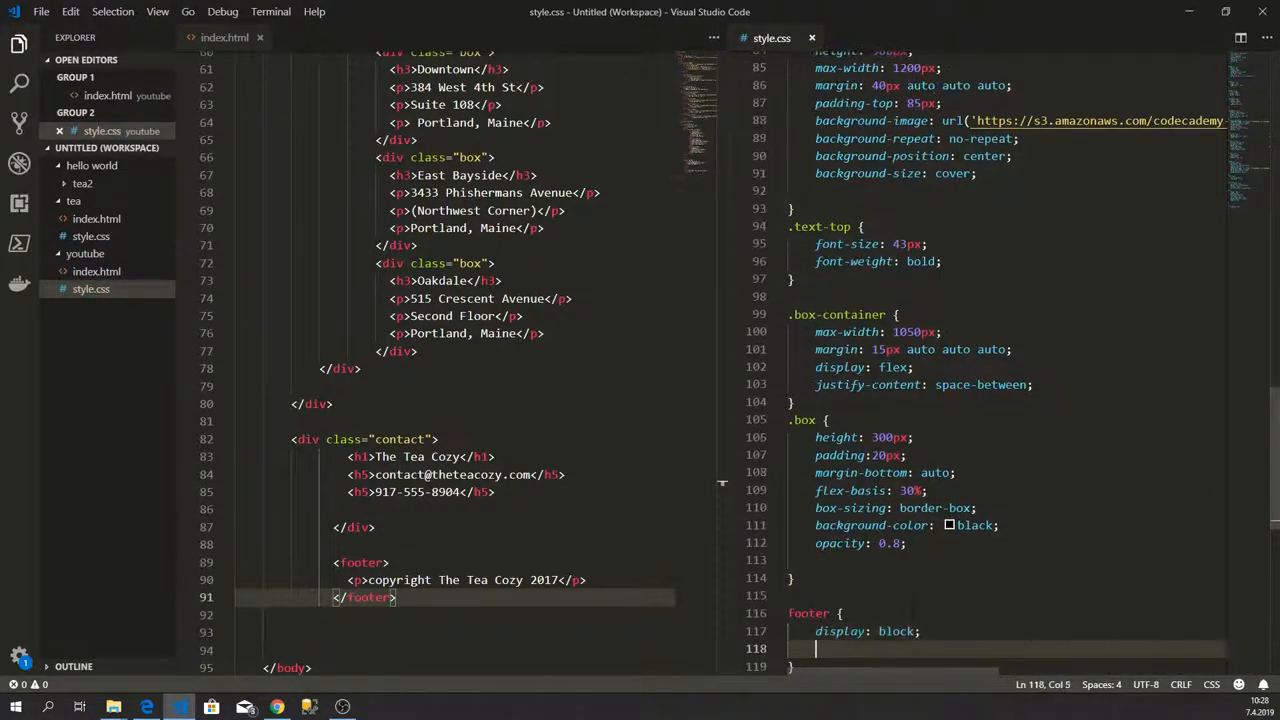
pyautogui.write('float: left;')
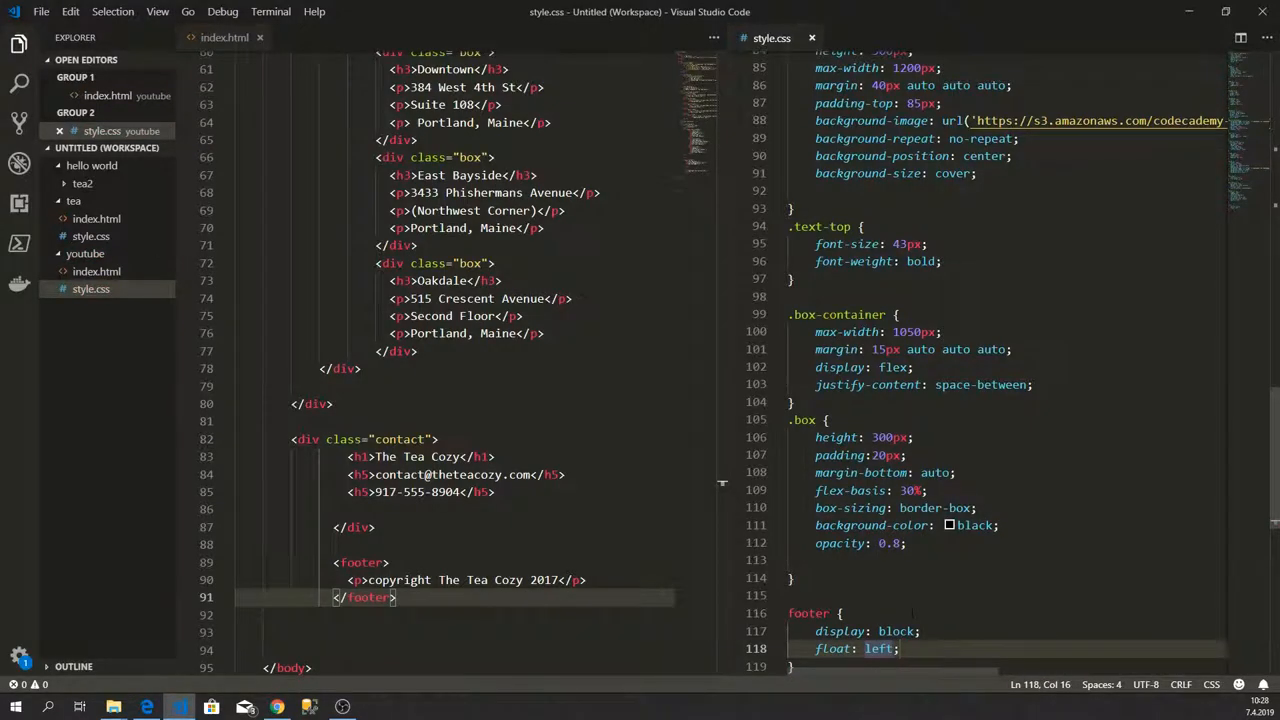
pyautogui.write('padd')
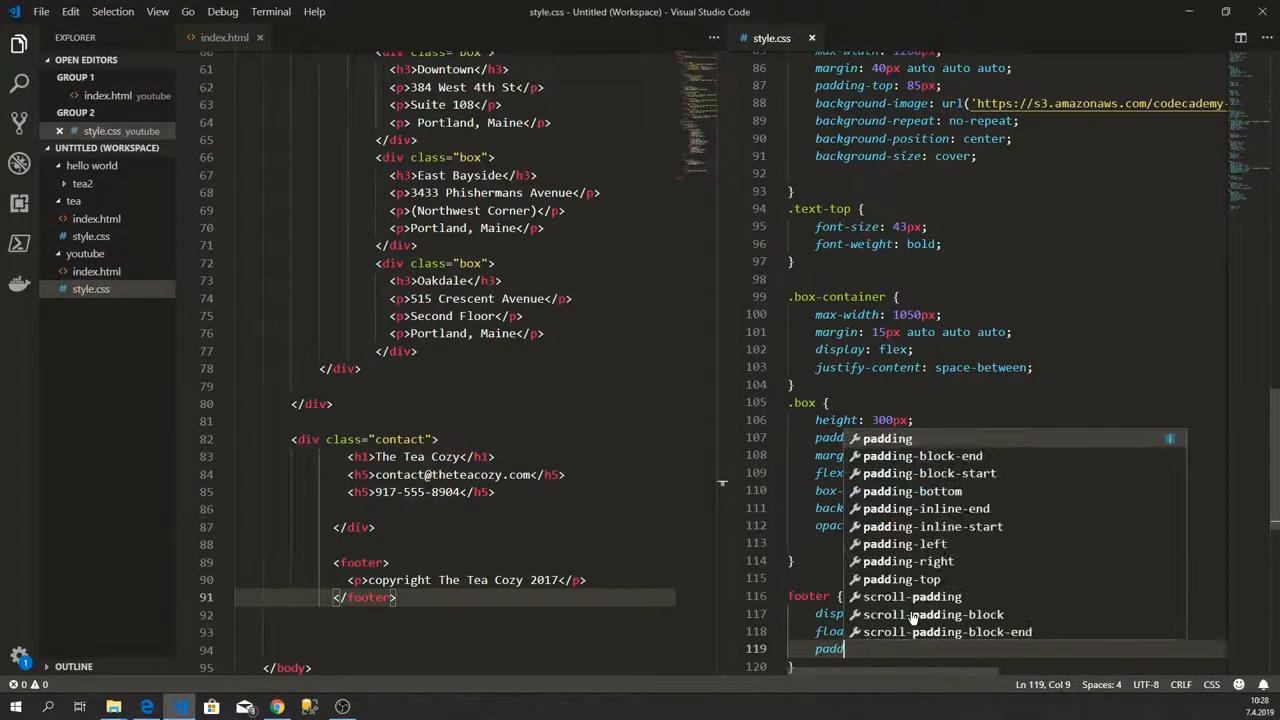
pyautogui.write('ing-left: 20')
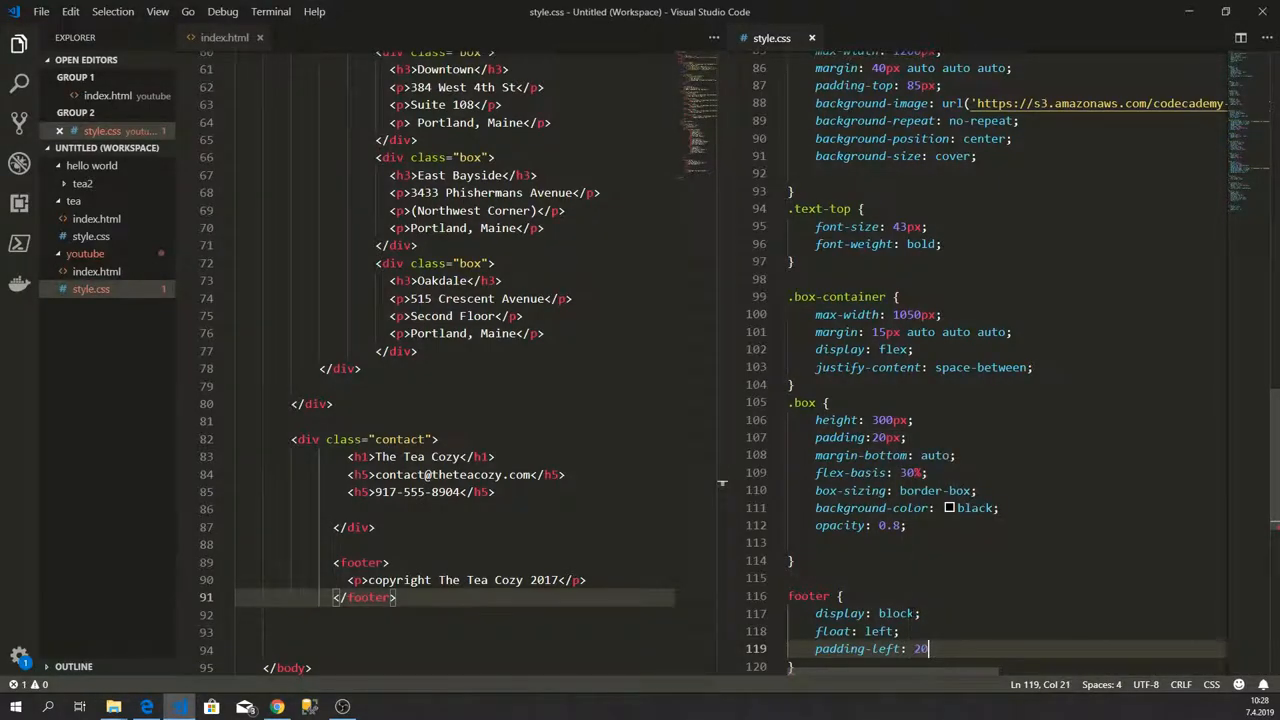
pyautogui.write('px;')
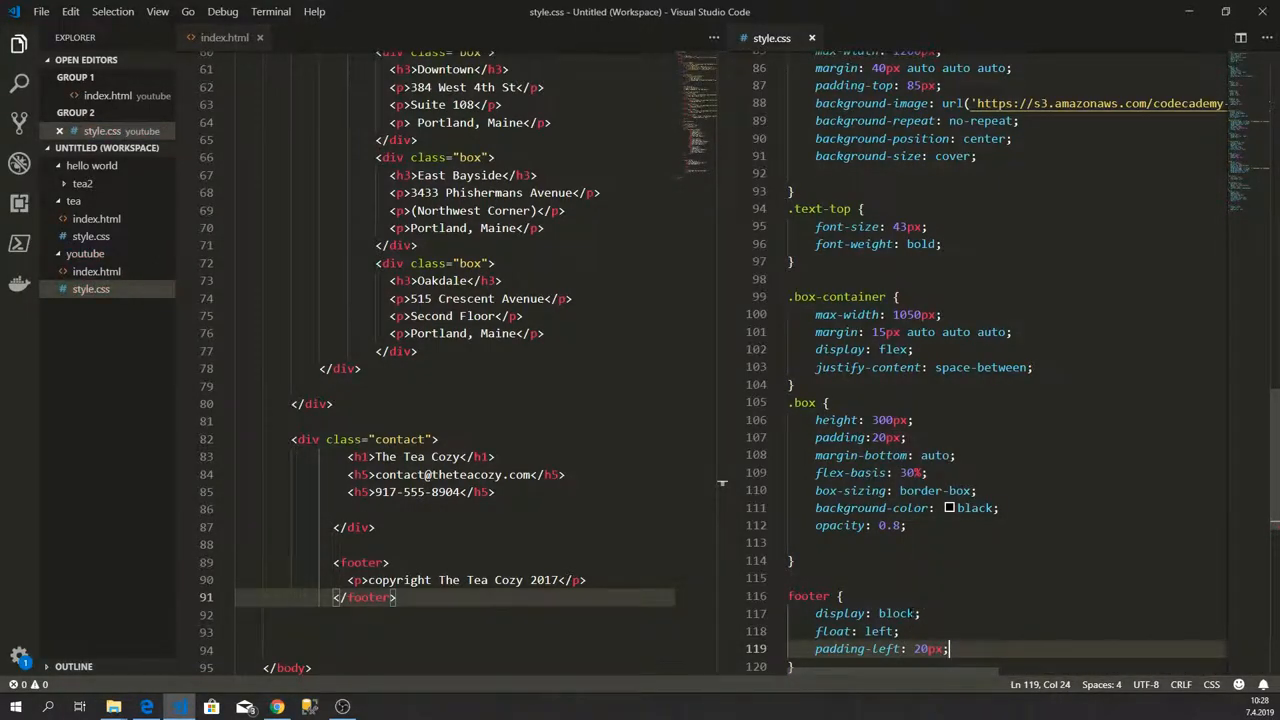
# Step: Switch to Edge and scroll to the Locations banner, ending on the Tea Cozy logo image
pyautogui.click(146, 707)
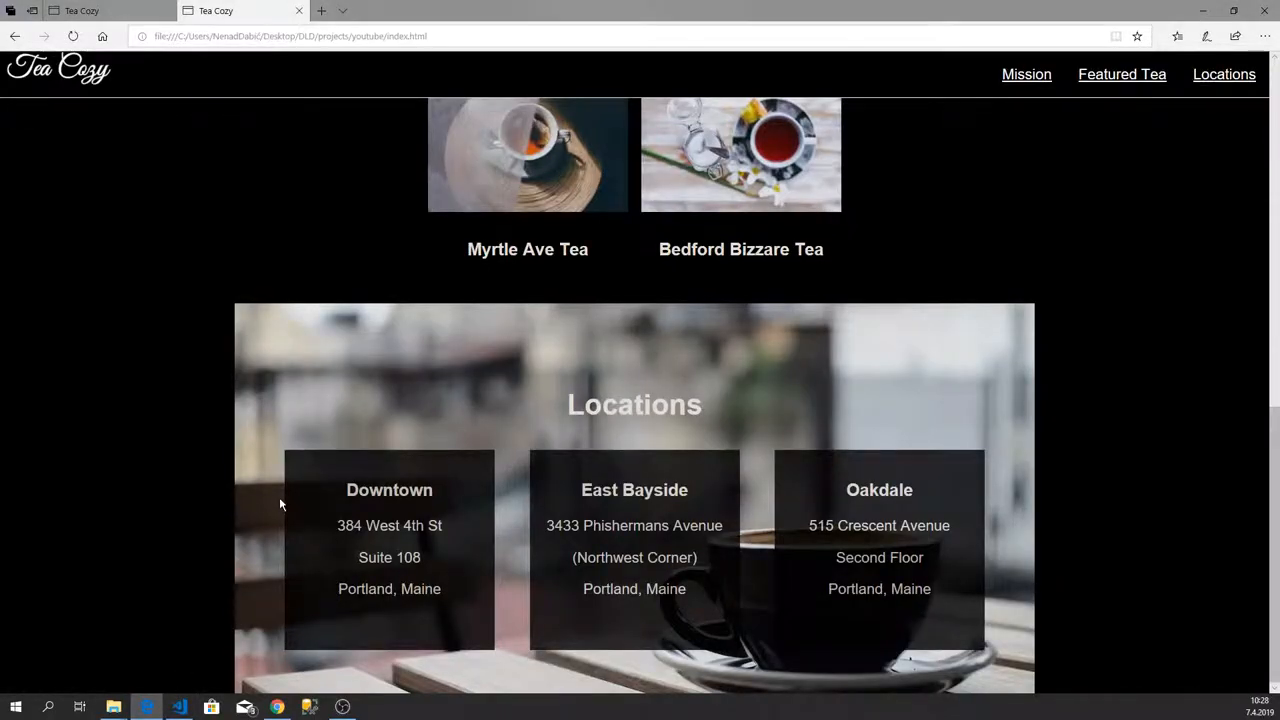
pyautogui.scroll(-3)
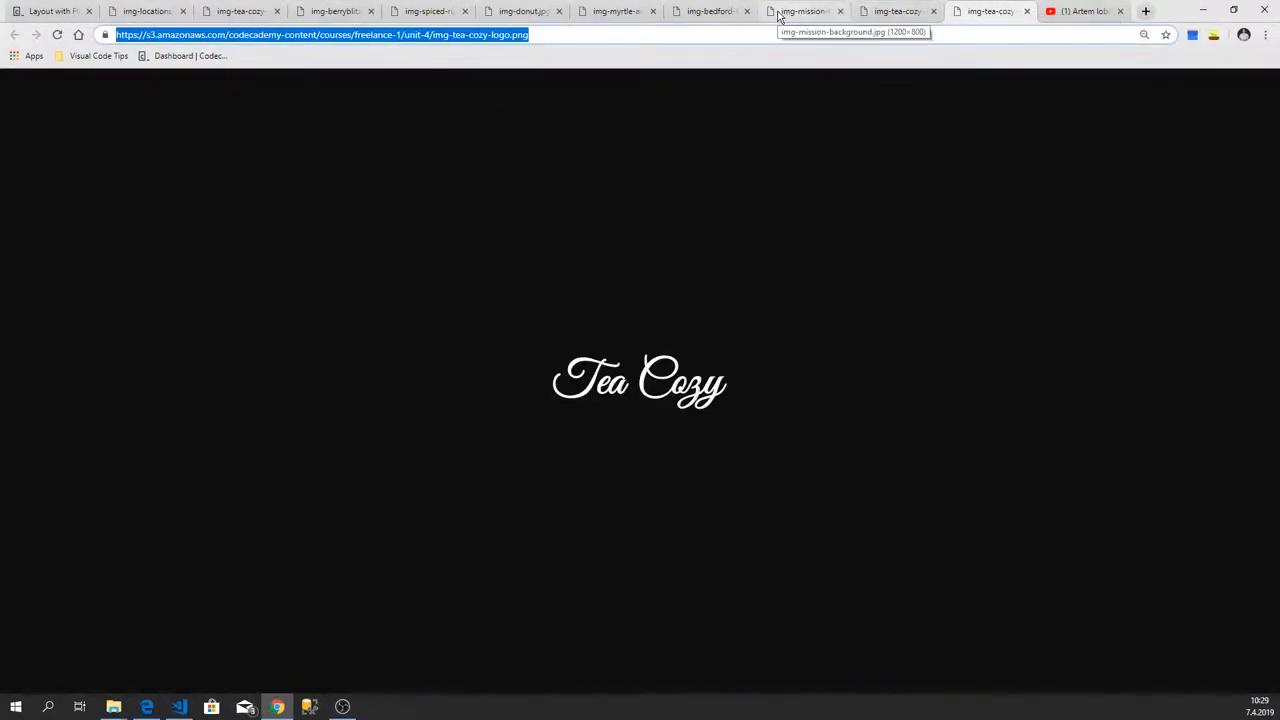
# Step: View the img-locations-background image, then scroll the Tea Cozy page to contact details and footer
pyautogui.click(145, 11)
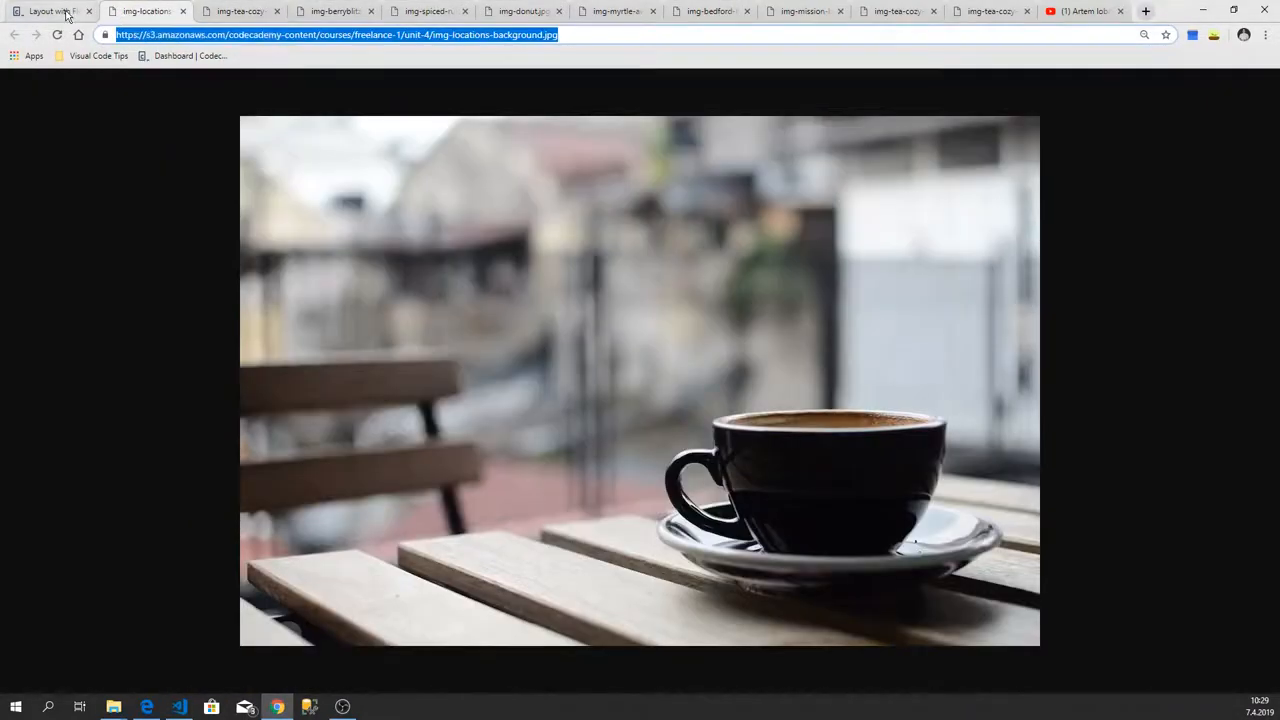
pyautogui.click(52, 11)
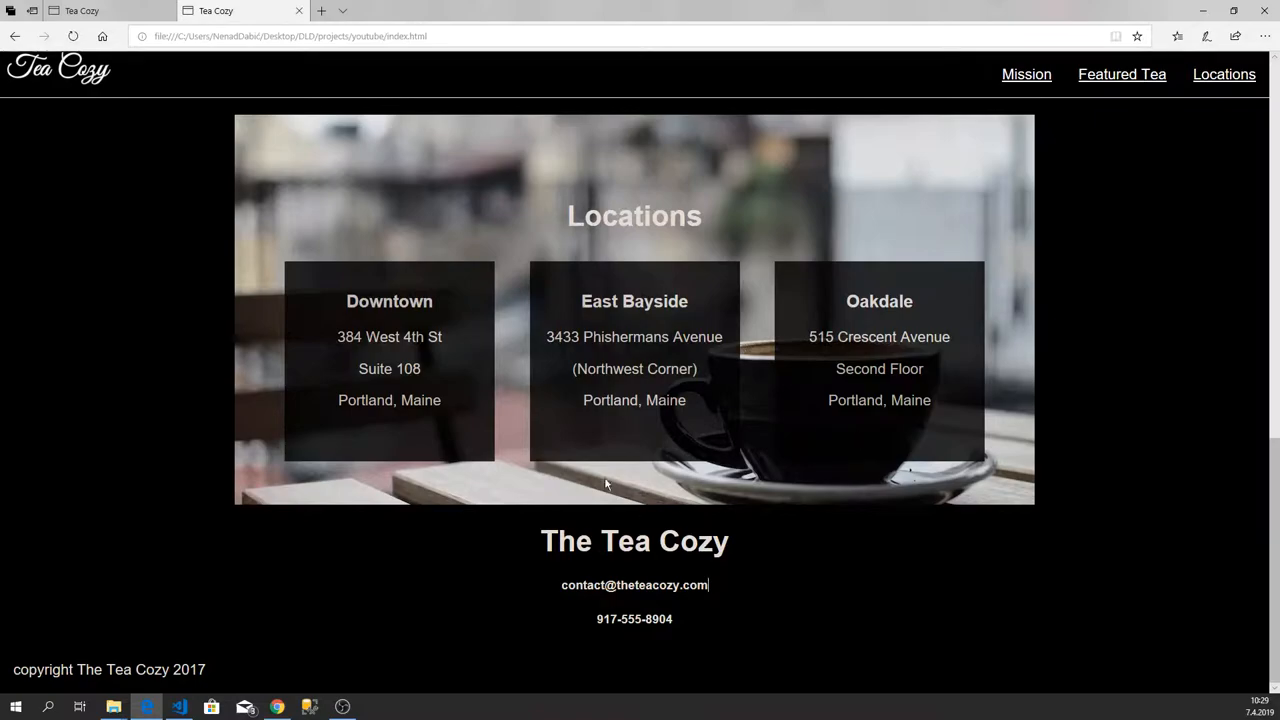
pyautogui.scroll(3)
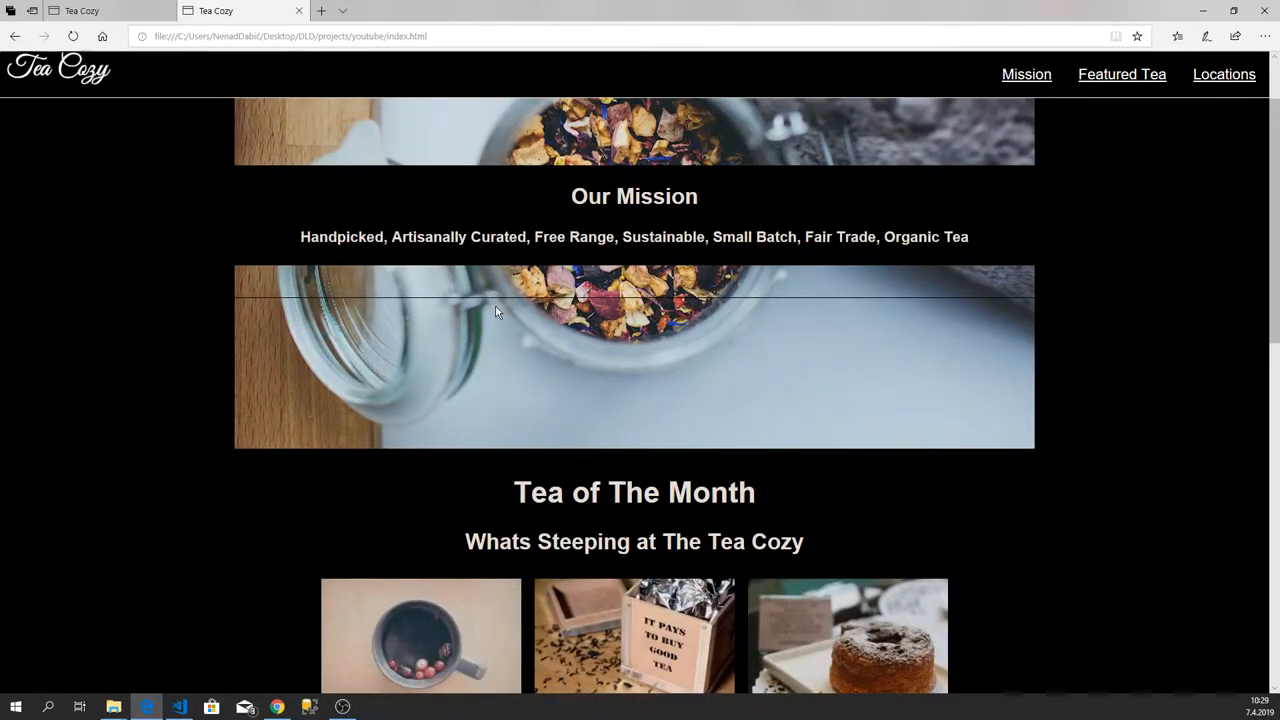